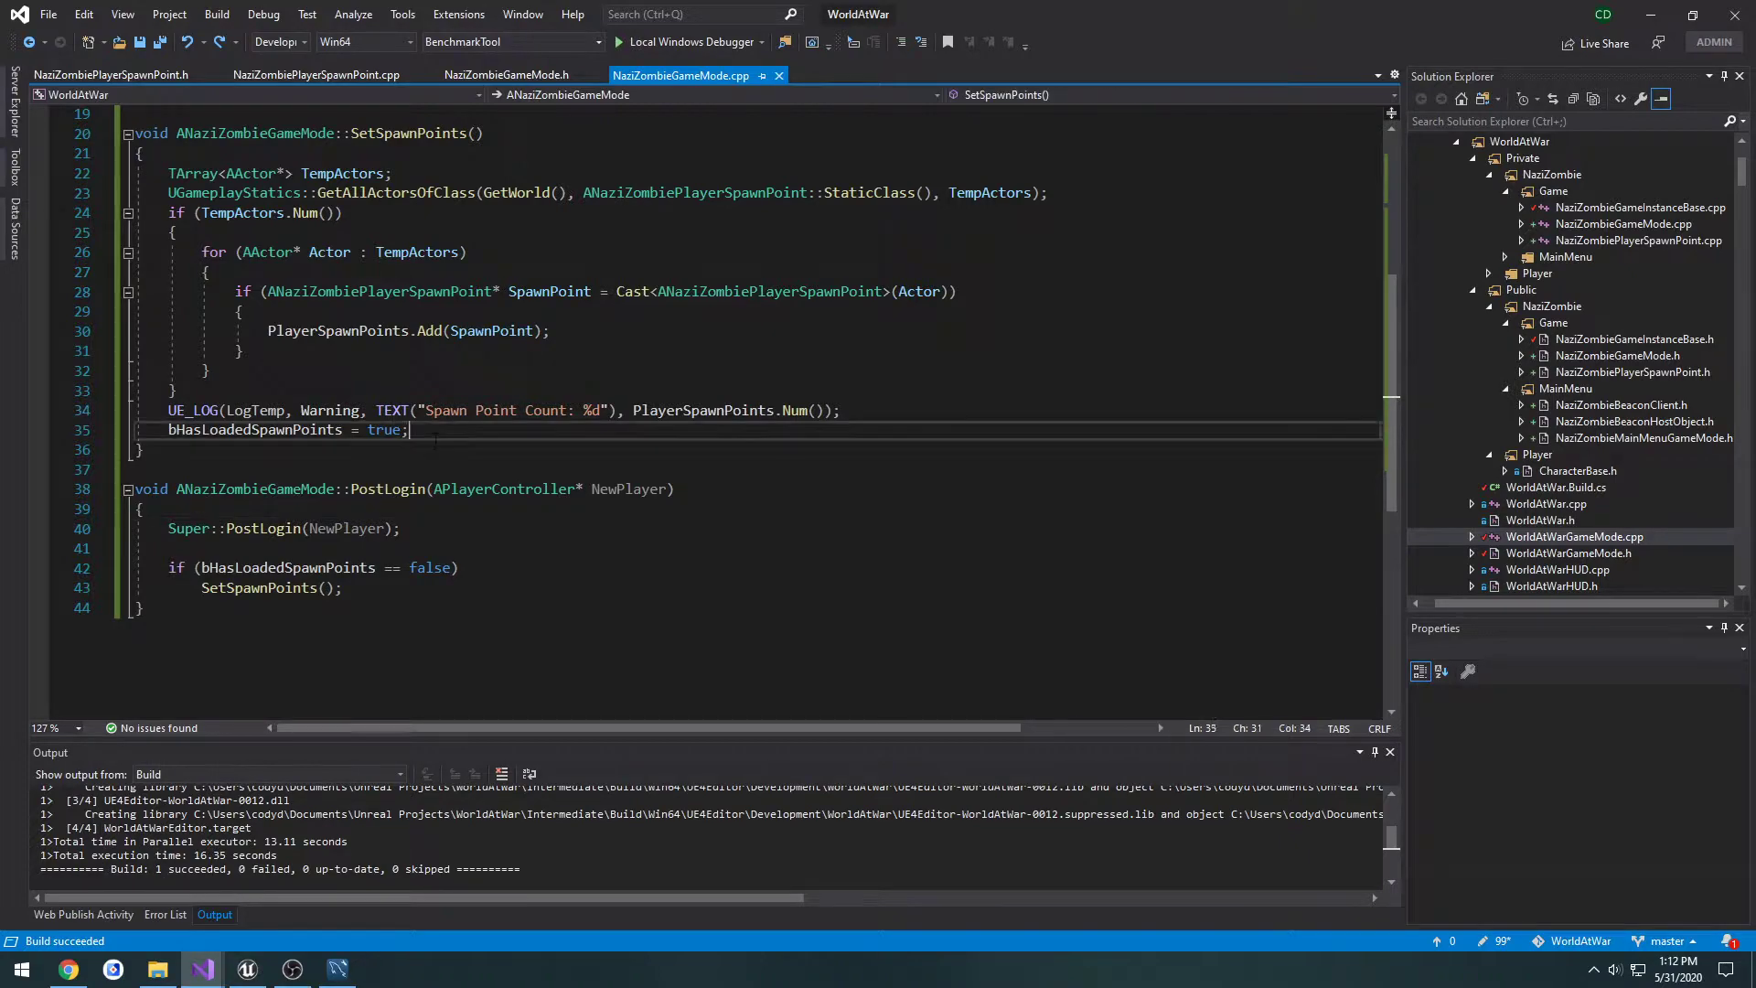
Review the Unreal Editor level and the empty serverdata table in MySQL Workbench, then return to PostLogin.
left_click(246, 968)
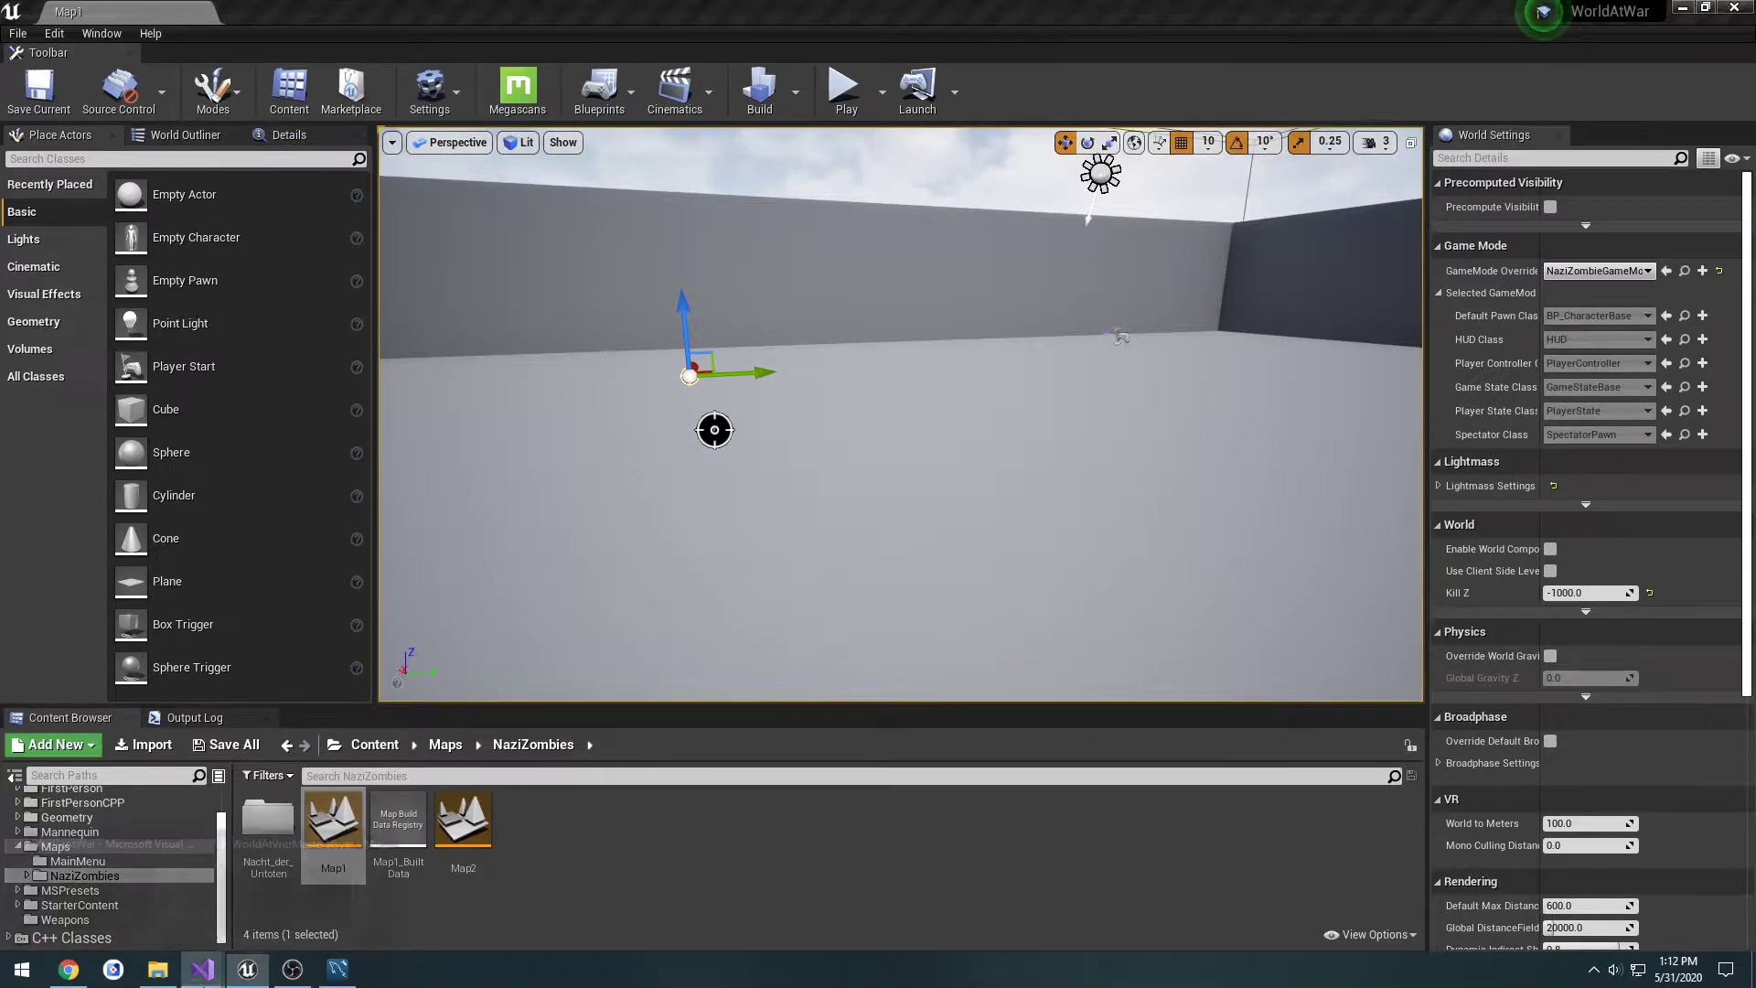
left_click(198, 969)
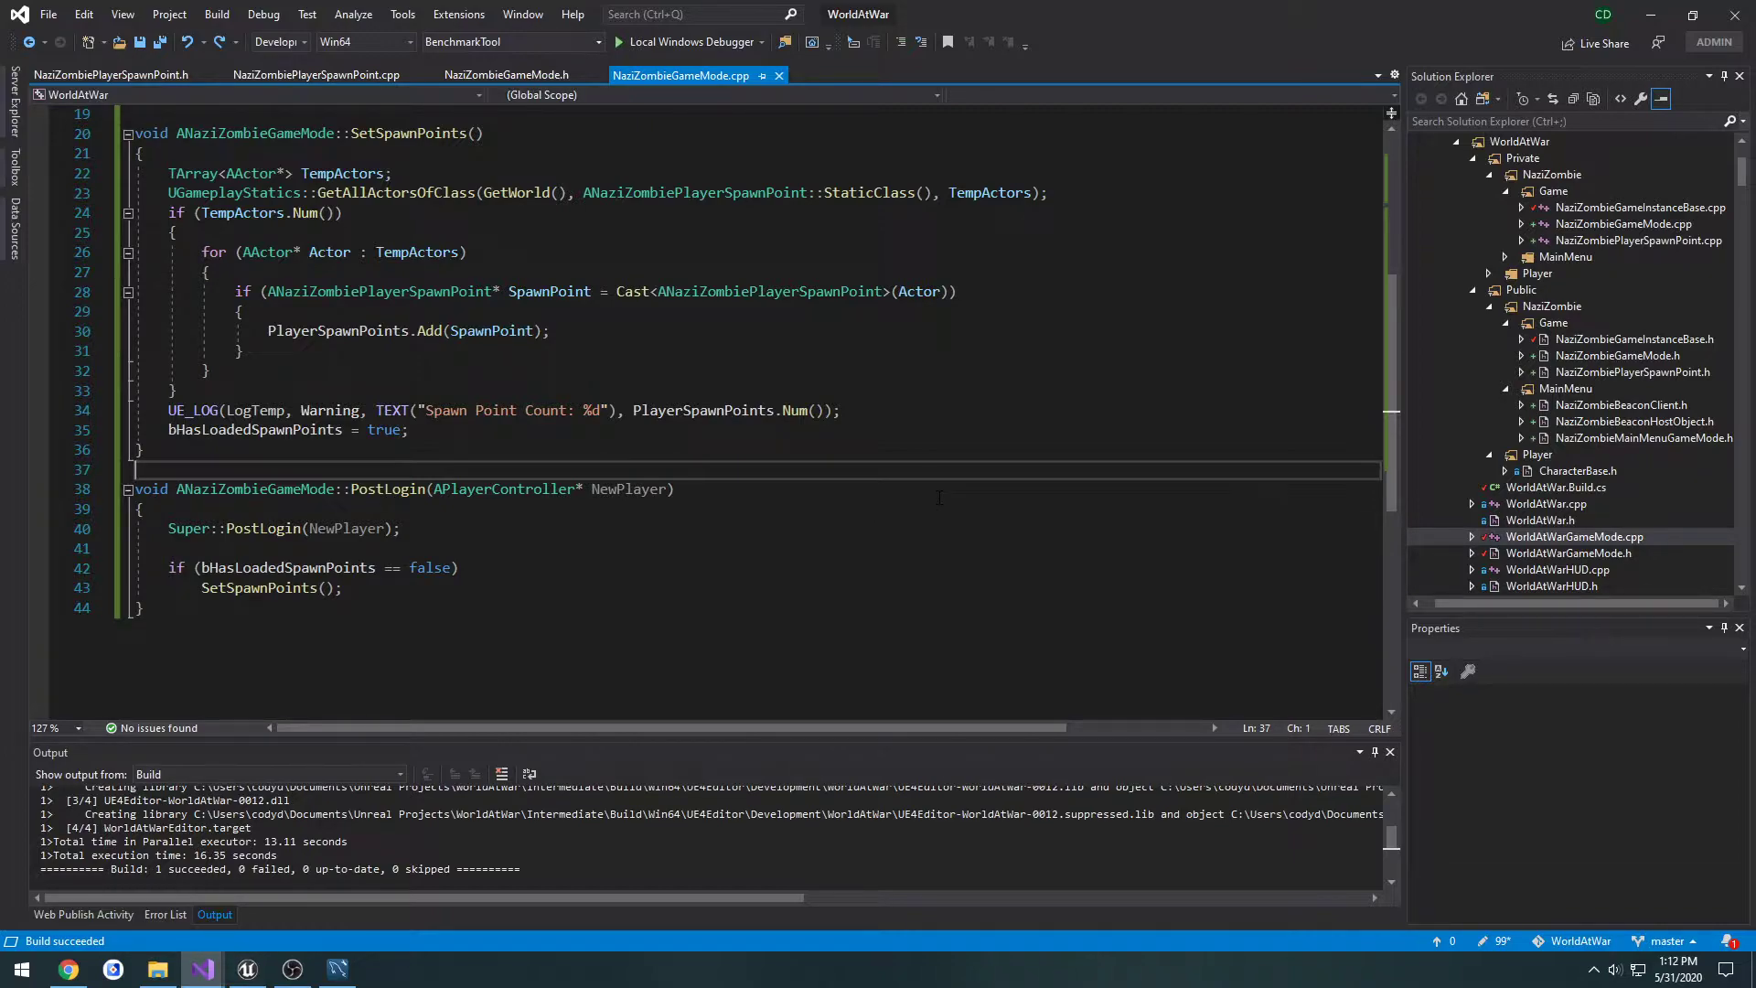
mouse_move(938, 498)
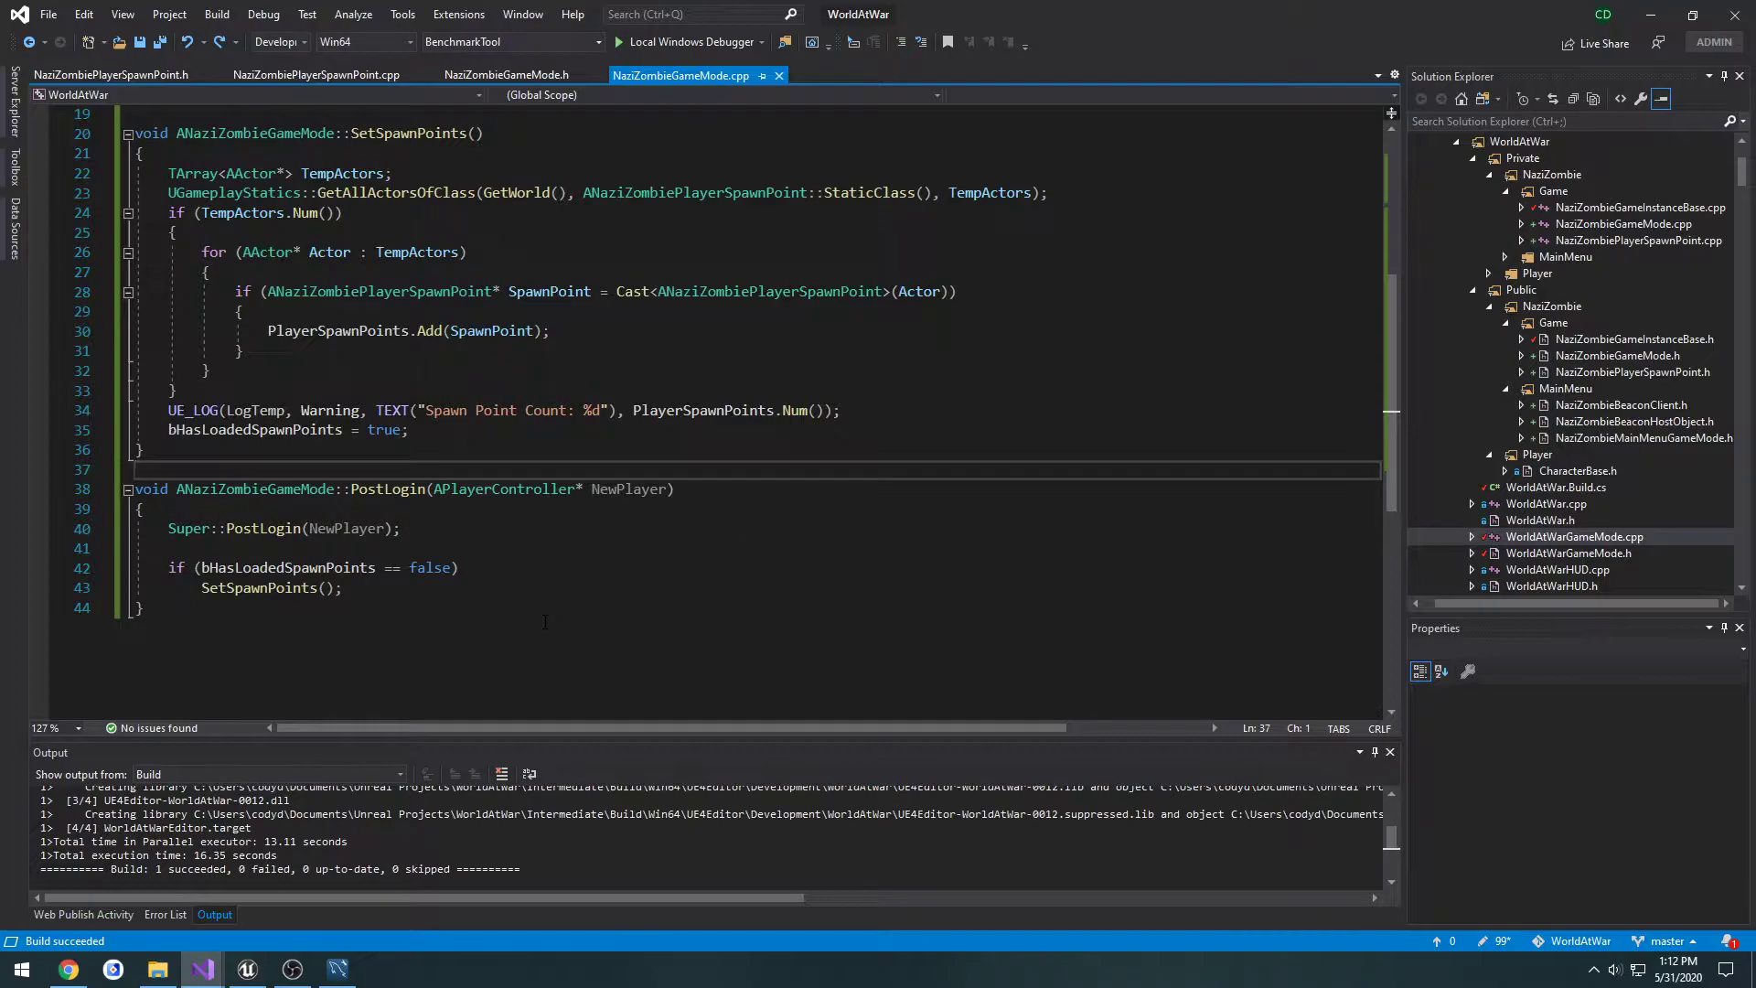
left_click(67, 968)
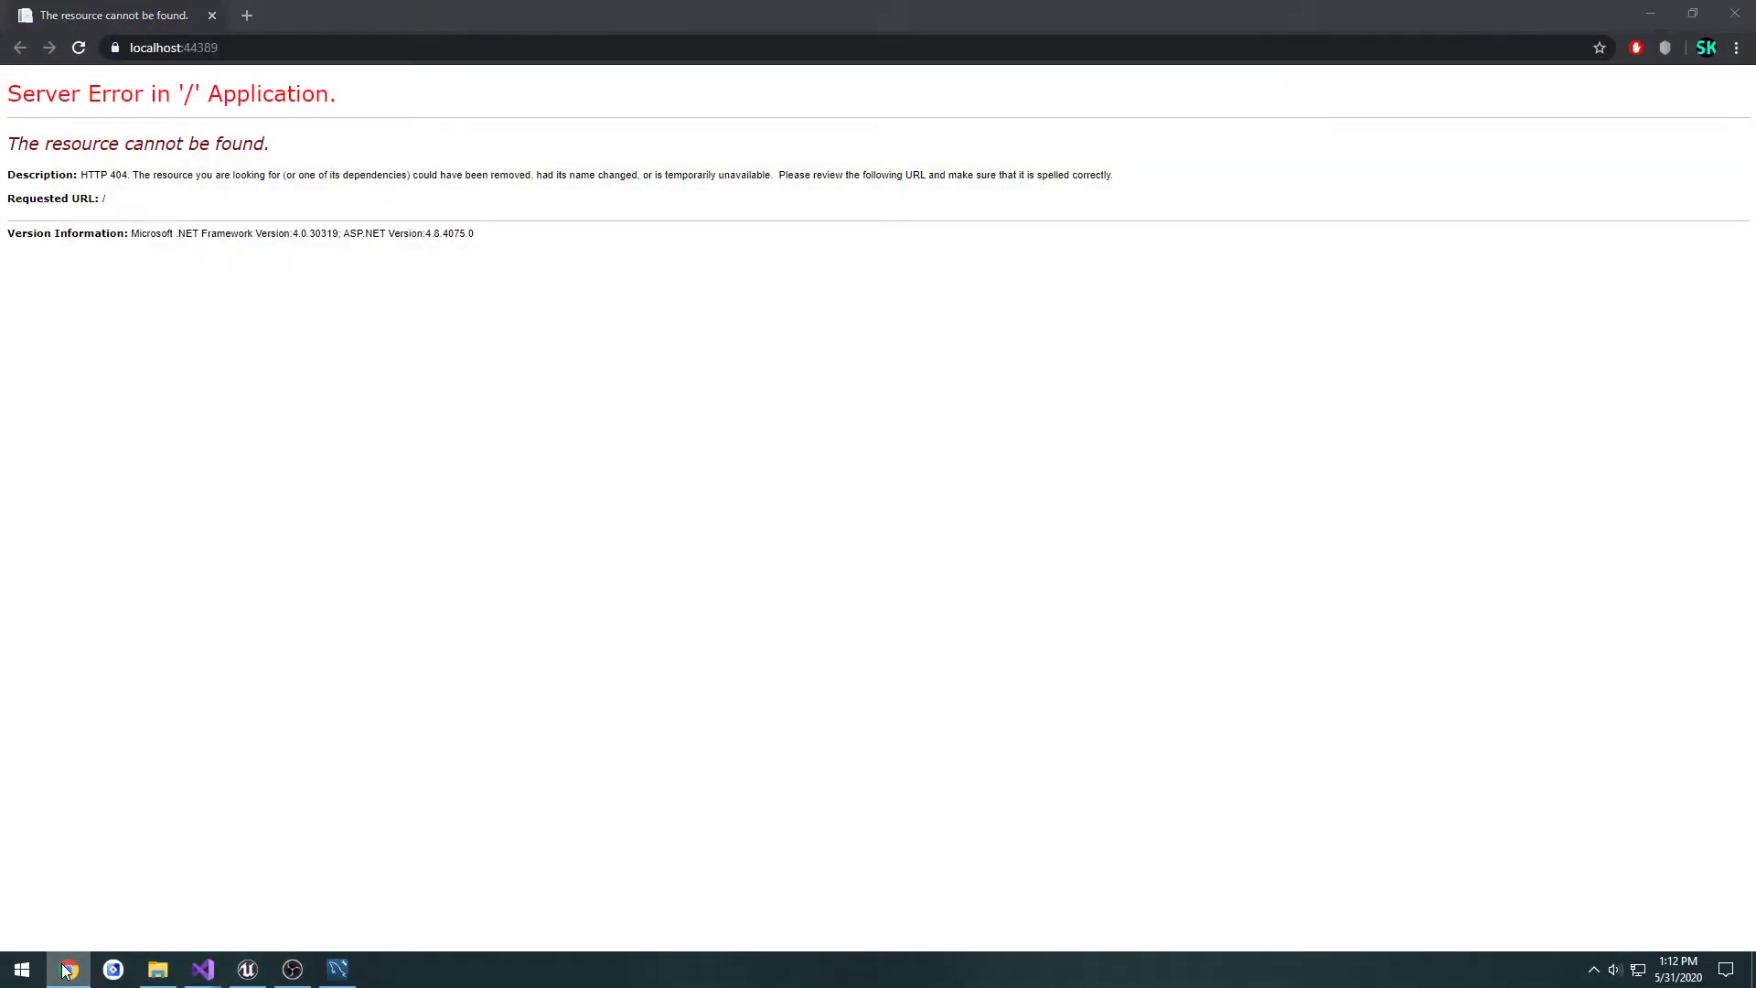
left_click(337, 968)
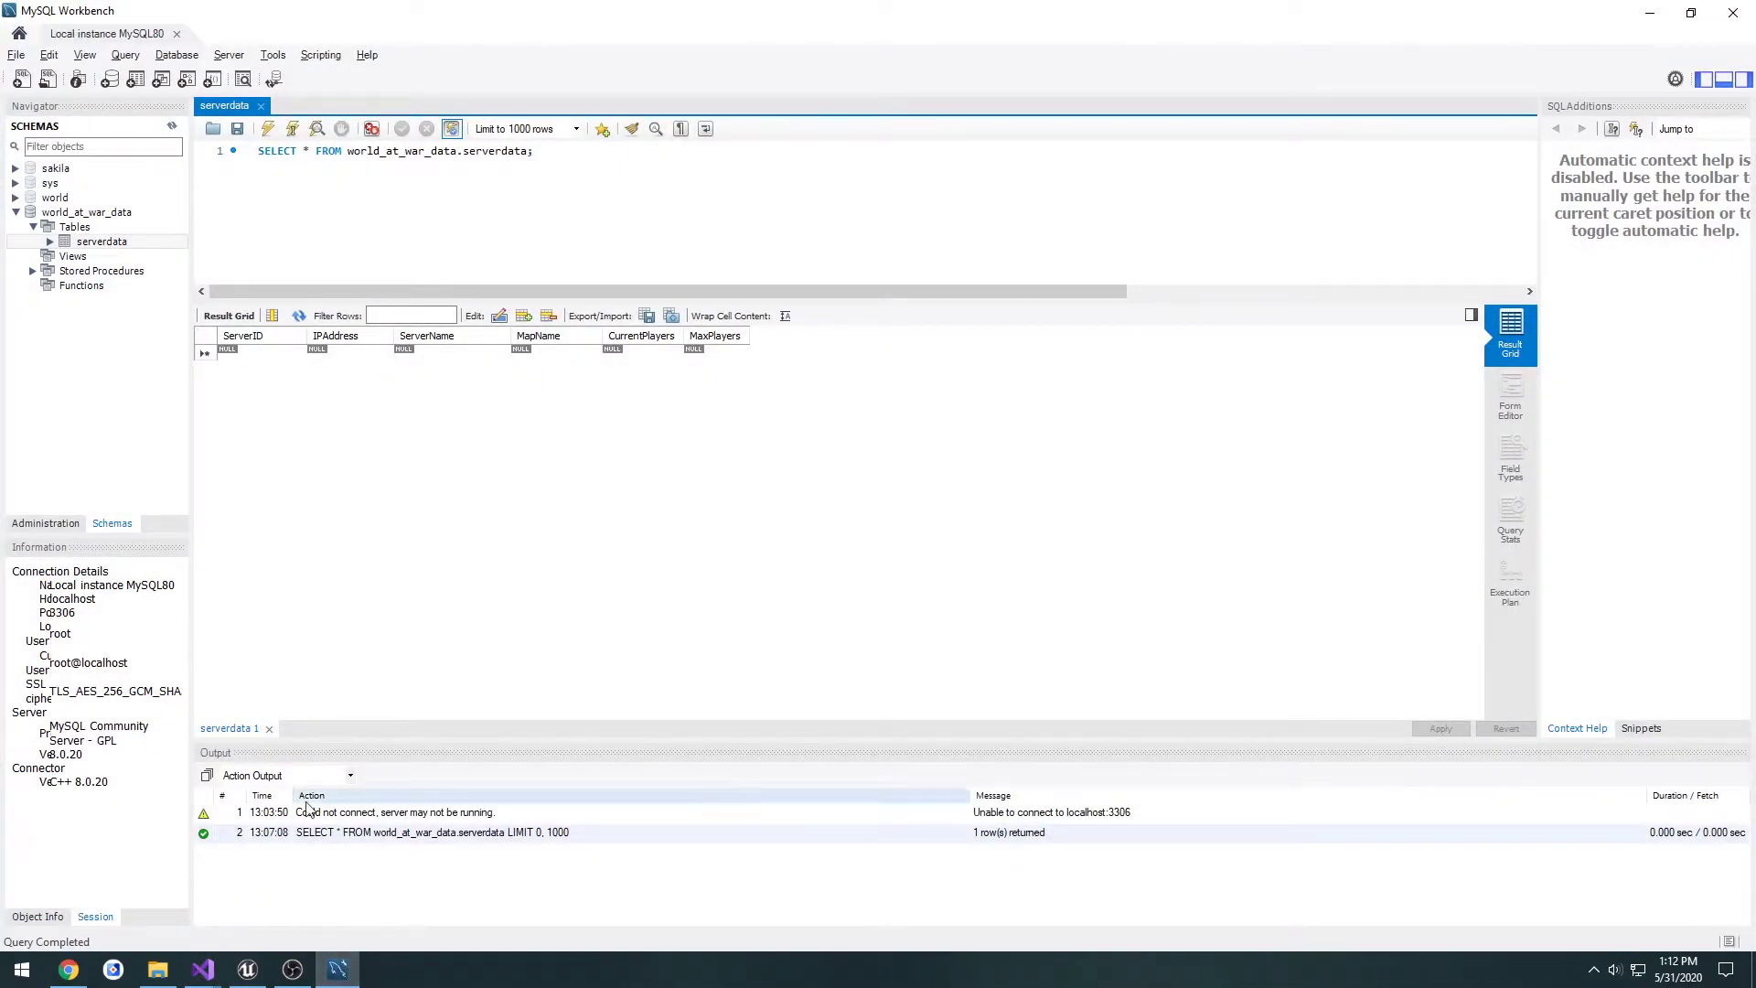
left_click(201, 969)
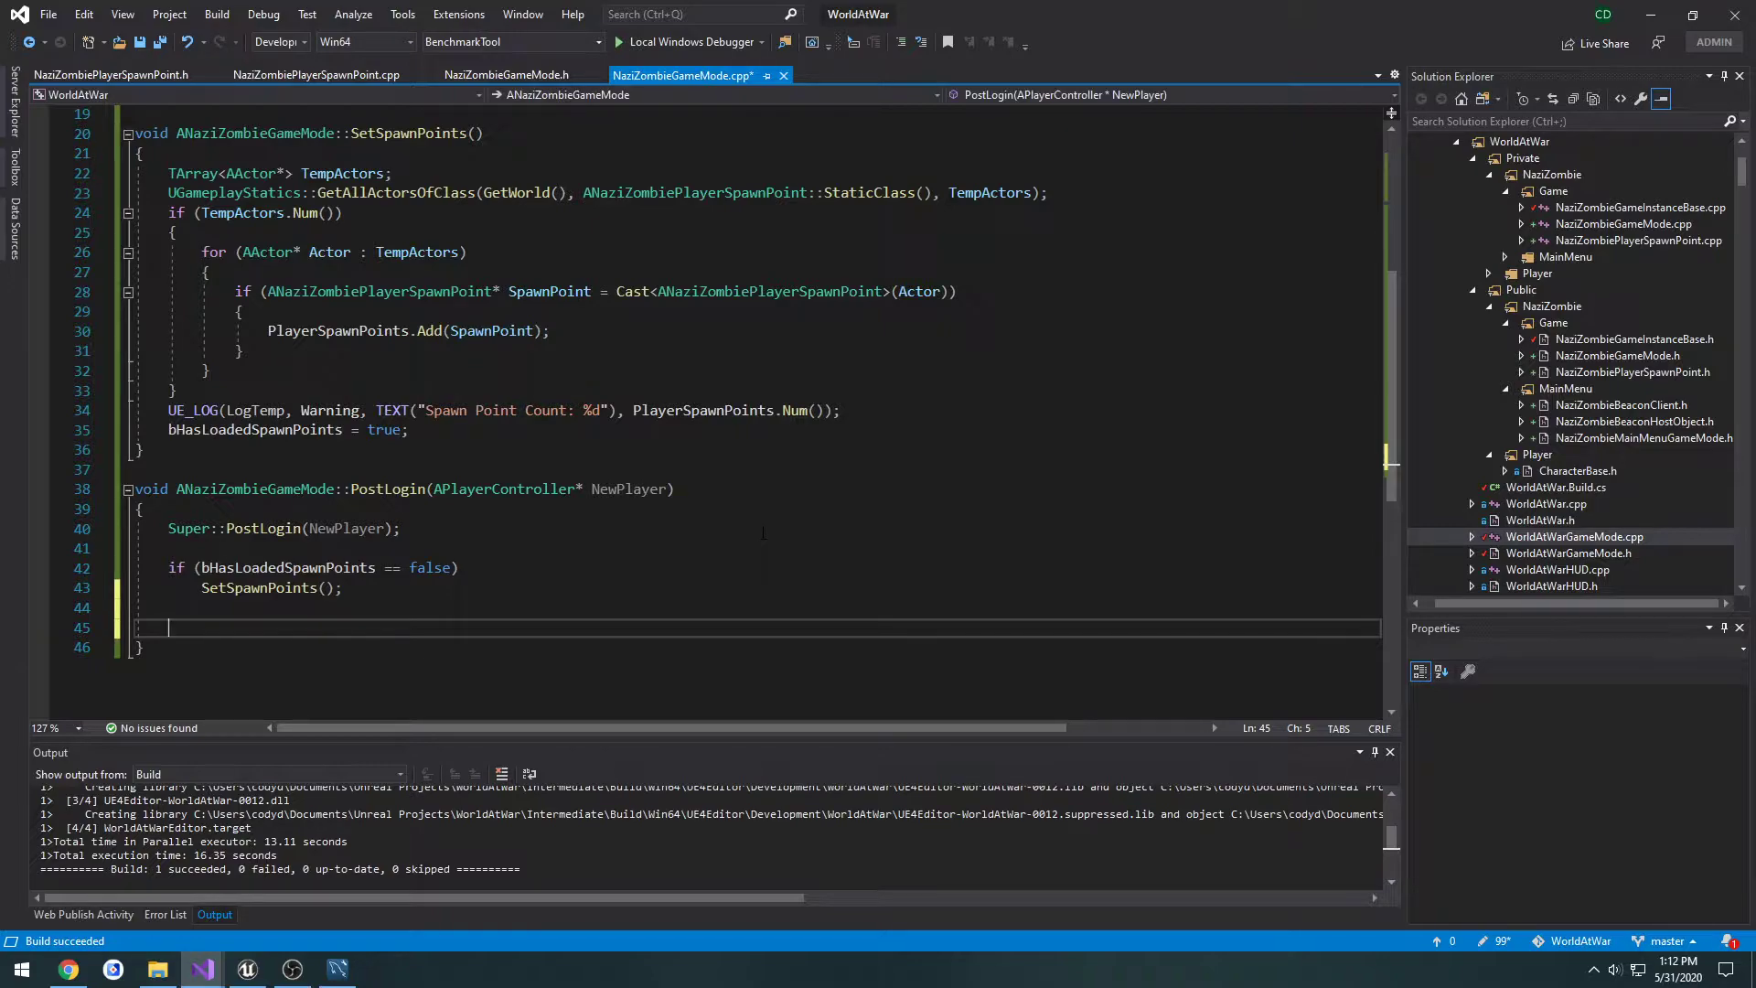
Add for (ANaziZombiePlayerSpawnPoint* SpawnPoint : PlayerSpawnPoints) containing if (!SpawnPoint->IsUsed()).
type("if ()")
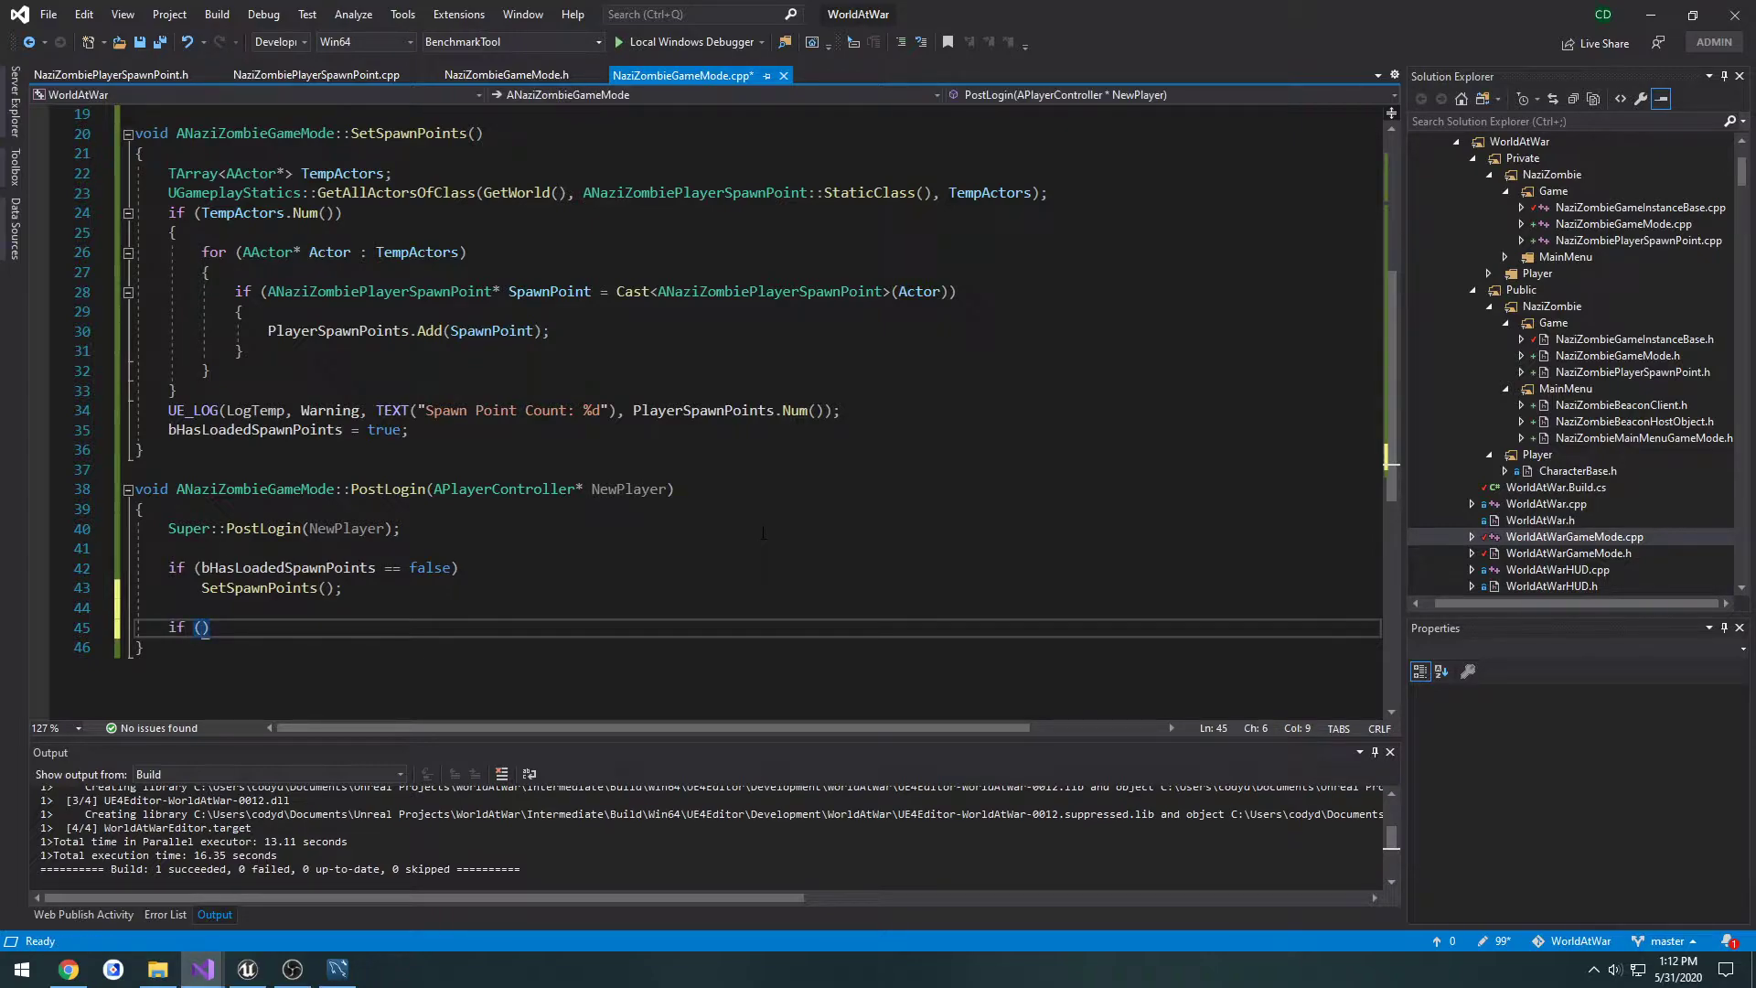
key("Ctrl+z")
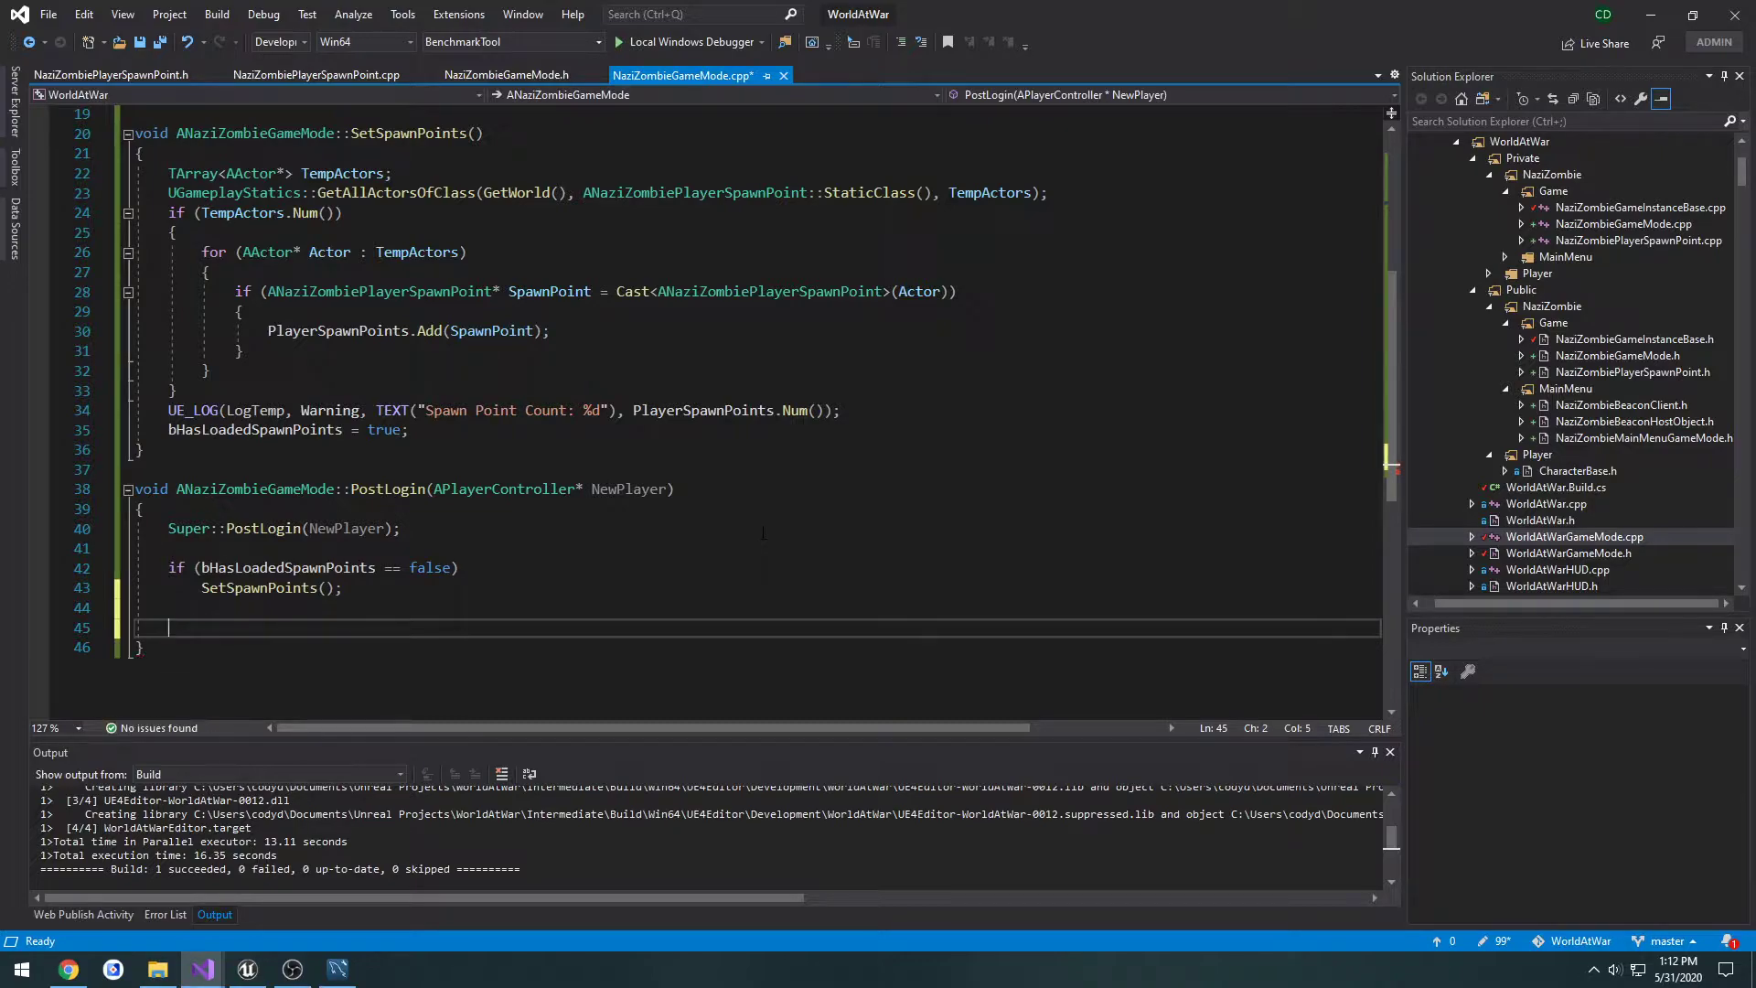
type("for")
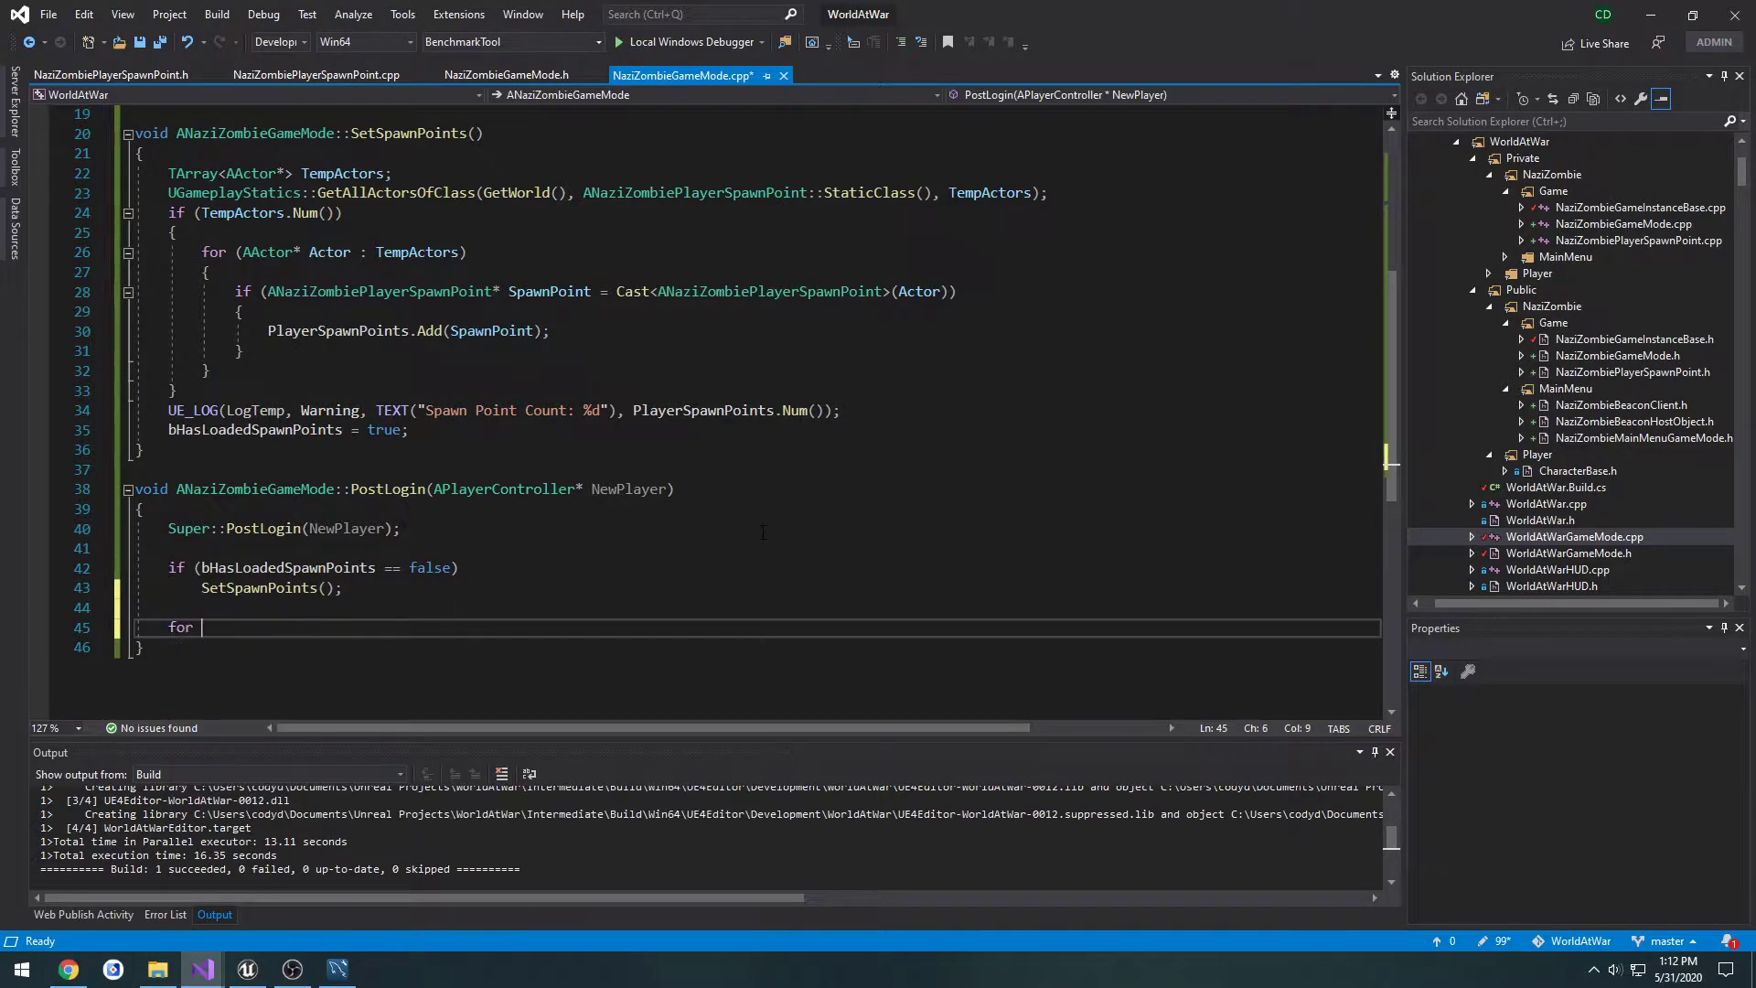
type("(ANAziZombiePlayerSpawnPoint*")
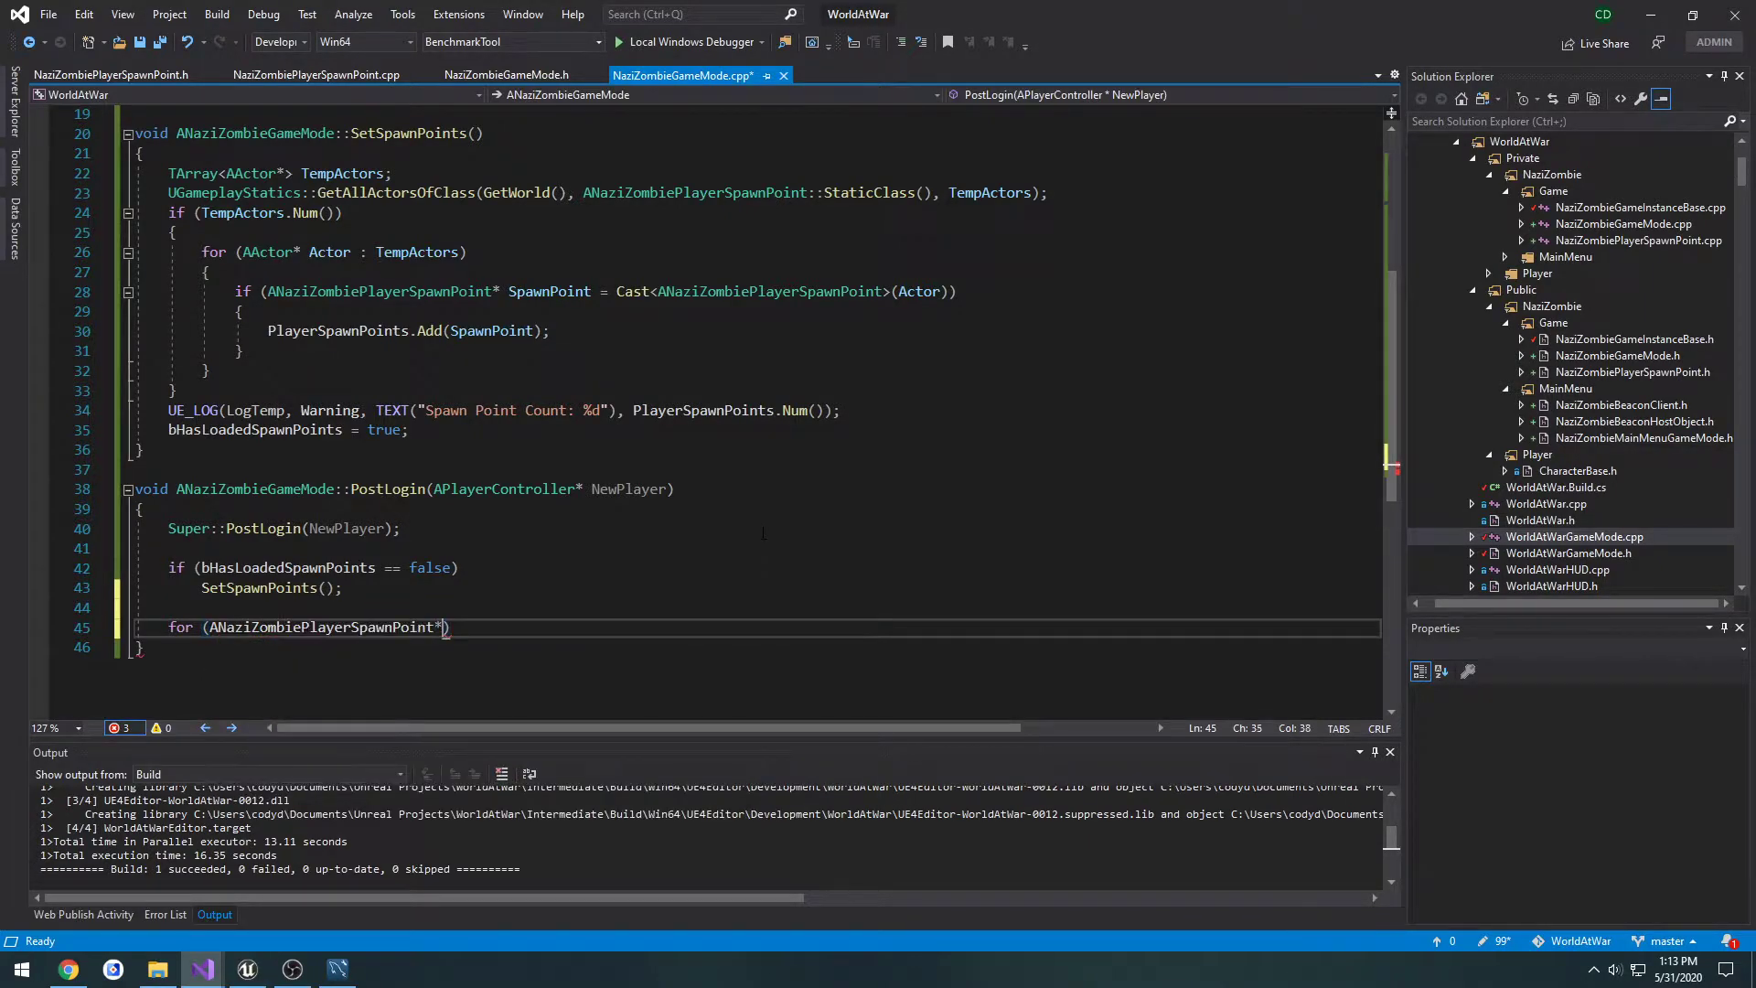
type("SpawnPoint :")
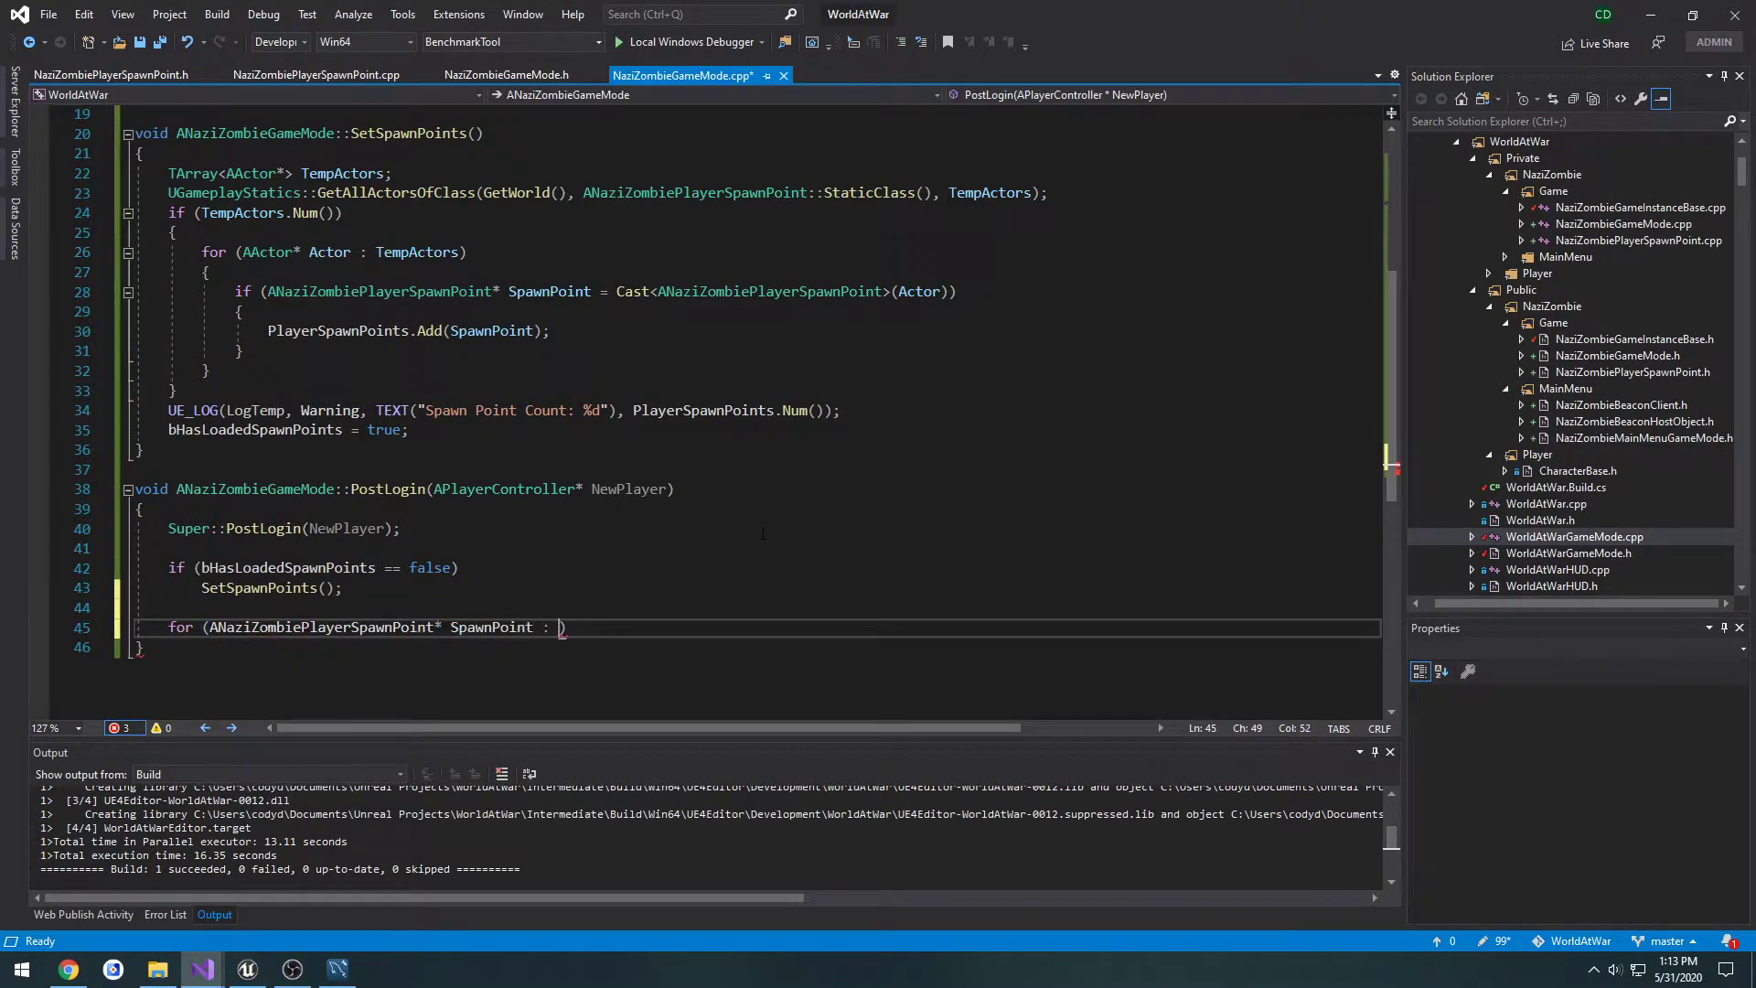
type("PlayerSpawnPoints")
type("{")
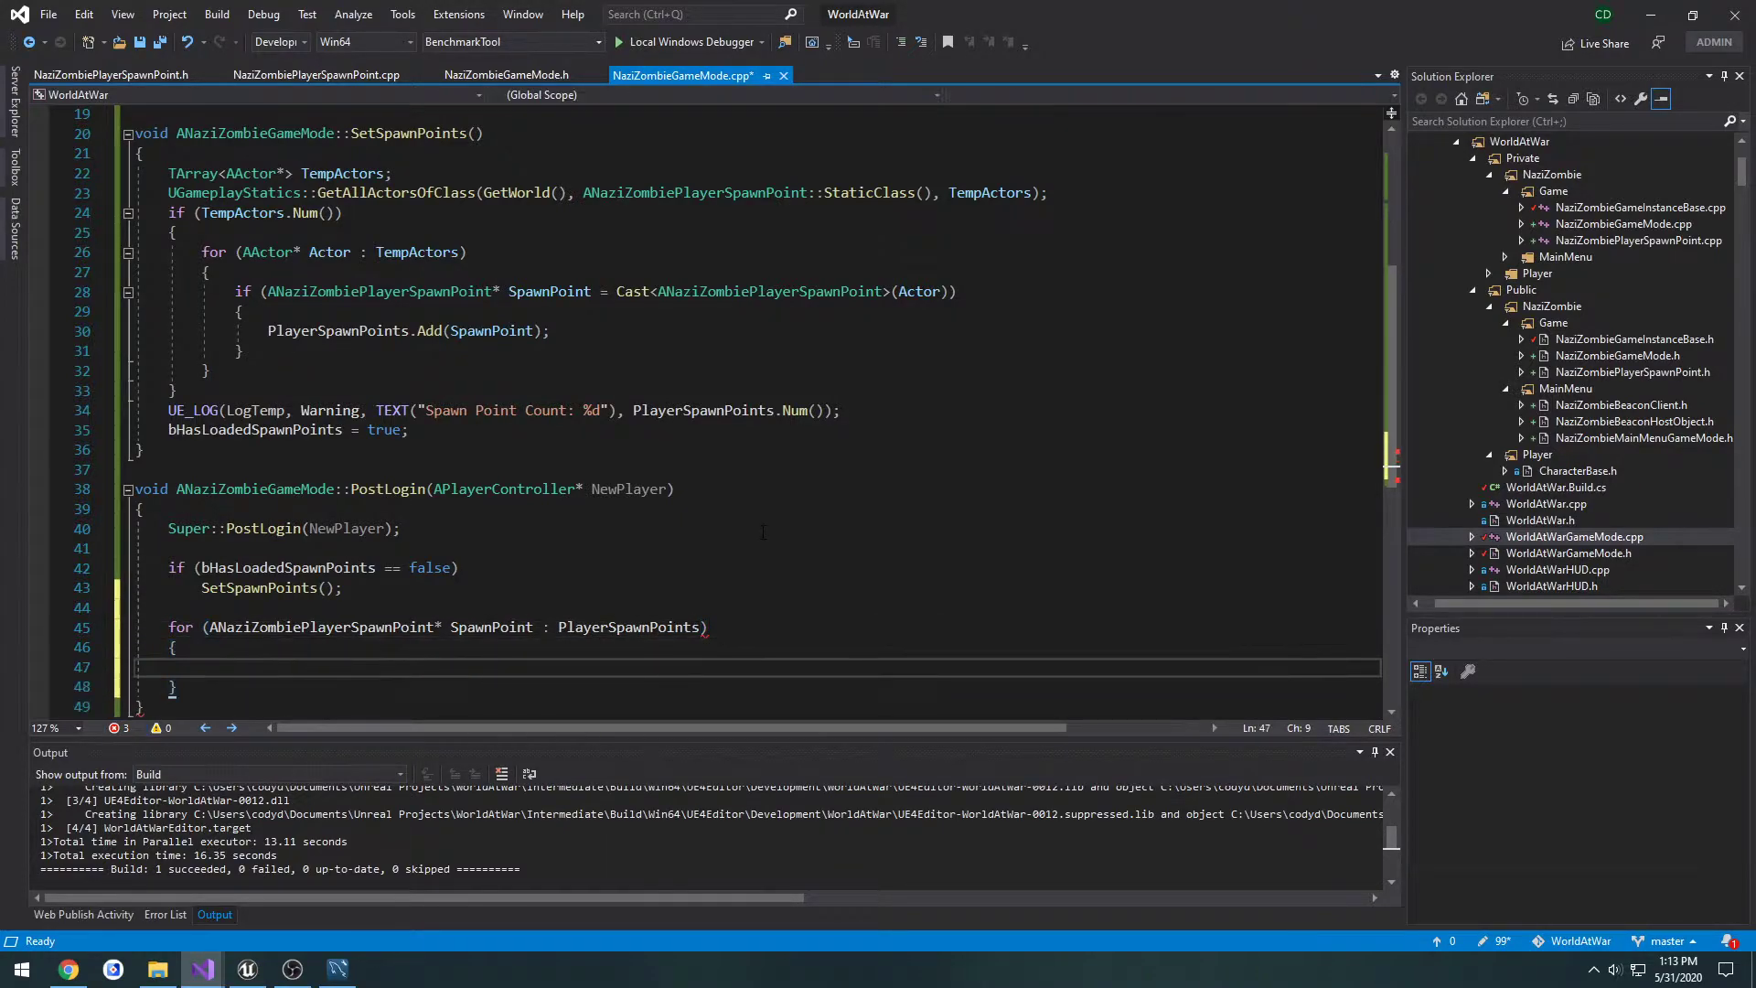
type("if (")
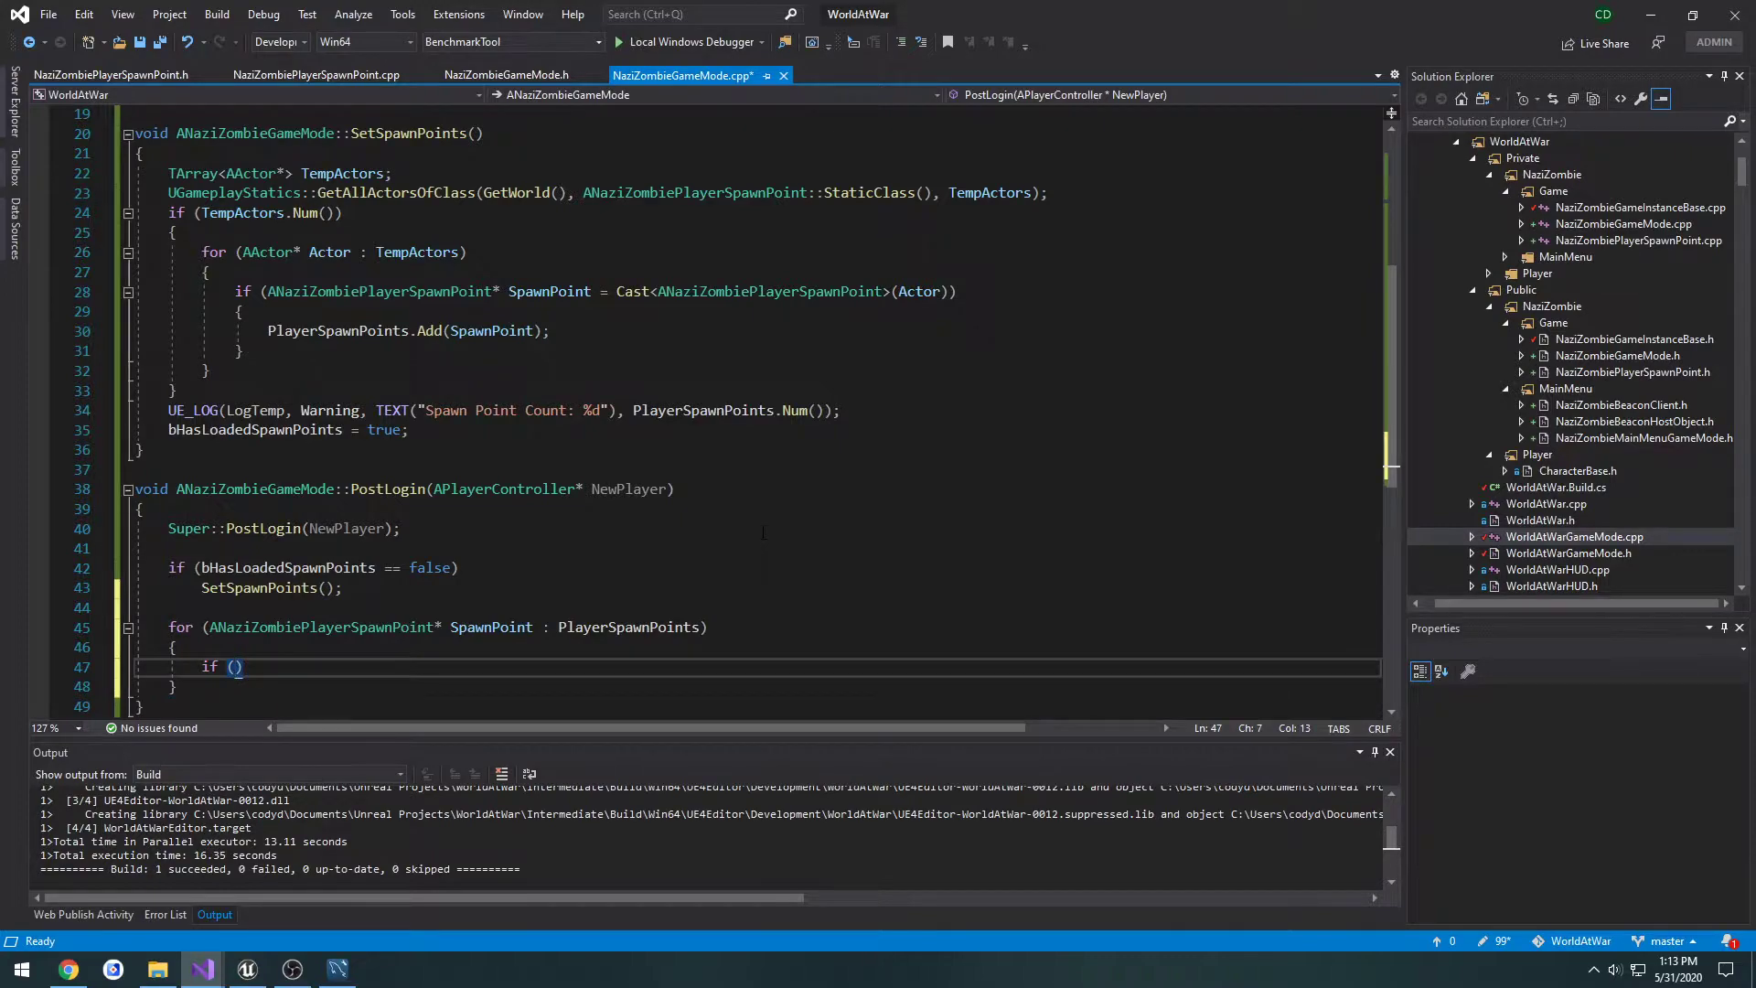
type("SpawnPoint->")
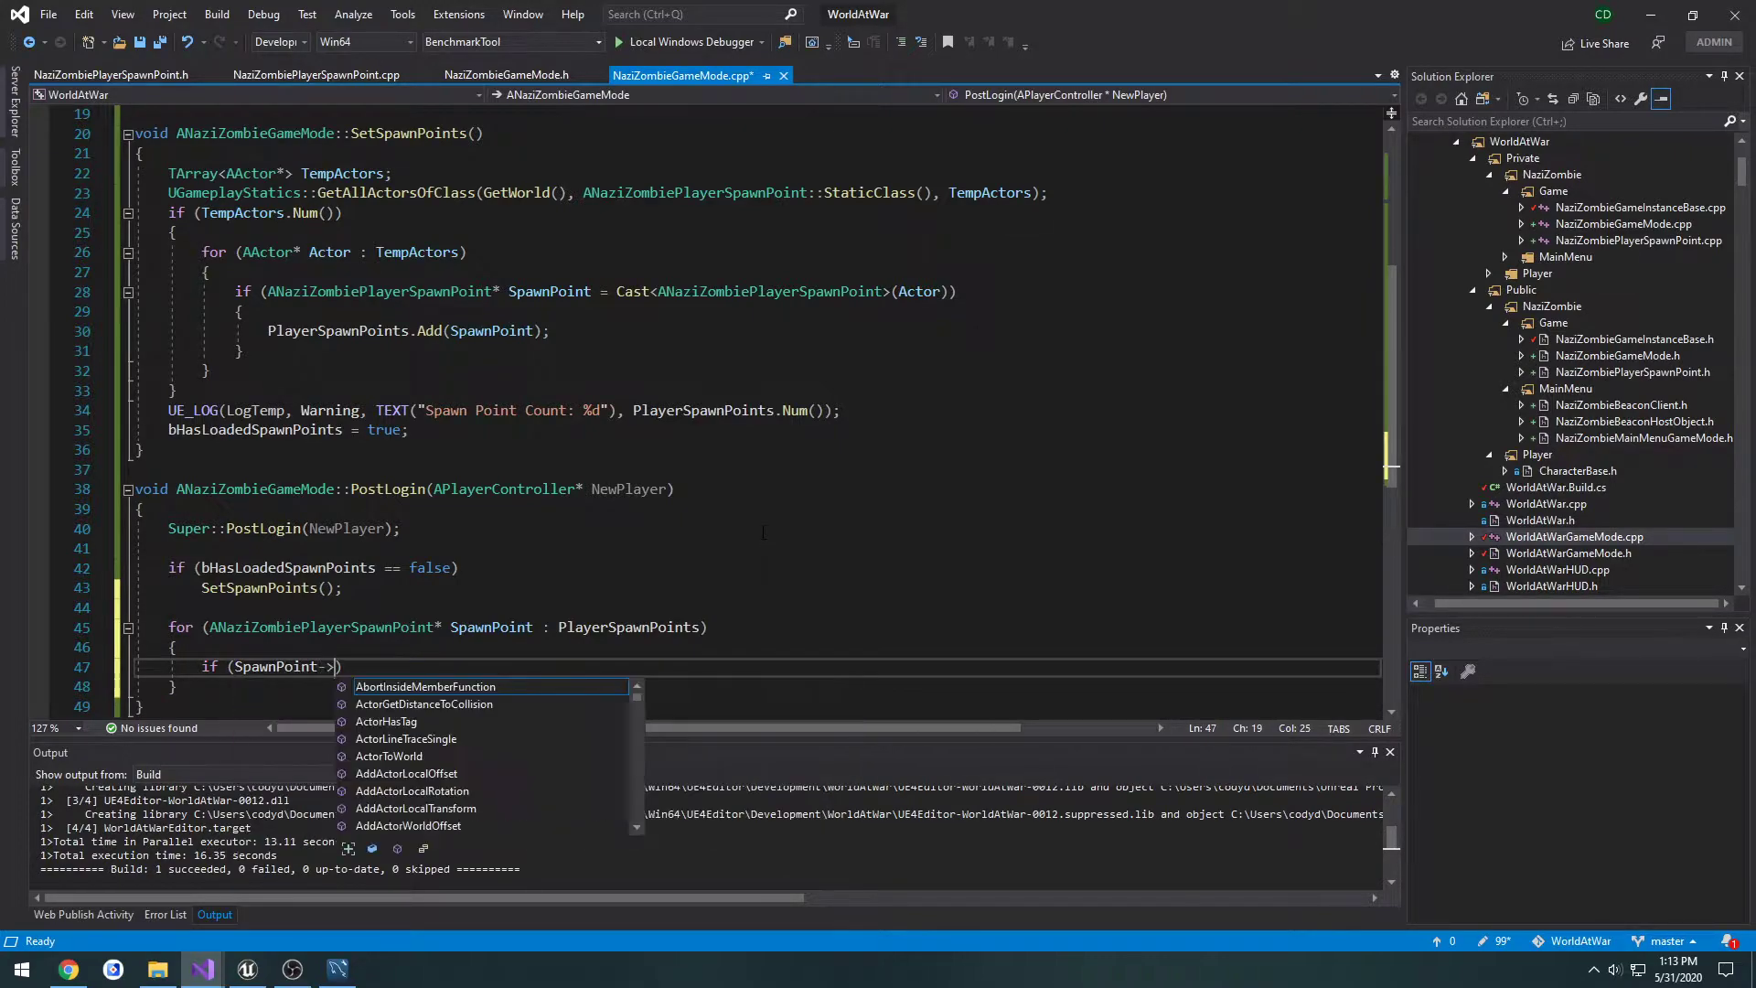
type("Used(")
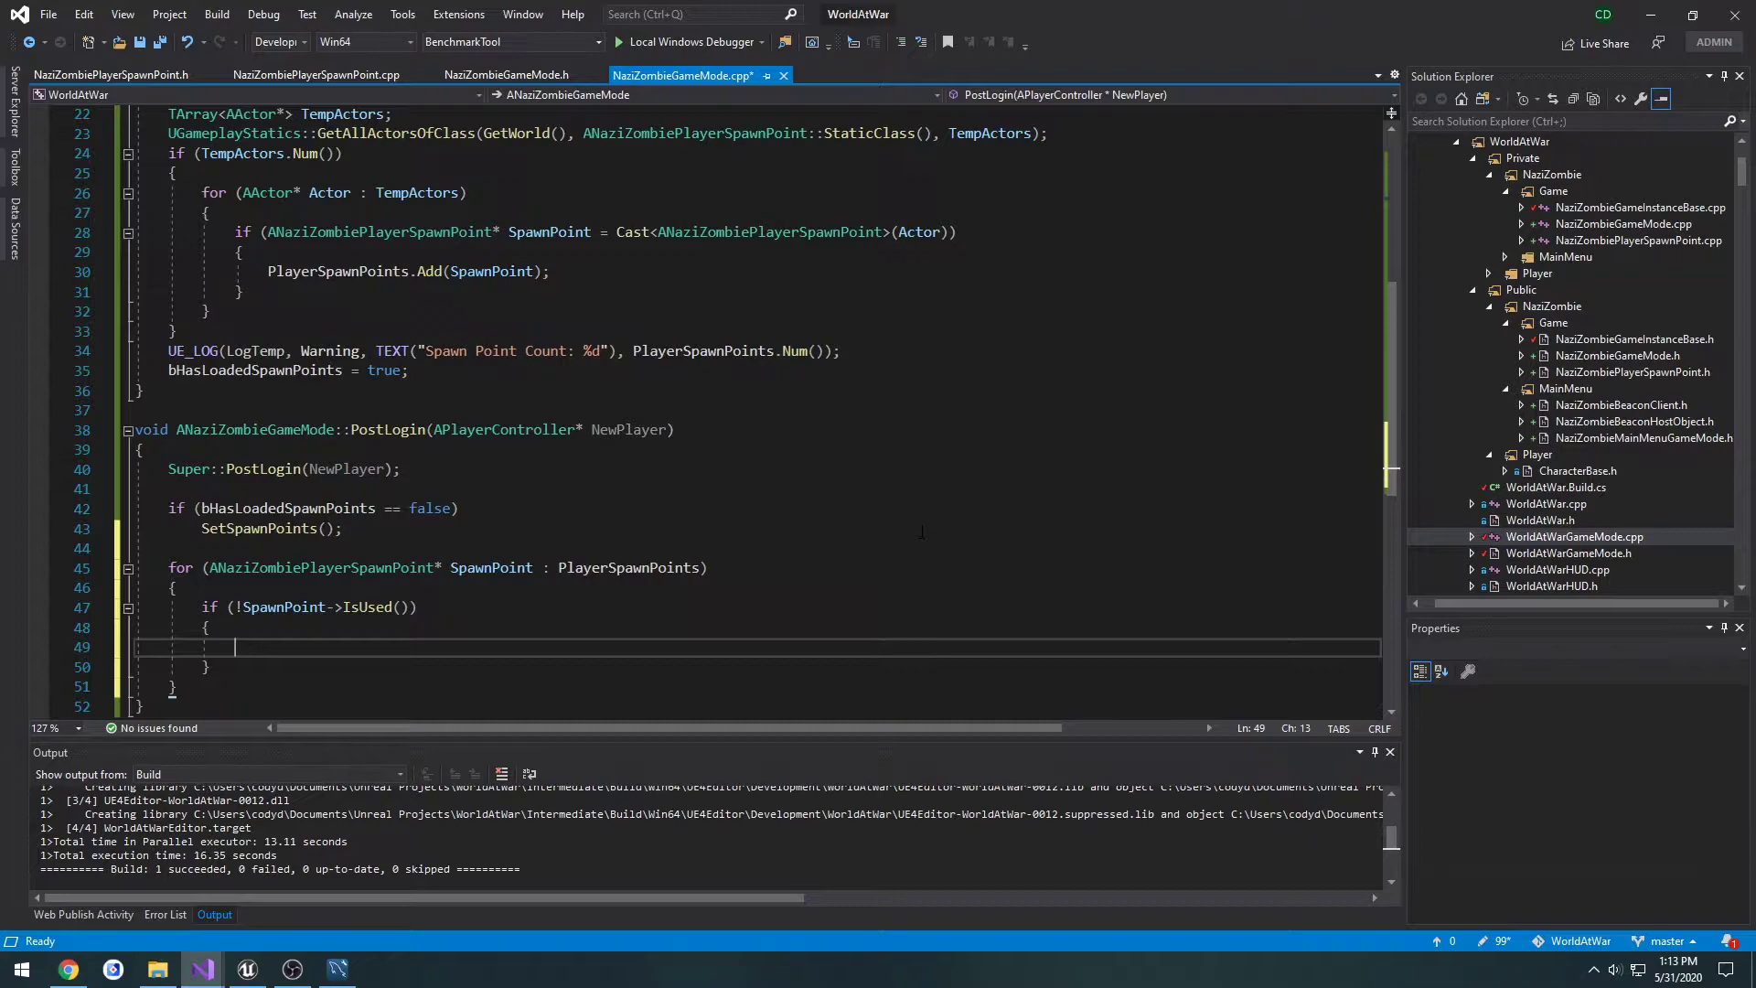
Add if (APawn* Pawn = GetWorld()->SpawnActor<APawn>(DefaultPawnClass, ...)) inside the unused check.
type("if (A")
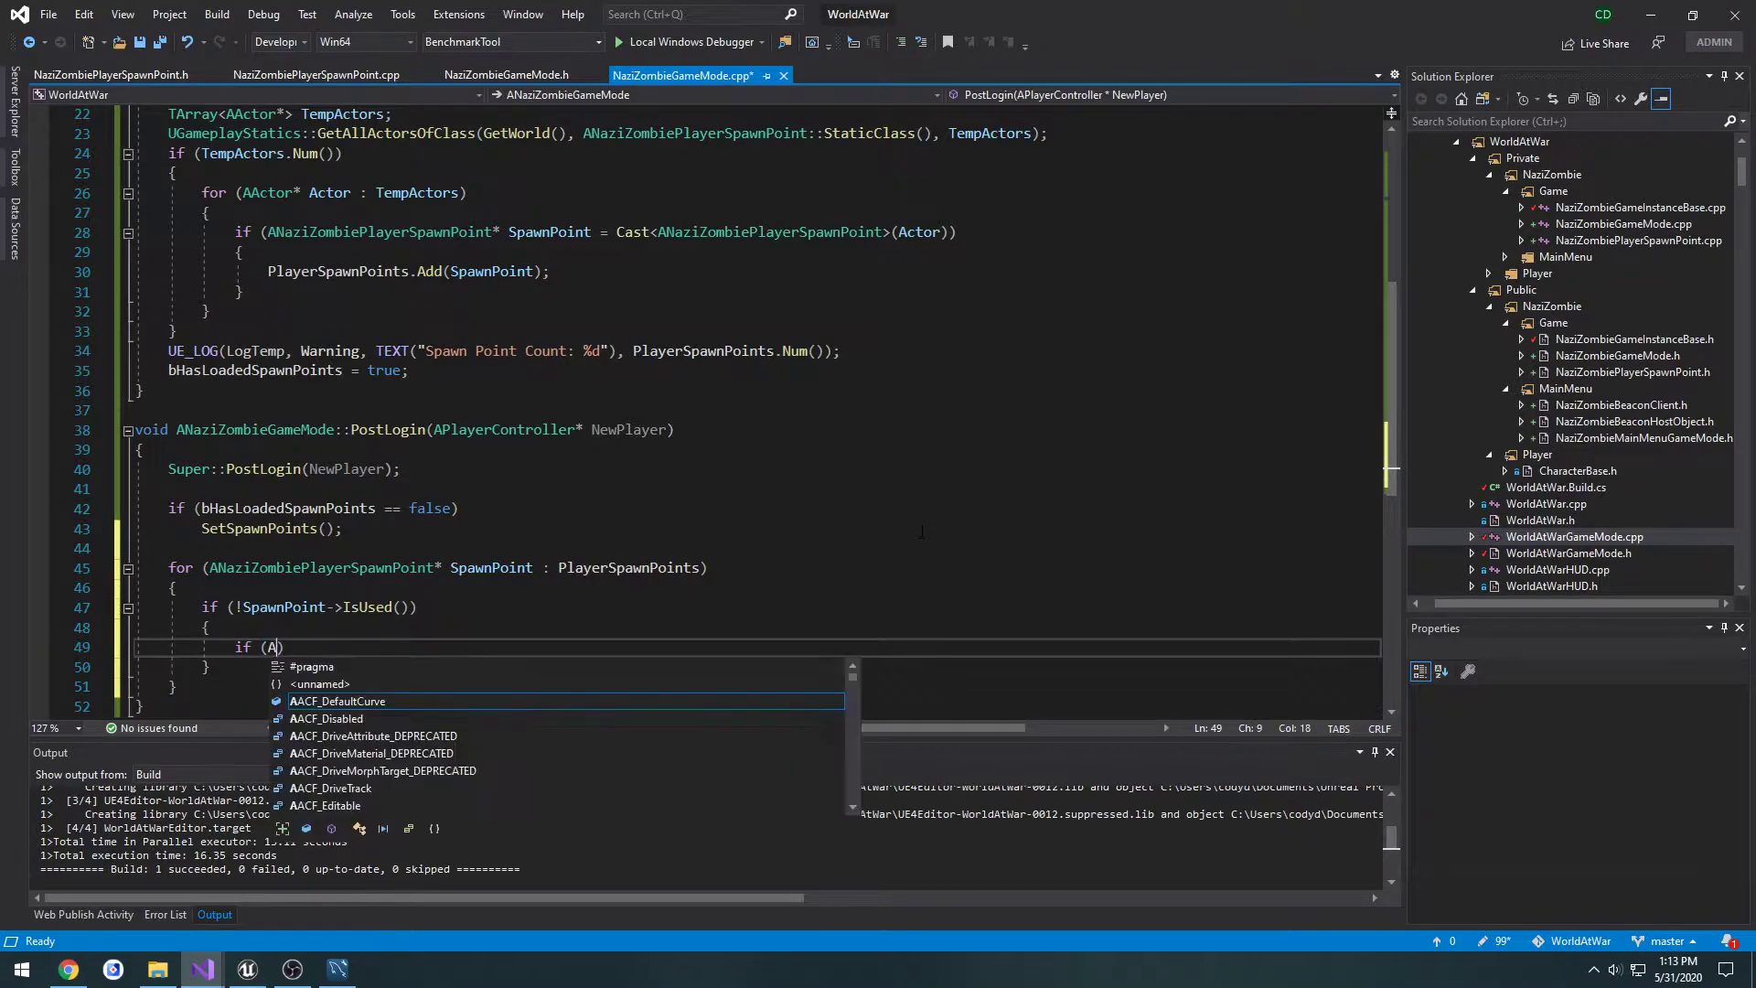
type("Pawn*")
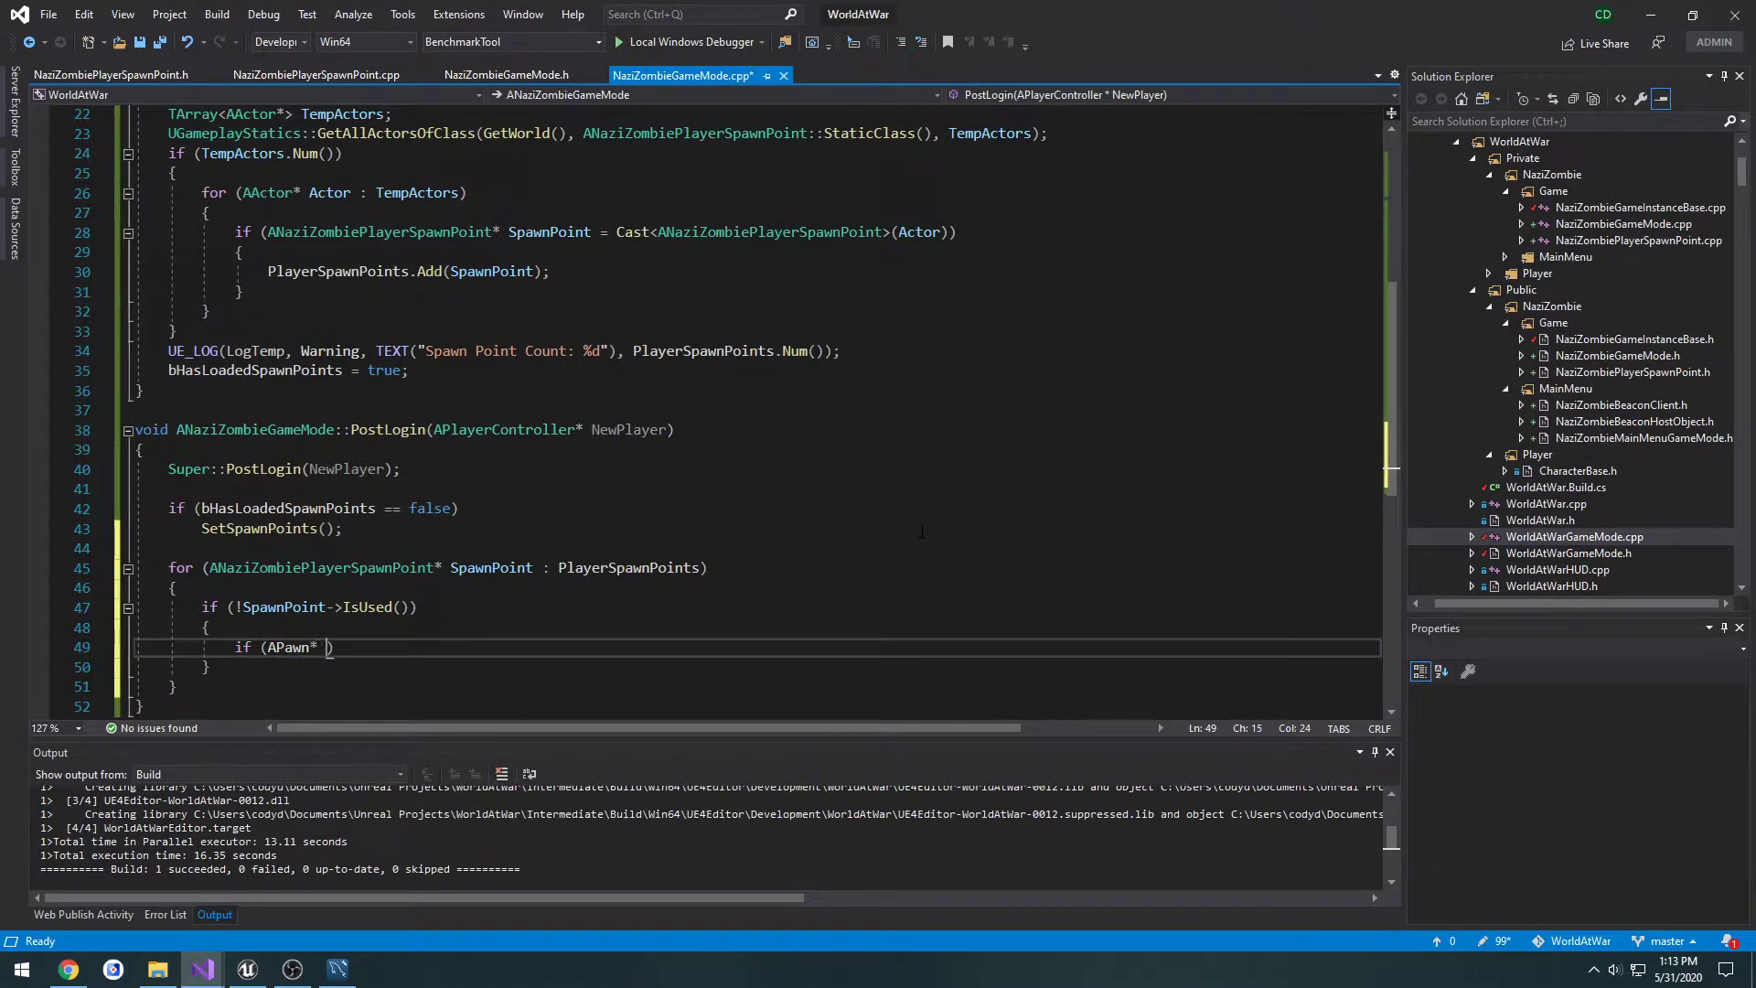
type("Pawn")
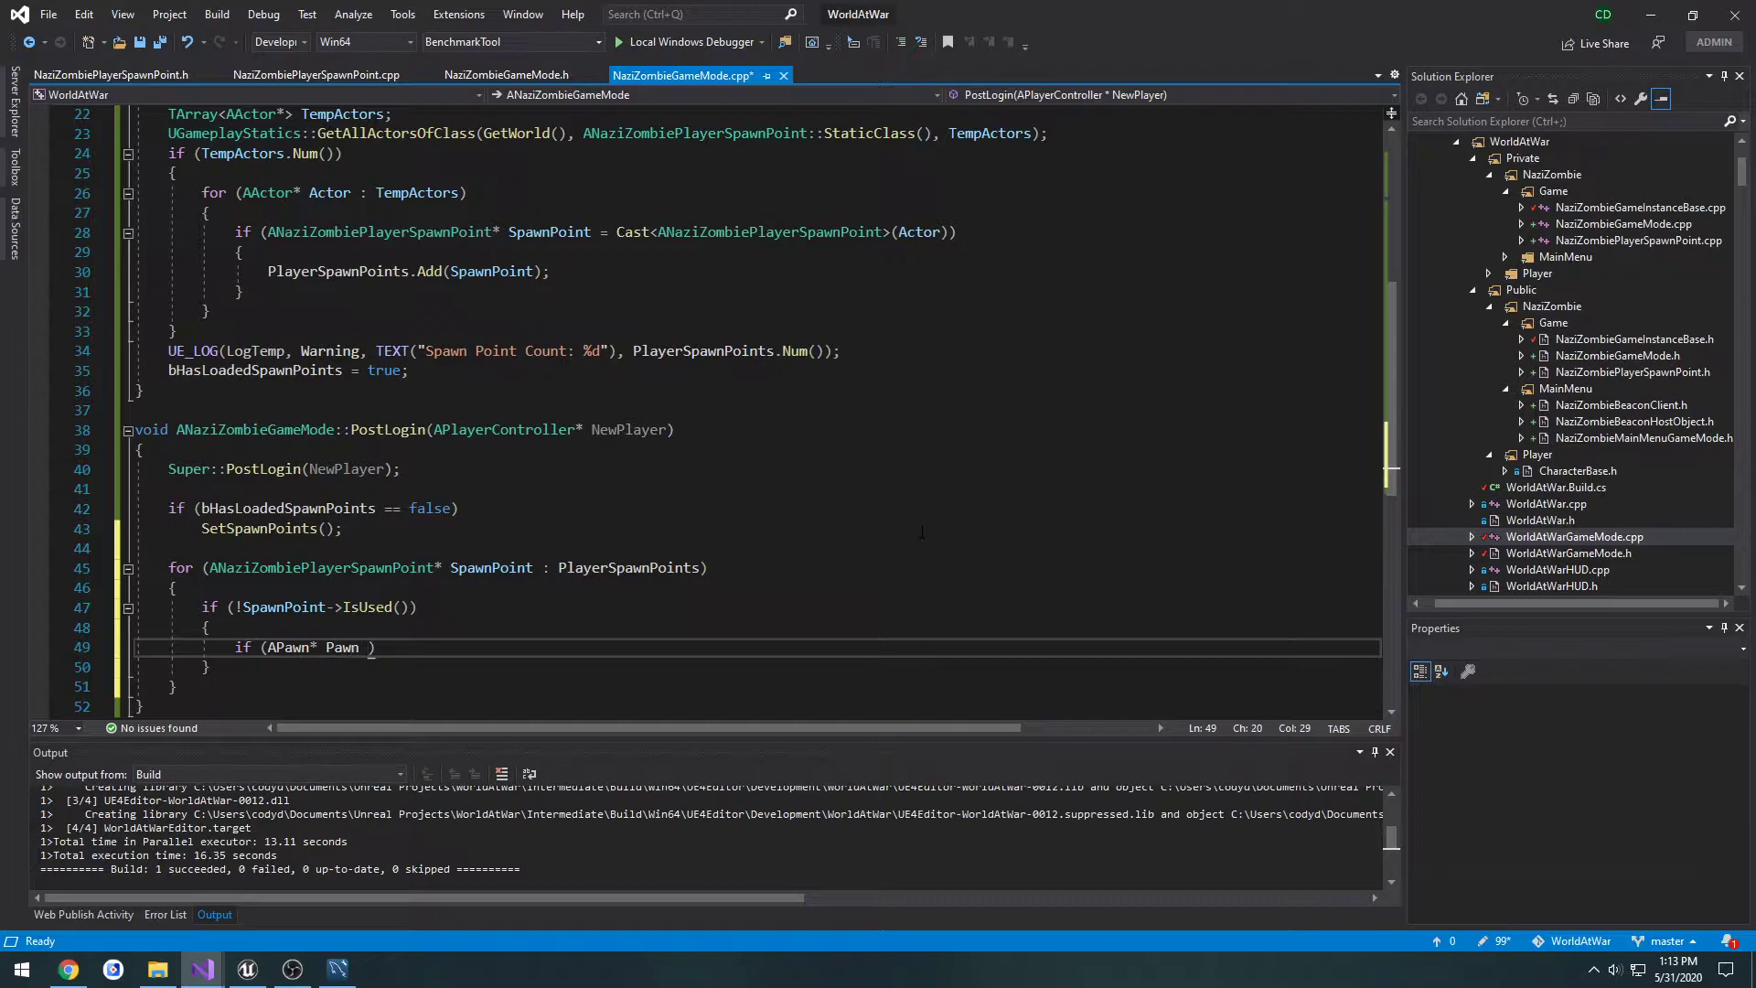
type("= GetWorld()")
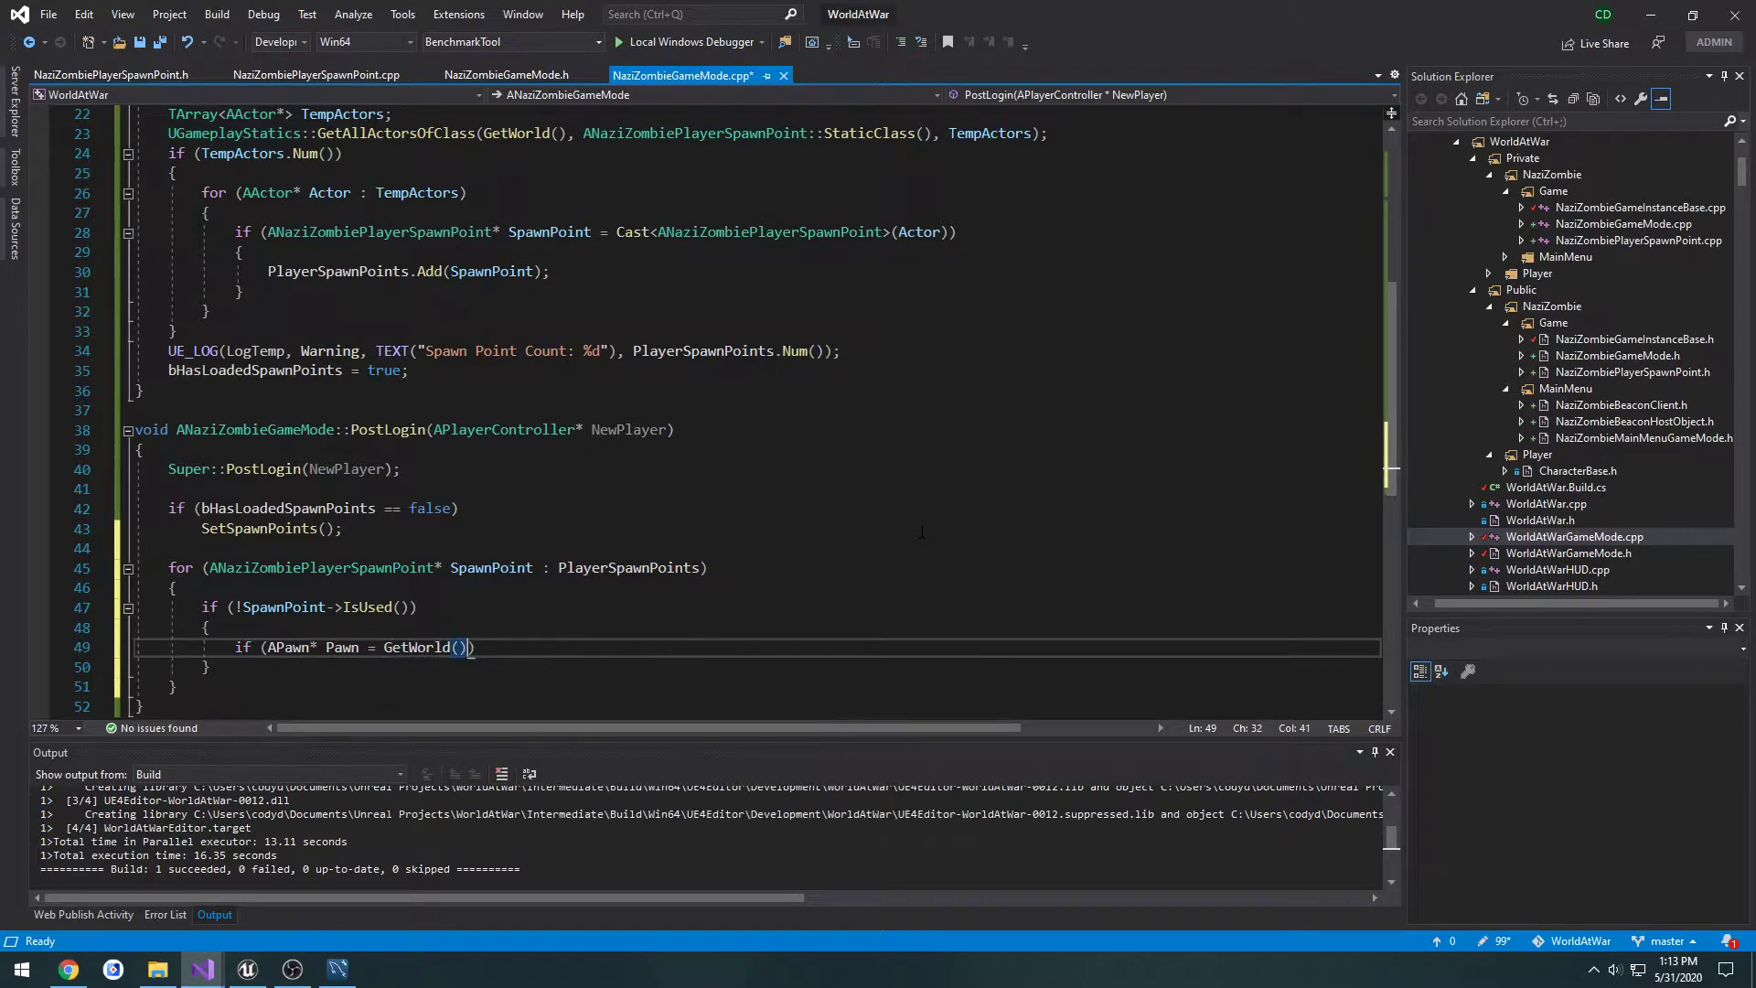
type("->SpawnActor")
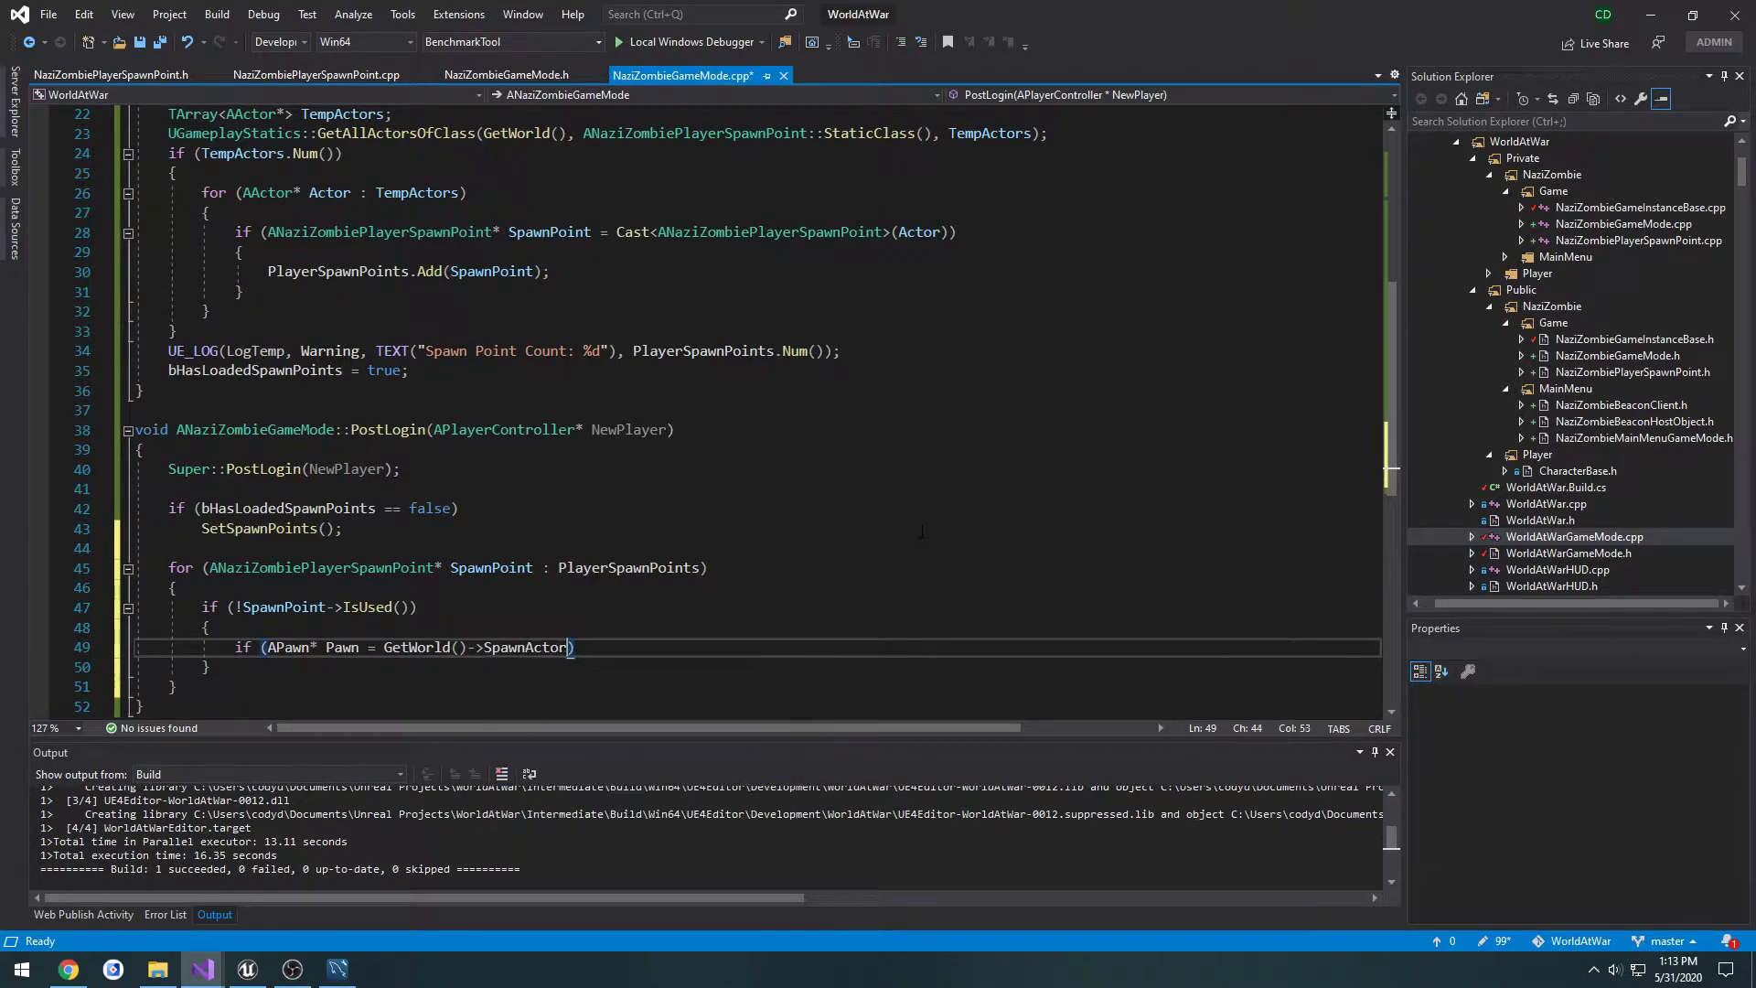
type("<APawn>(")
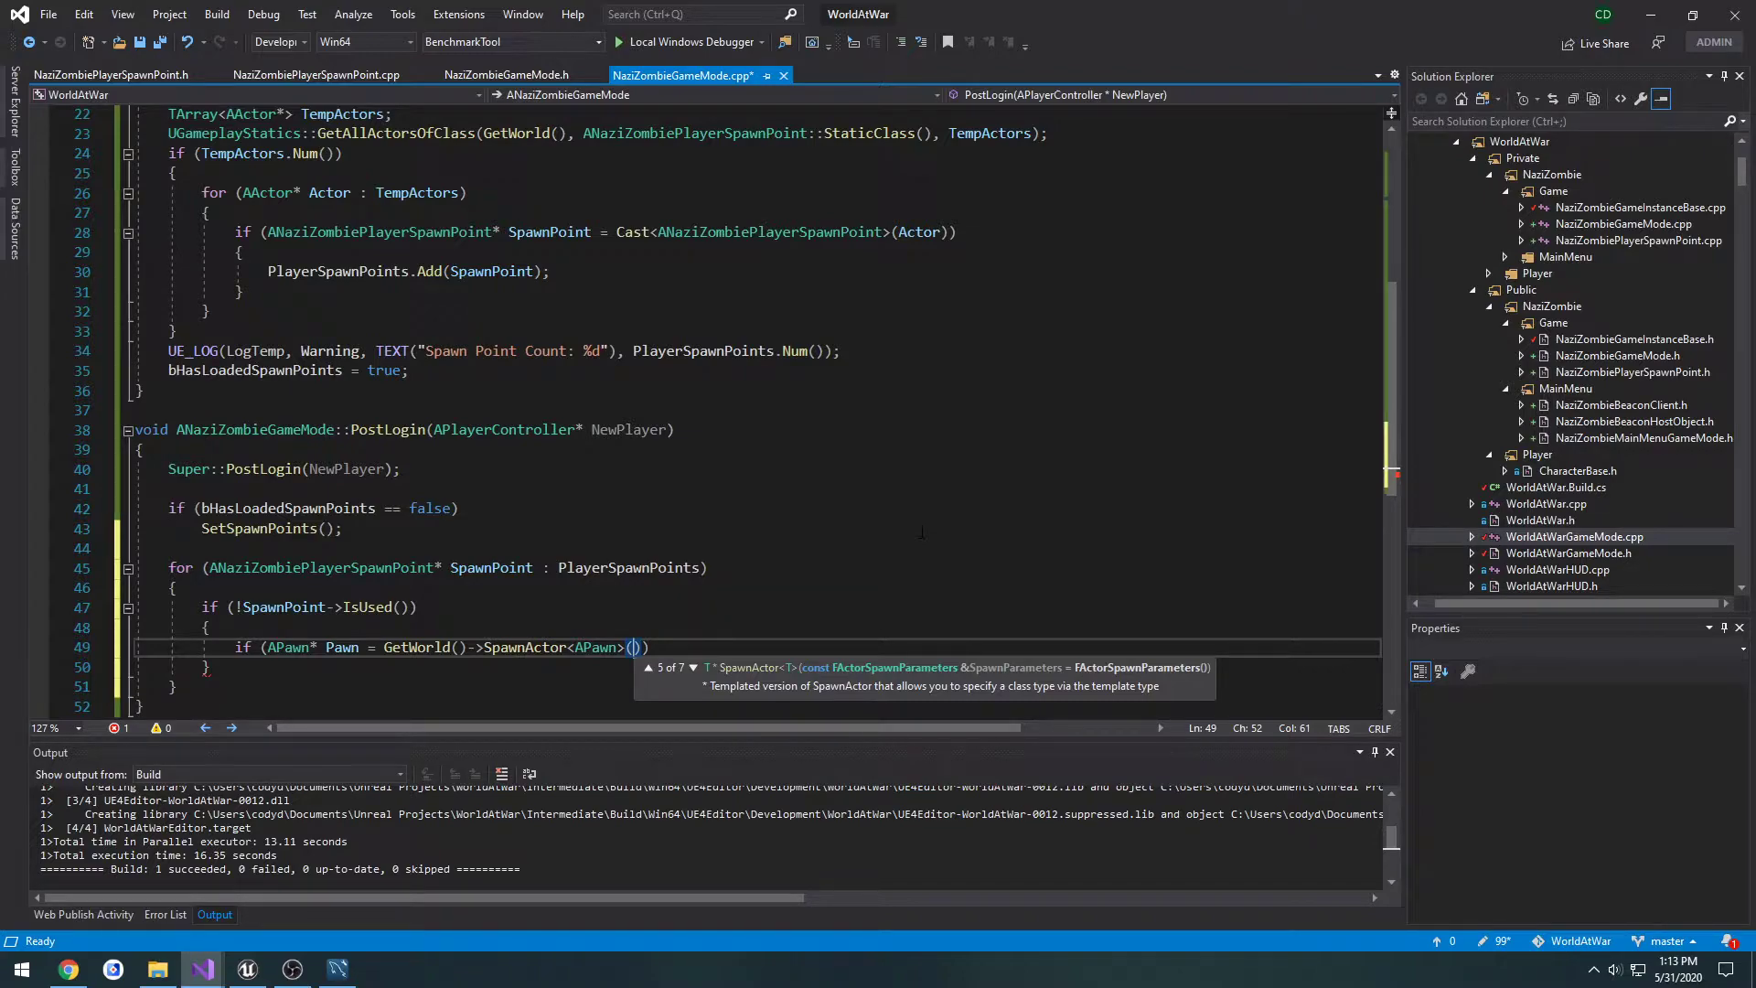
type("Defaul")
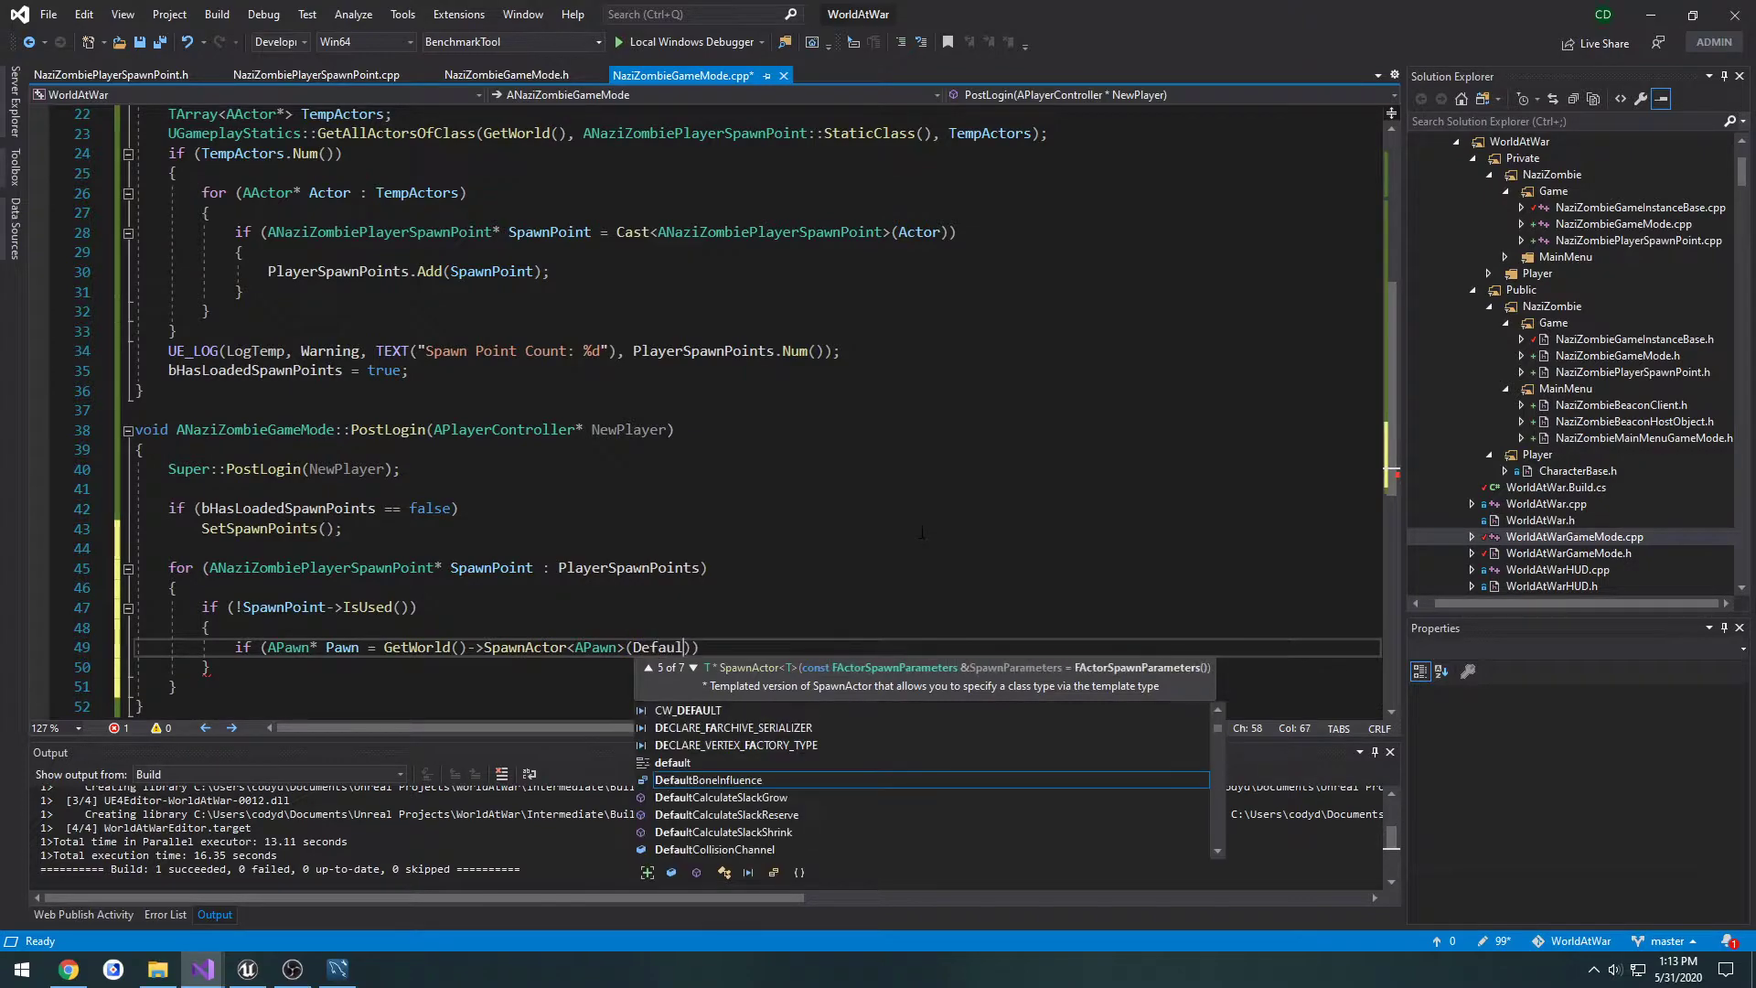
type("PawnClass,")
type("{")
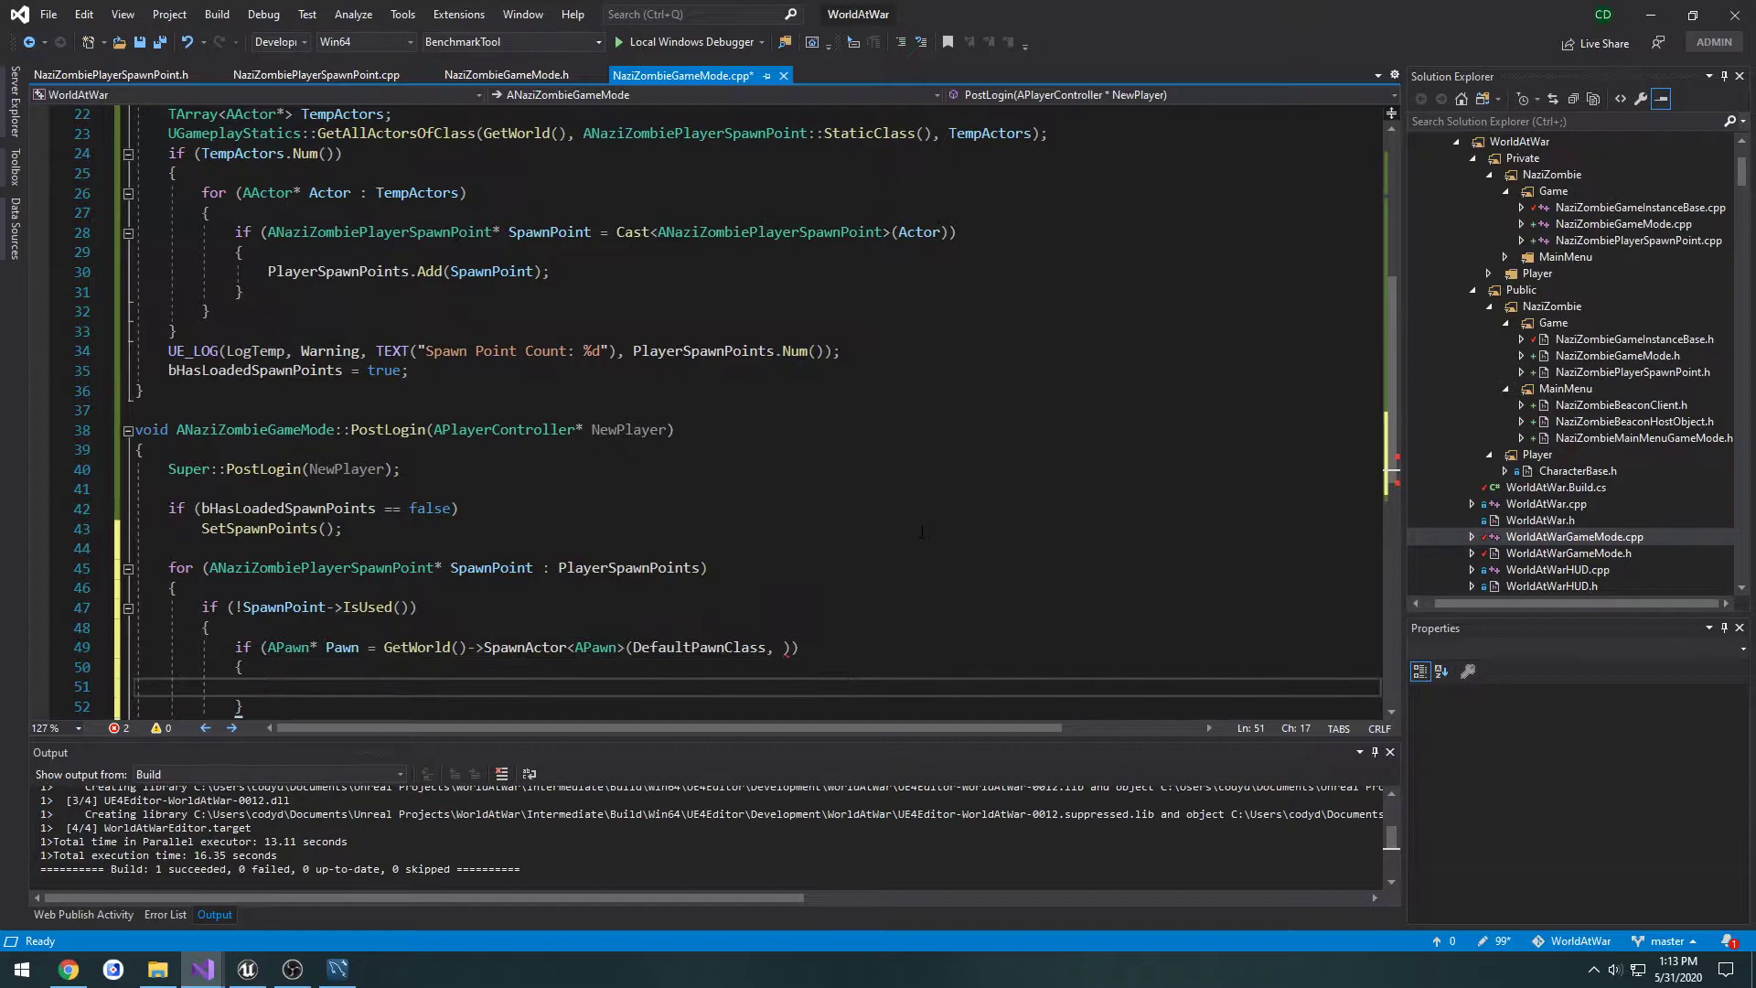
scroll("up", 3)
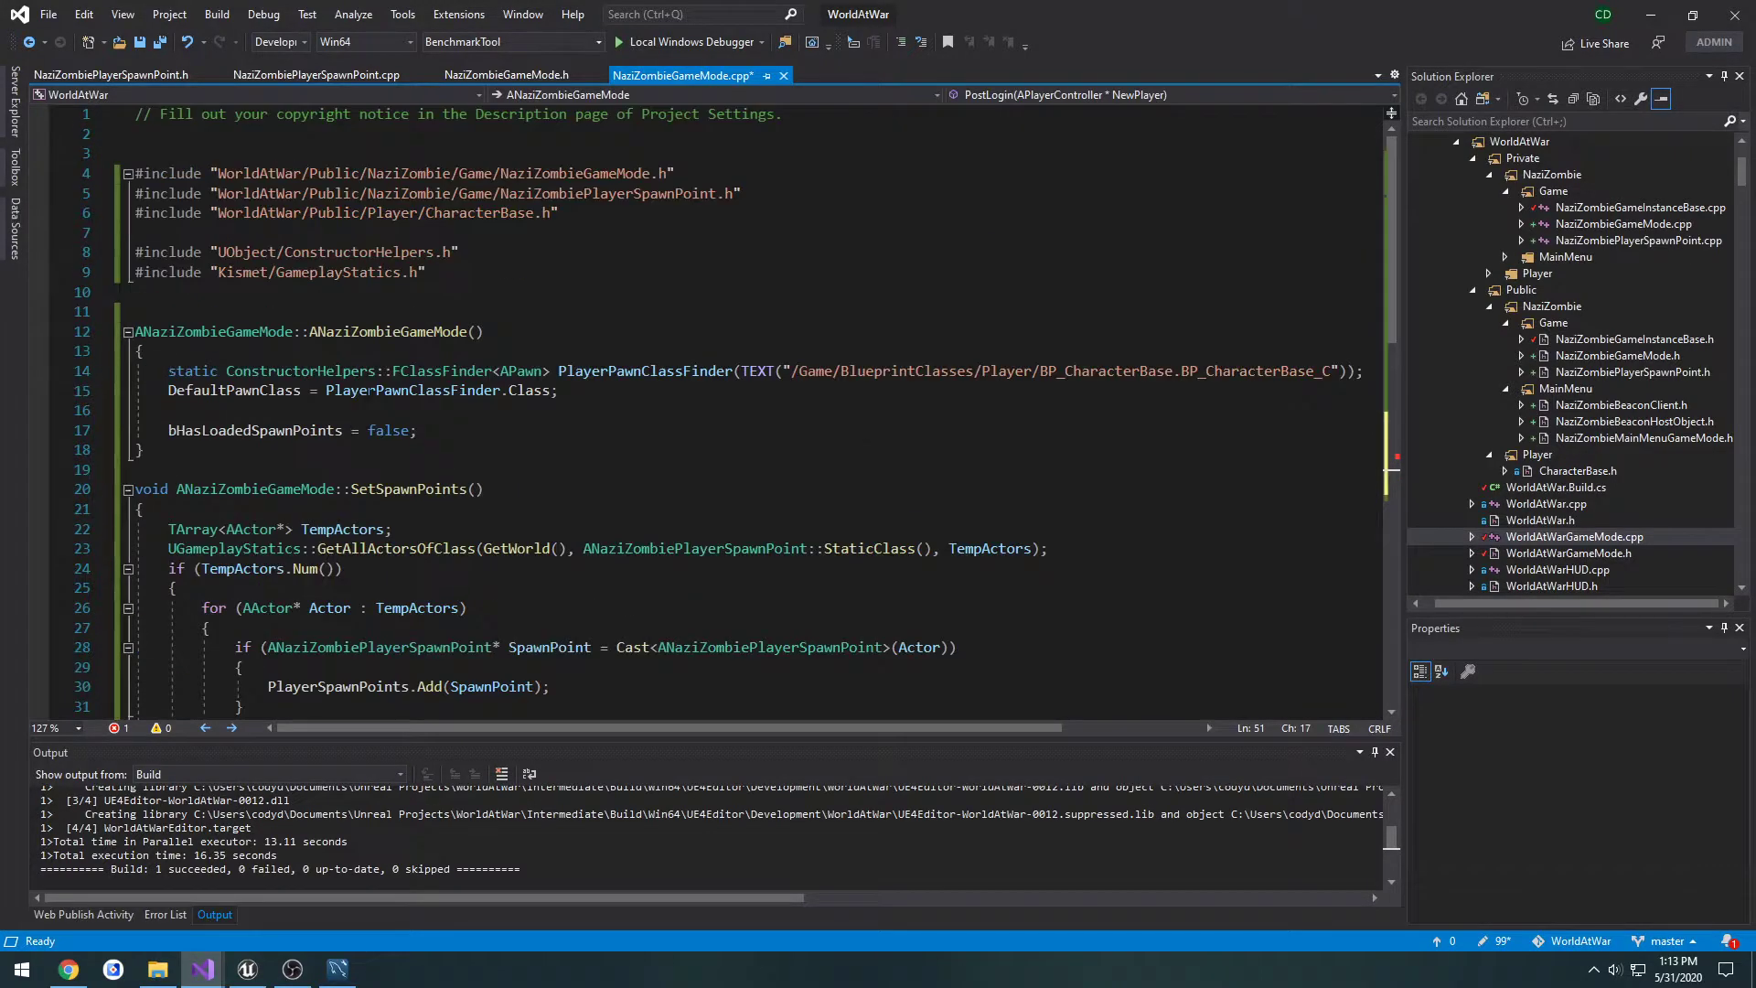
double_click(234, 390)
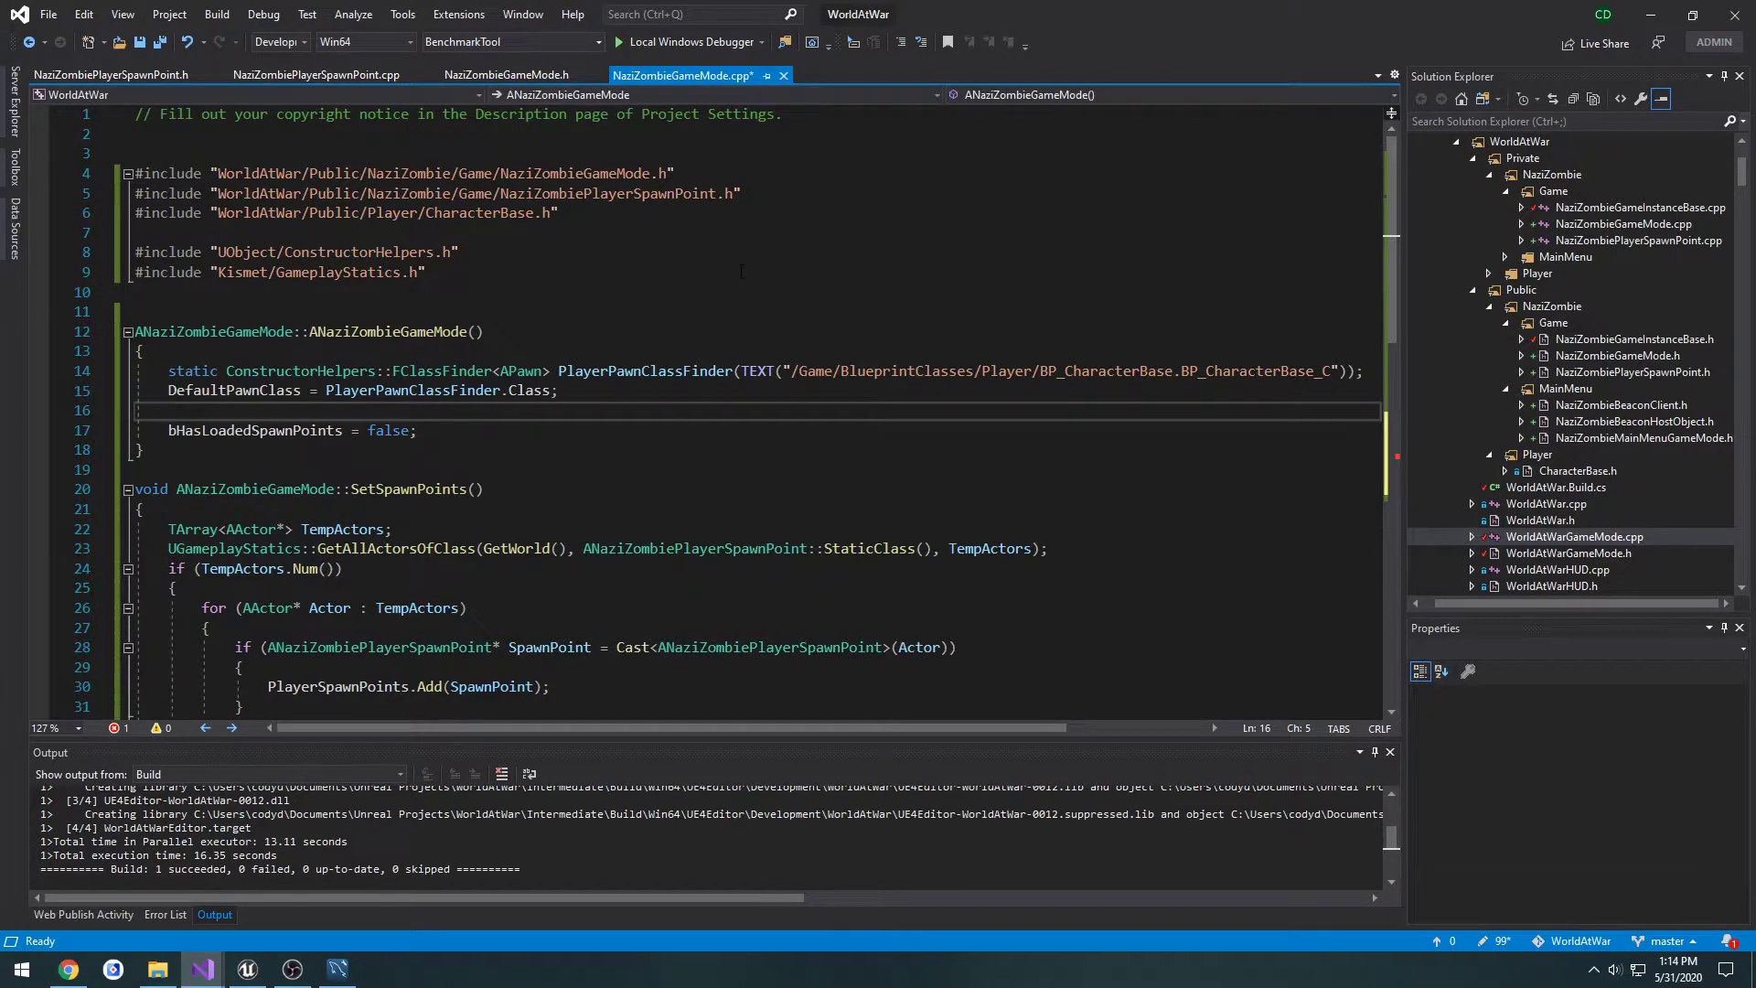
mouse_move(784, 313)
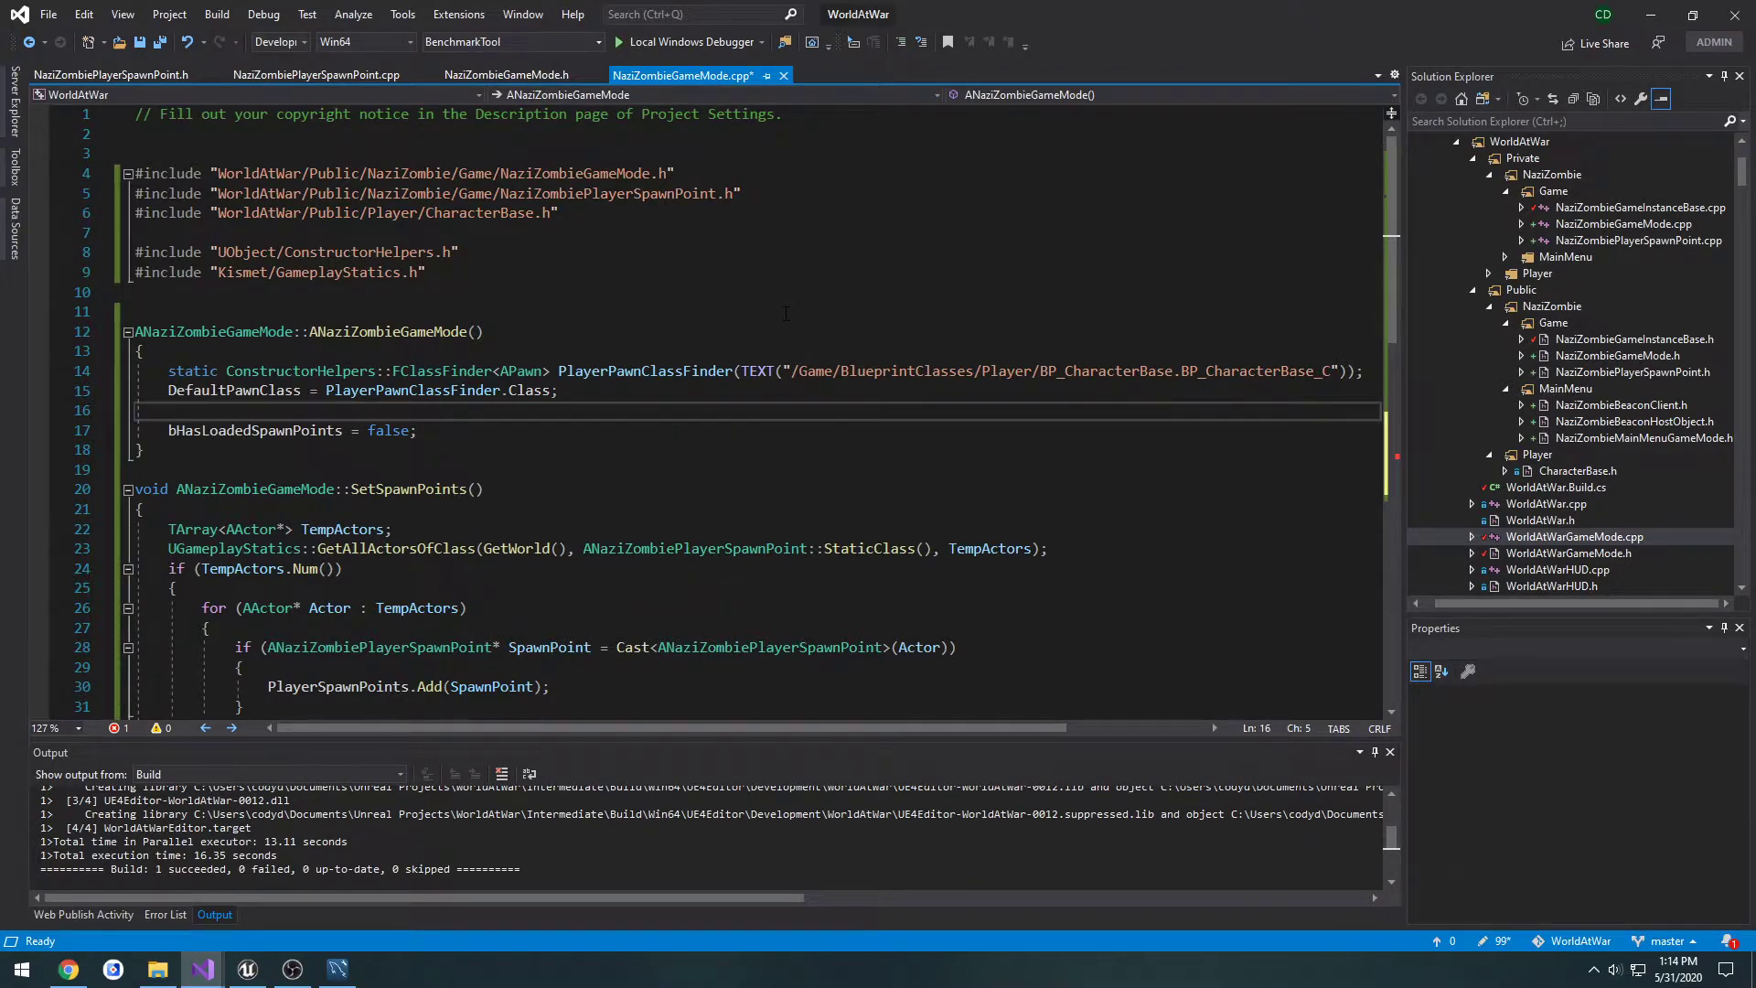
scroll("down", 3)
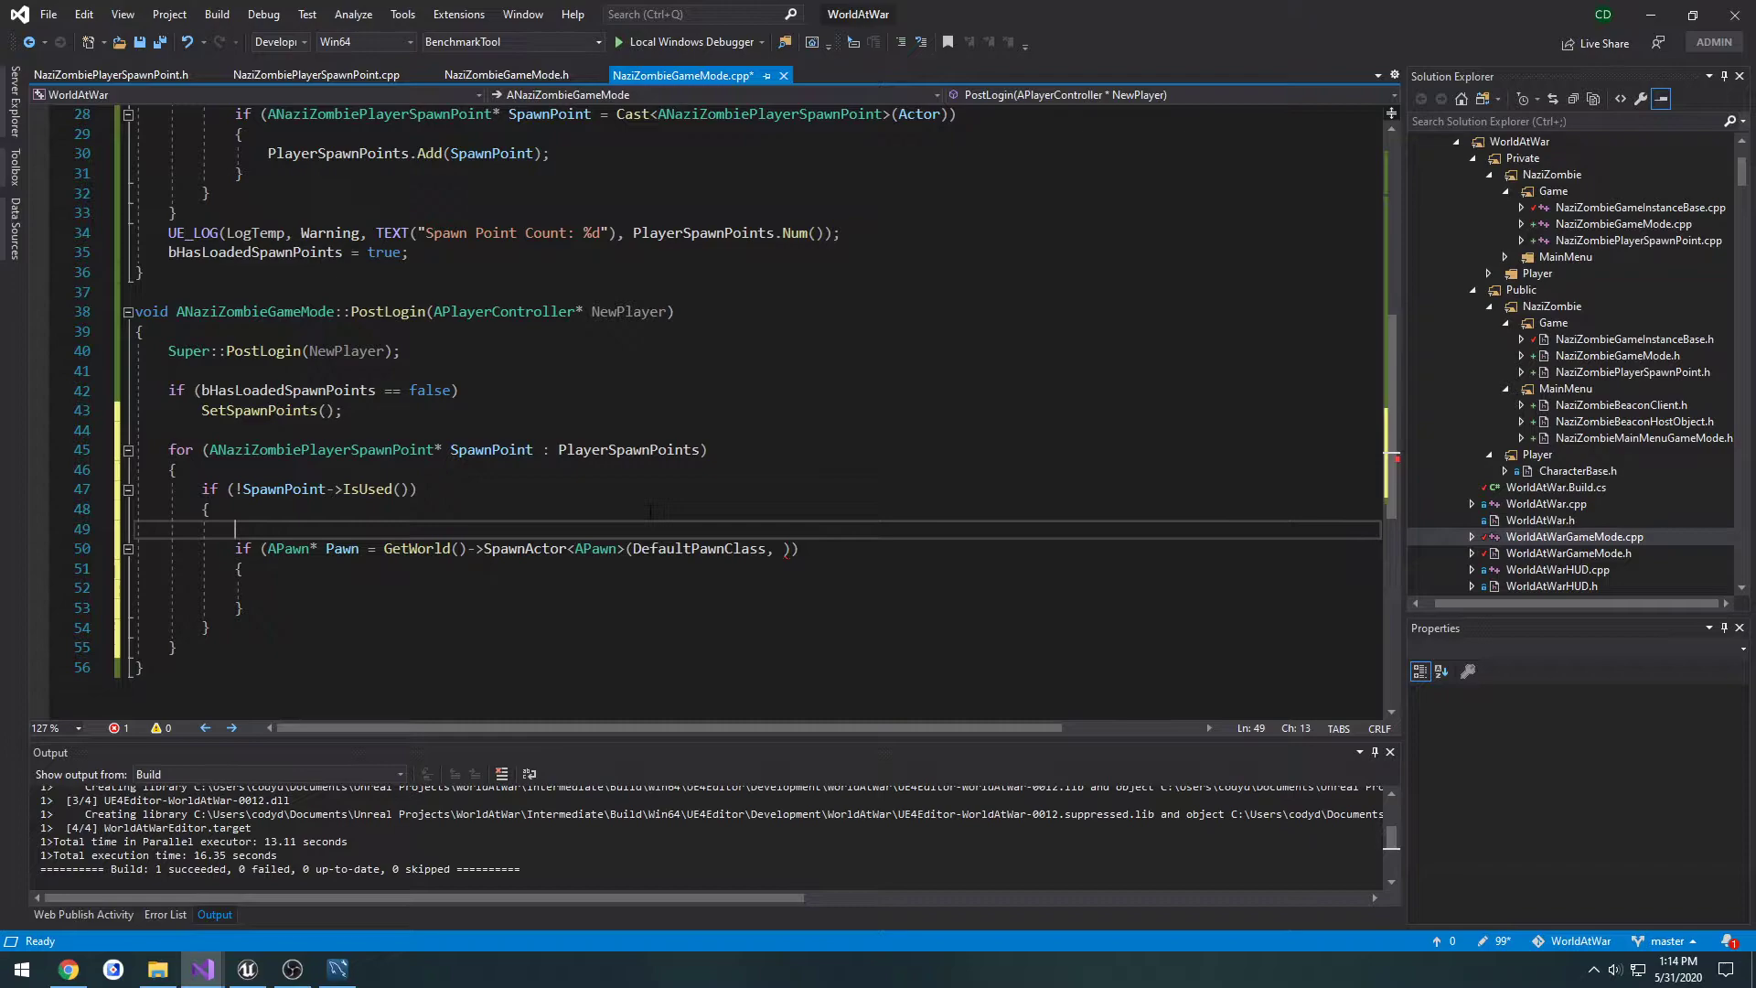
Store SpawnPoint->GetActorLocation() in SpawnLocation and pass SpawnLocation, FRotator::ZeroRotator to SpawnActor.
type("FVector")
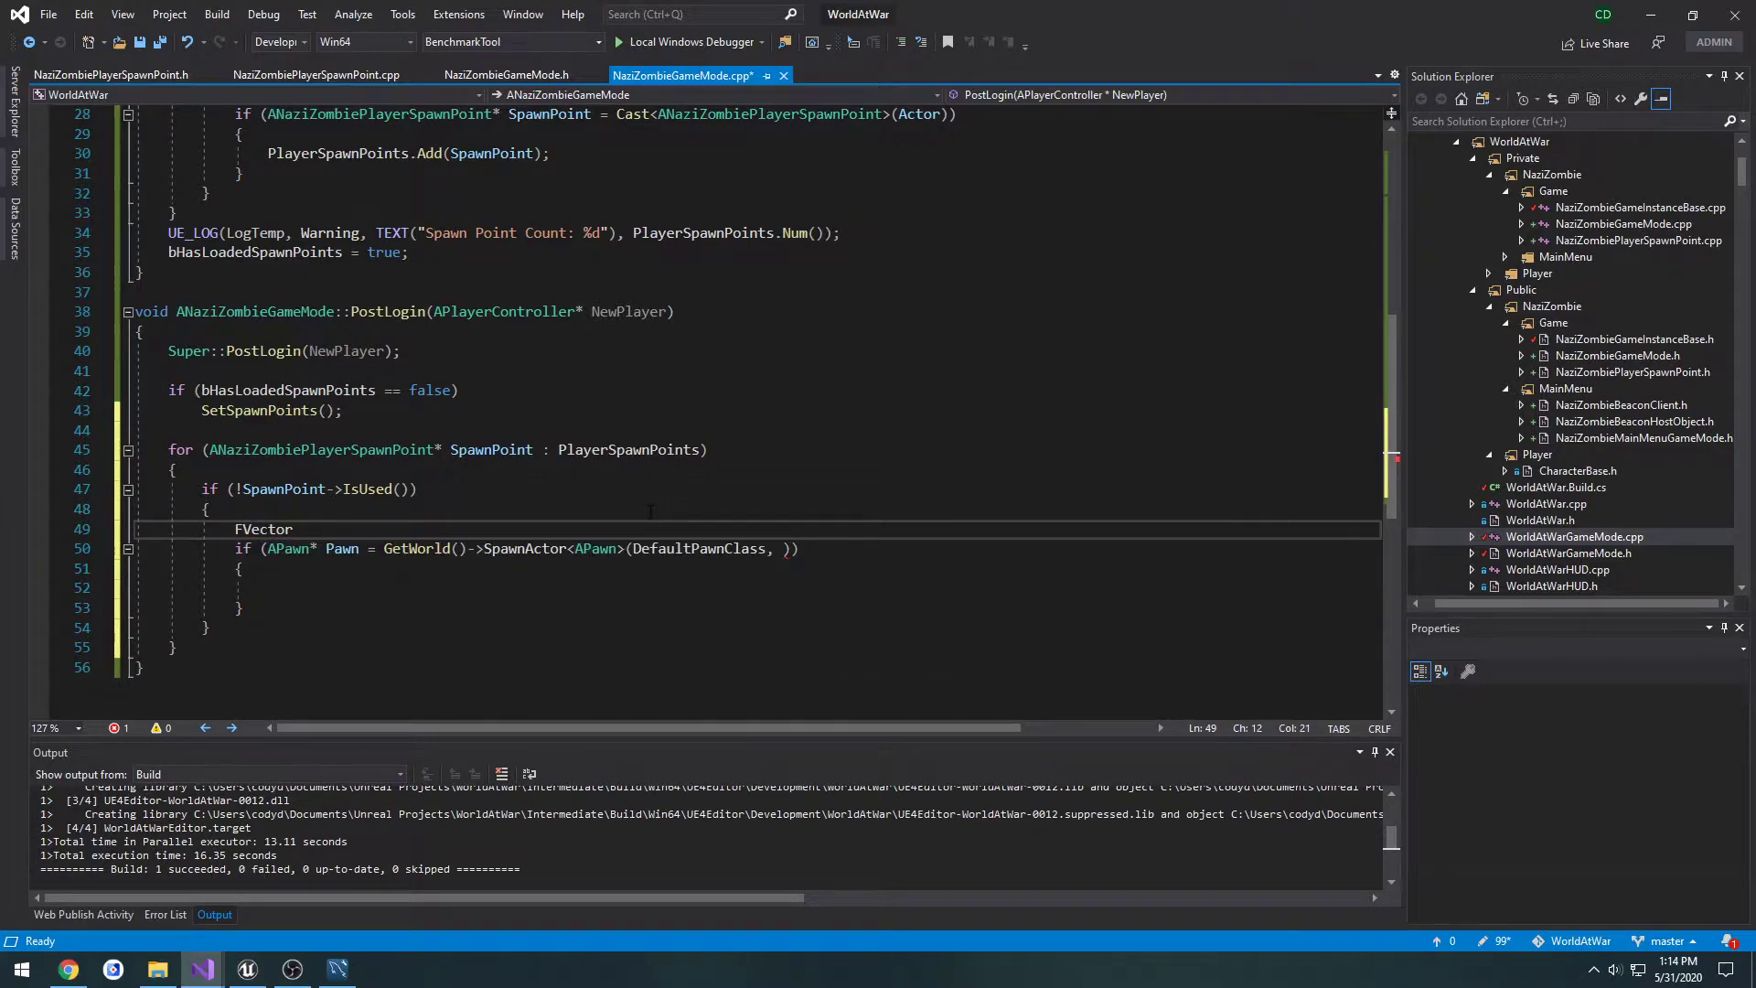
type("SpawnLocation =")
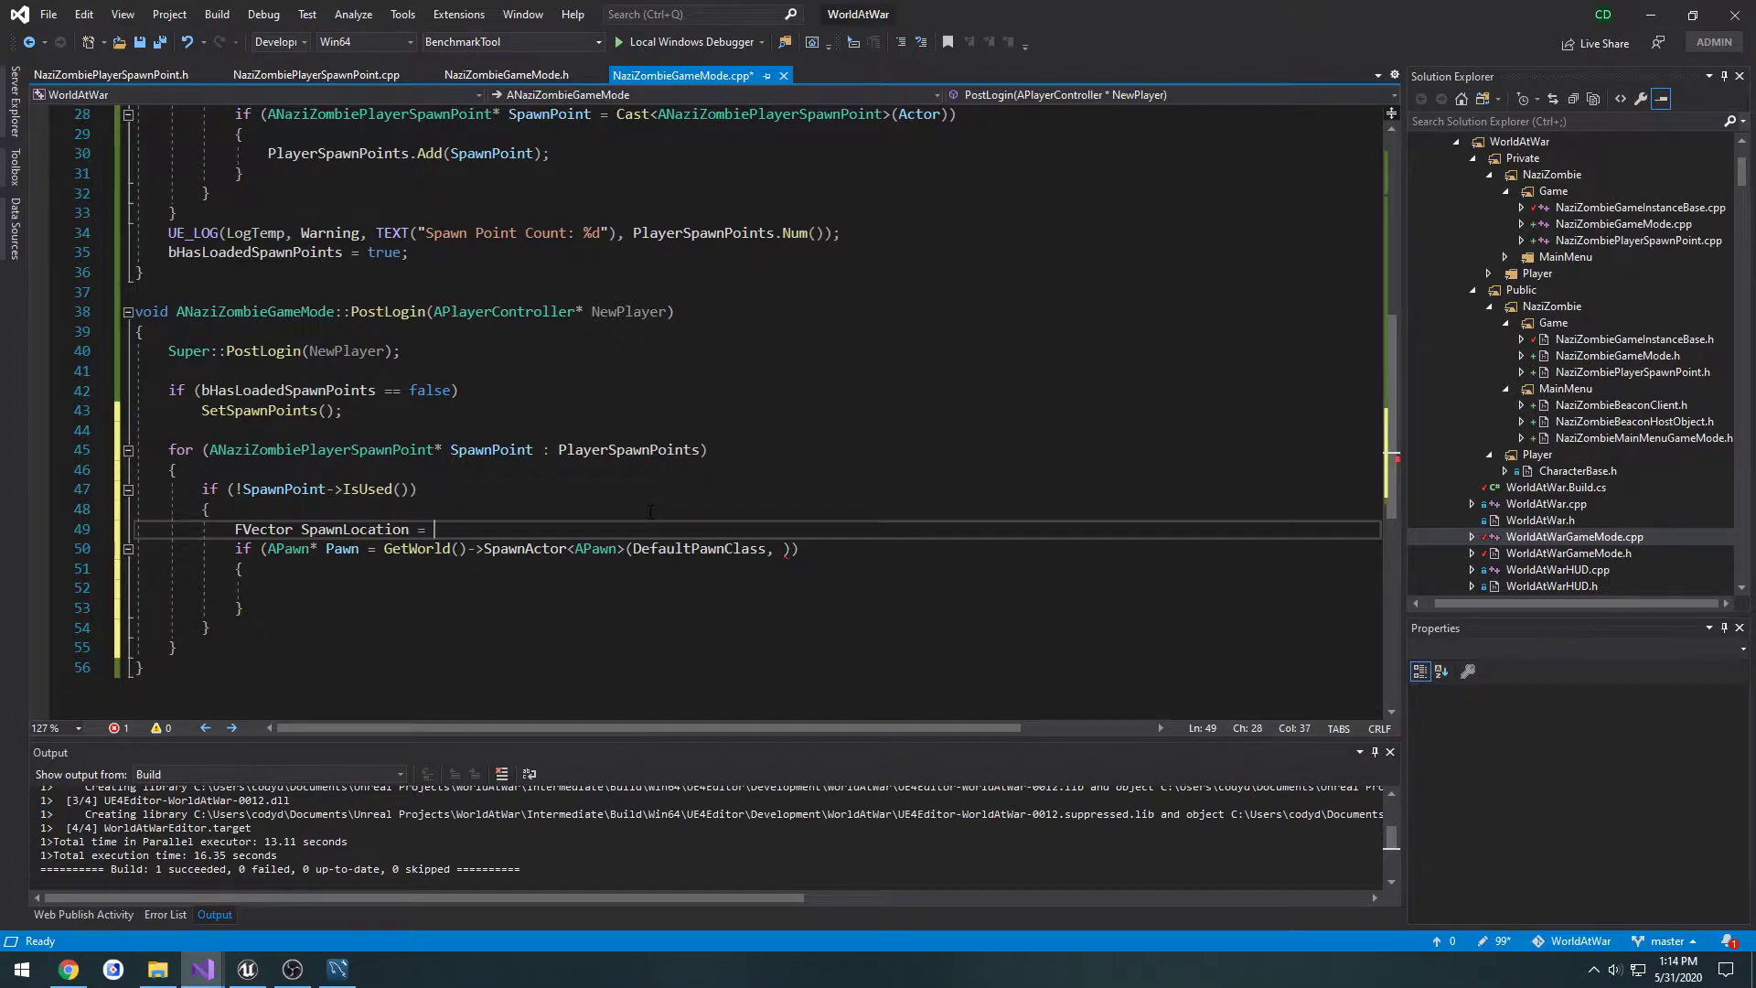
type("SpawnPoint->")
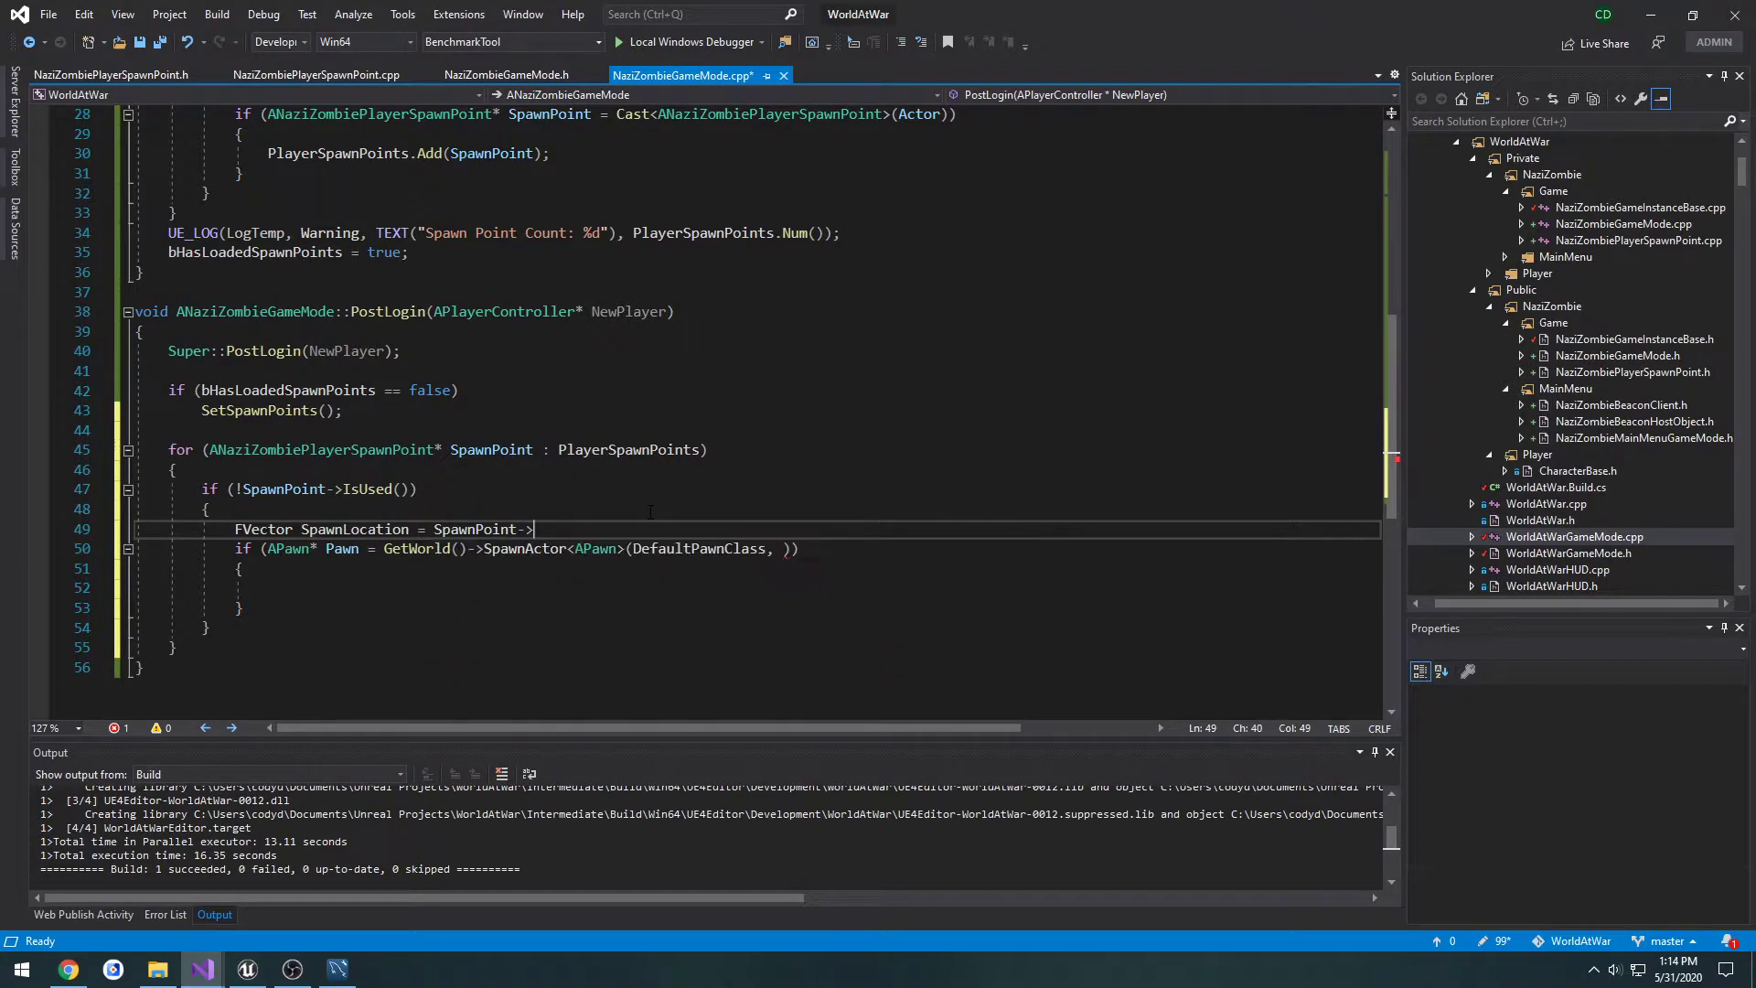
type("GetActorLocation")
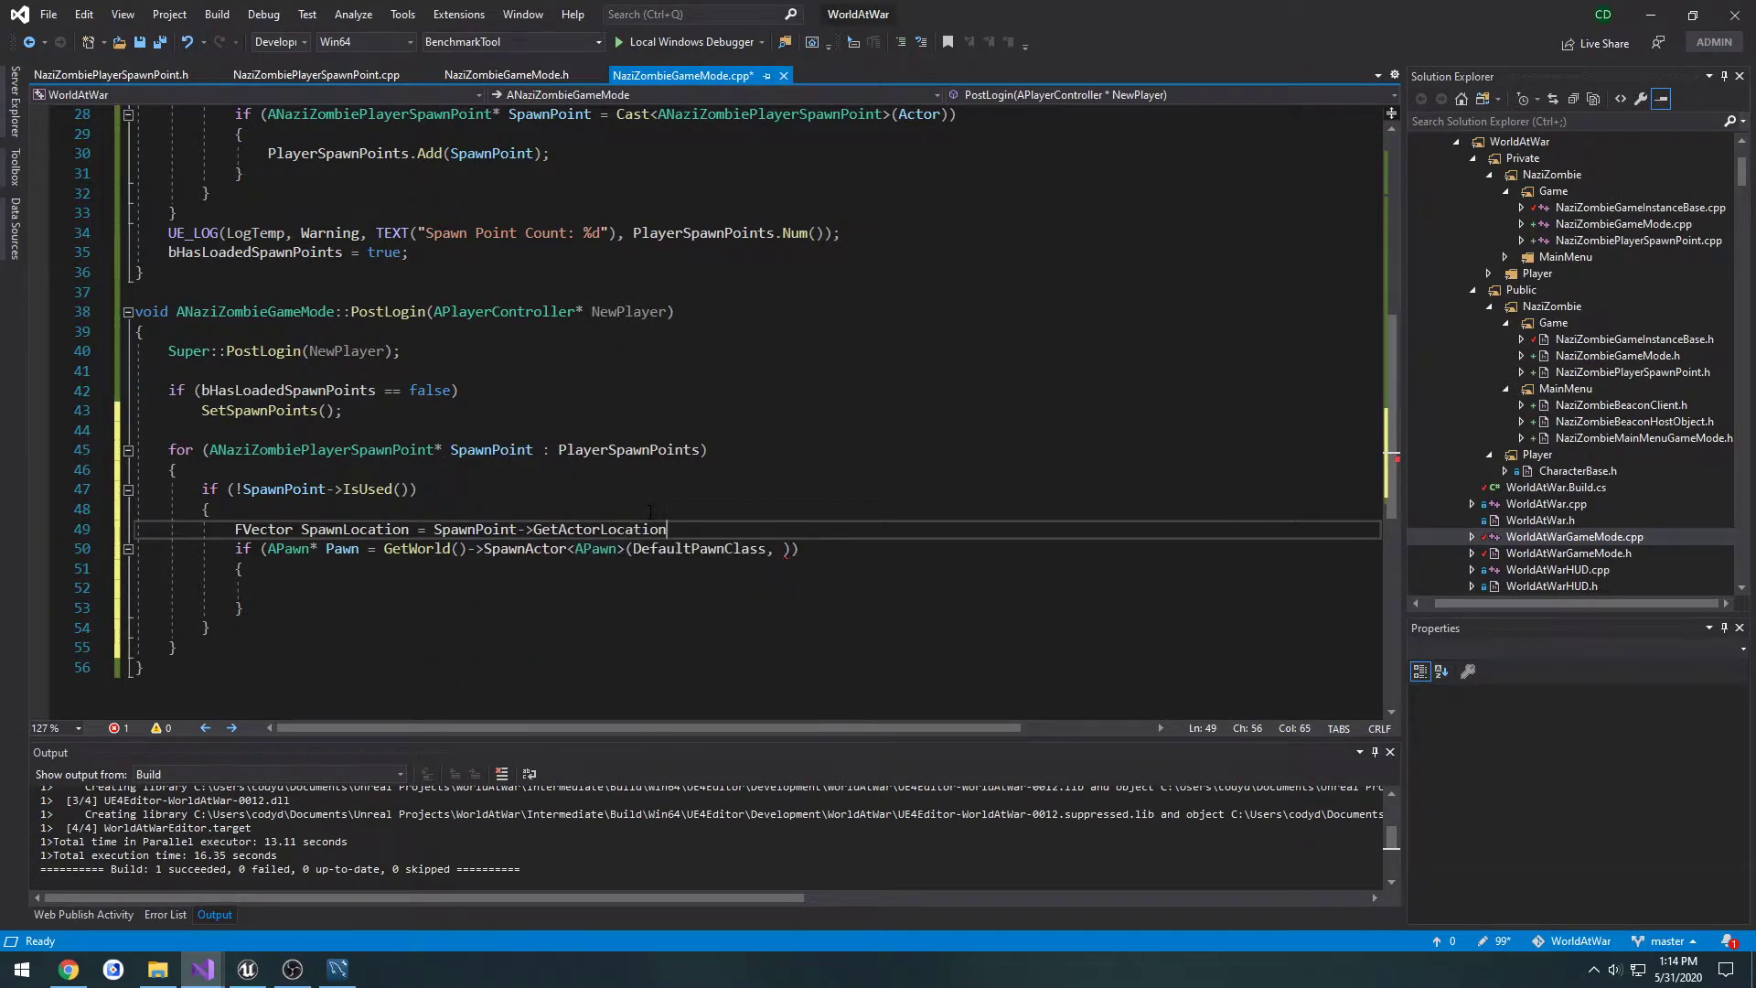
type("();")
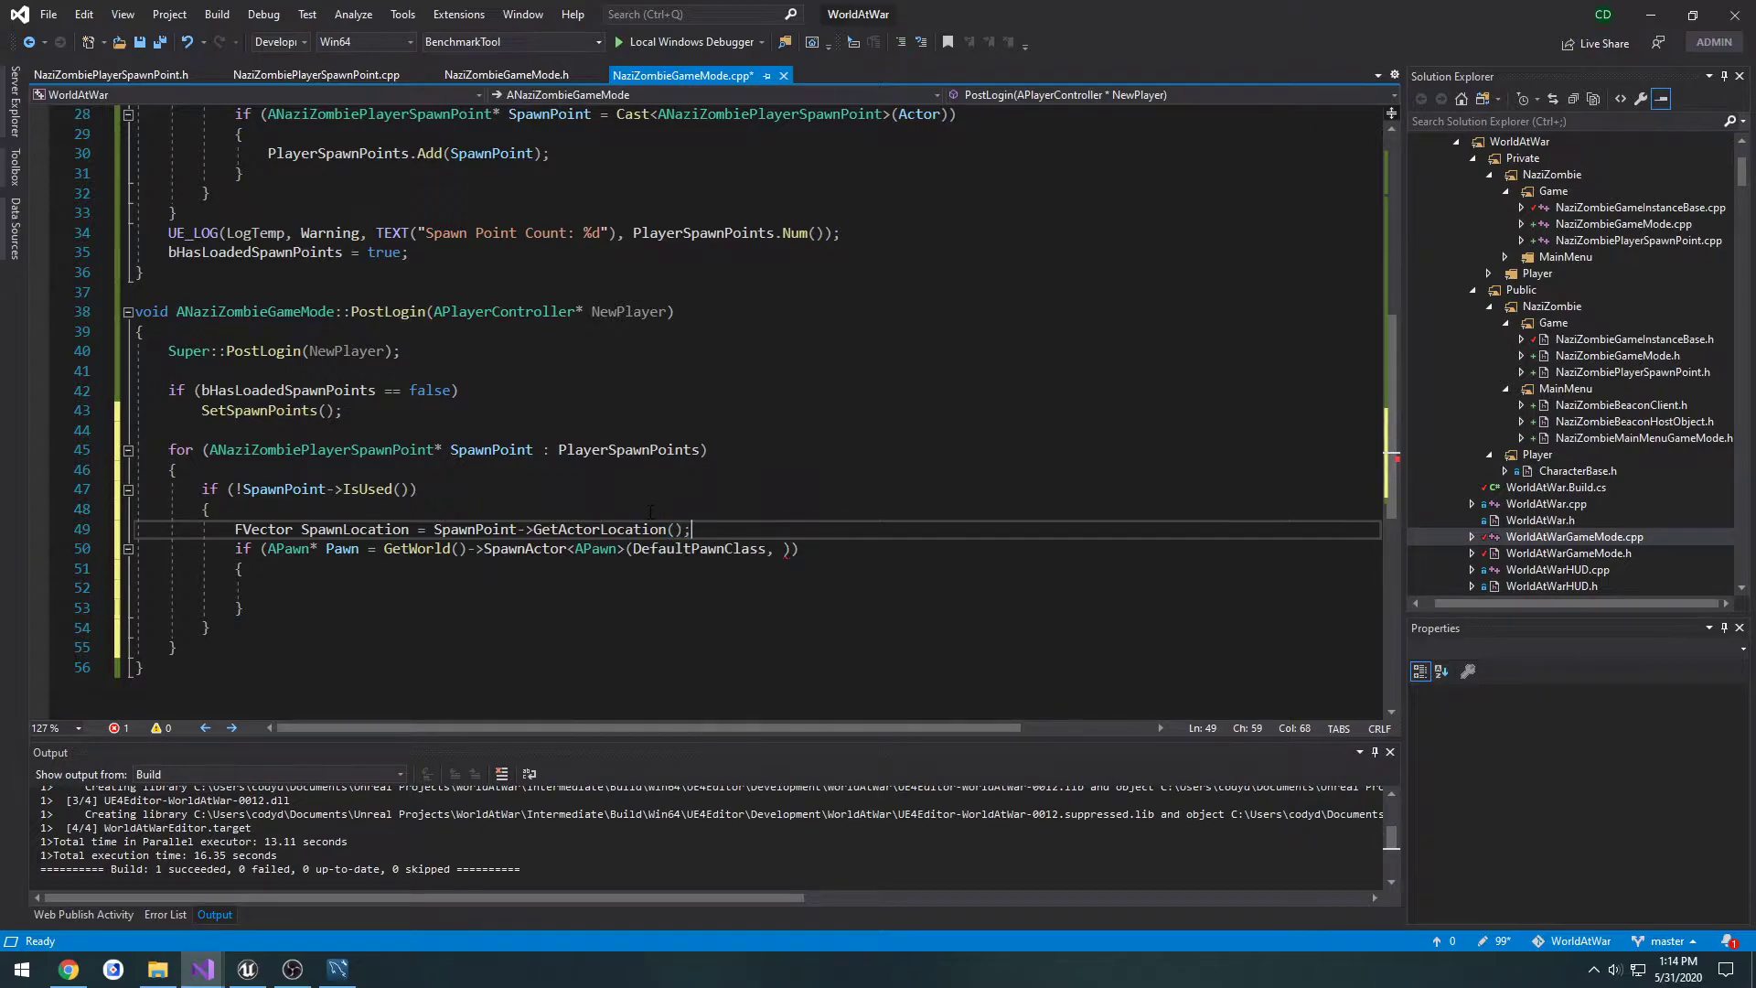
double_click(354, 528)
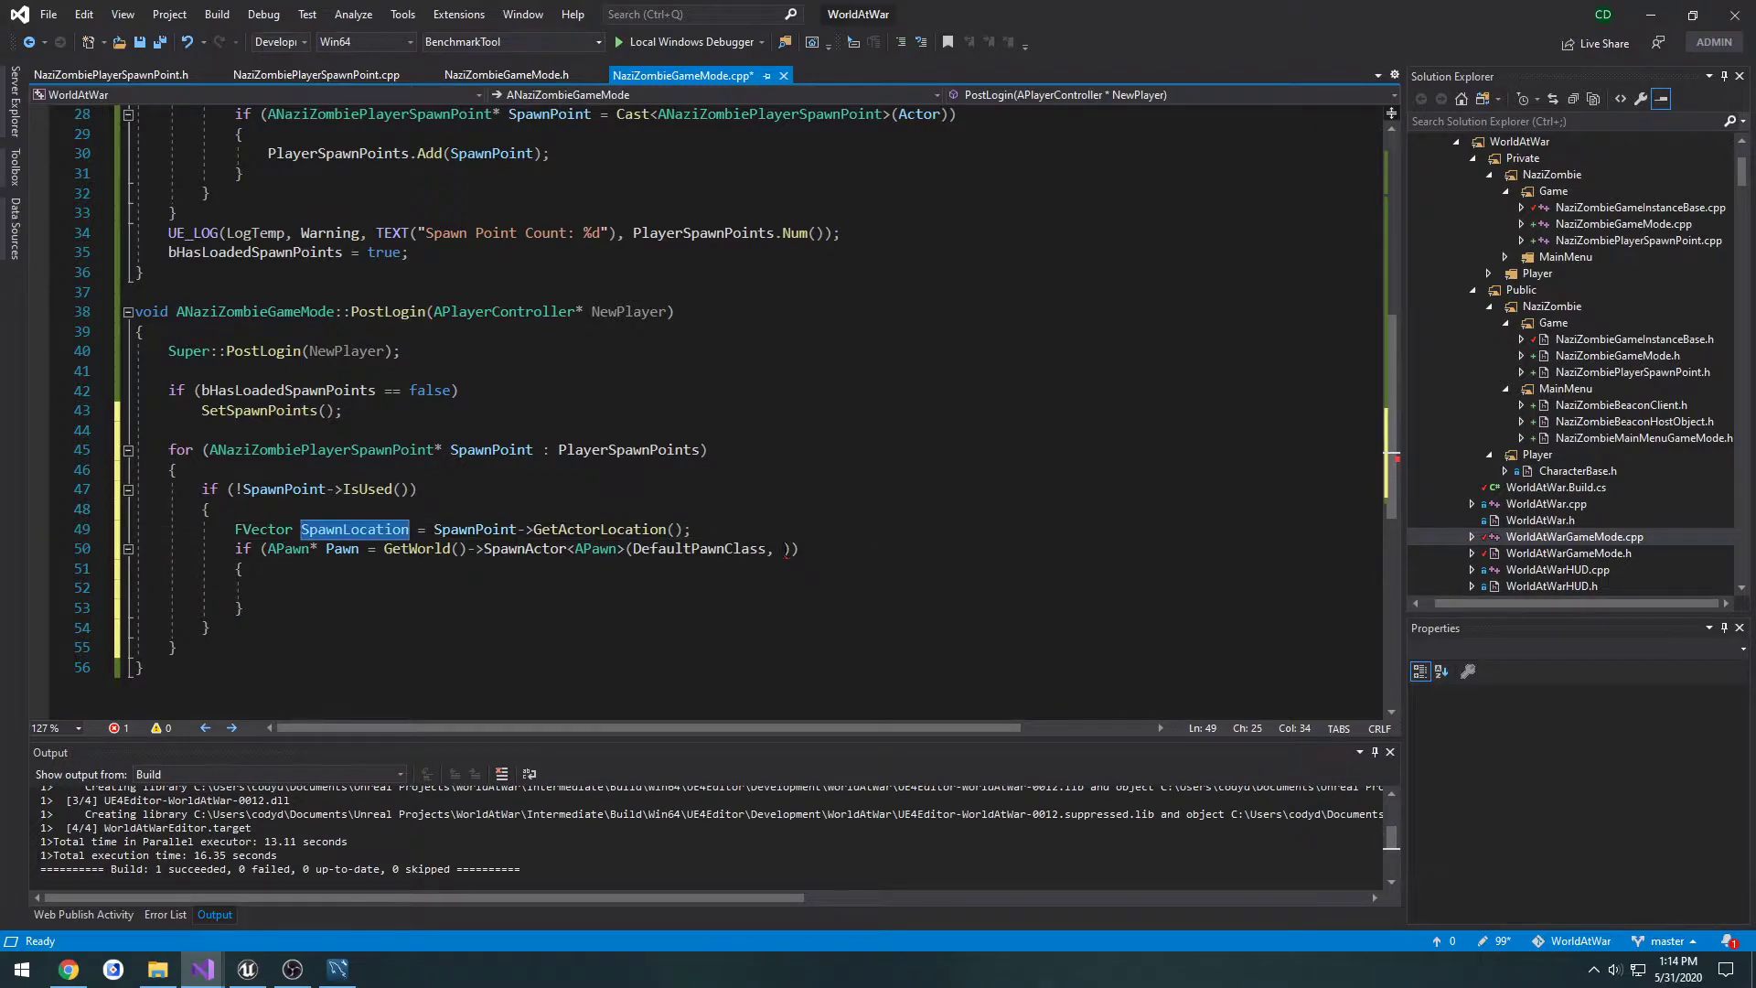
type("SpawnLocation,")
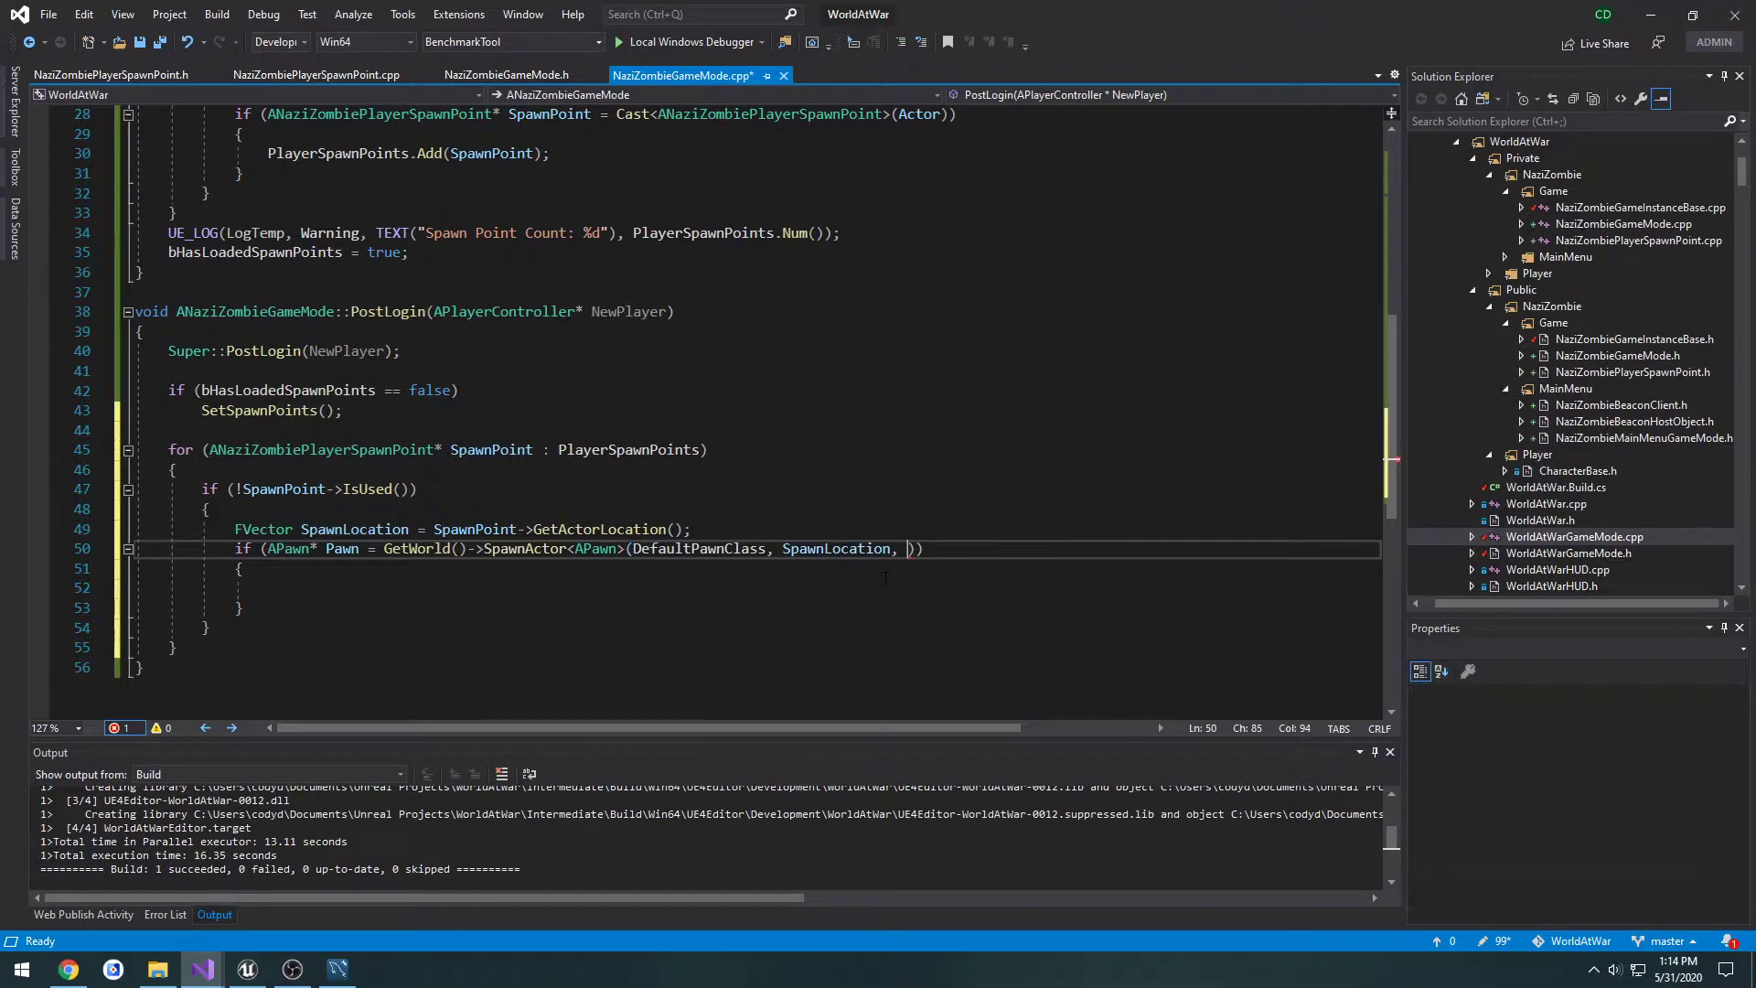
type("FRotator:")
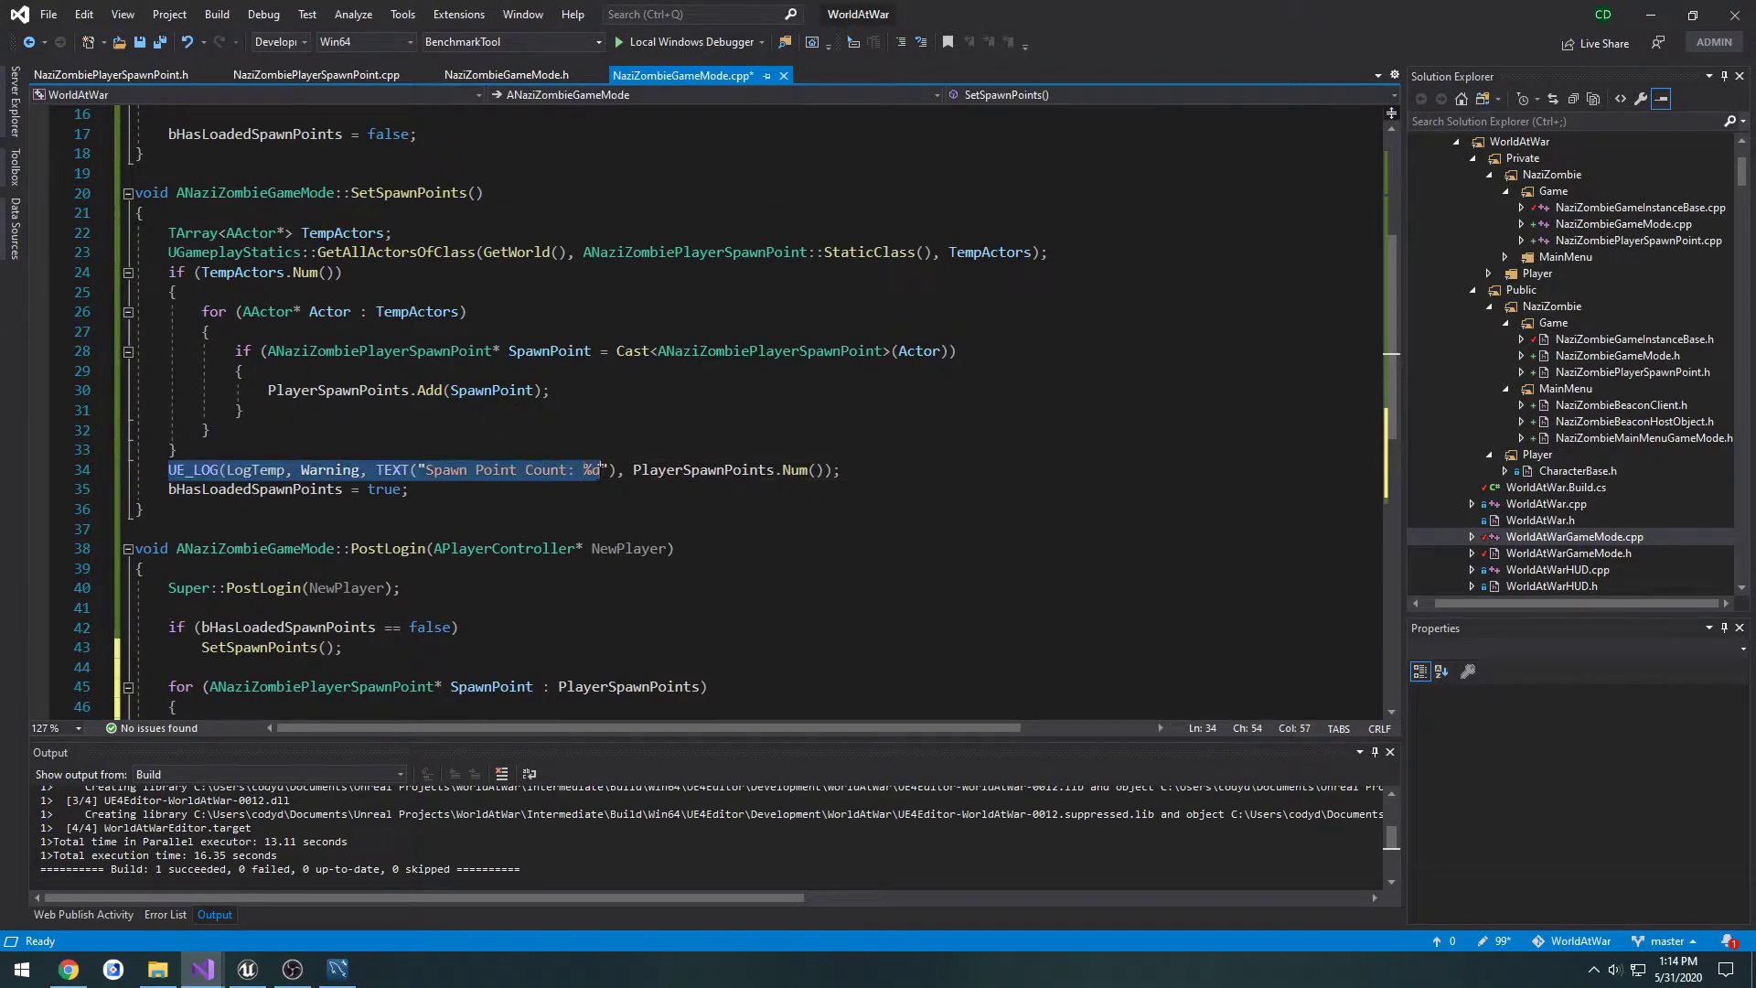
Add a UE_LOG warning "SPAWEND PAWN TO POSSESS" inside the SpawnActor block.
scroll("down", 3)
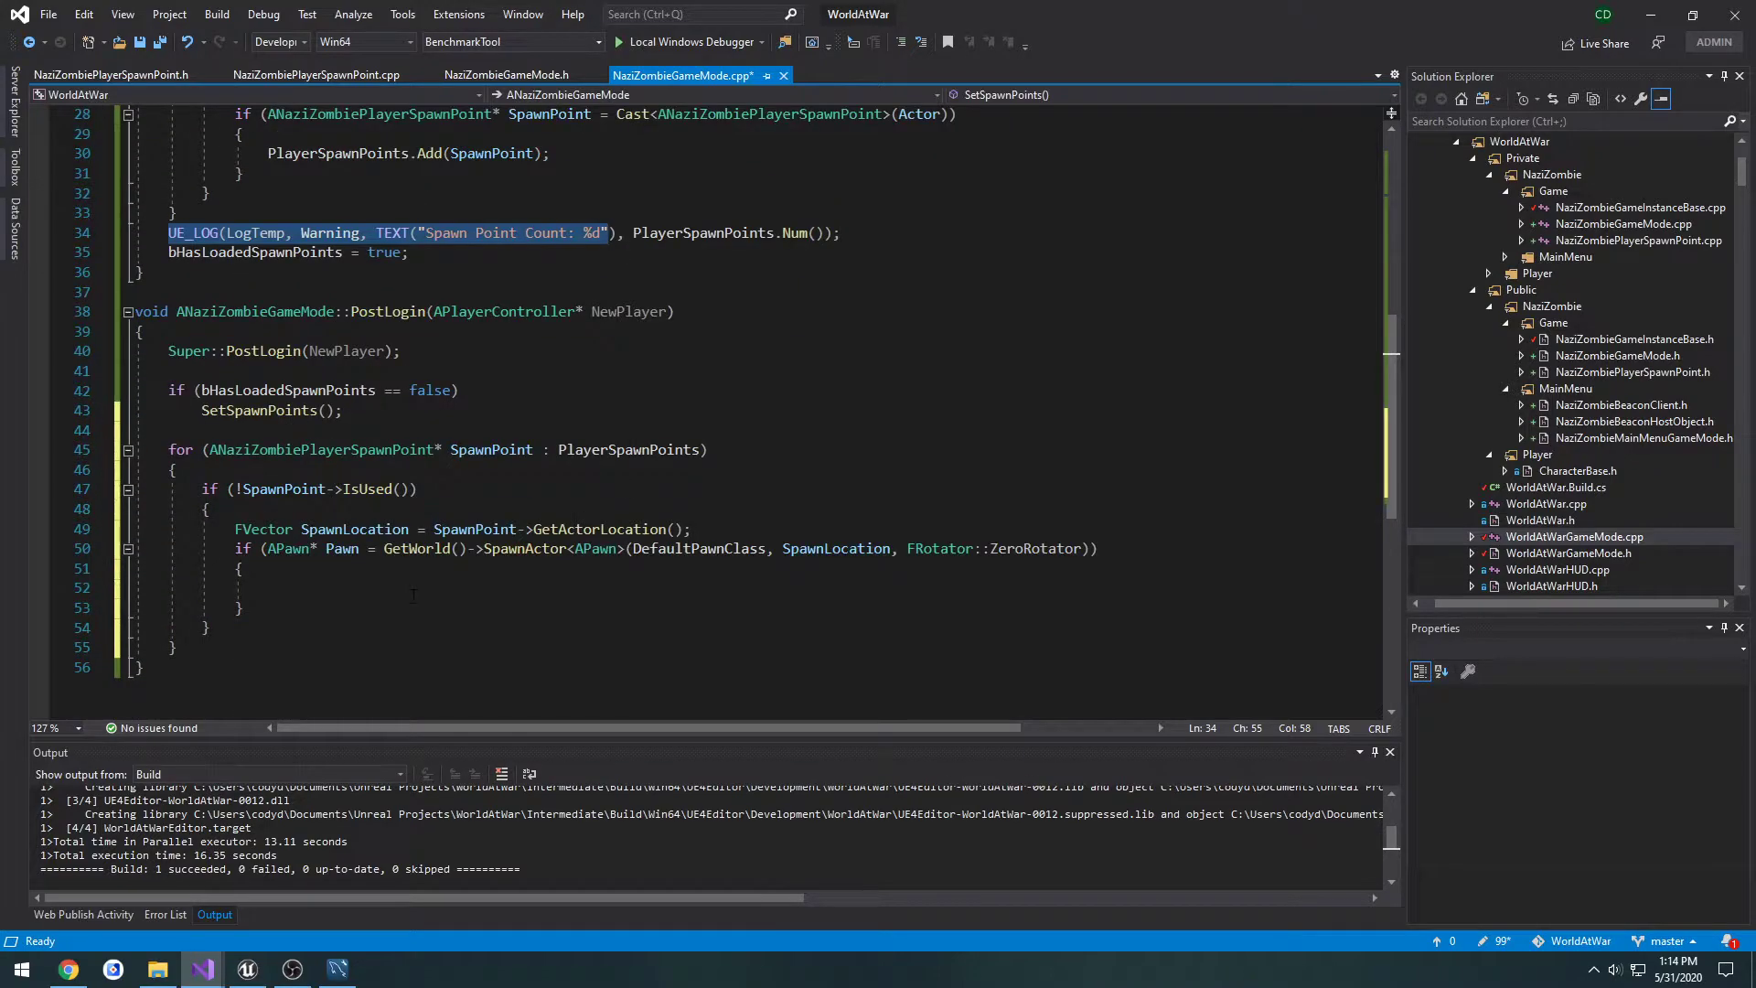
type("UE_LOG(LogTemp, Warning, TEXT(\"Spawn Point Count\"));")
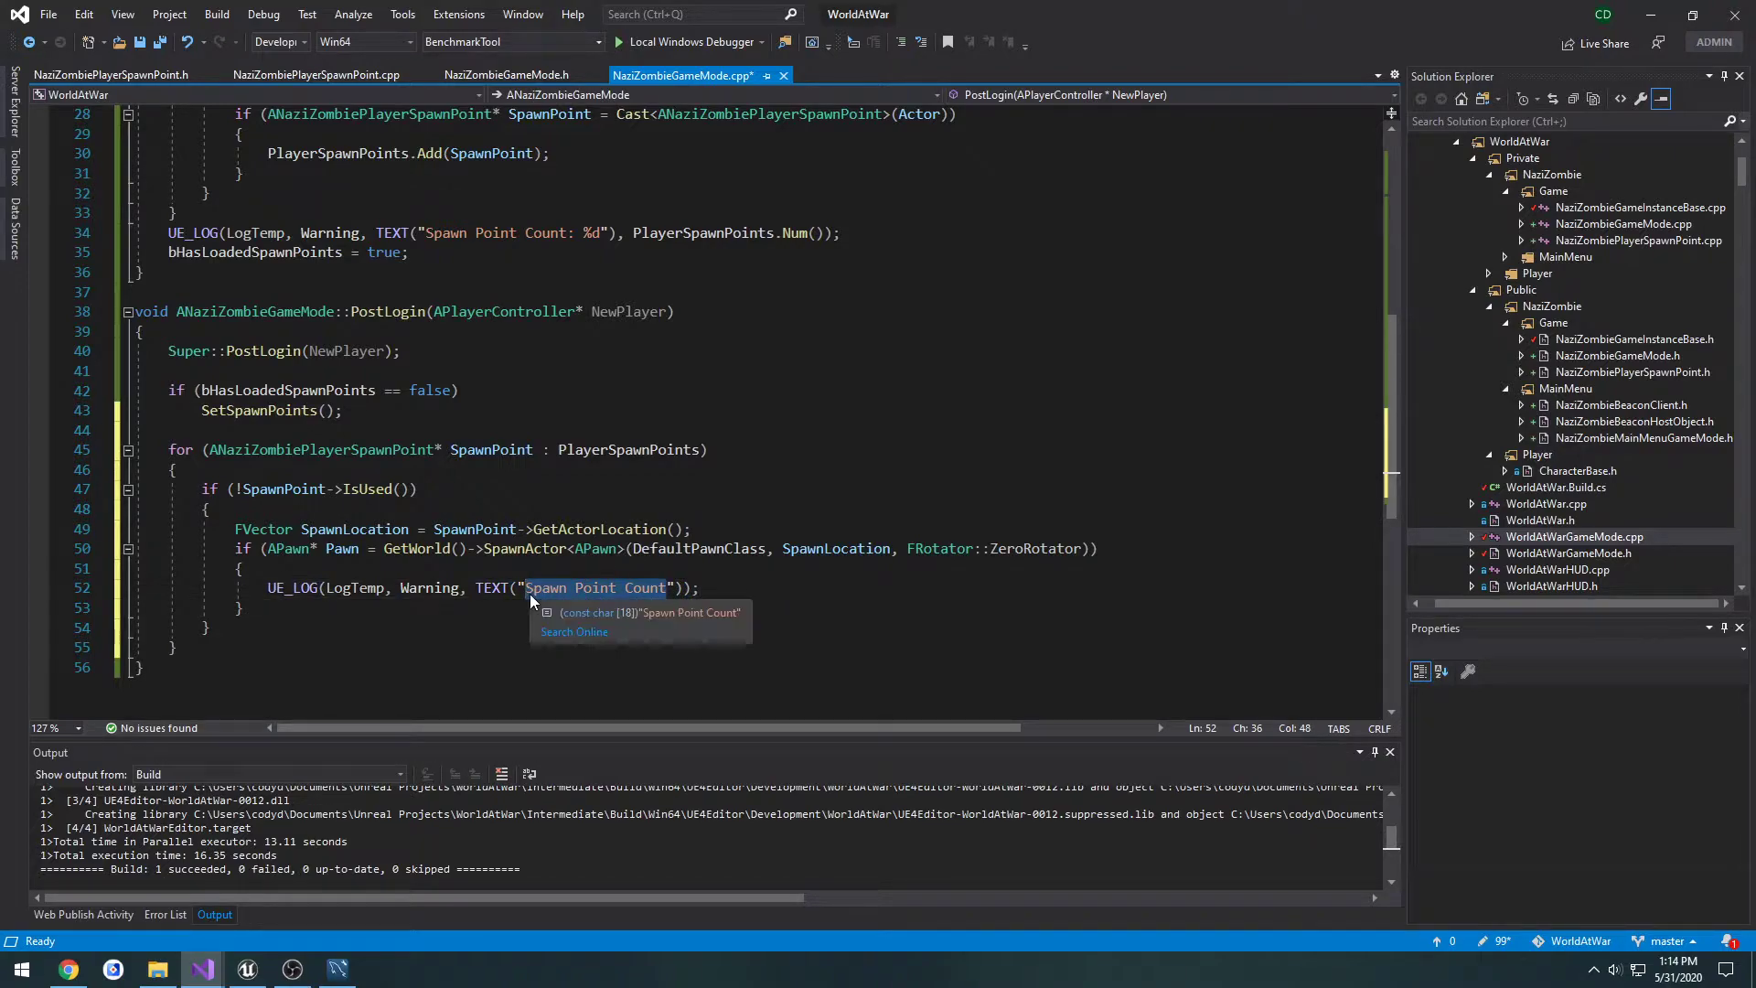
type("SPAW")
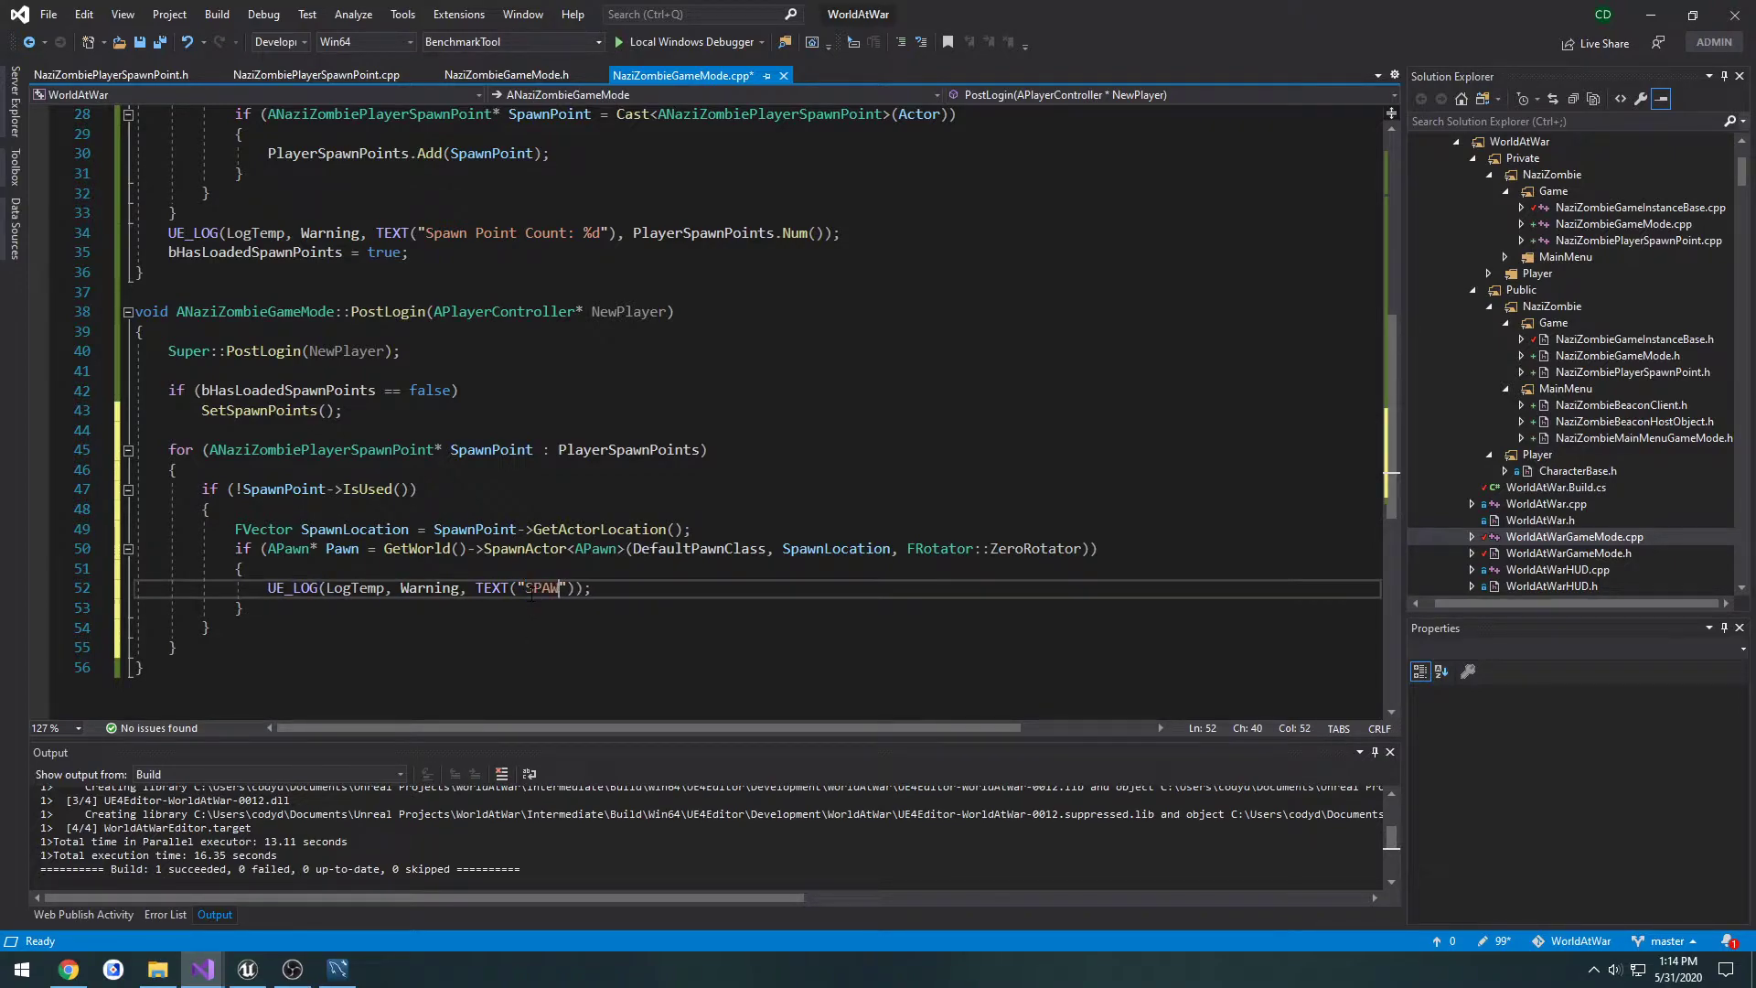
type("END PAW")
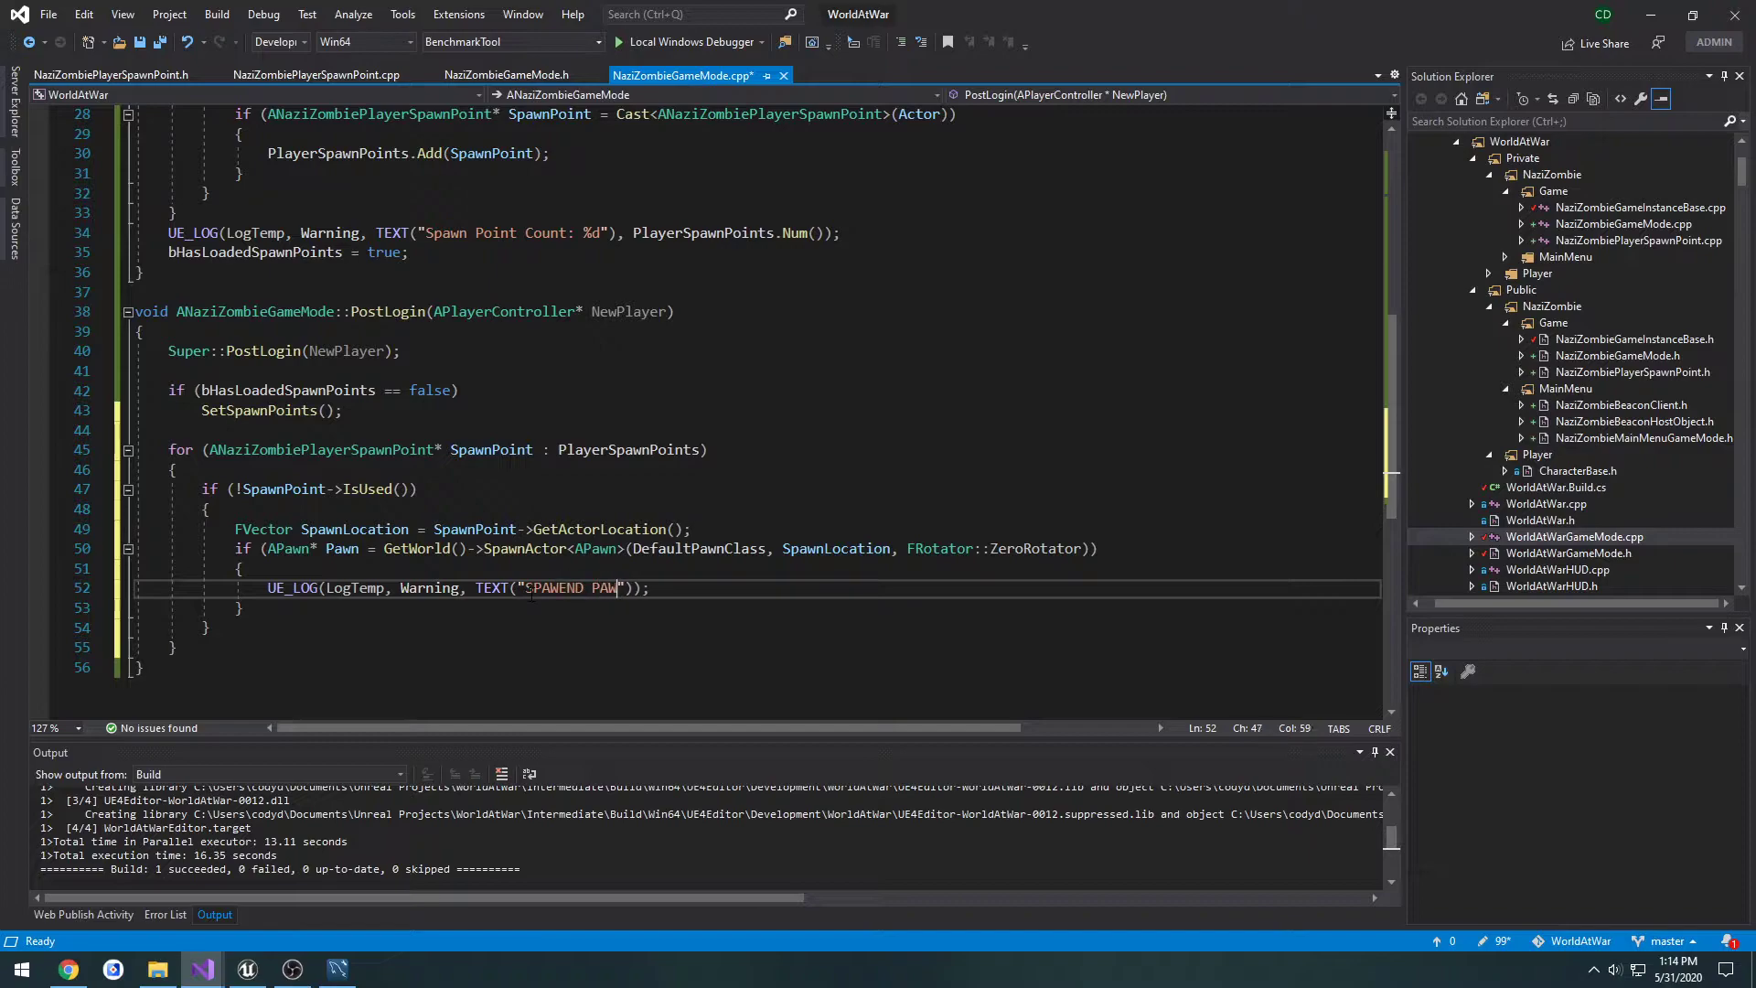
type("TO POSSESS")
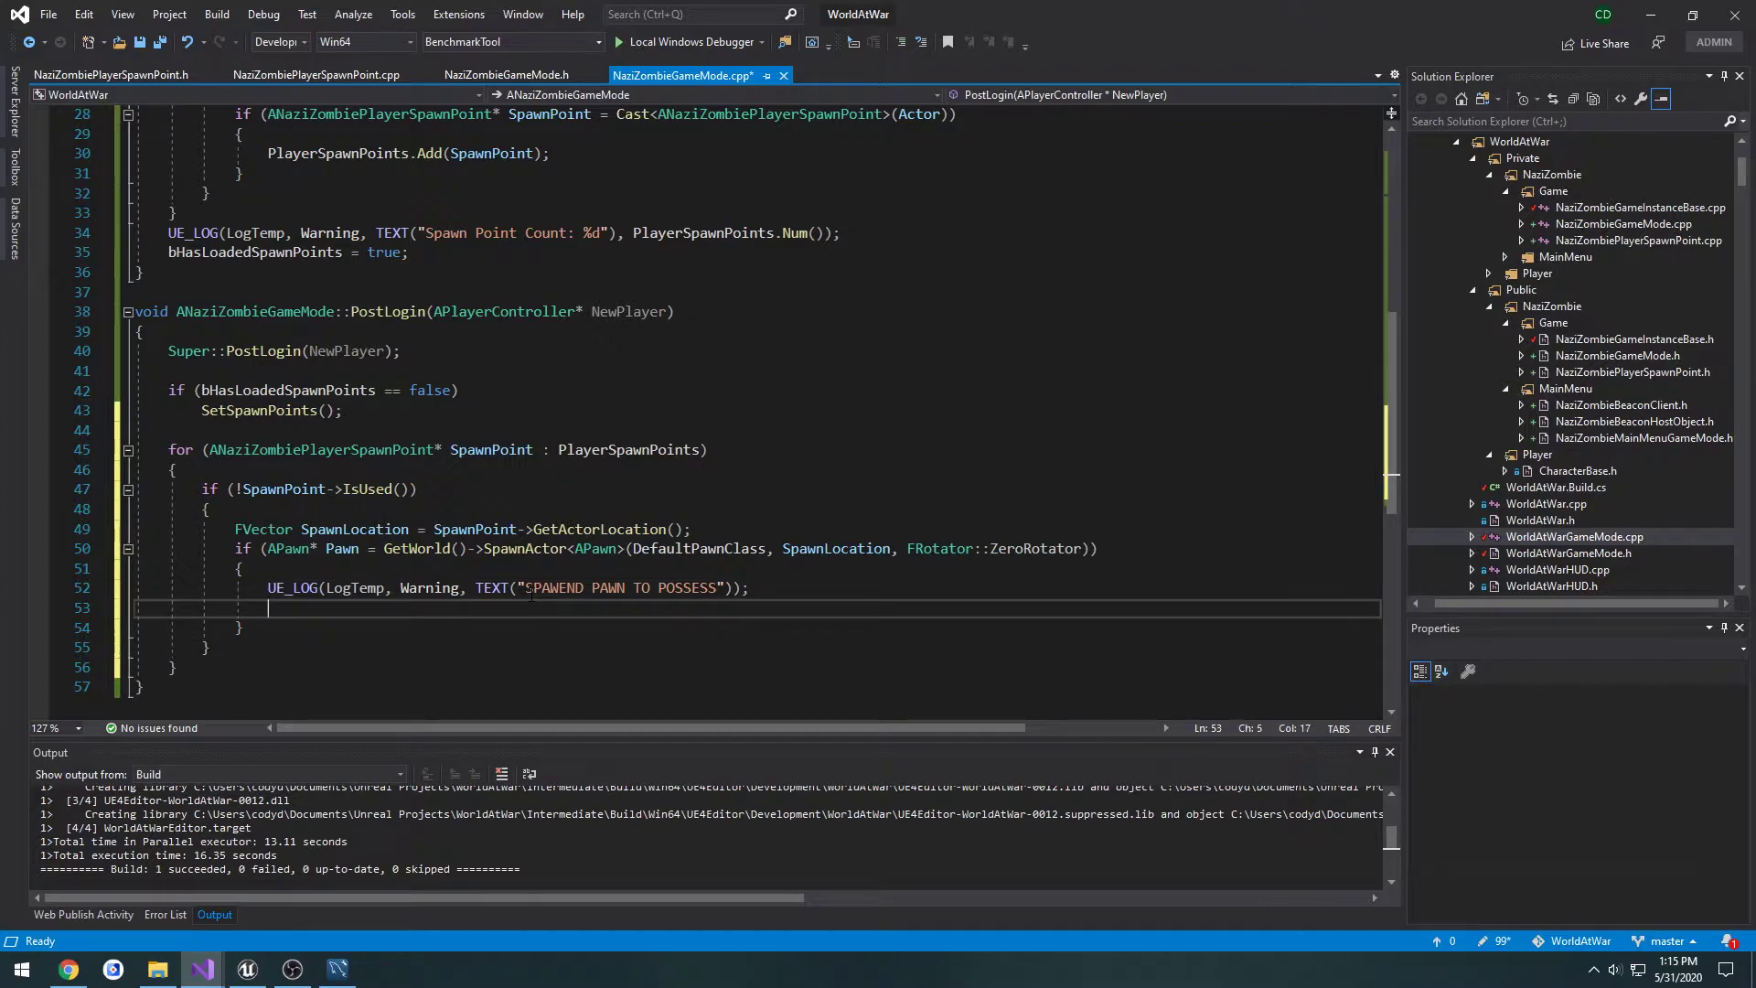
Add NewPlayer->Possess(Pawn); followed by return; after the log line.
type("NewPlayer->Possess(")
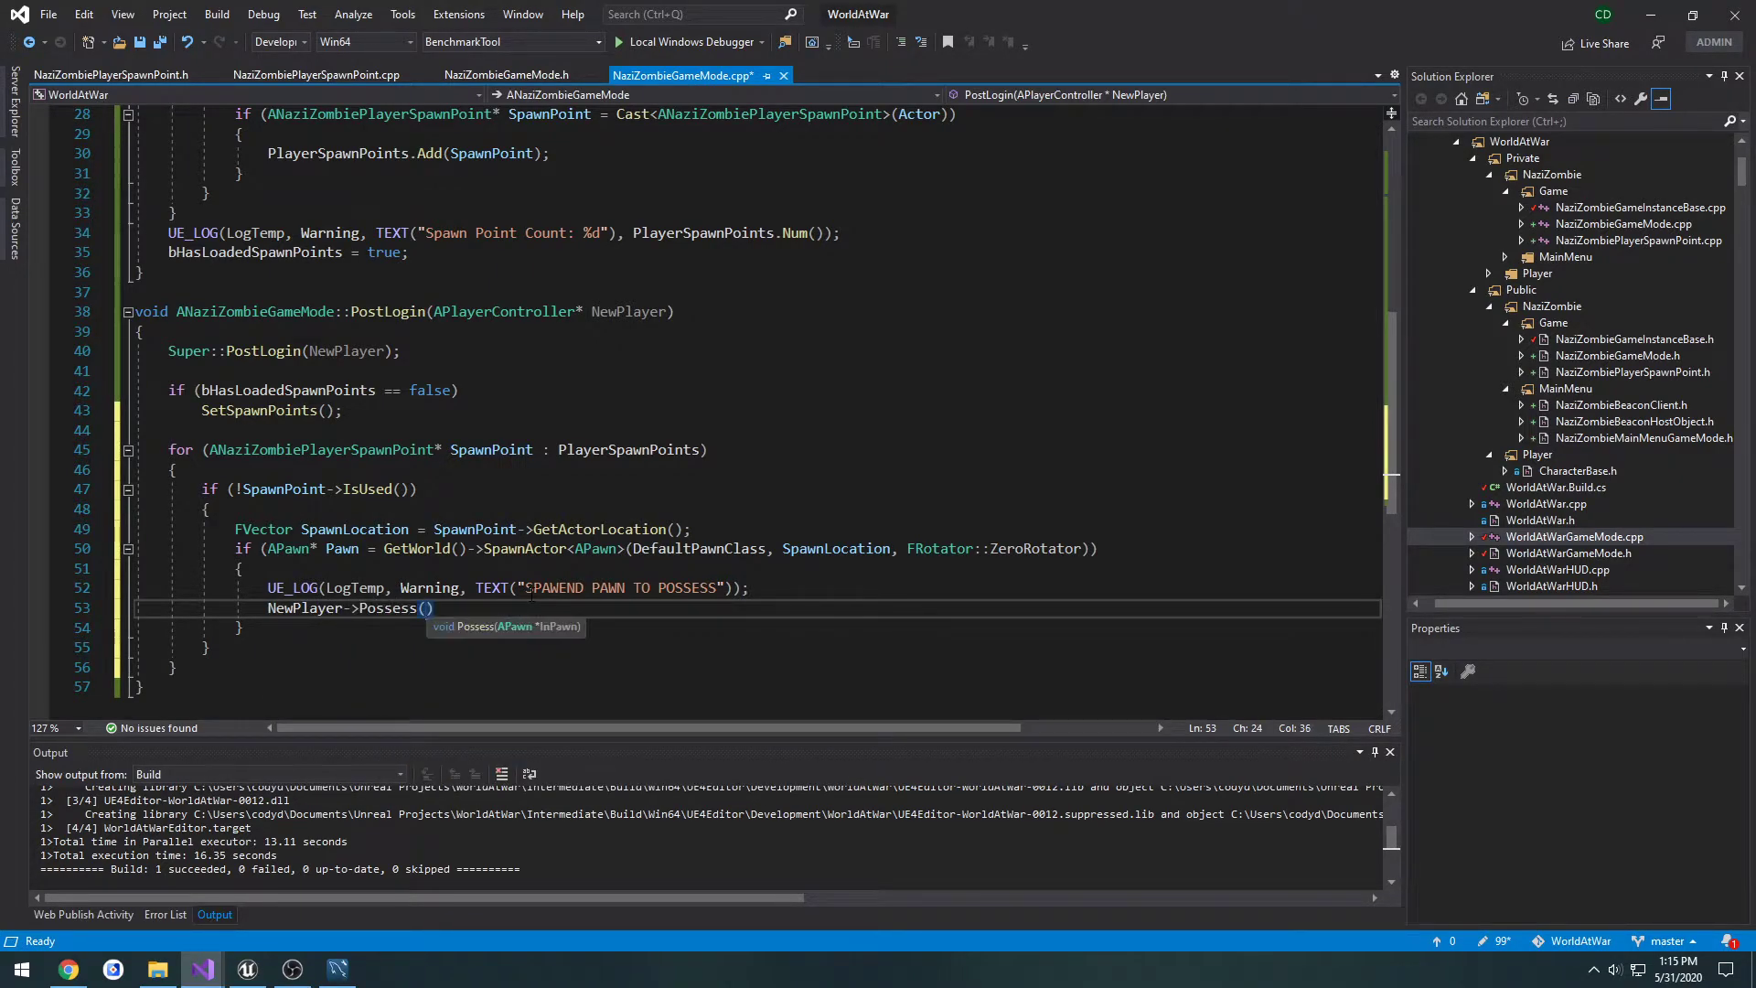
type("Pawn")
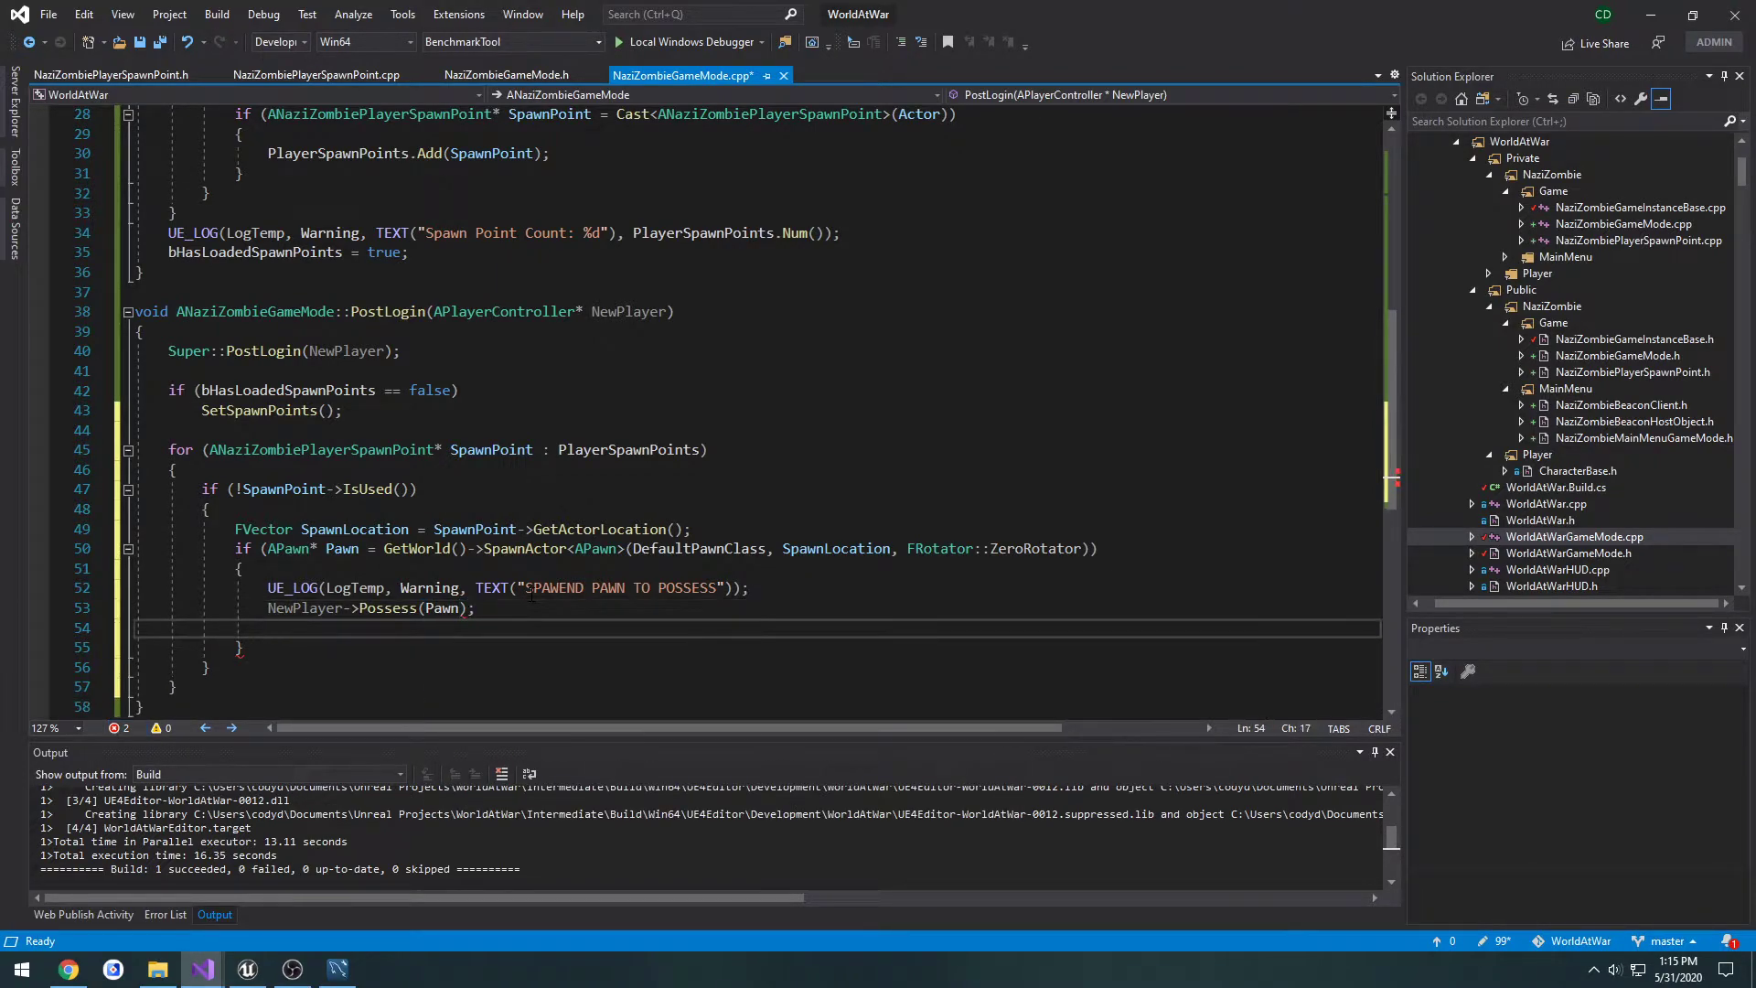
type("return;")
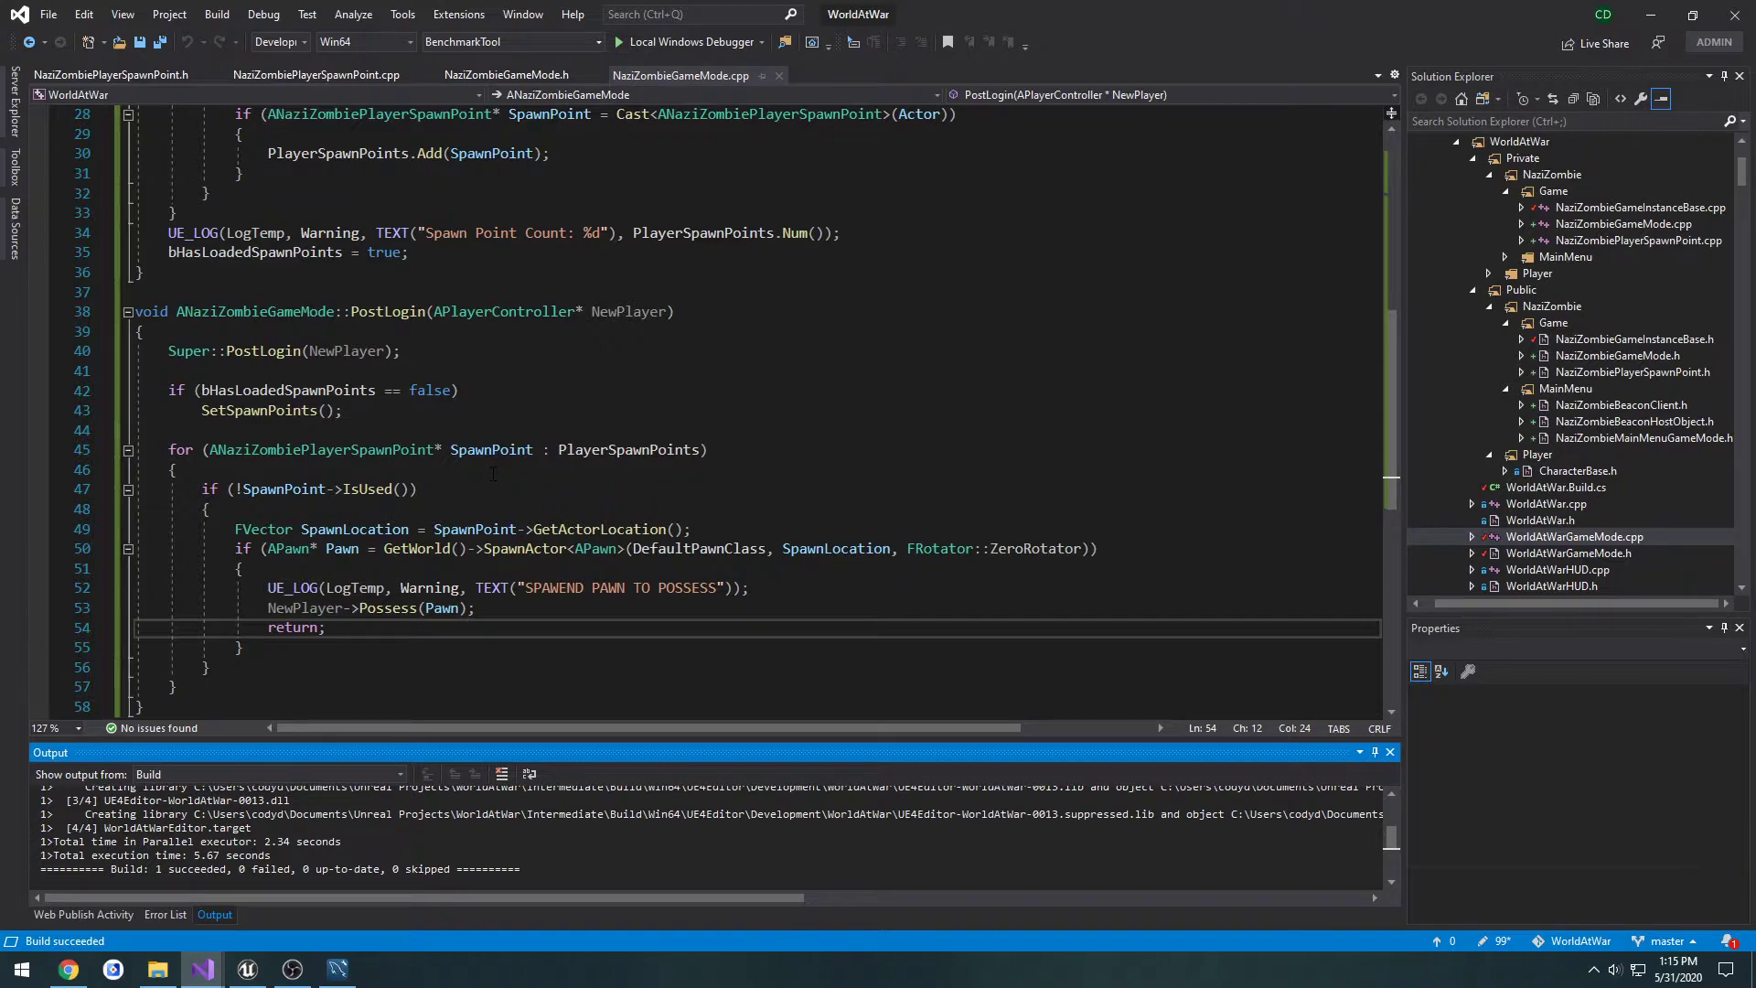
Build the project and launch the WorldAtWar game instance.
scroll("up", 3)
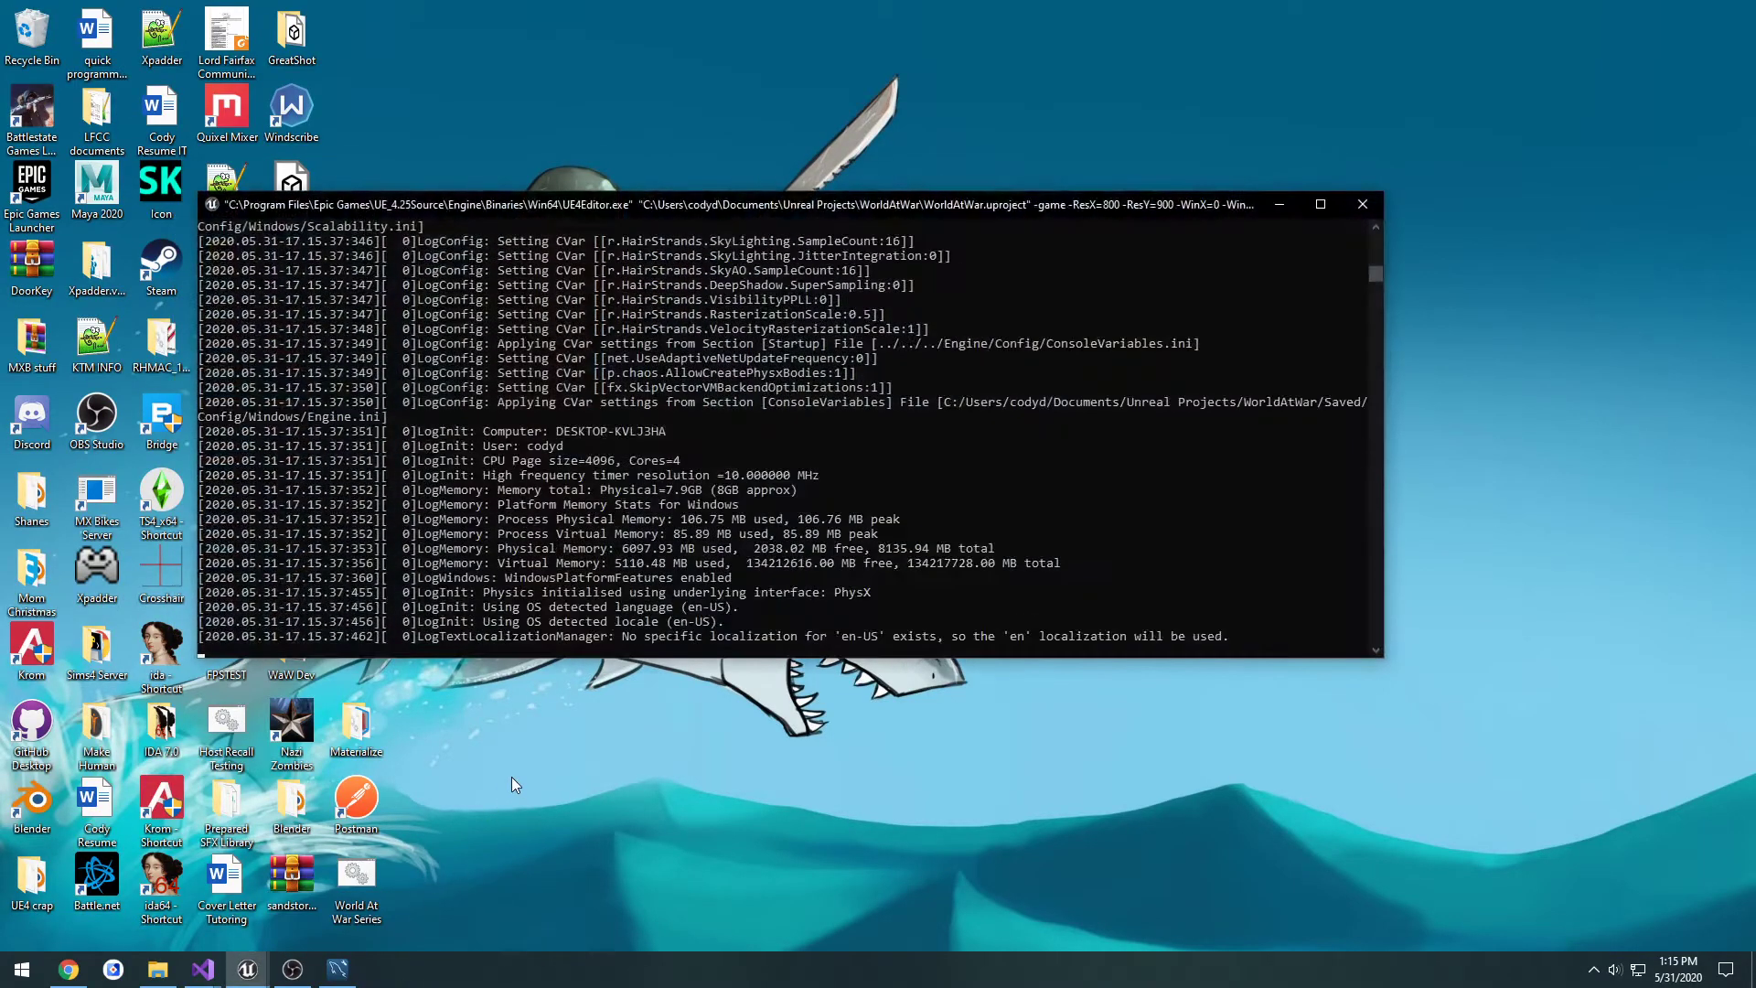
left_click(245, 968)
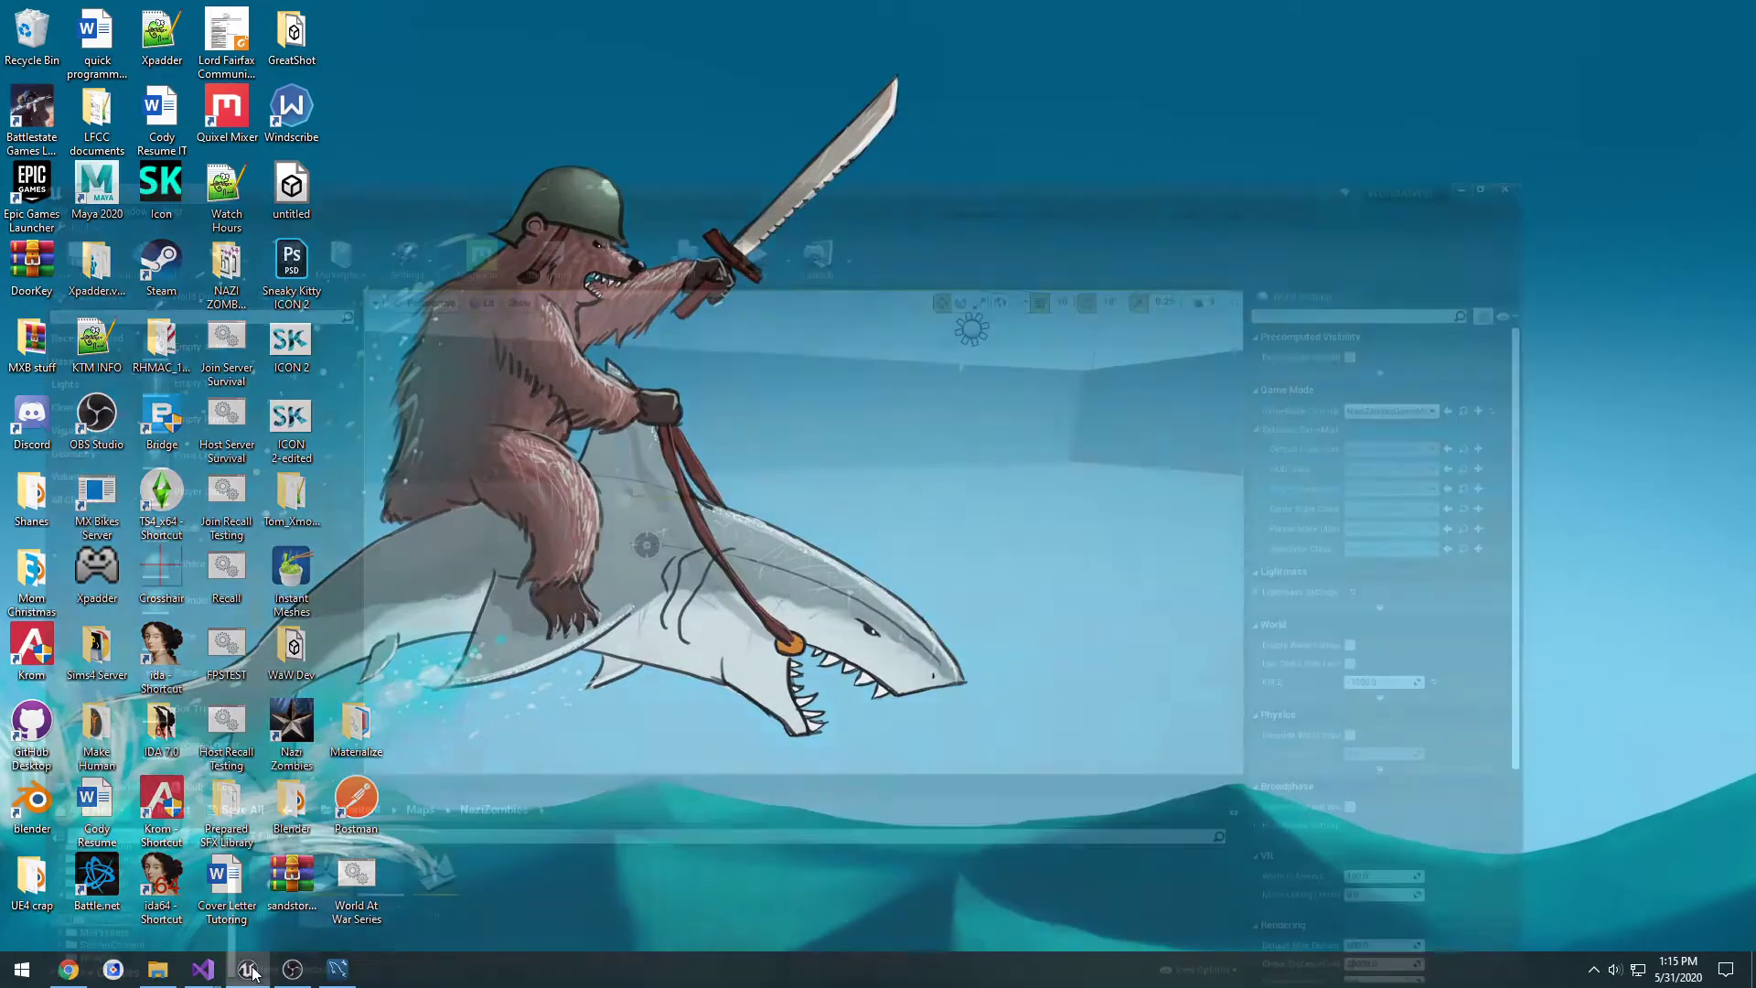
Place a 1M_Cube from Geometry > Meshes near Map1's far wall.
left_click(248, 969)
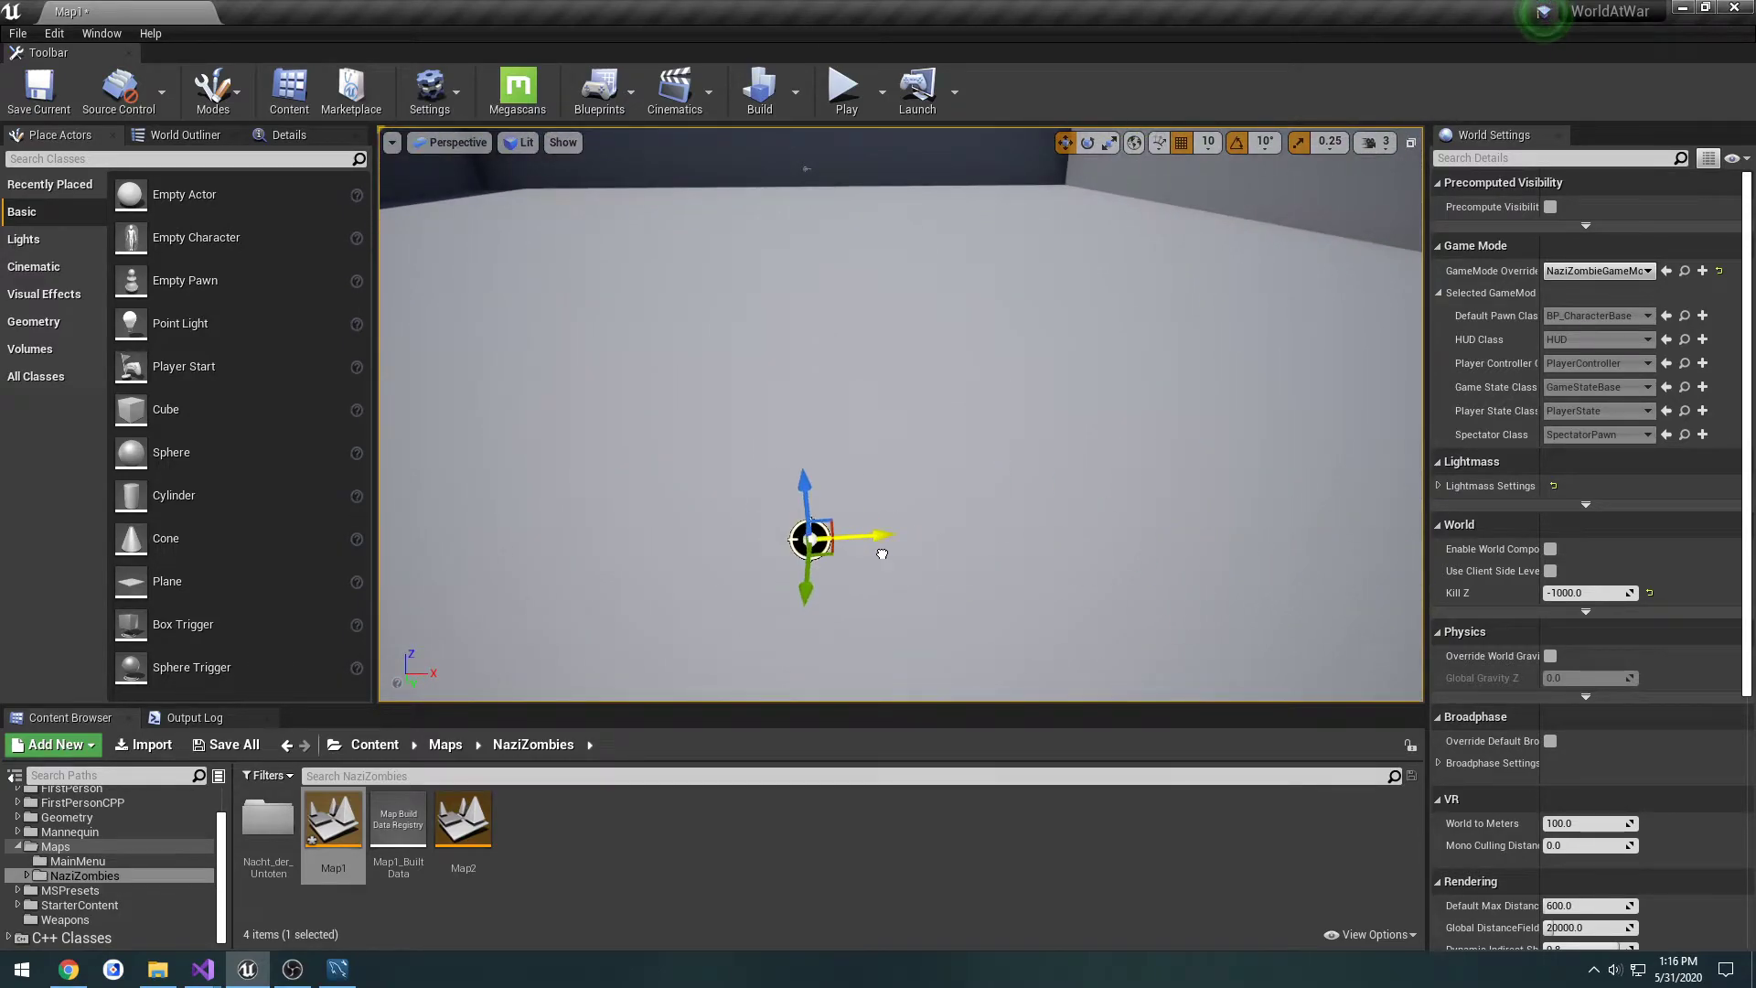
left_click(38, 90)
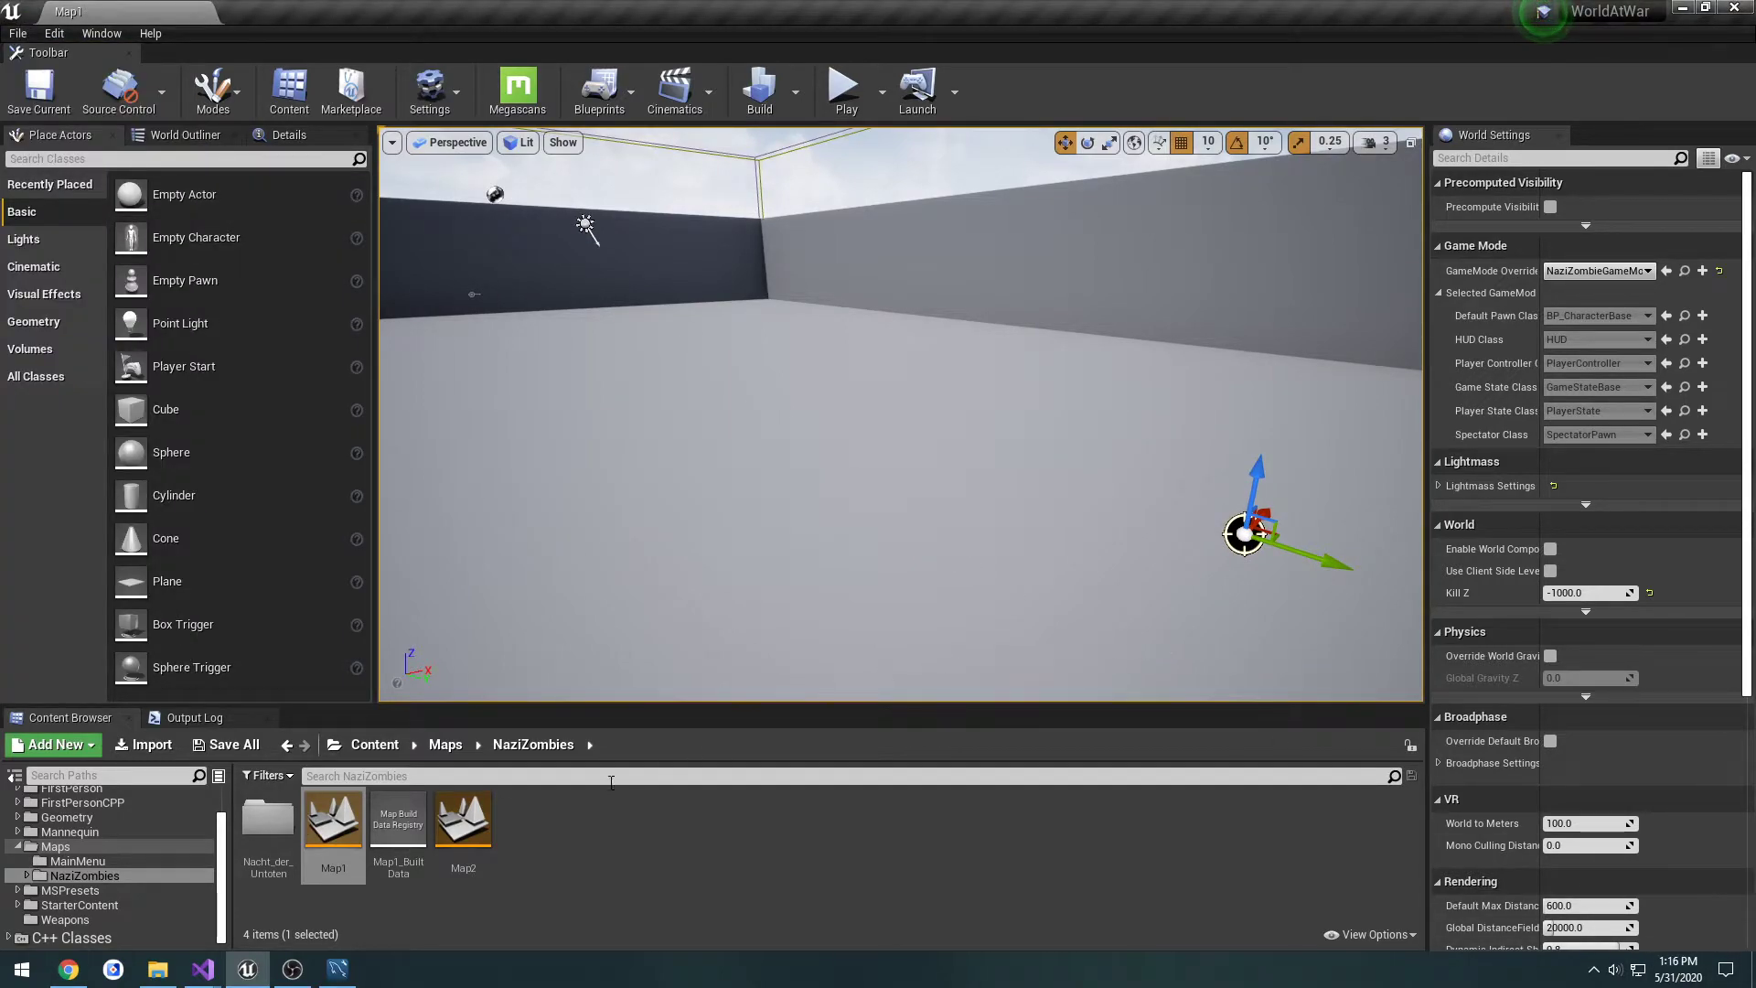
left_click(64, 816)
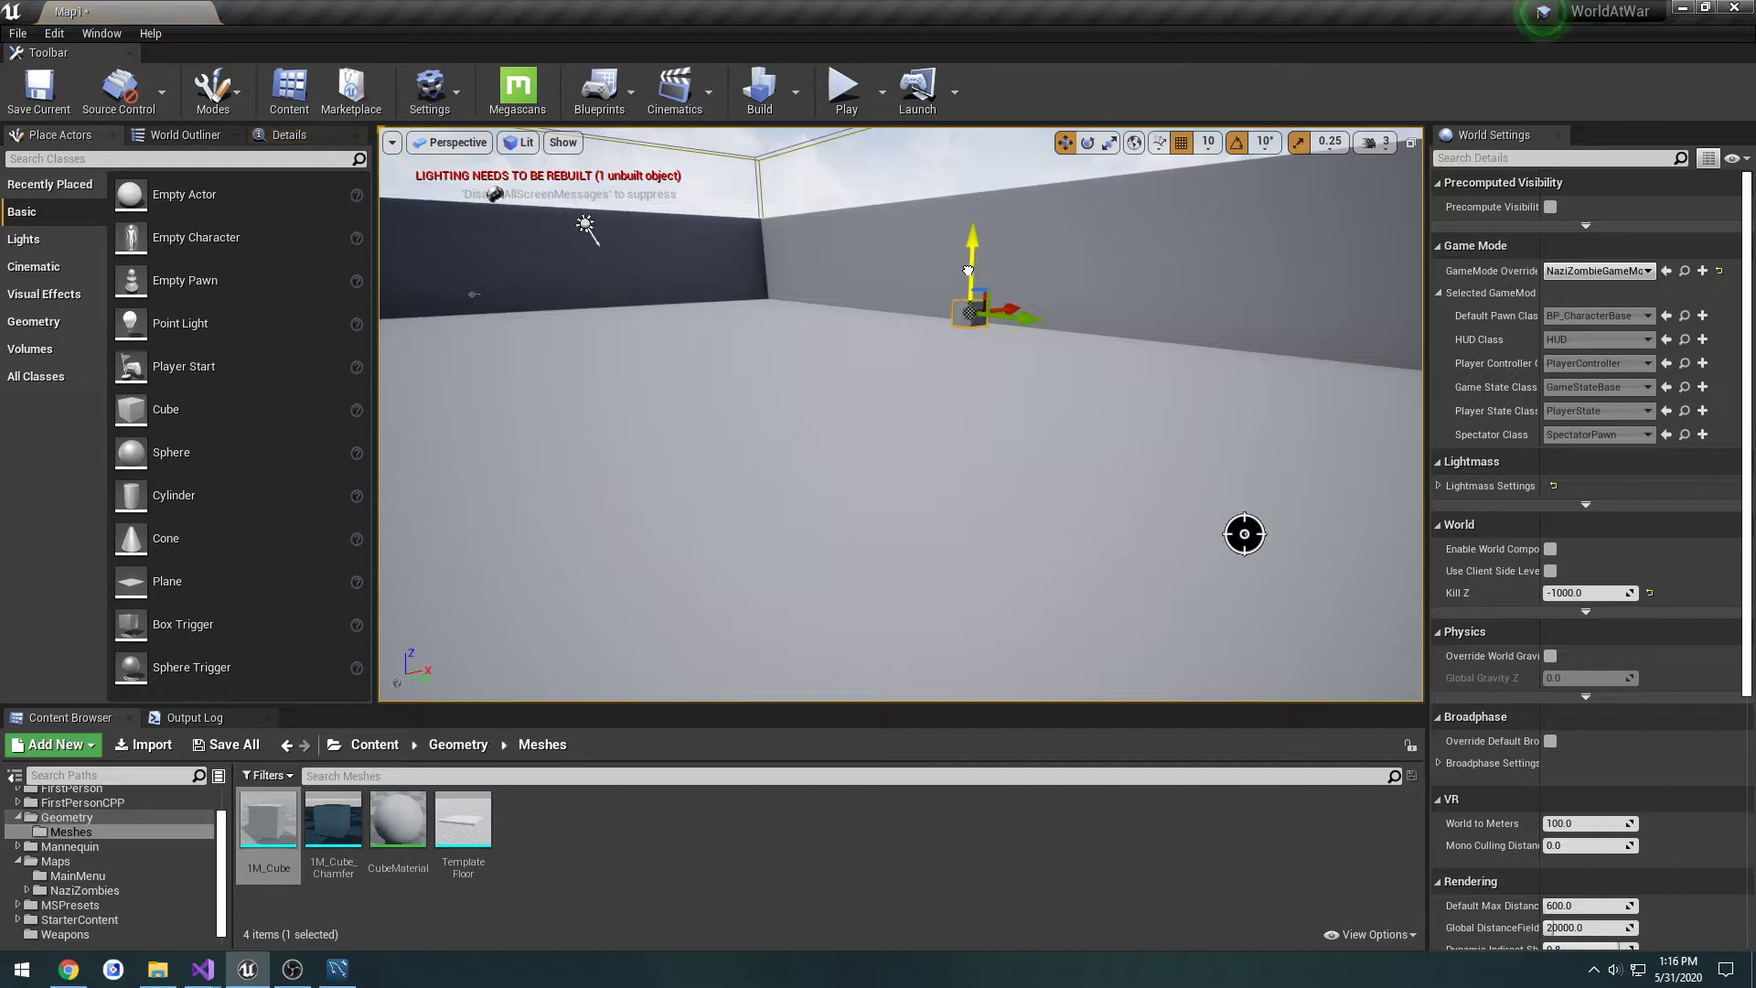
left_click(18, 33)
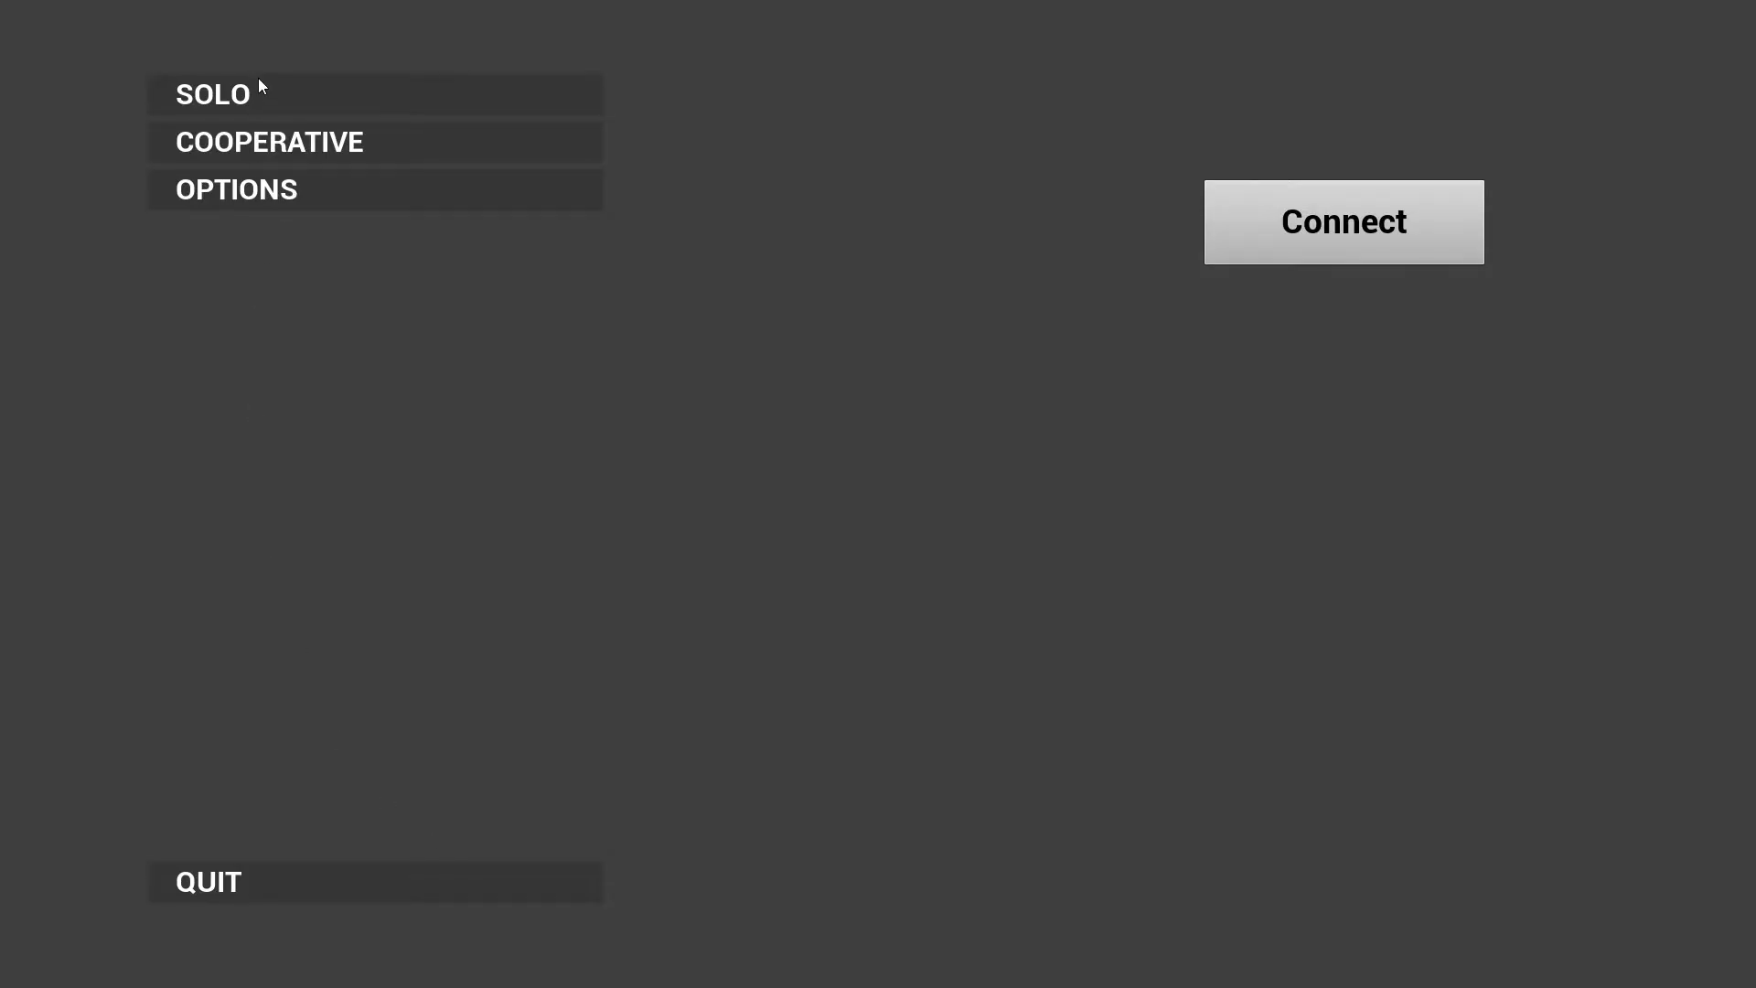
Start a SOLO game from the main menu to check the player spawn.
left_click(211, 94)
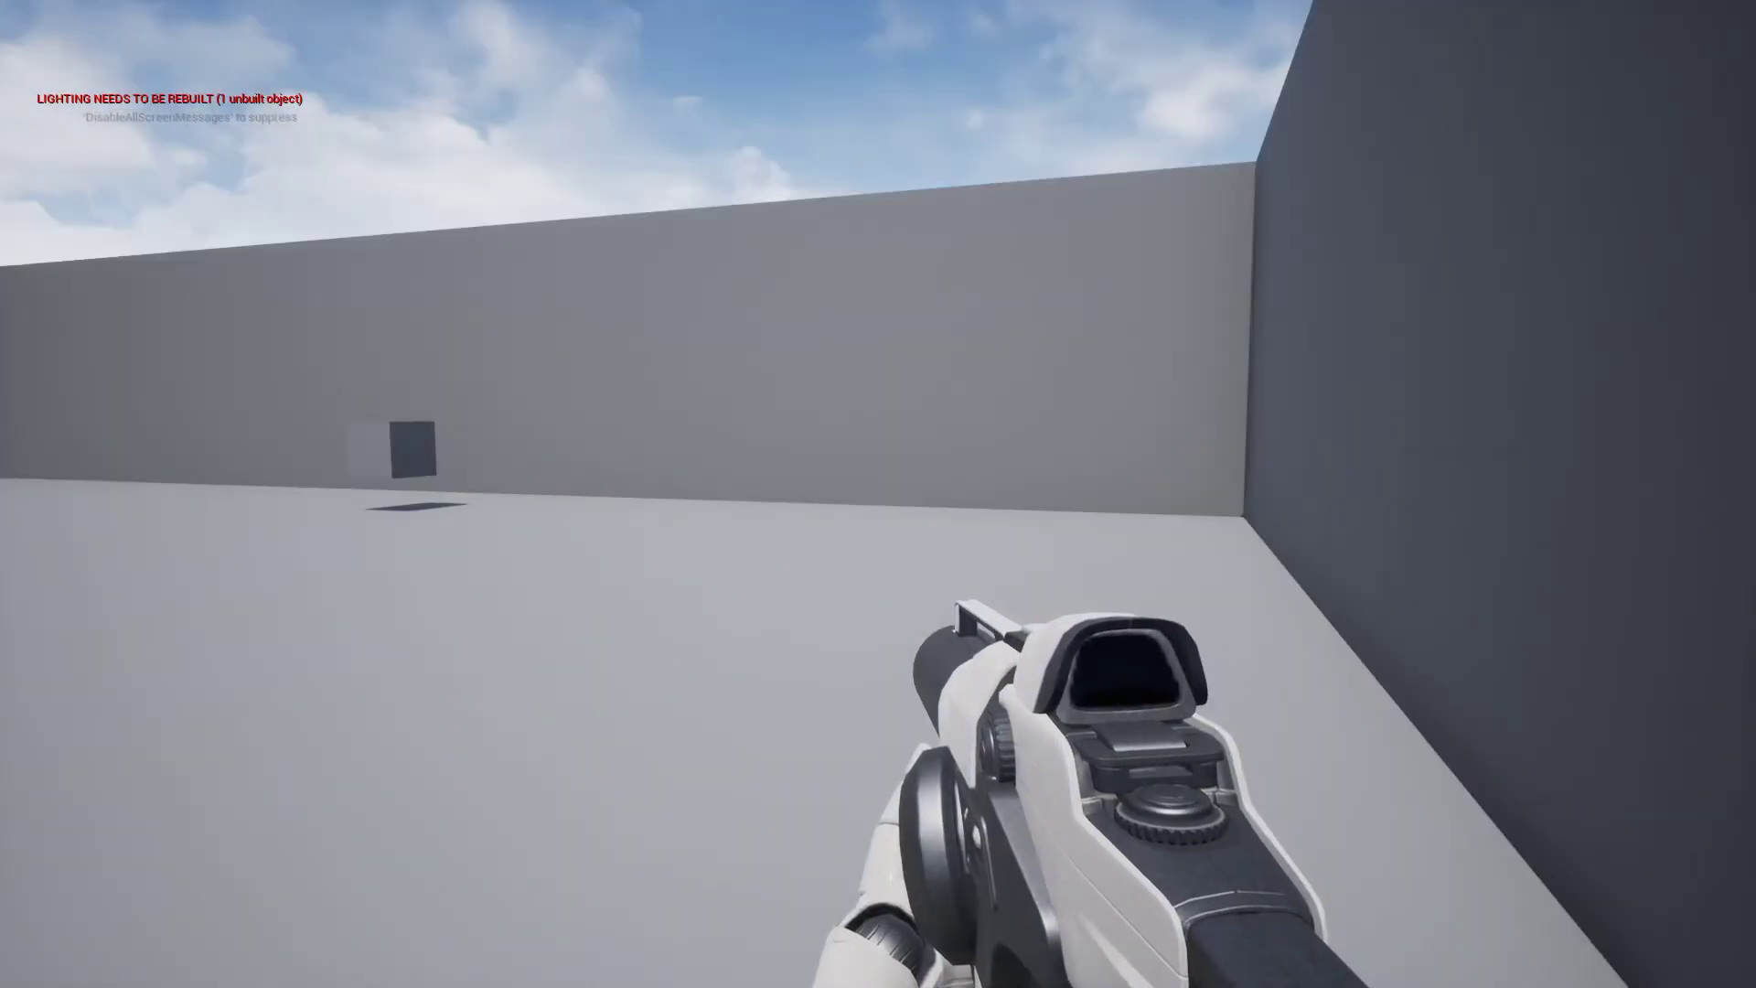
mouse_move(878, 494)
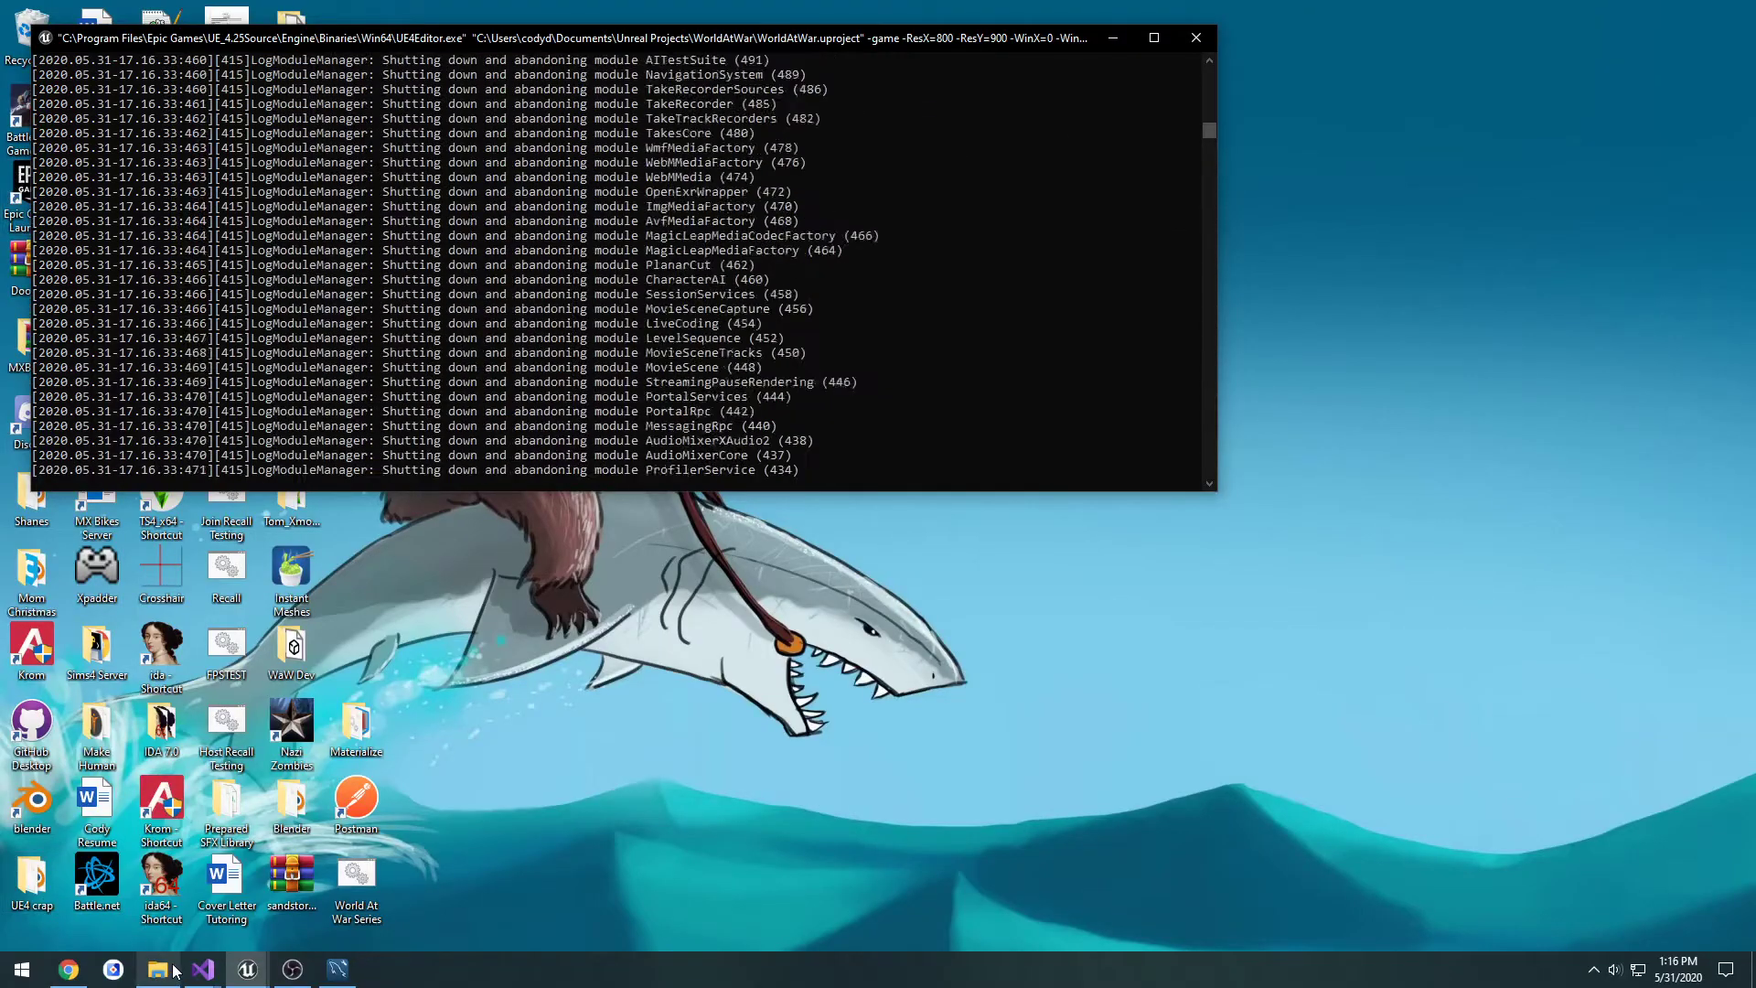
Add SpawnPoint->SetUsed(true); before return and rebuild the solution.
left_click(202, 968)
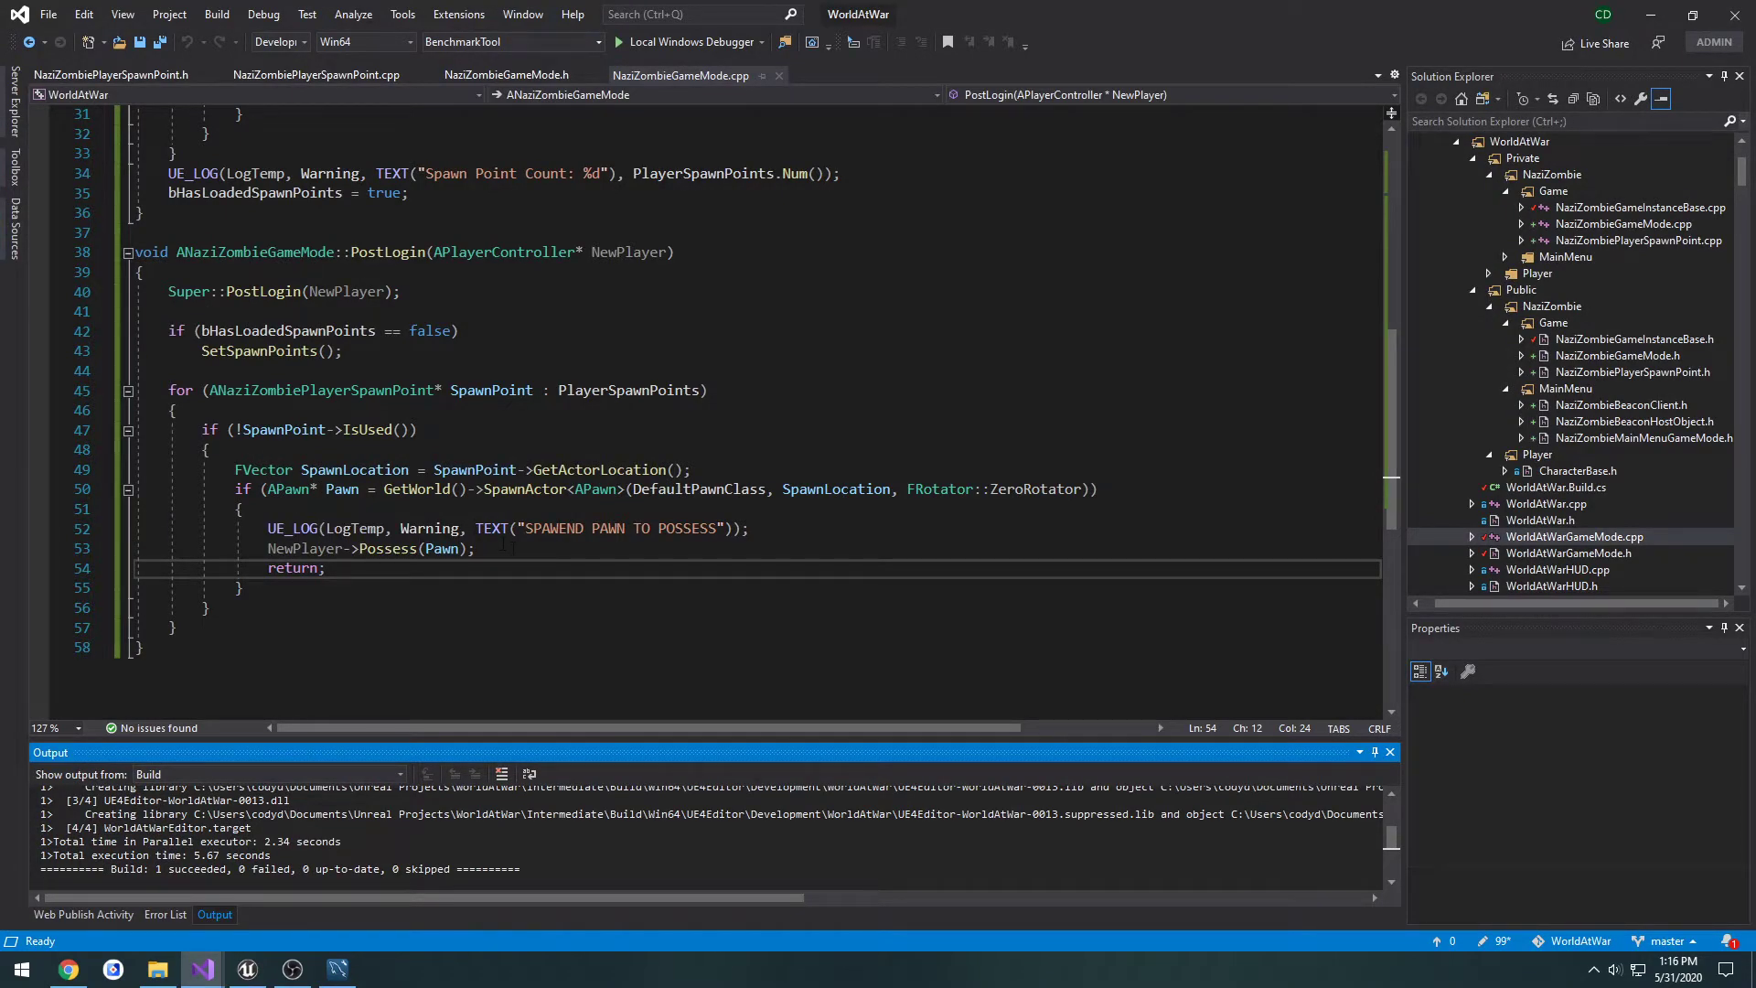
type("S")
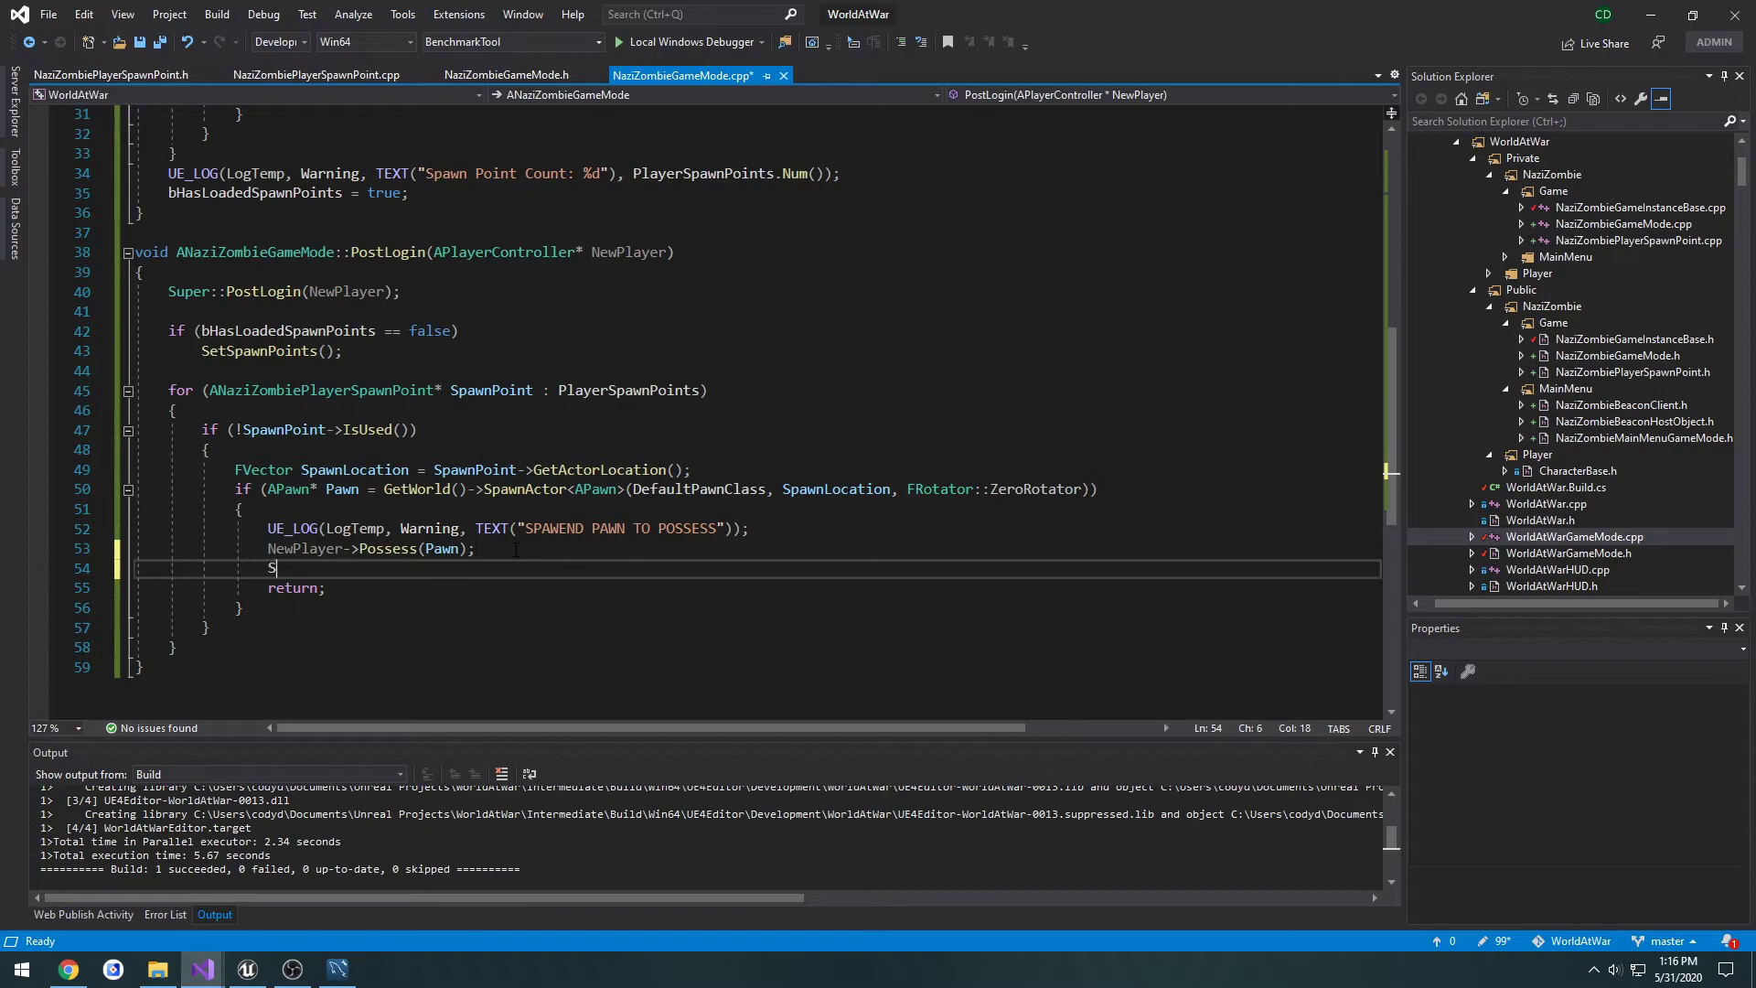
type("pawnPoint->")
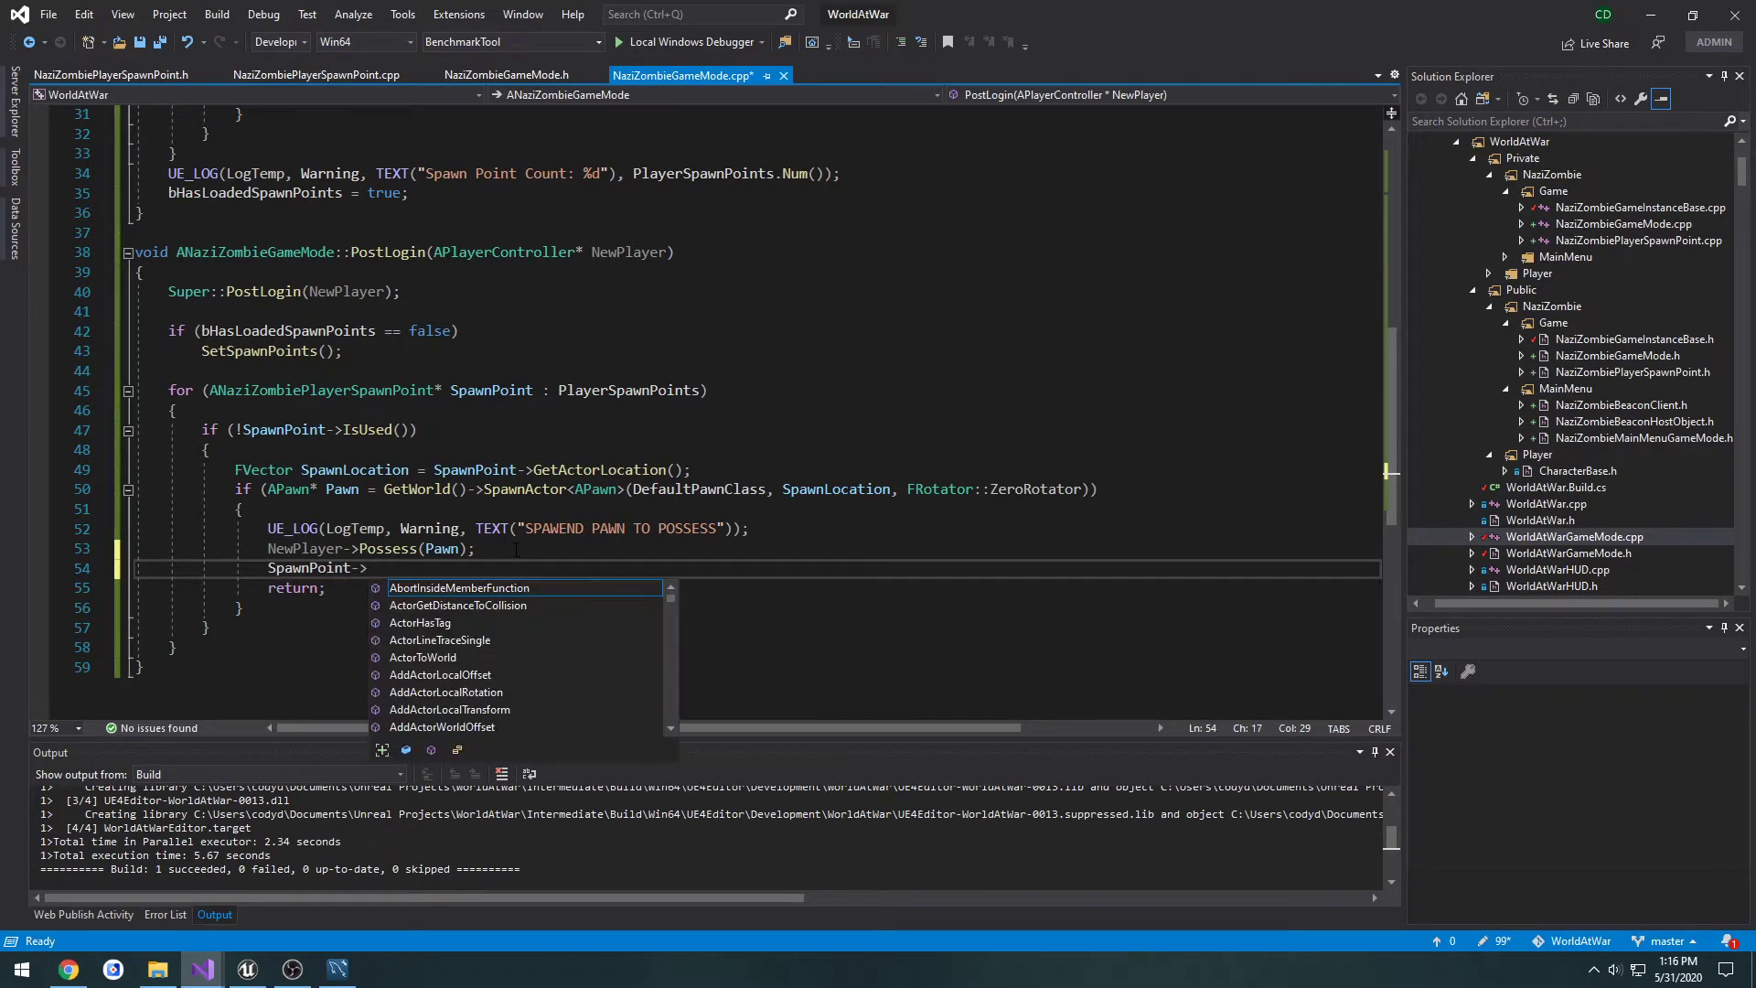
type("SetUsed(true);")
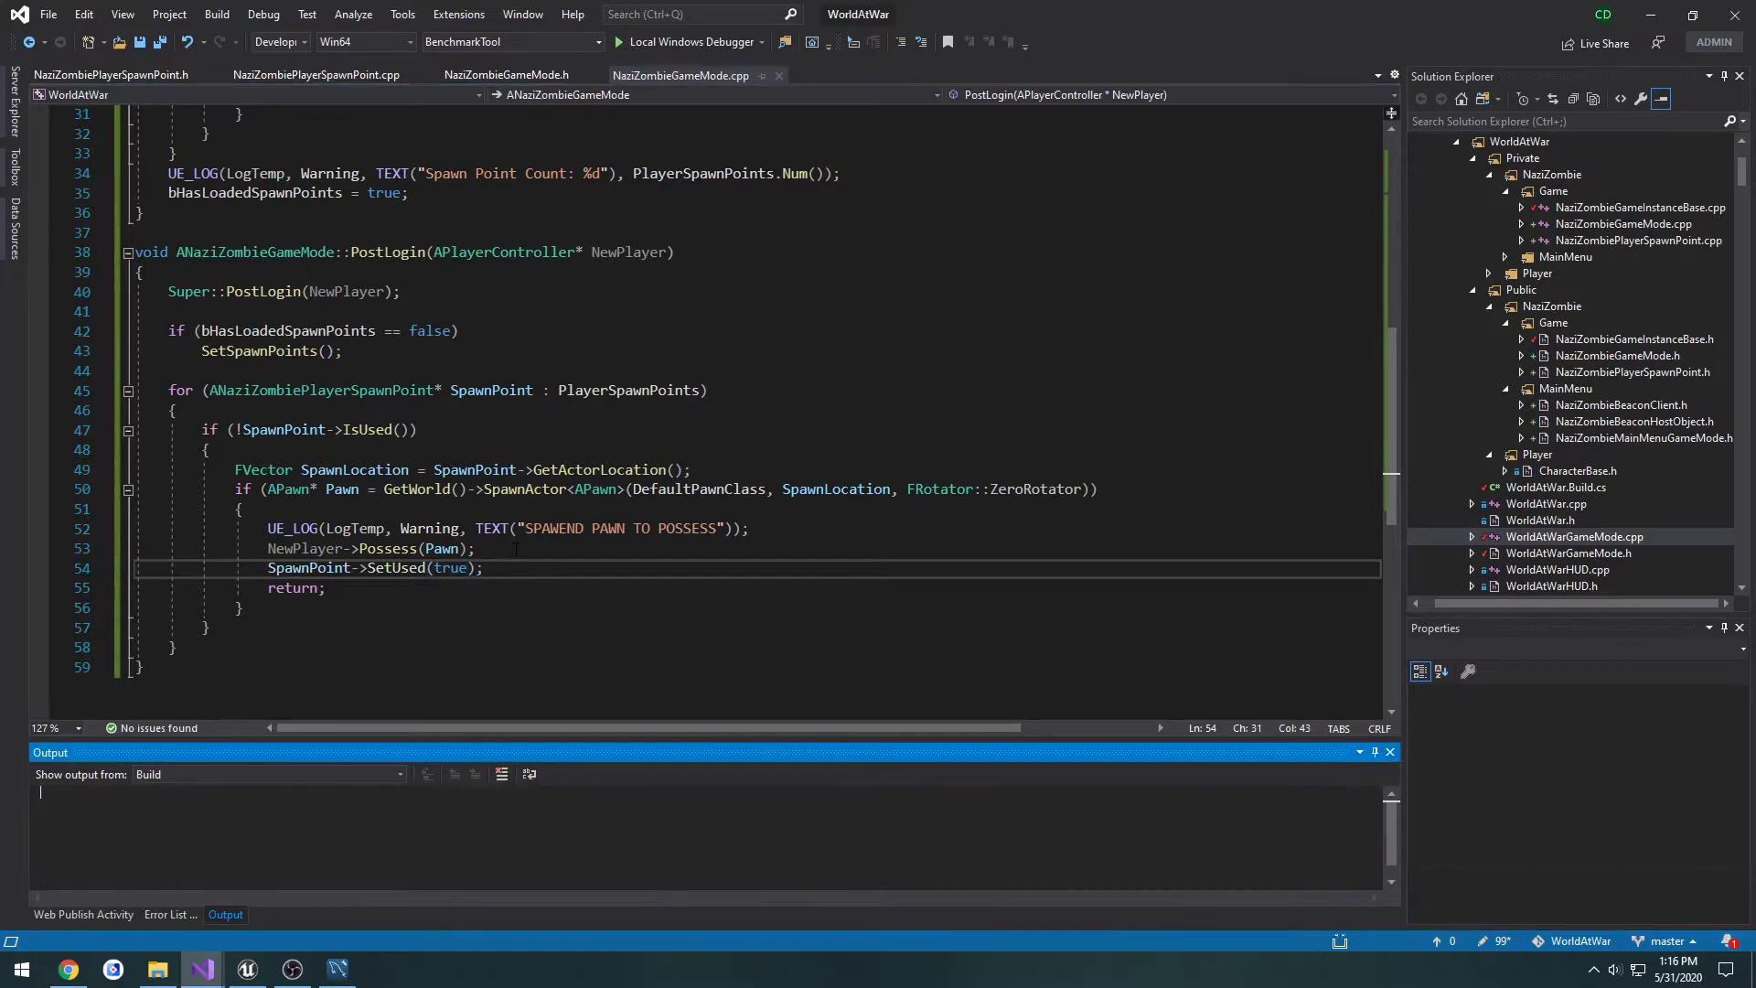
left_click(215, 15)
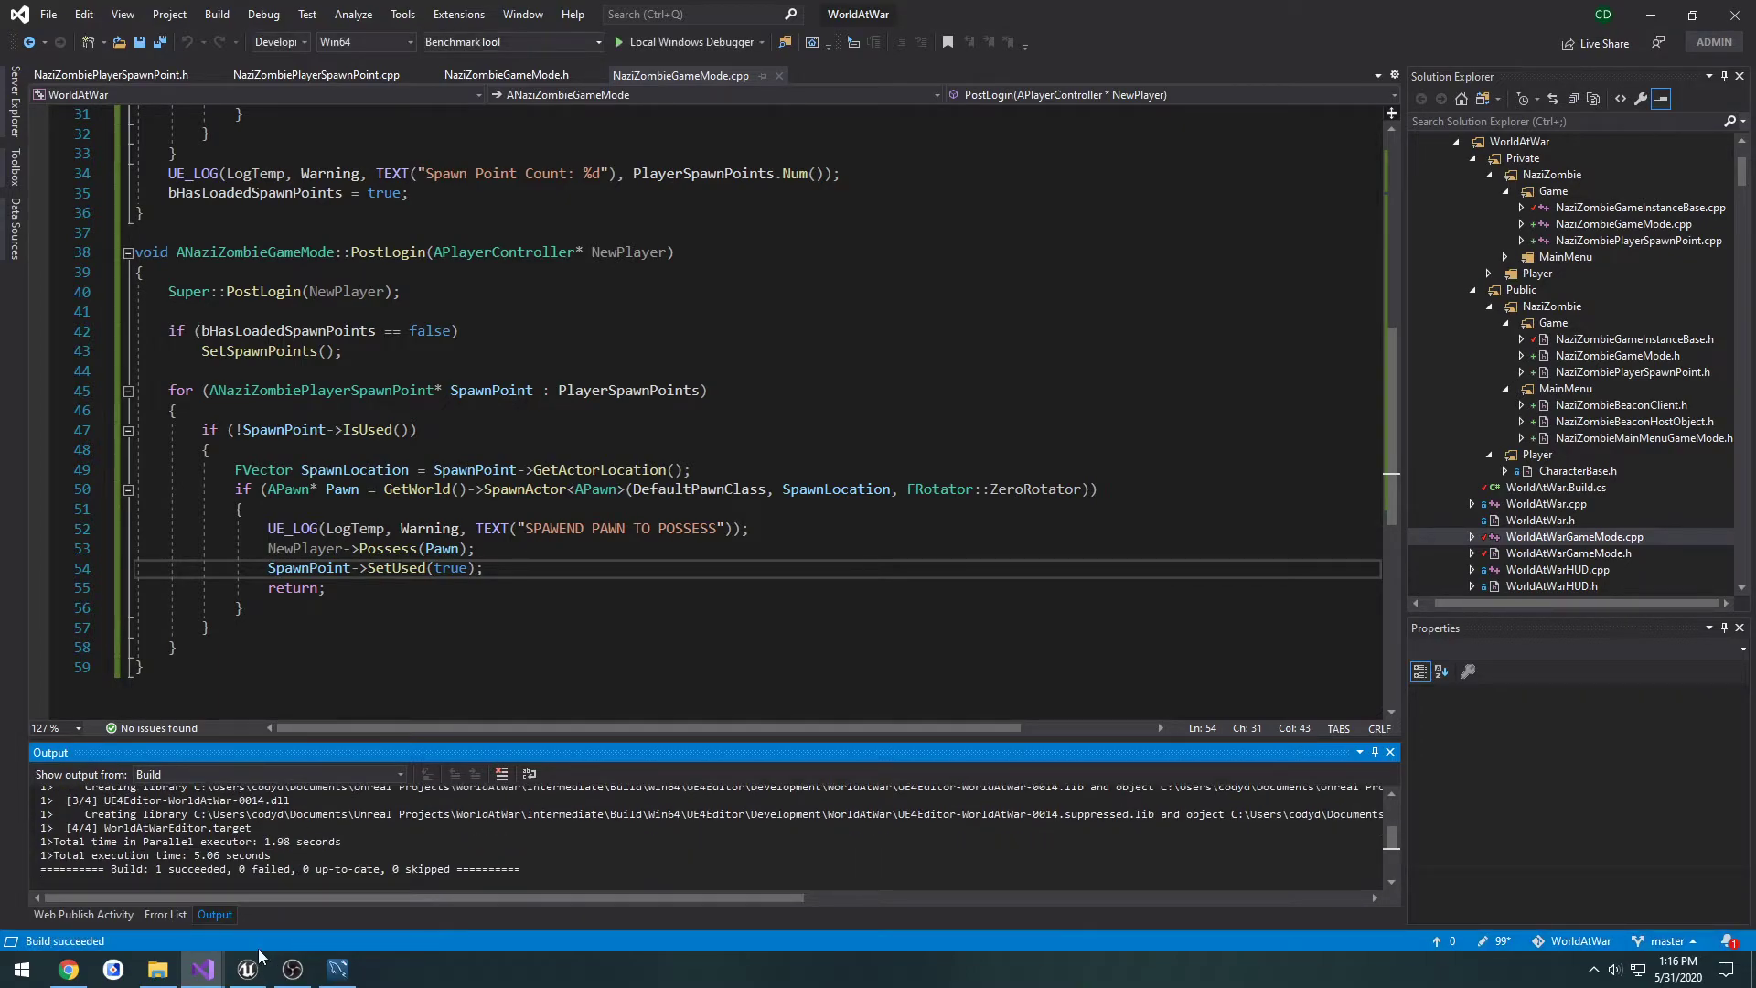
Check the second player's pawn standing in Map1, then quit the game with Alt+F4.
left_click(245, 969)
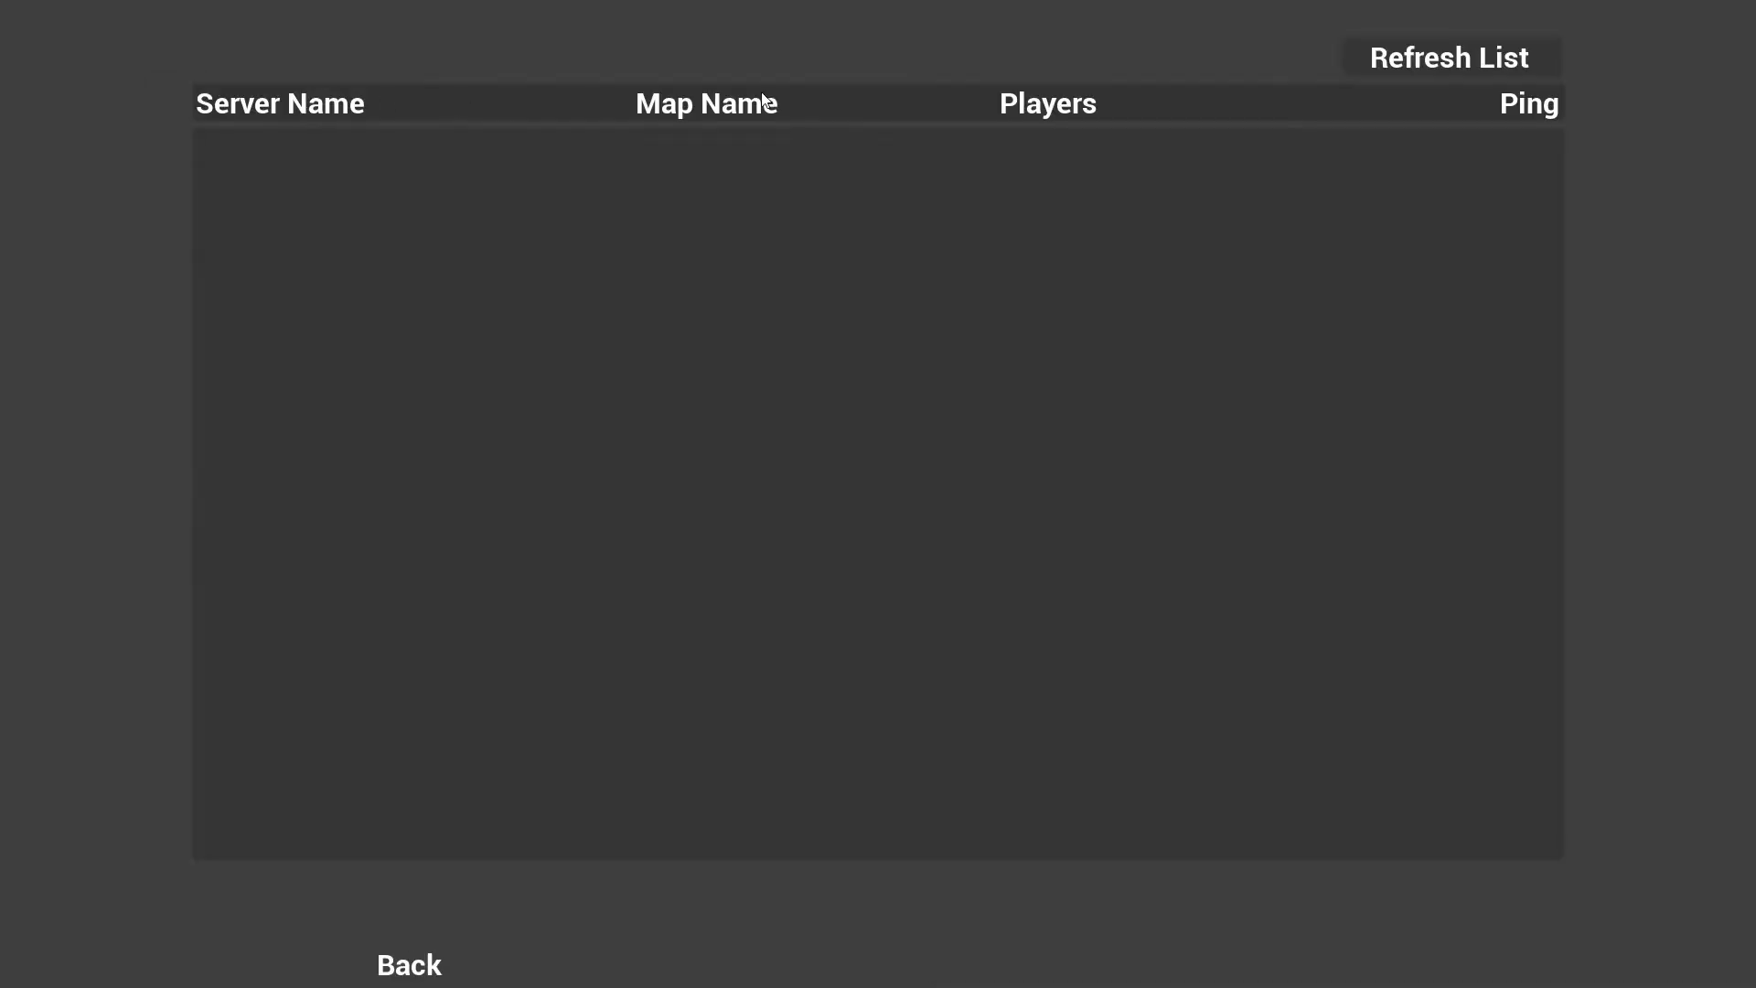
left_click(1445, 56)
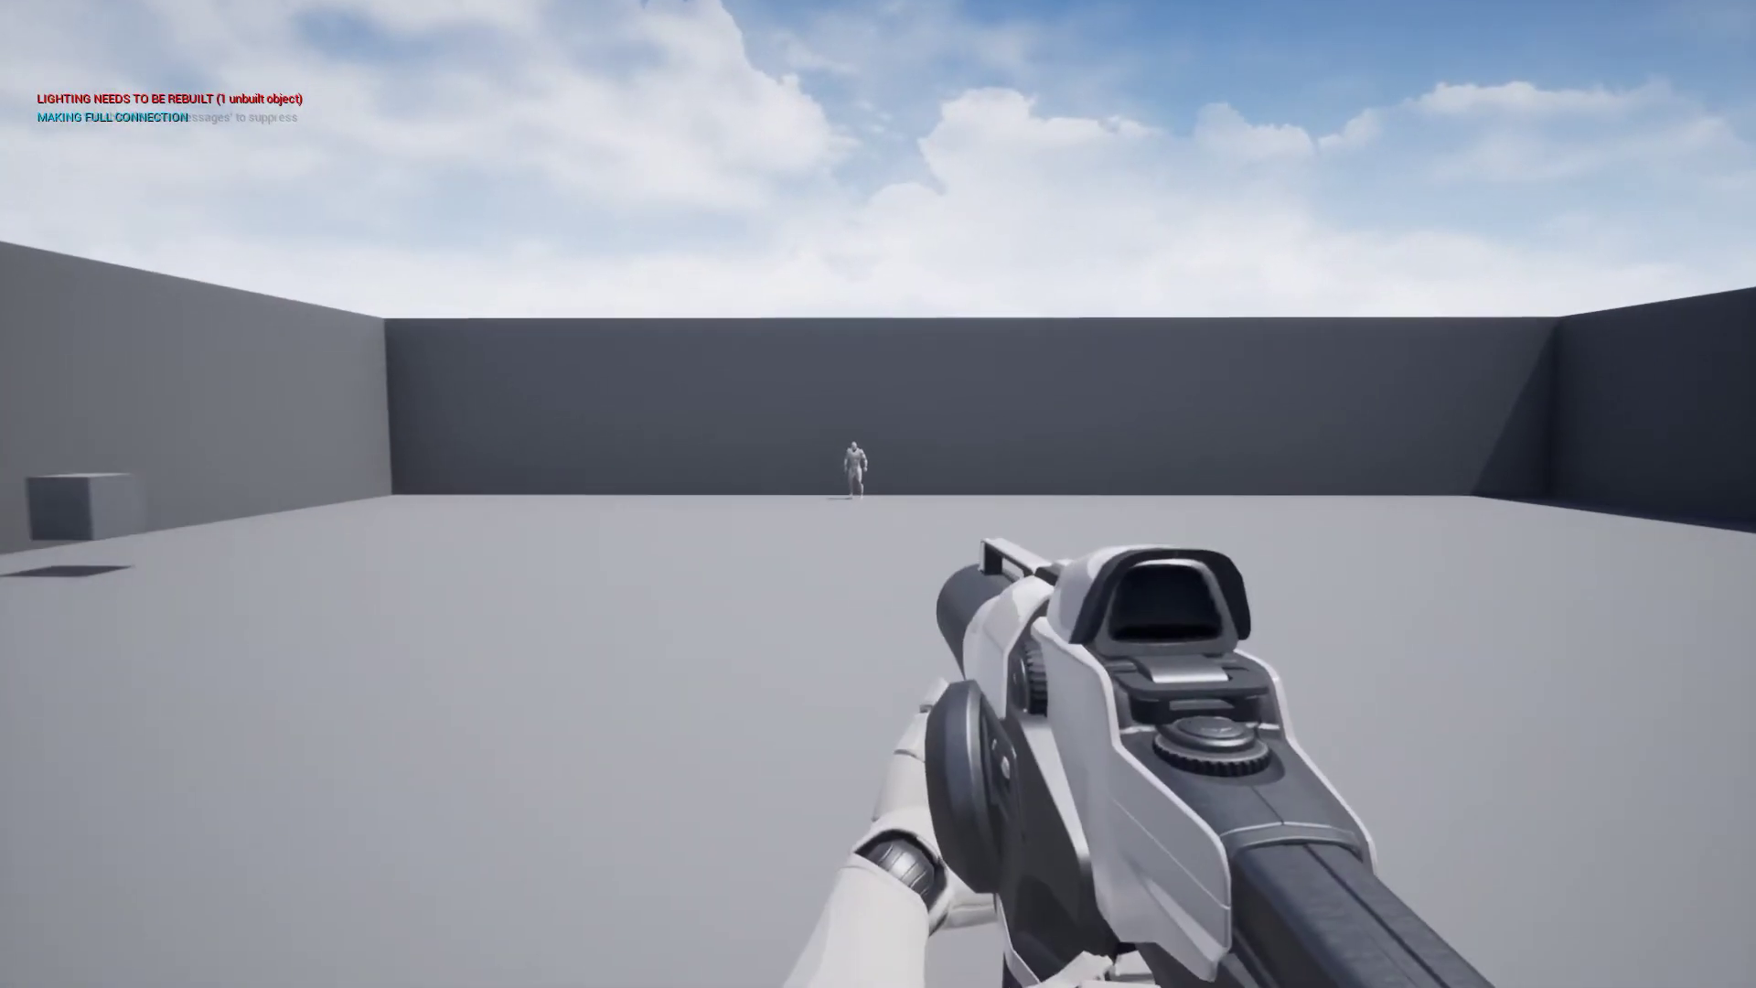
mouse_move(878, 494)
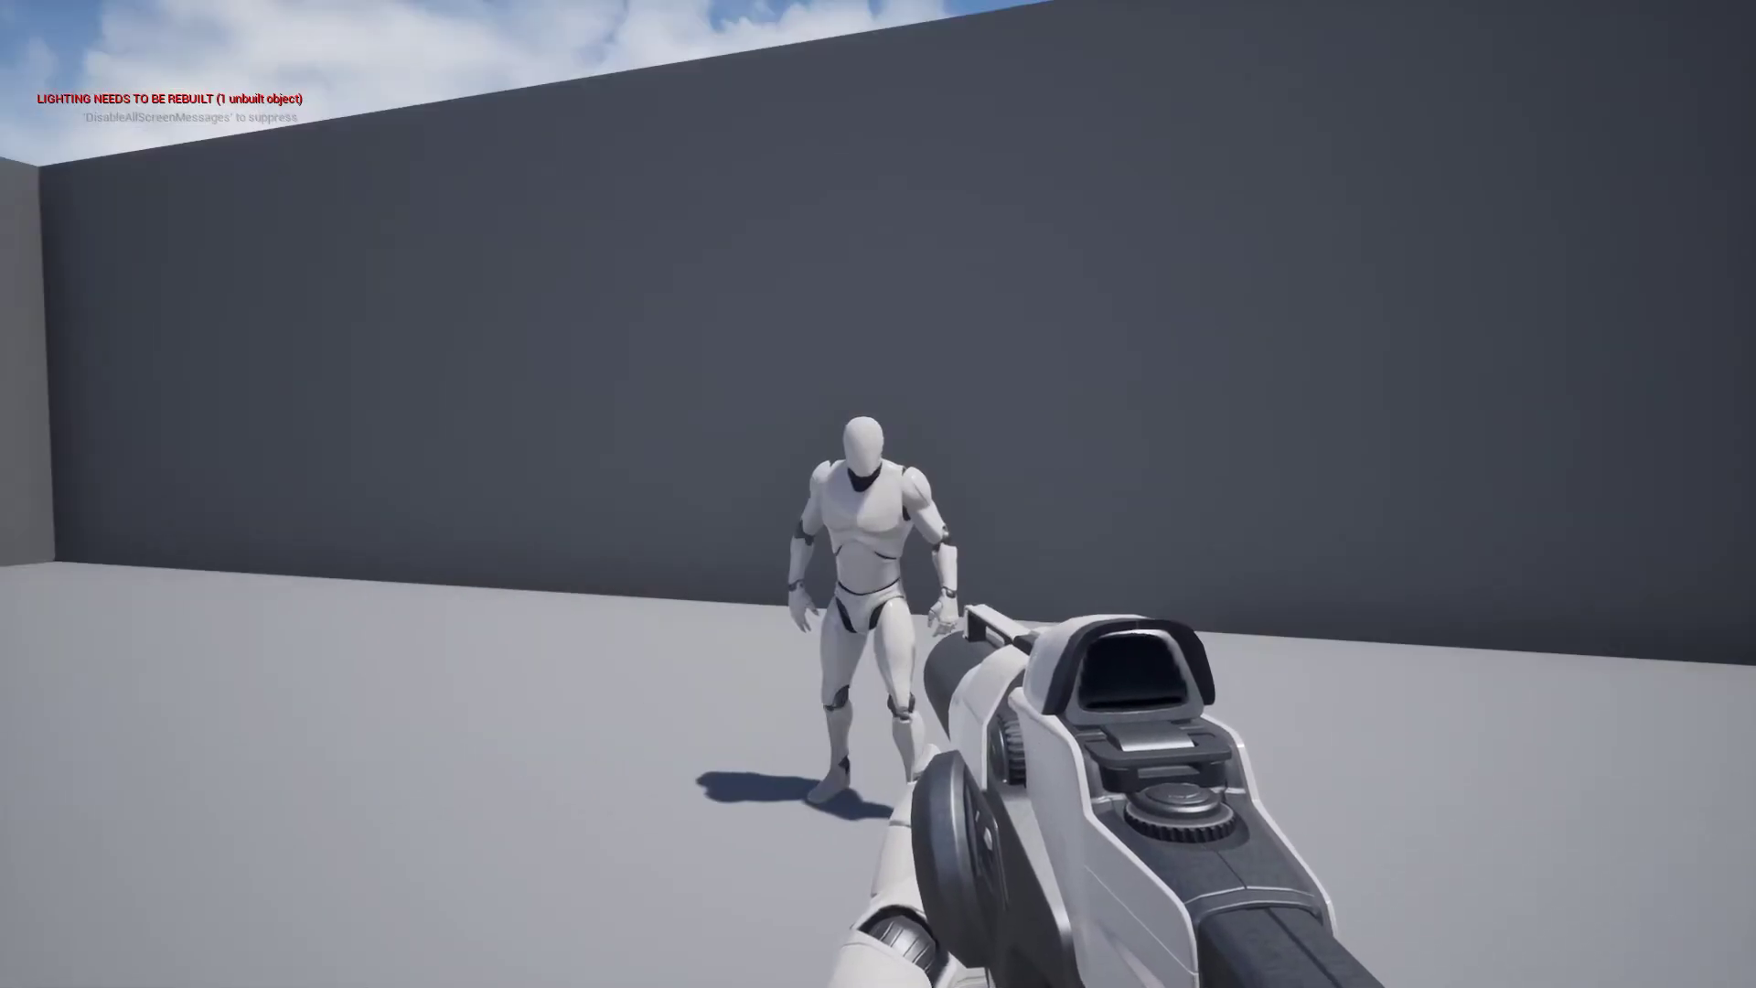
key("alt+F4")
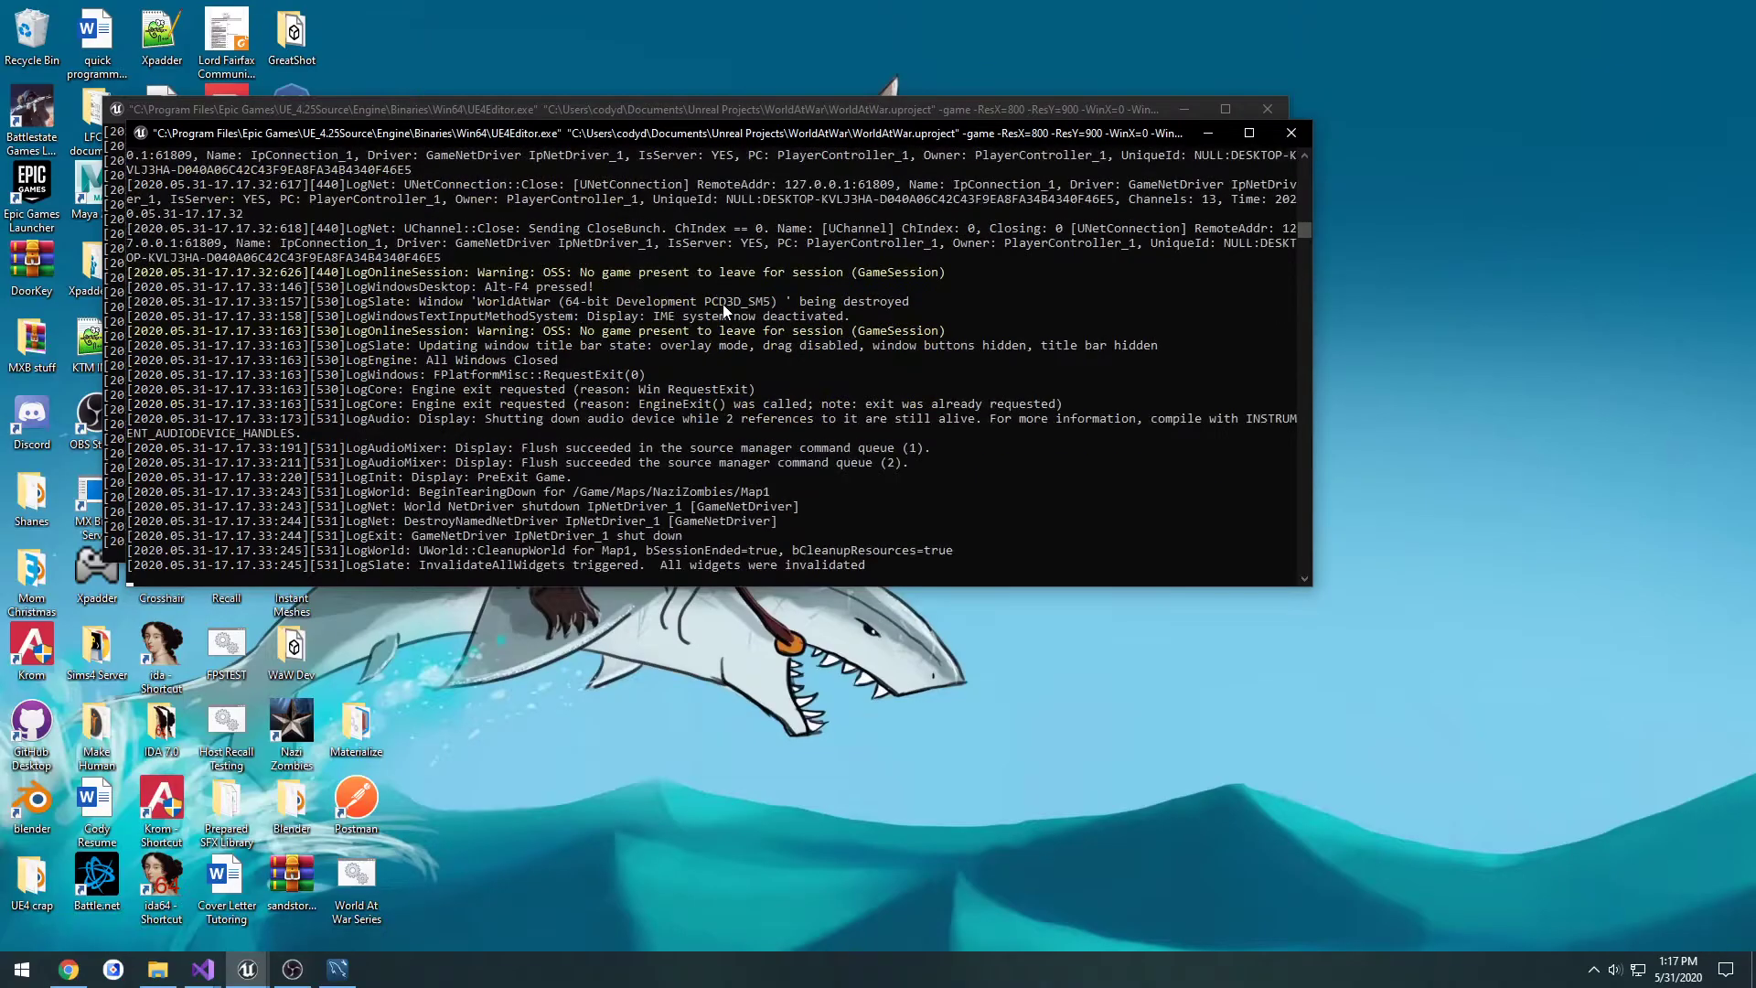
Switch to the Map1 level editor and launch a new multiplayer play session.
left_click(1287, 109)
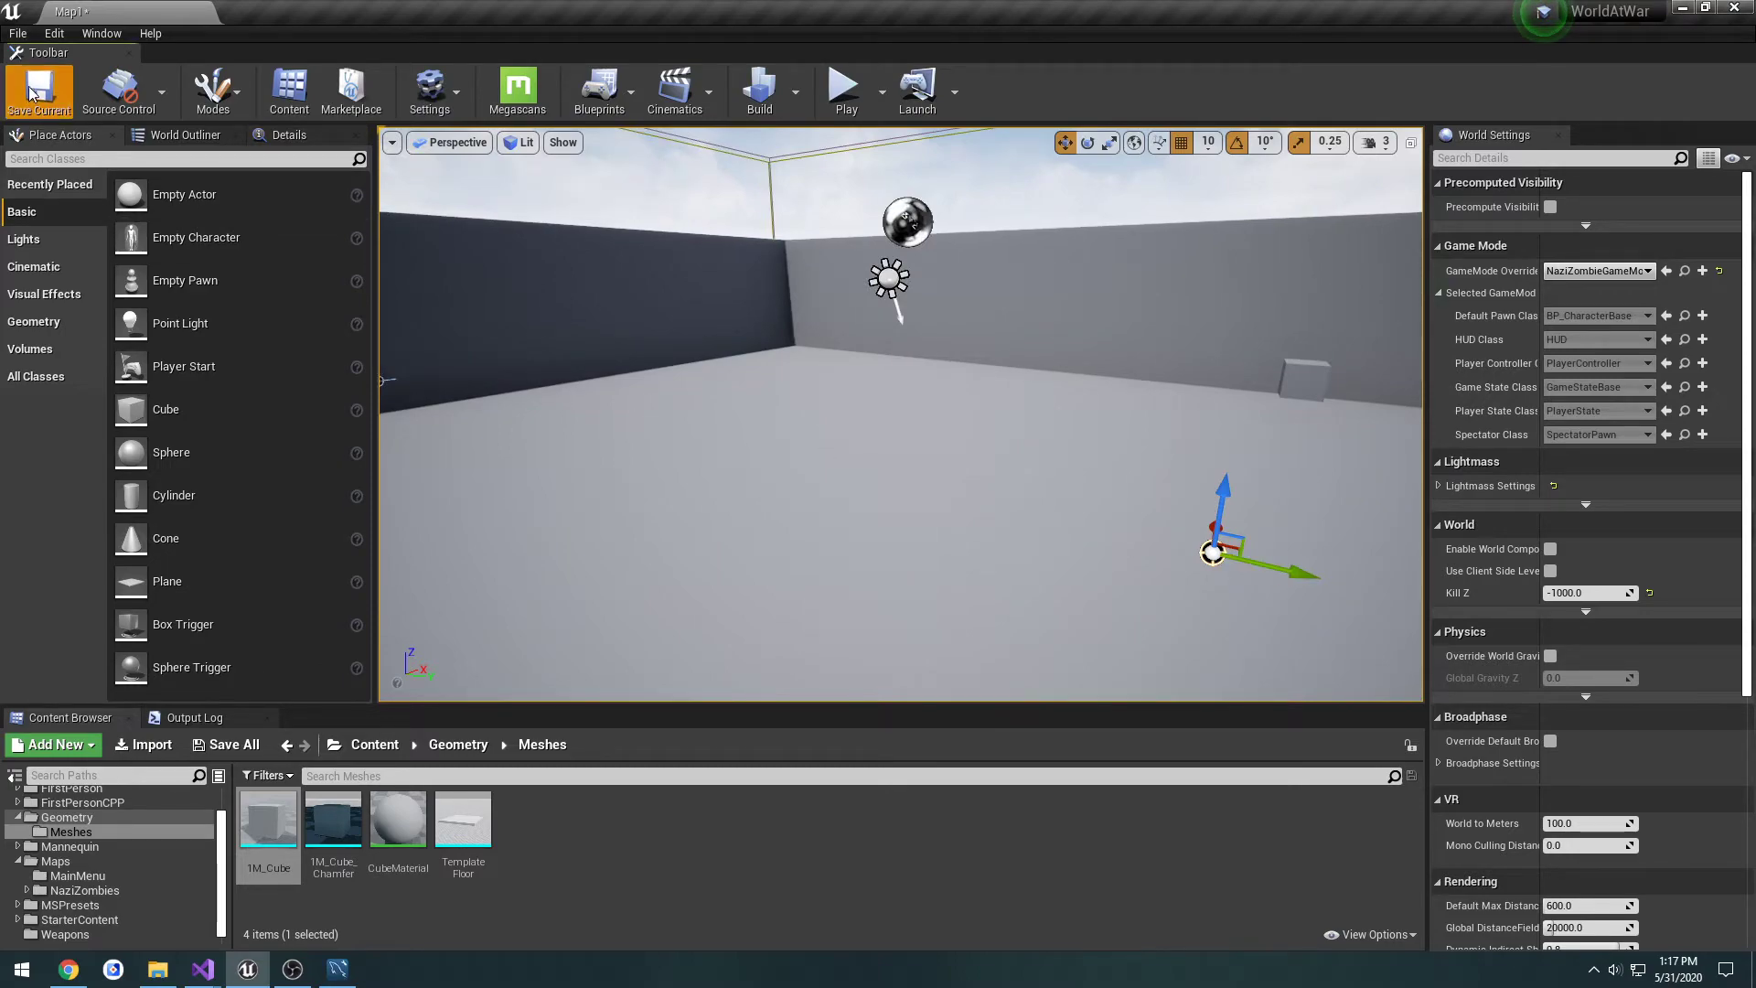
left_click(38, 89)
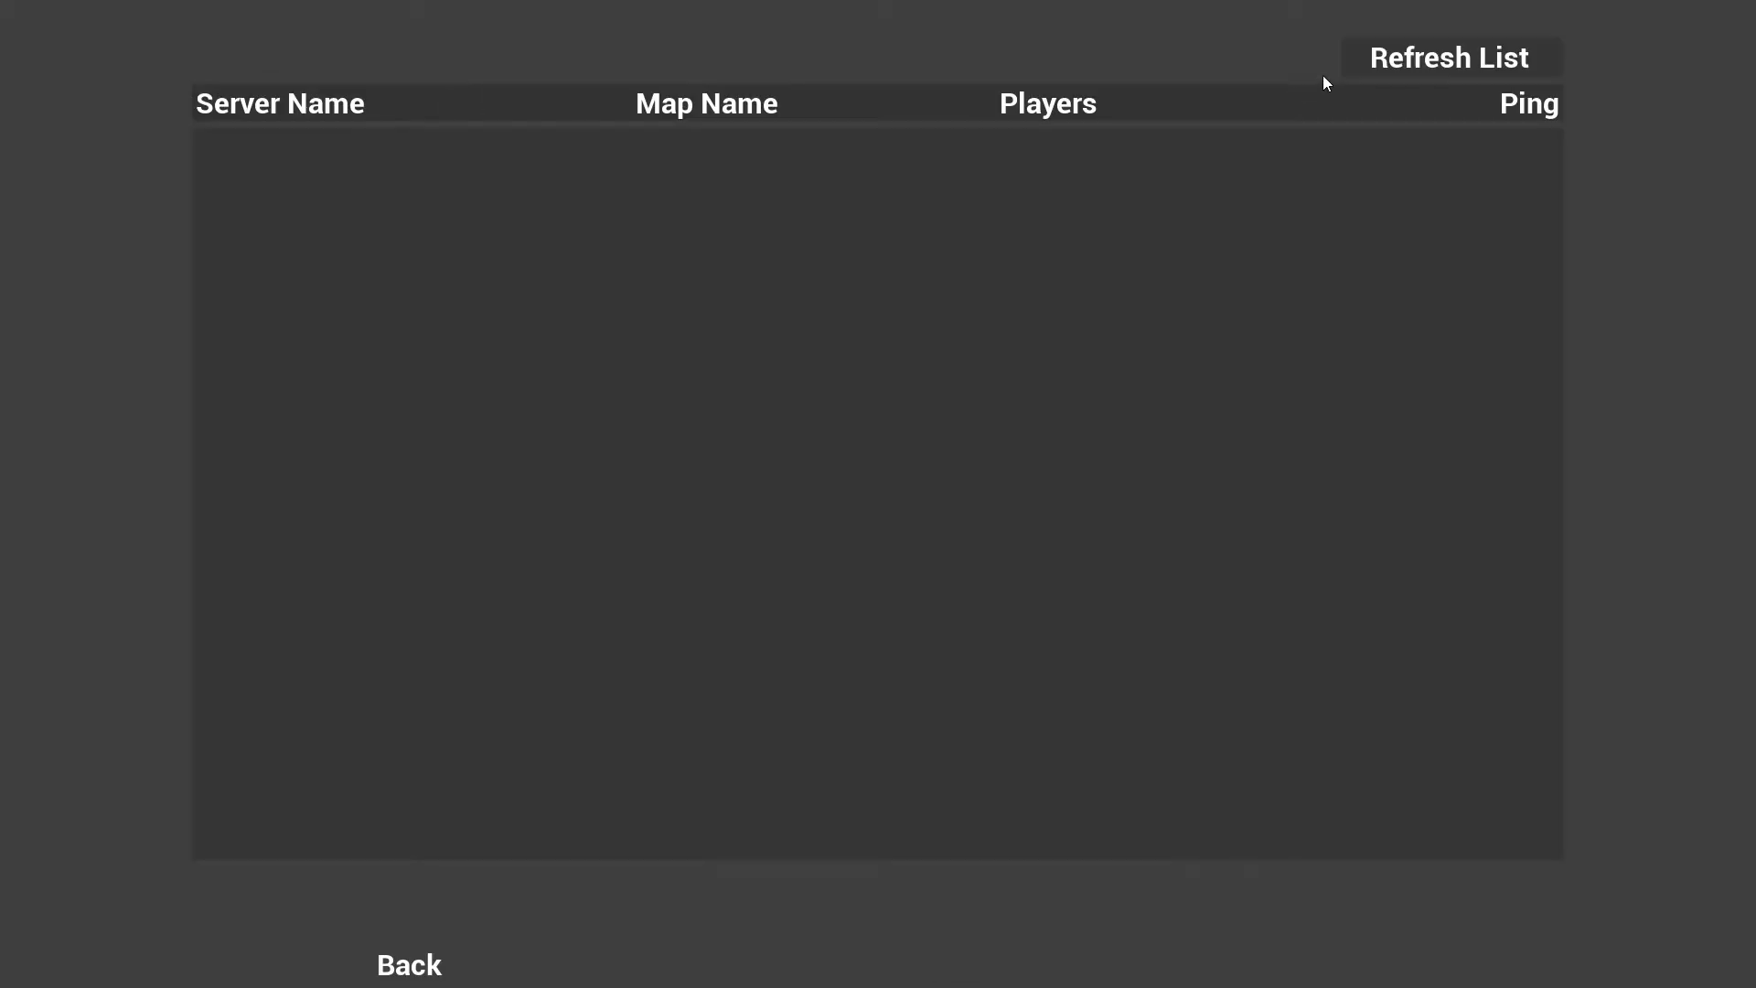
Refresh the server list so Host, Player 1 and Player 2 join, and dismiss the crash report.
left_click(1446, 57)
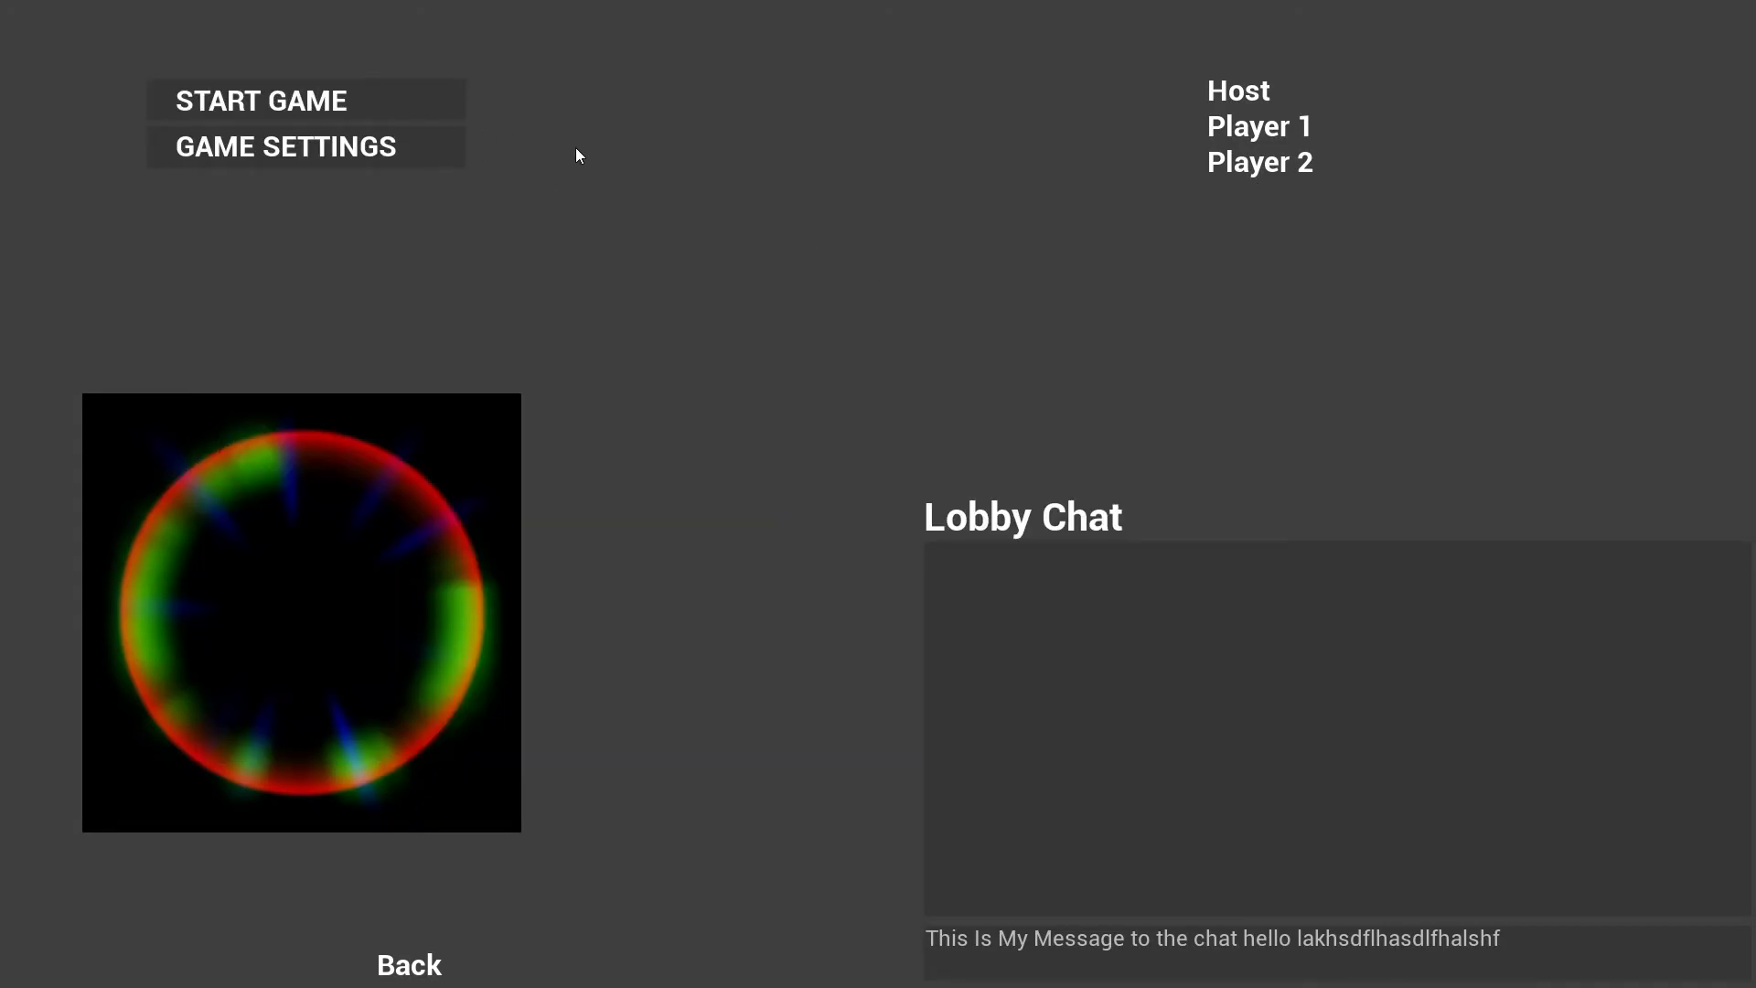
mouse_move(431, 131)
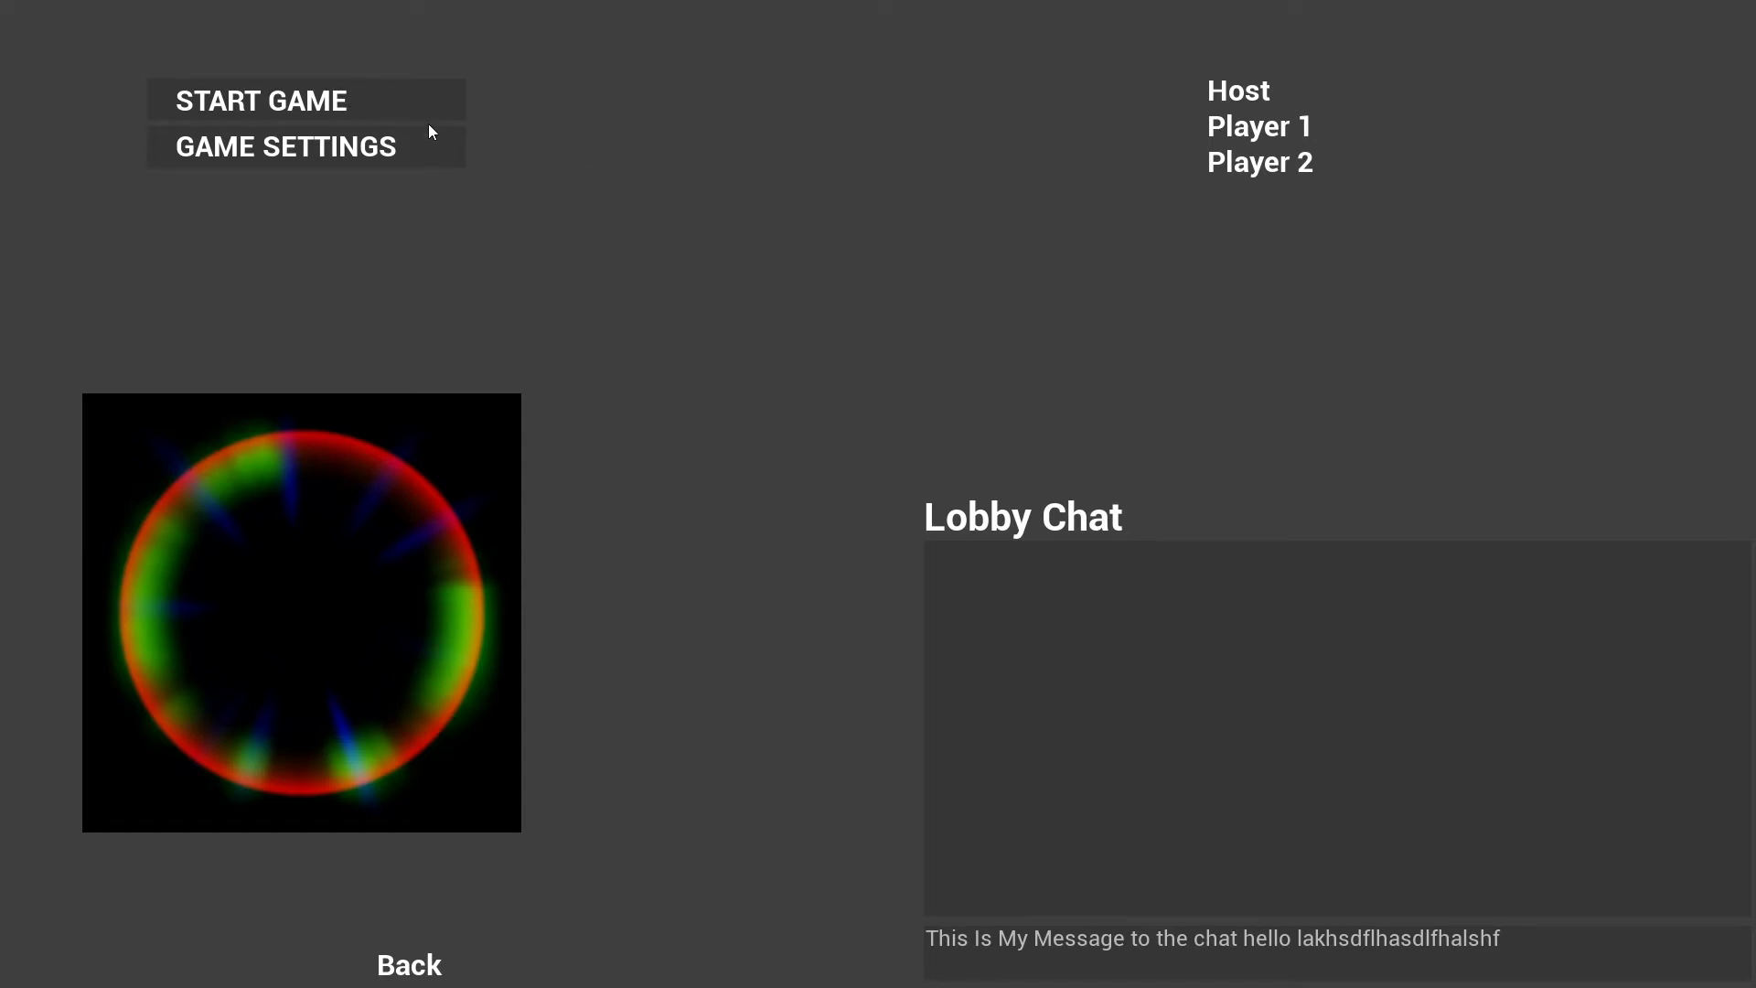
mouse_move(335, 104)
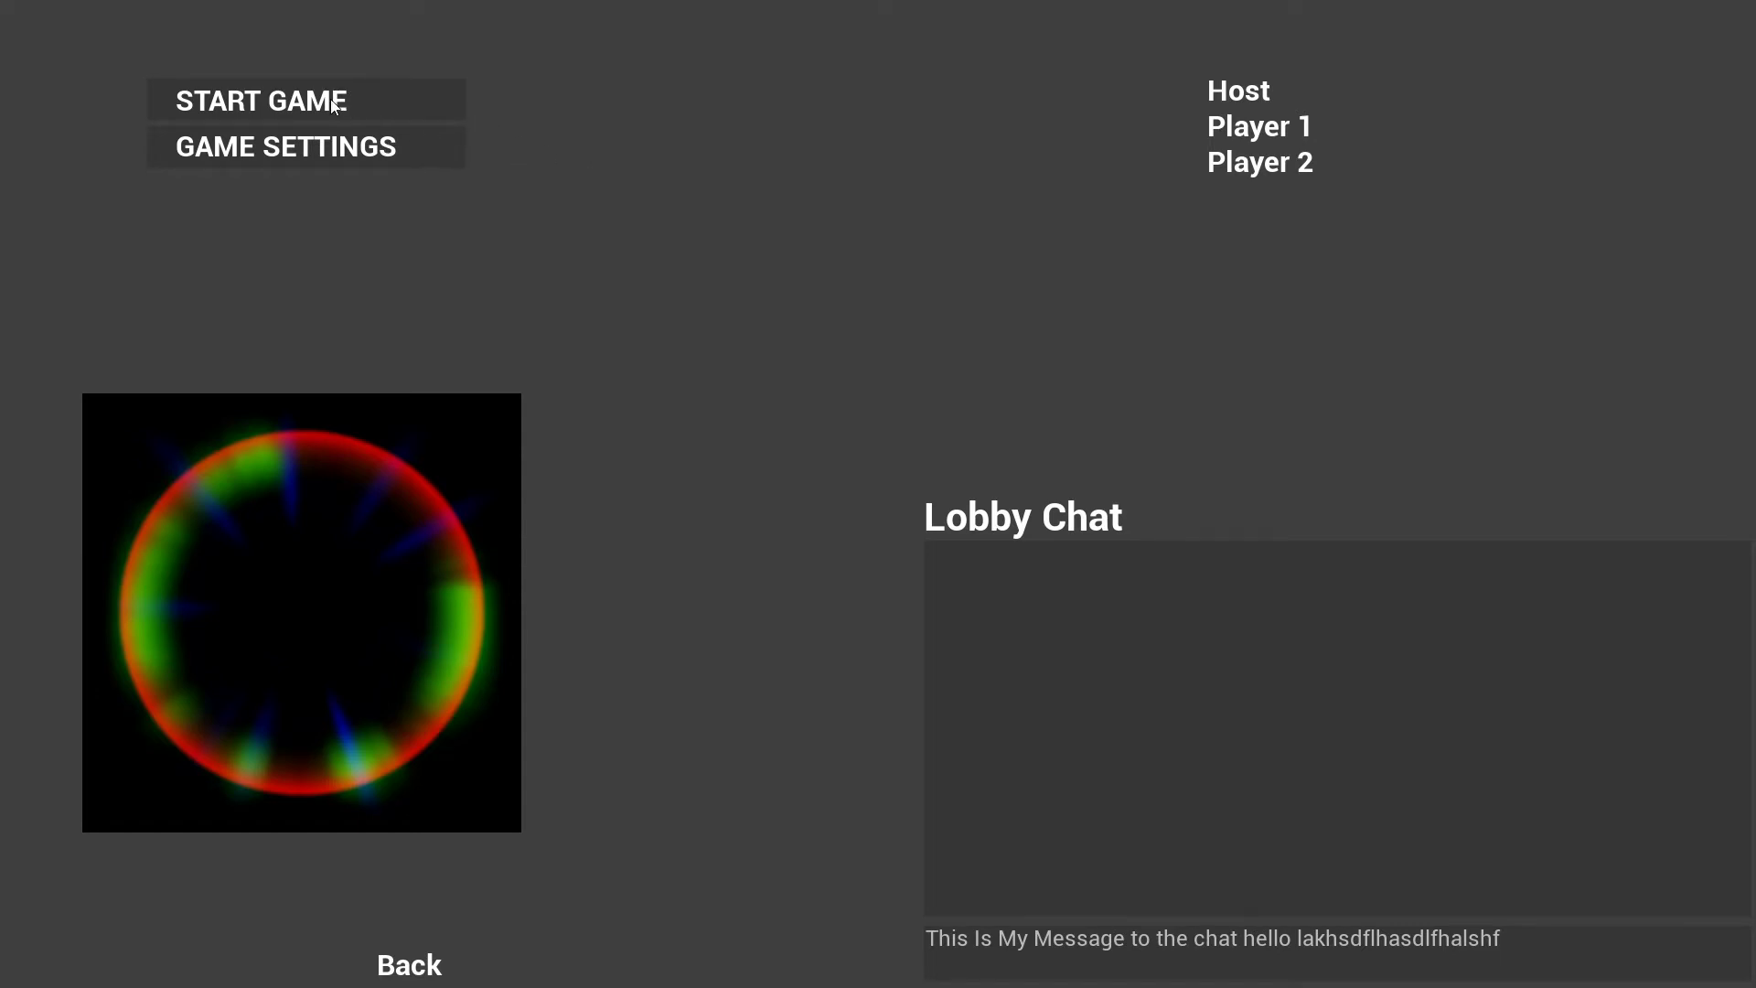
mouse_move(694, 141)
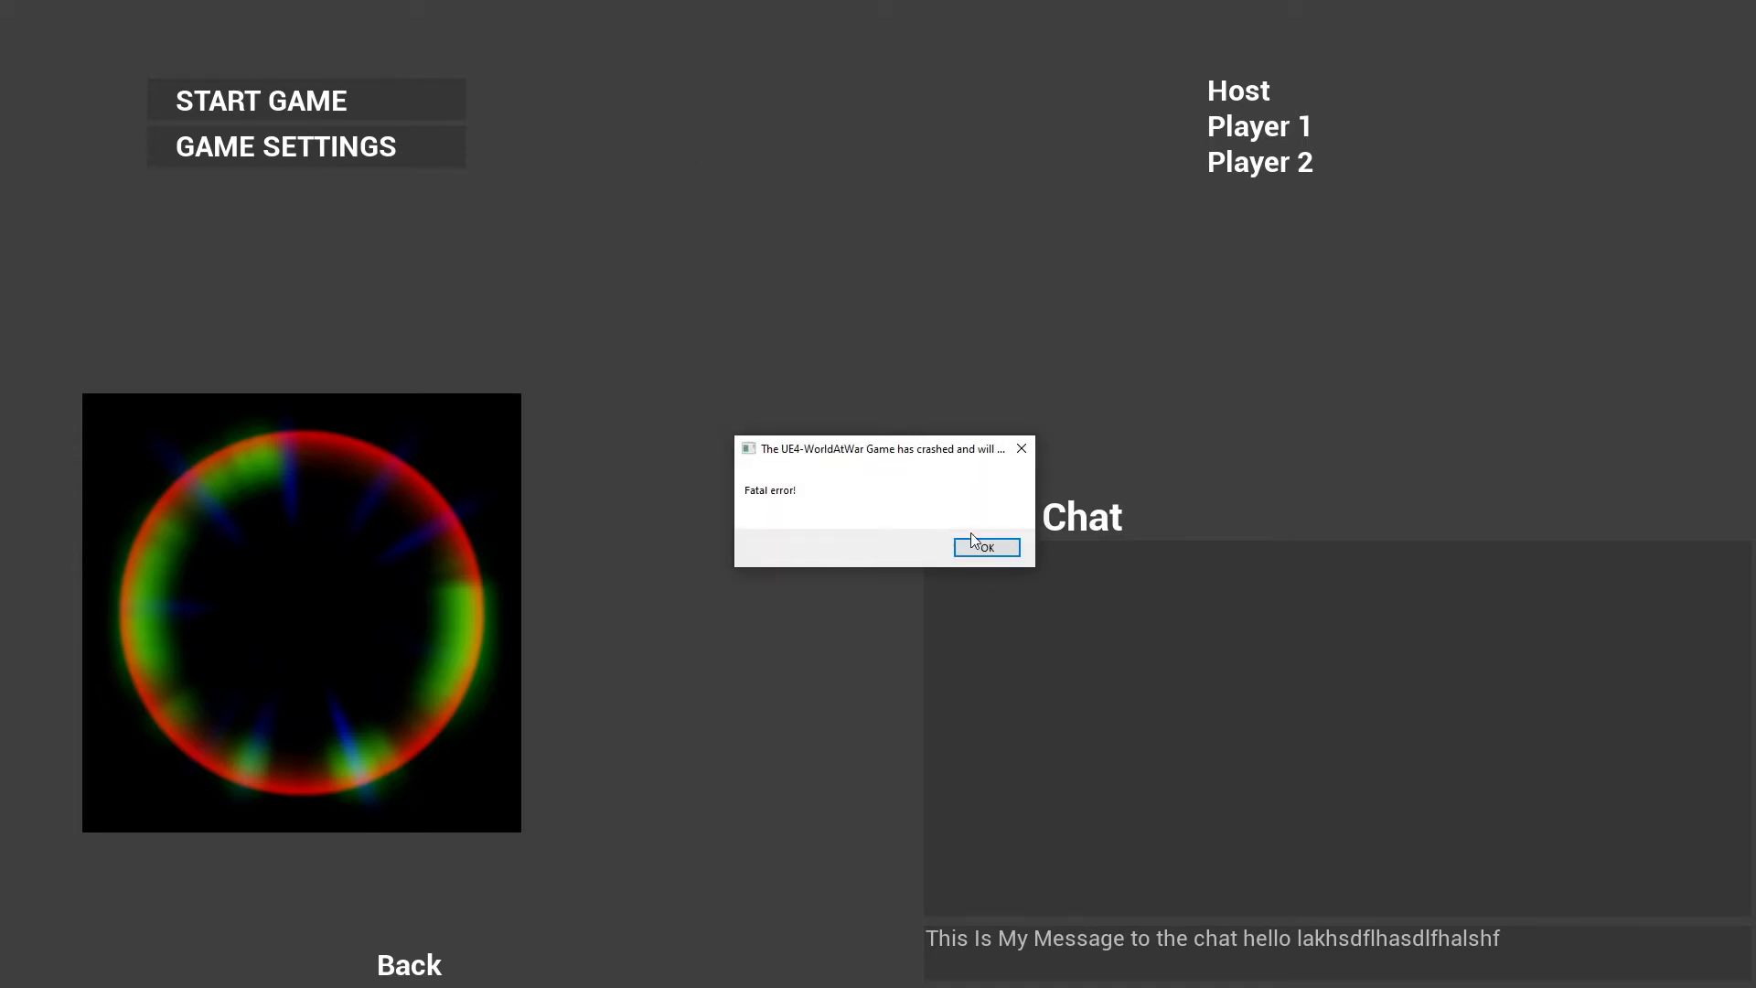
left_click(986, 547)
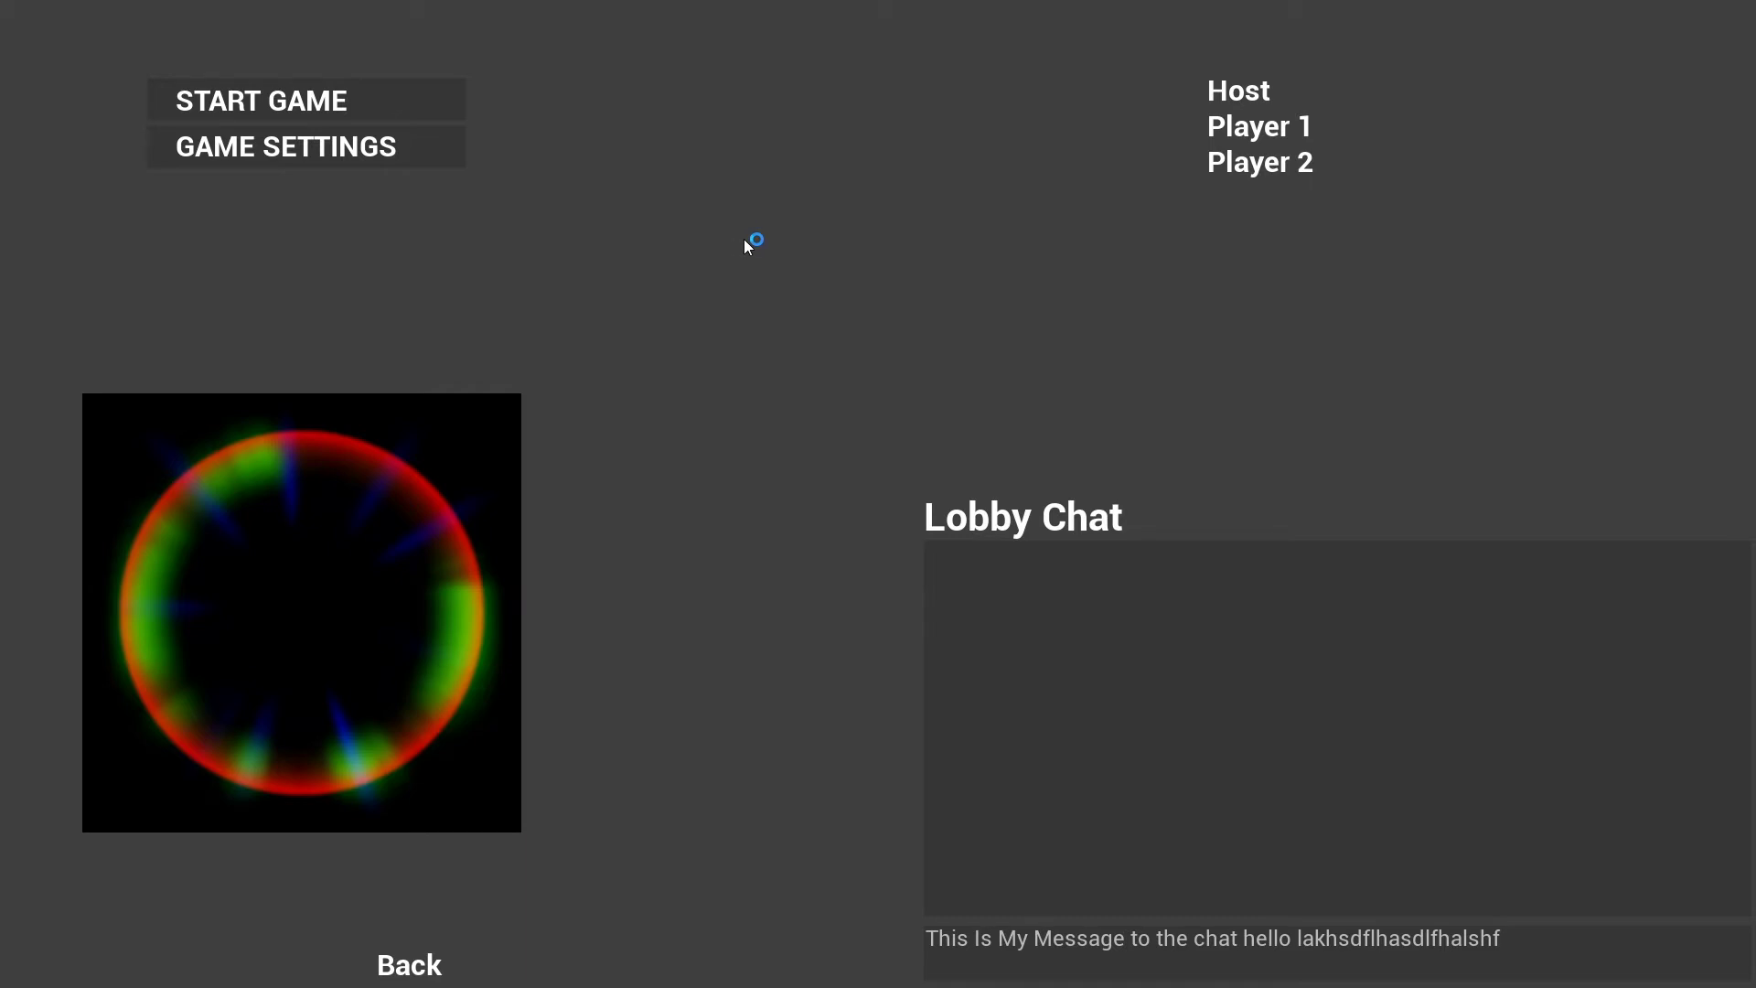
mouse_move(476, 149)
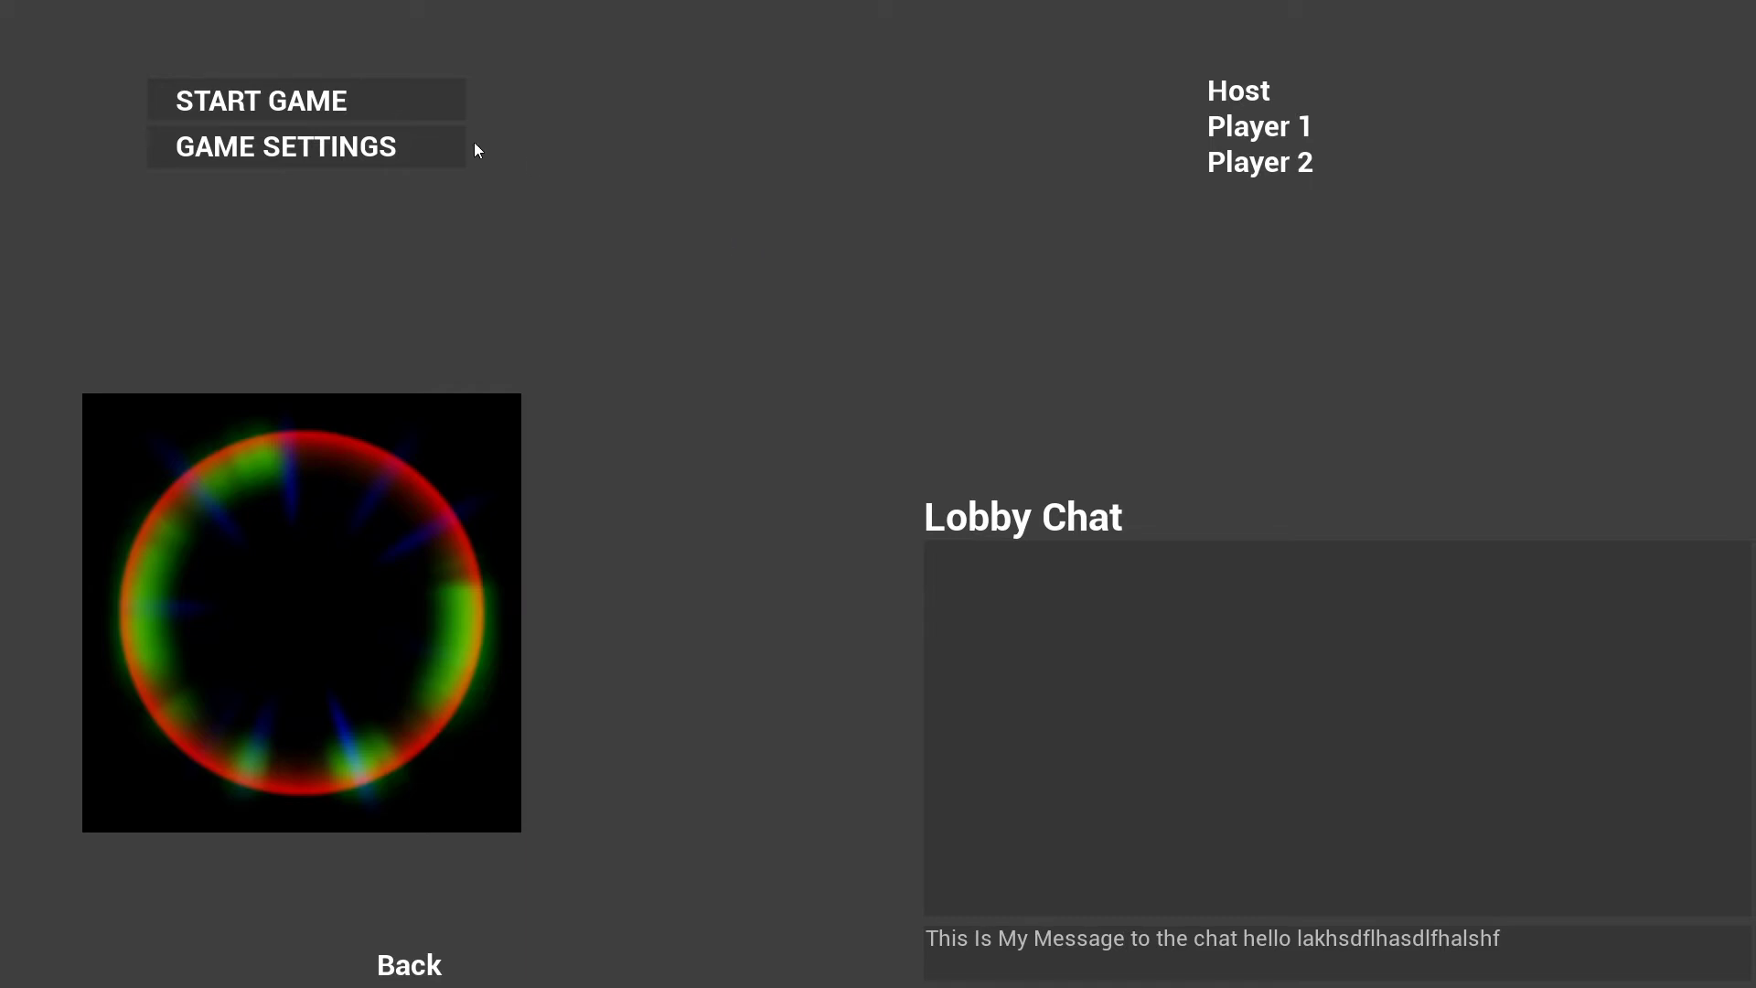
key("alt+tab")
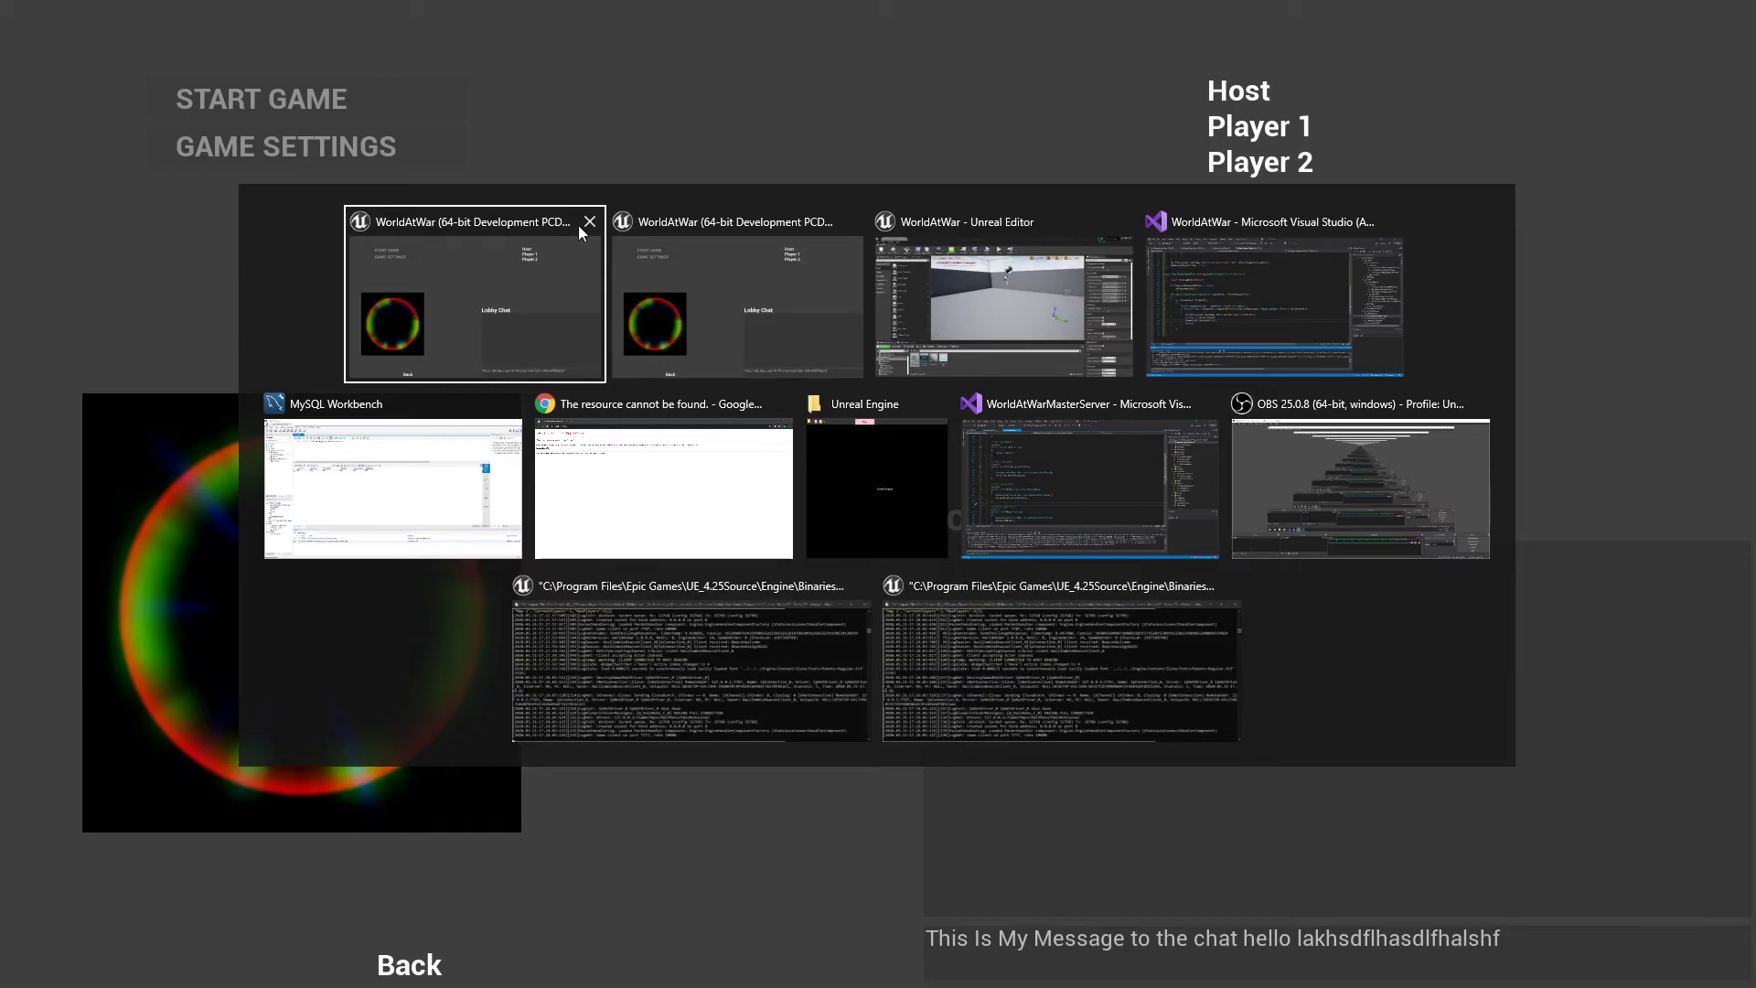
Close the crashed game instance and host a new game session.
left_click(589, 221)
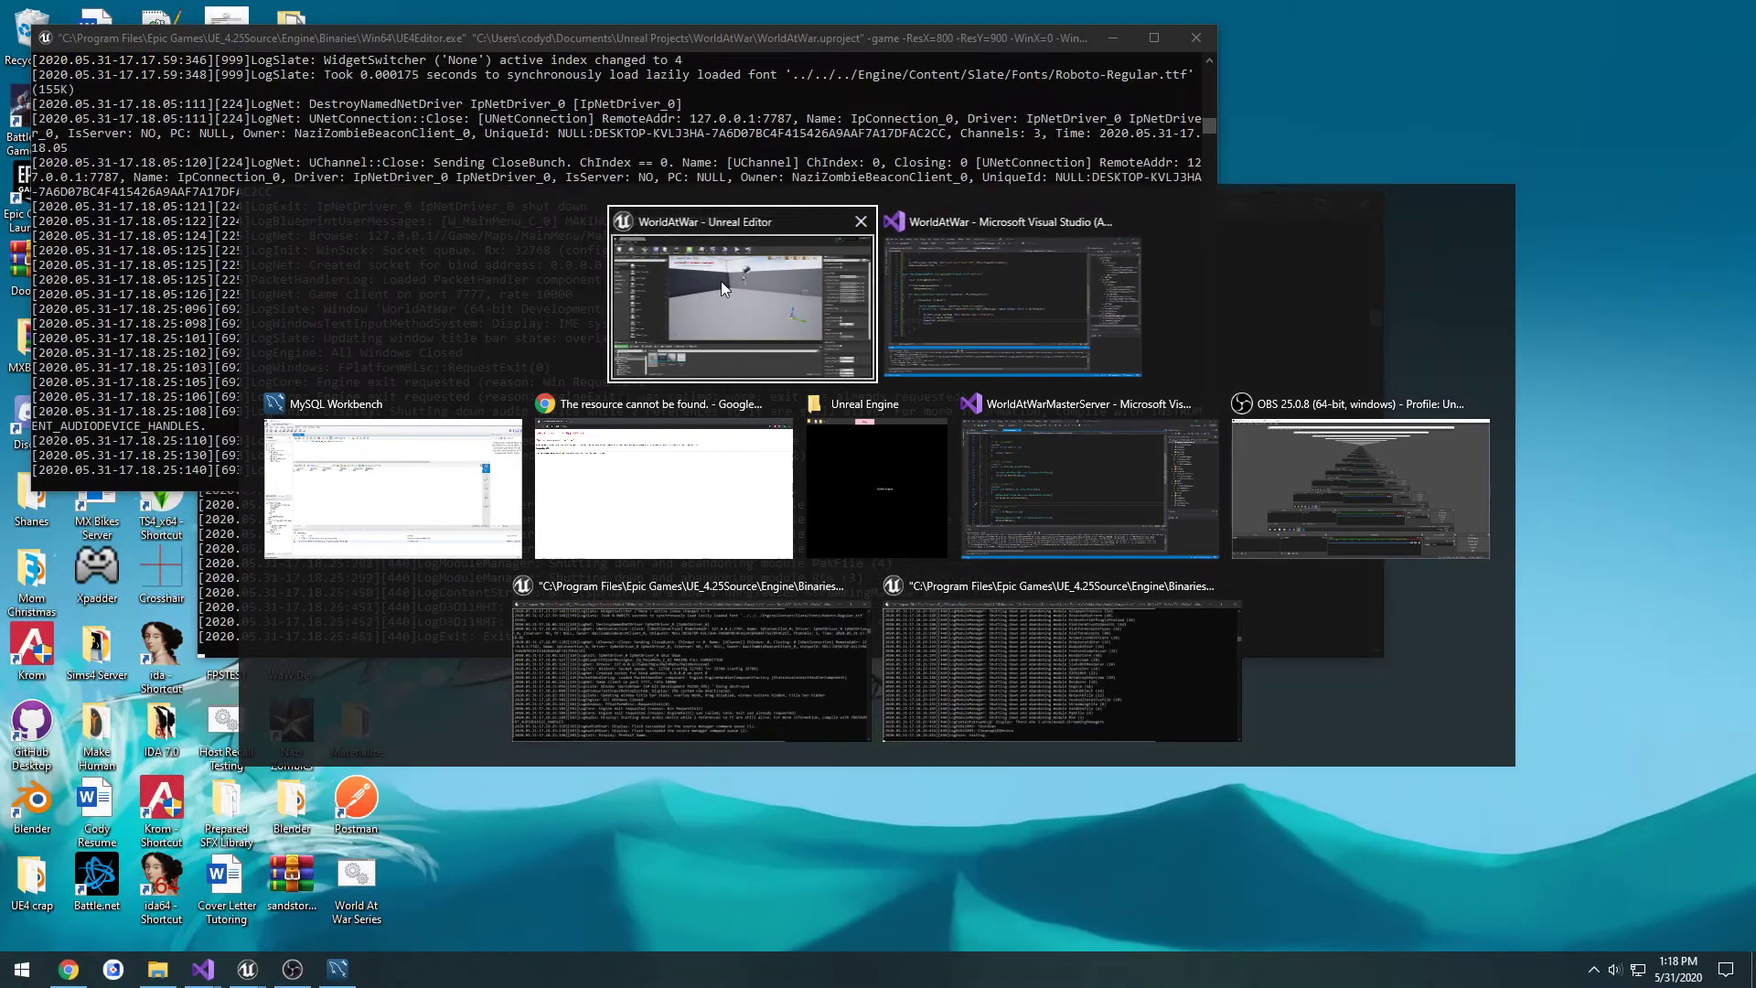
left_click(688, 660)
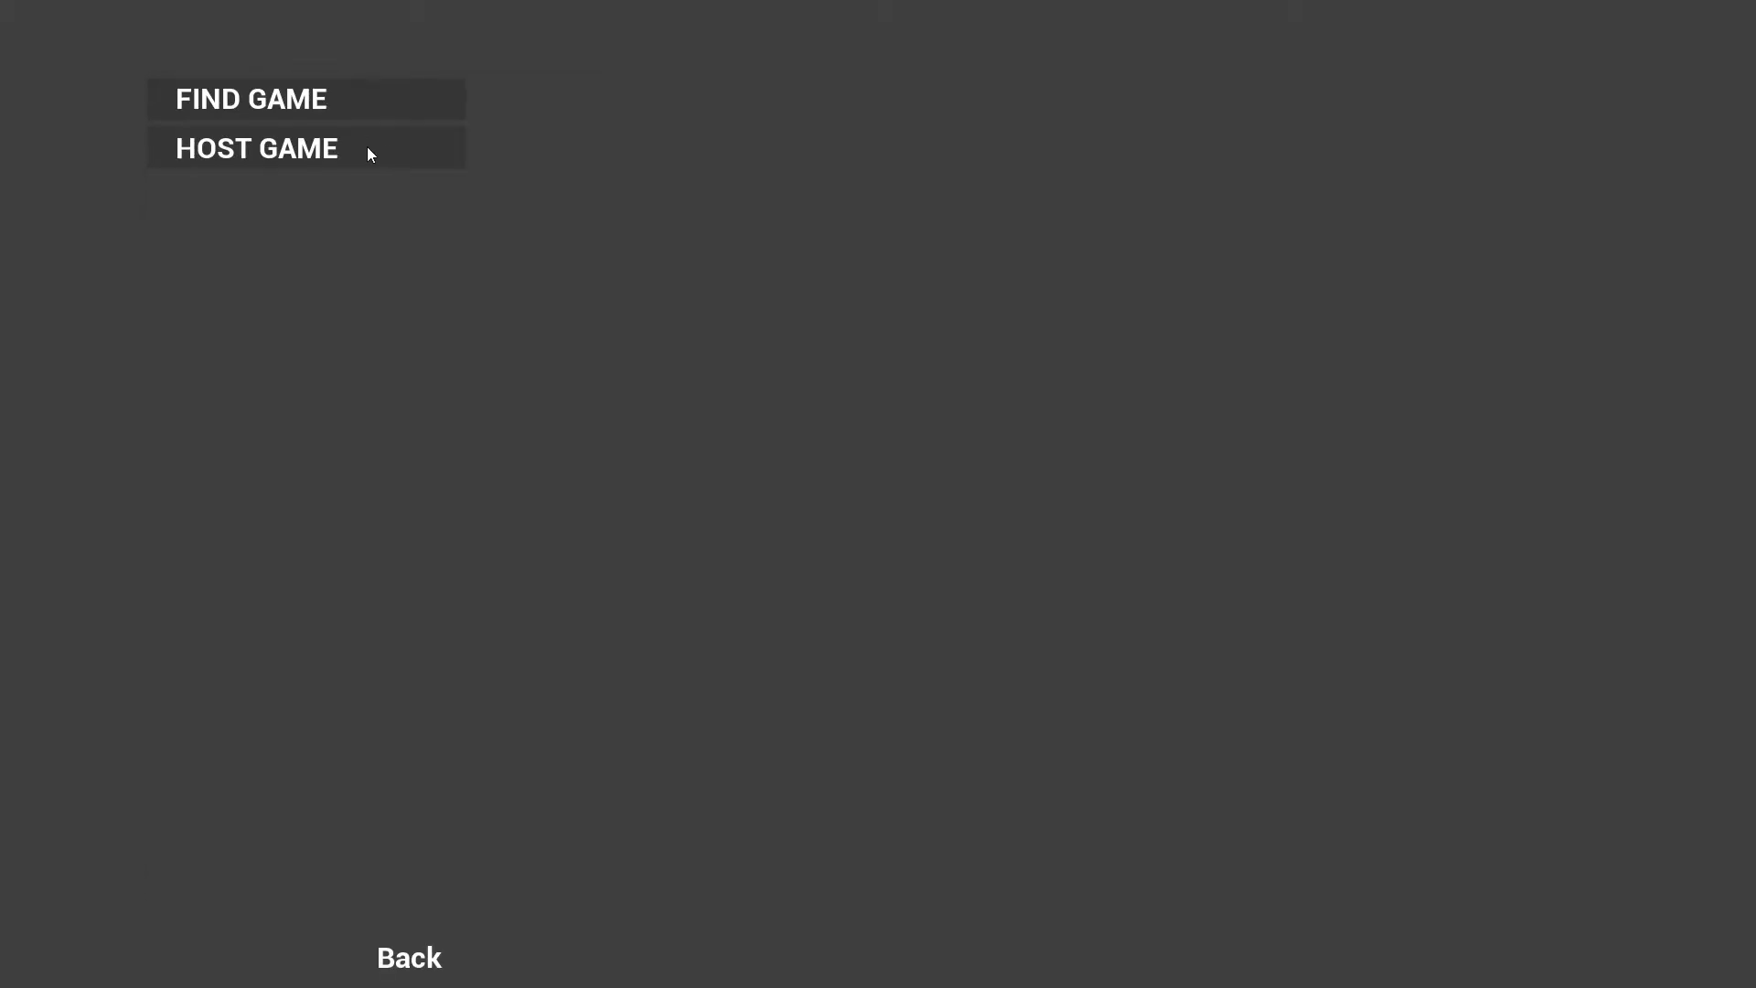
left_click(256, 146)
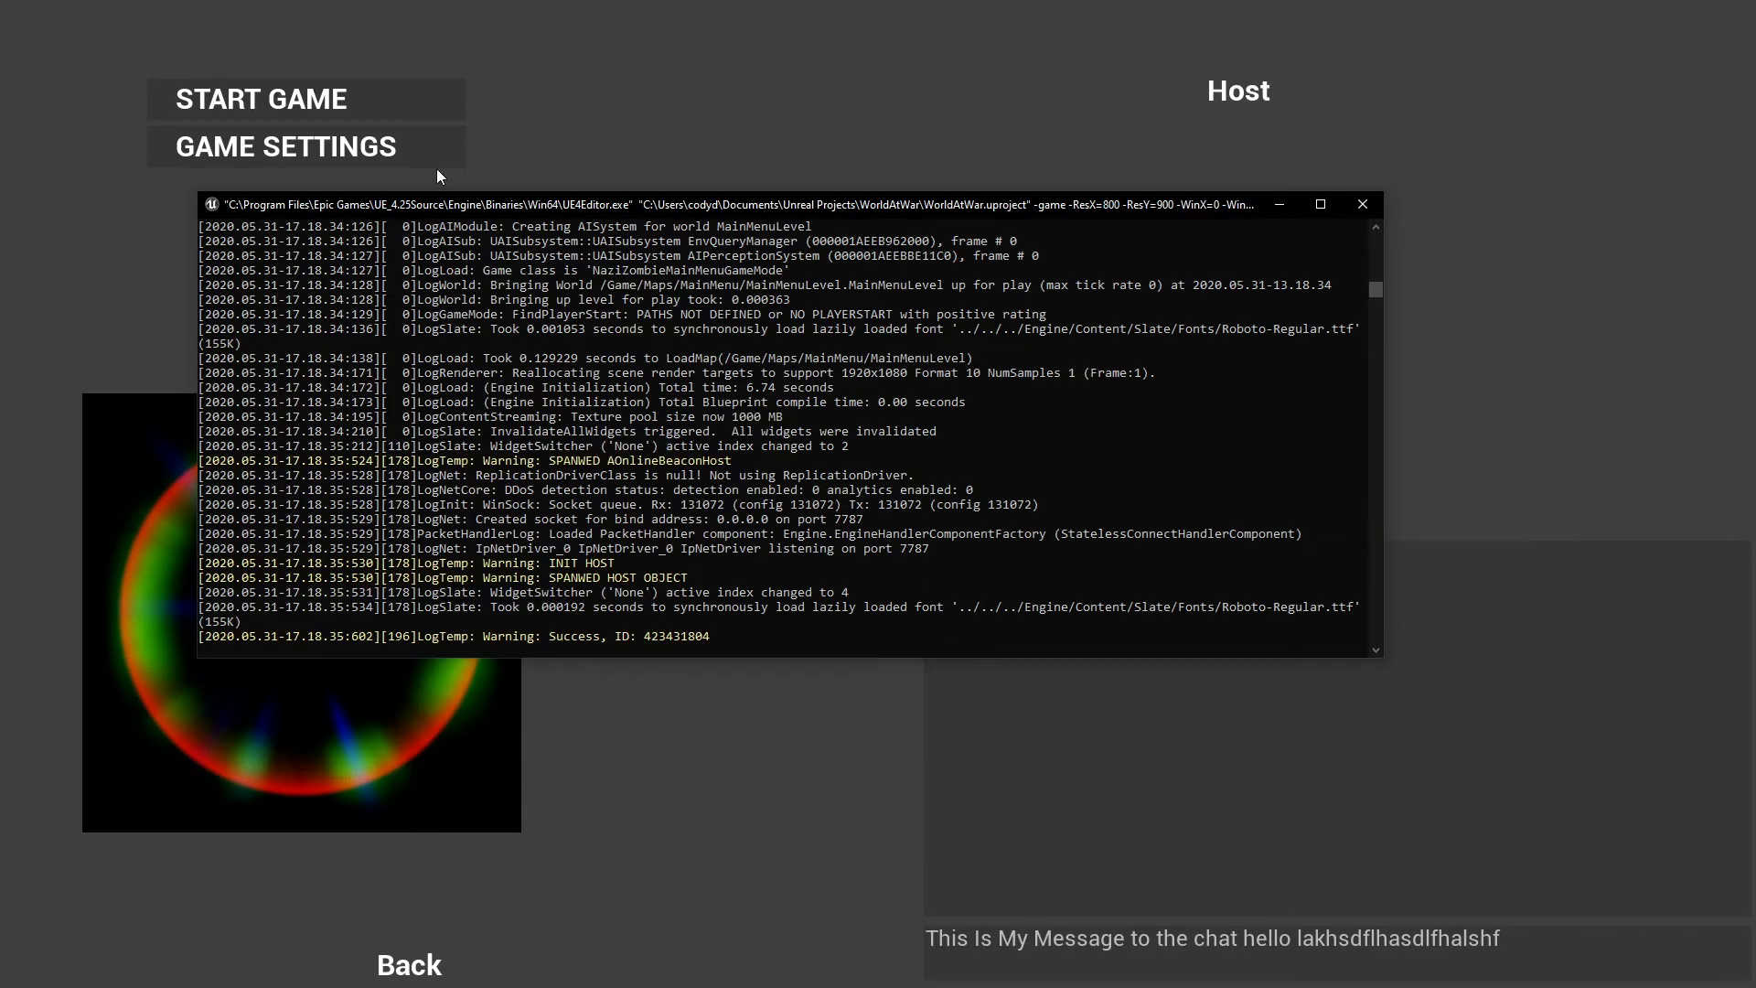
Join 'Custom Server Name' from a client, start the match, check each instance, then quit.
key("alt+tab")
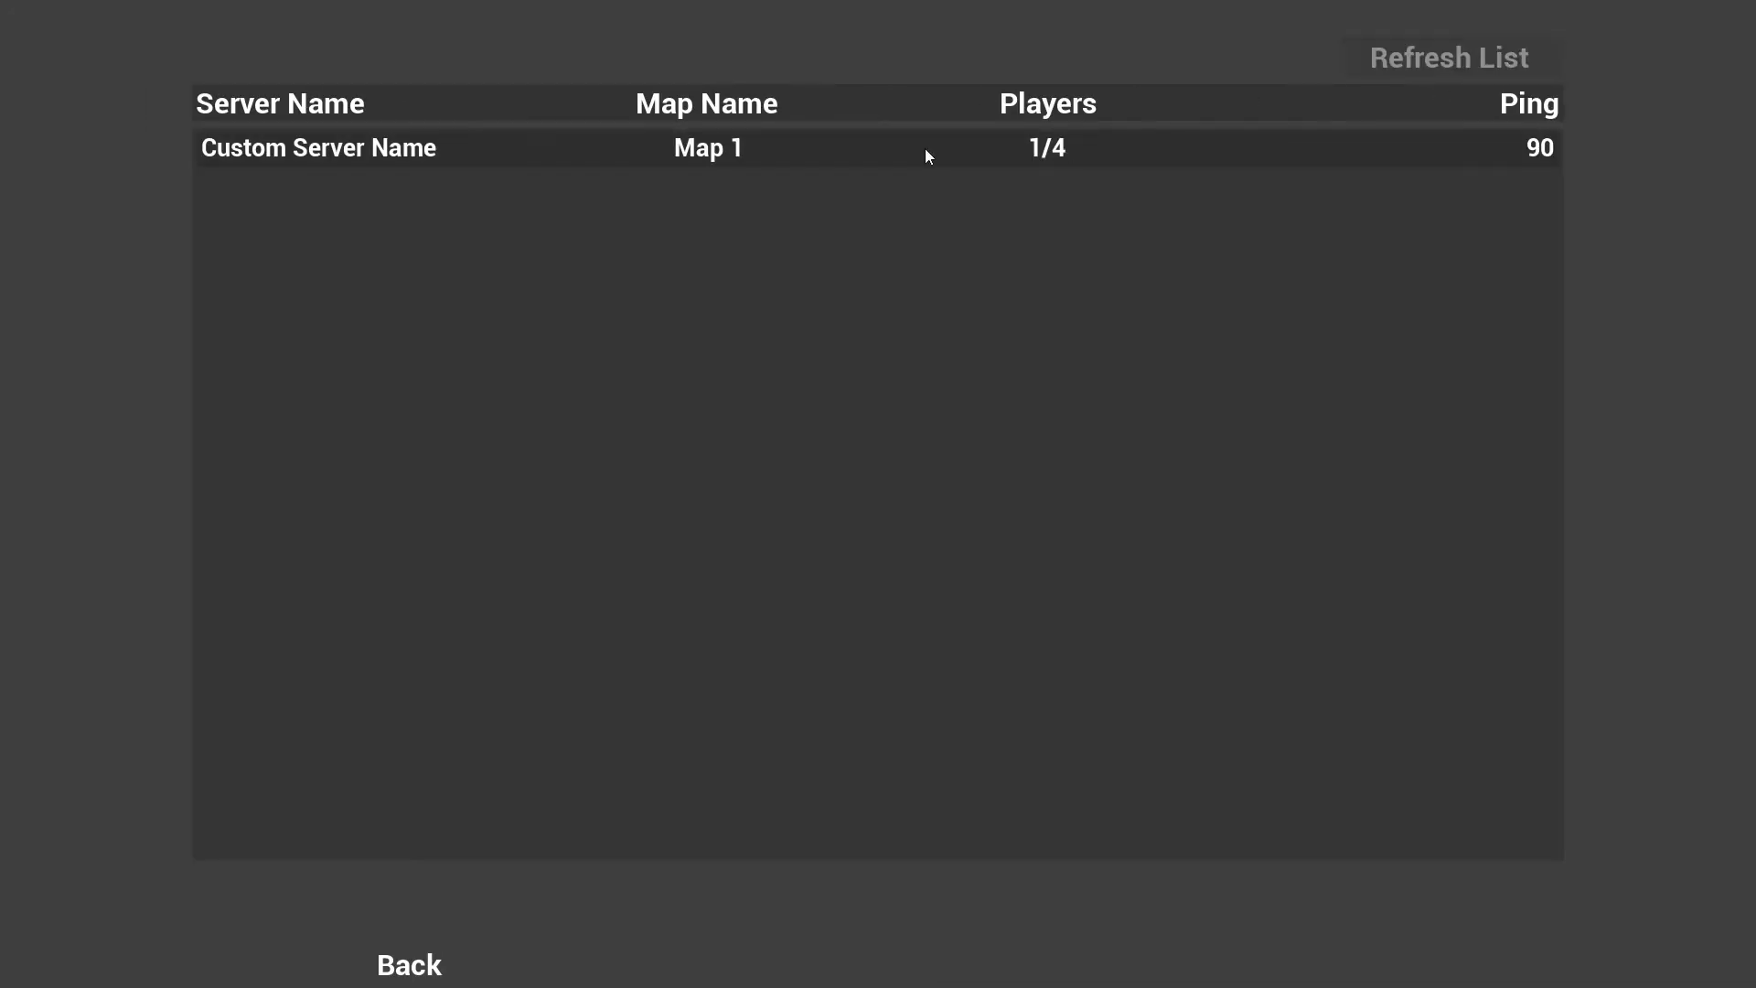
left_click(1446, 57)
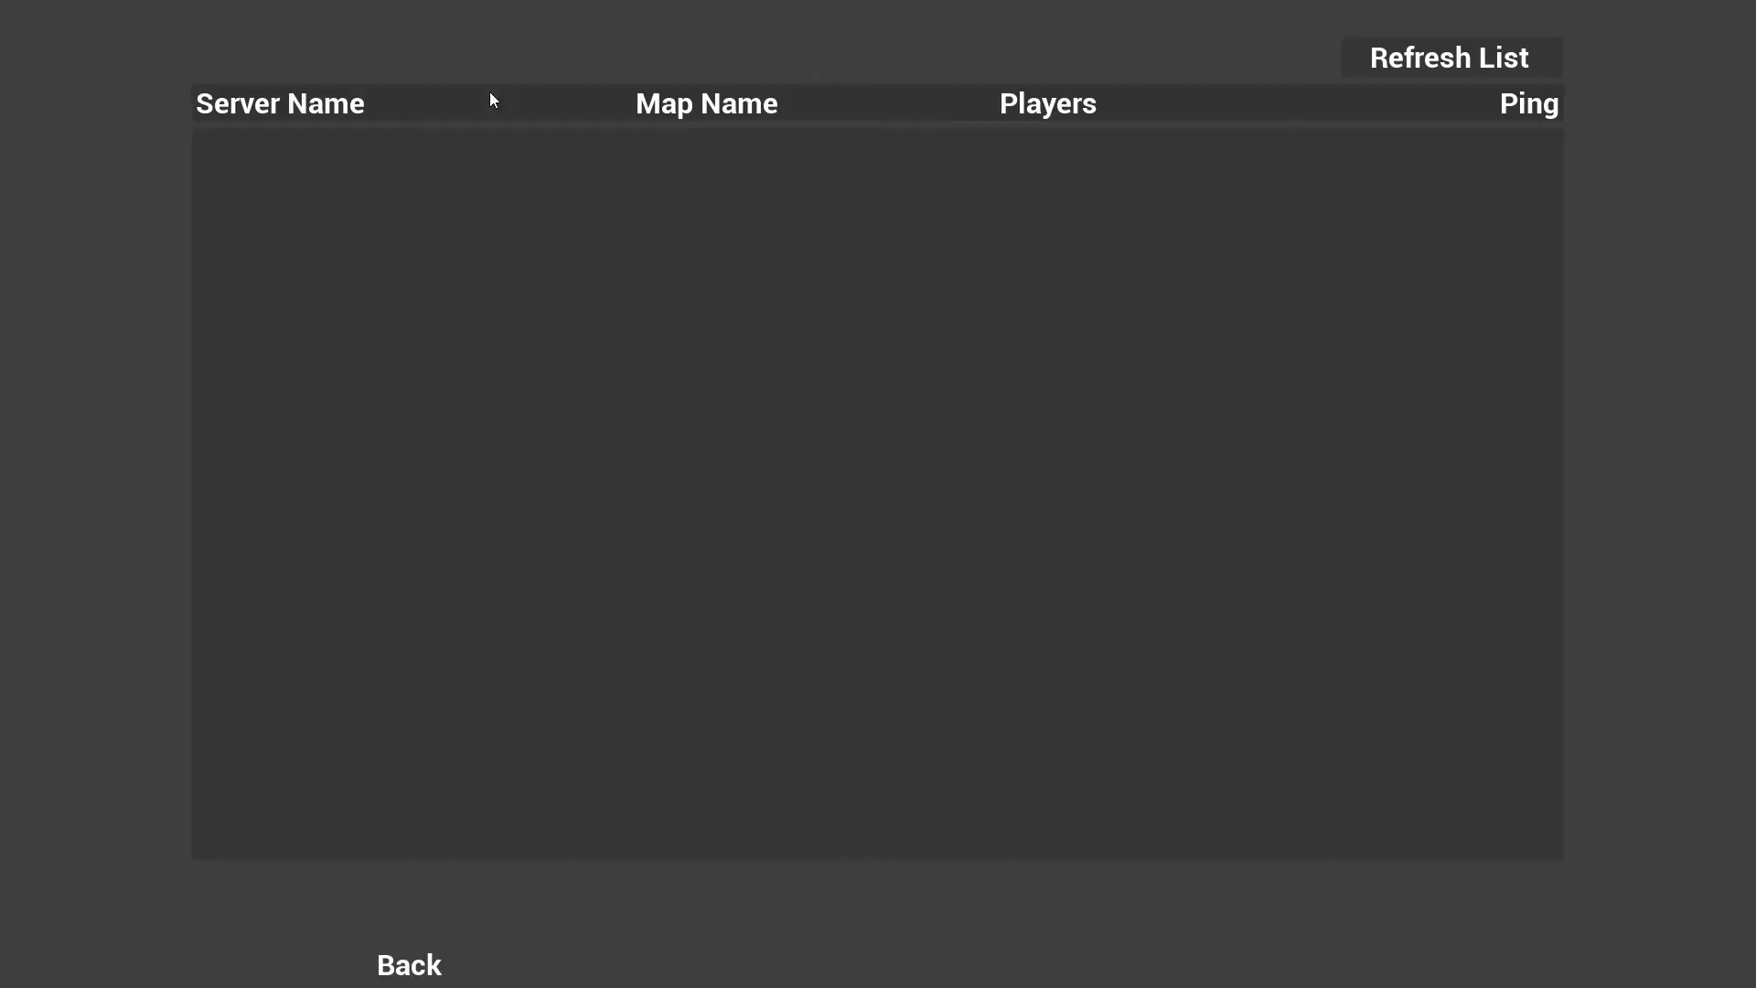
left_click(1448, 57)
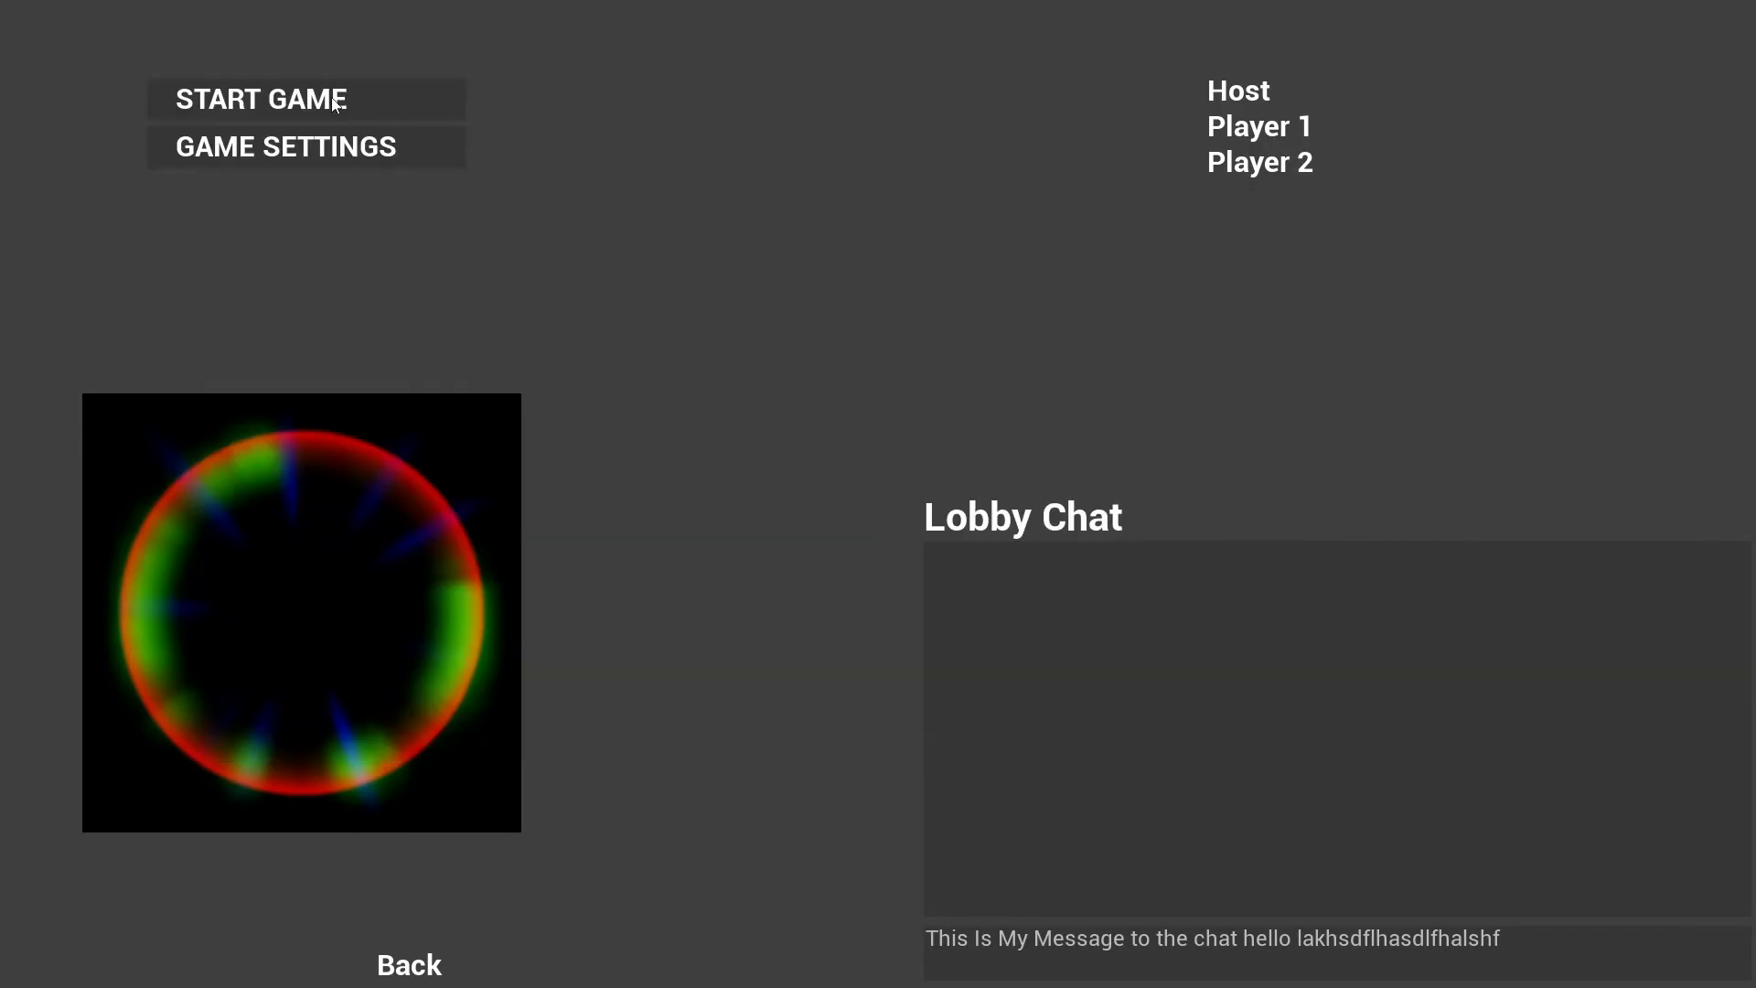
left_click(259, 99)
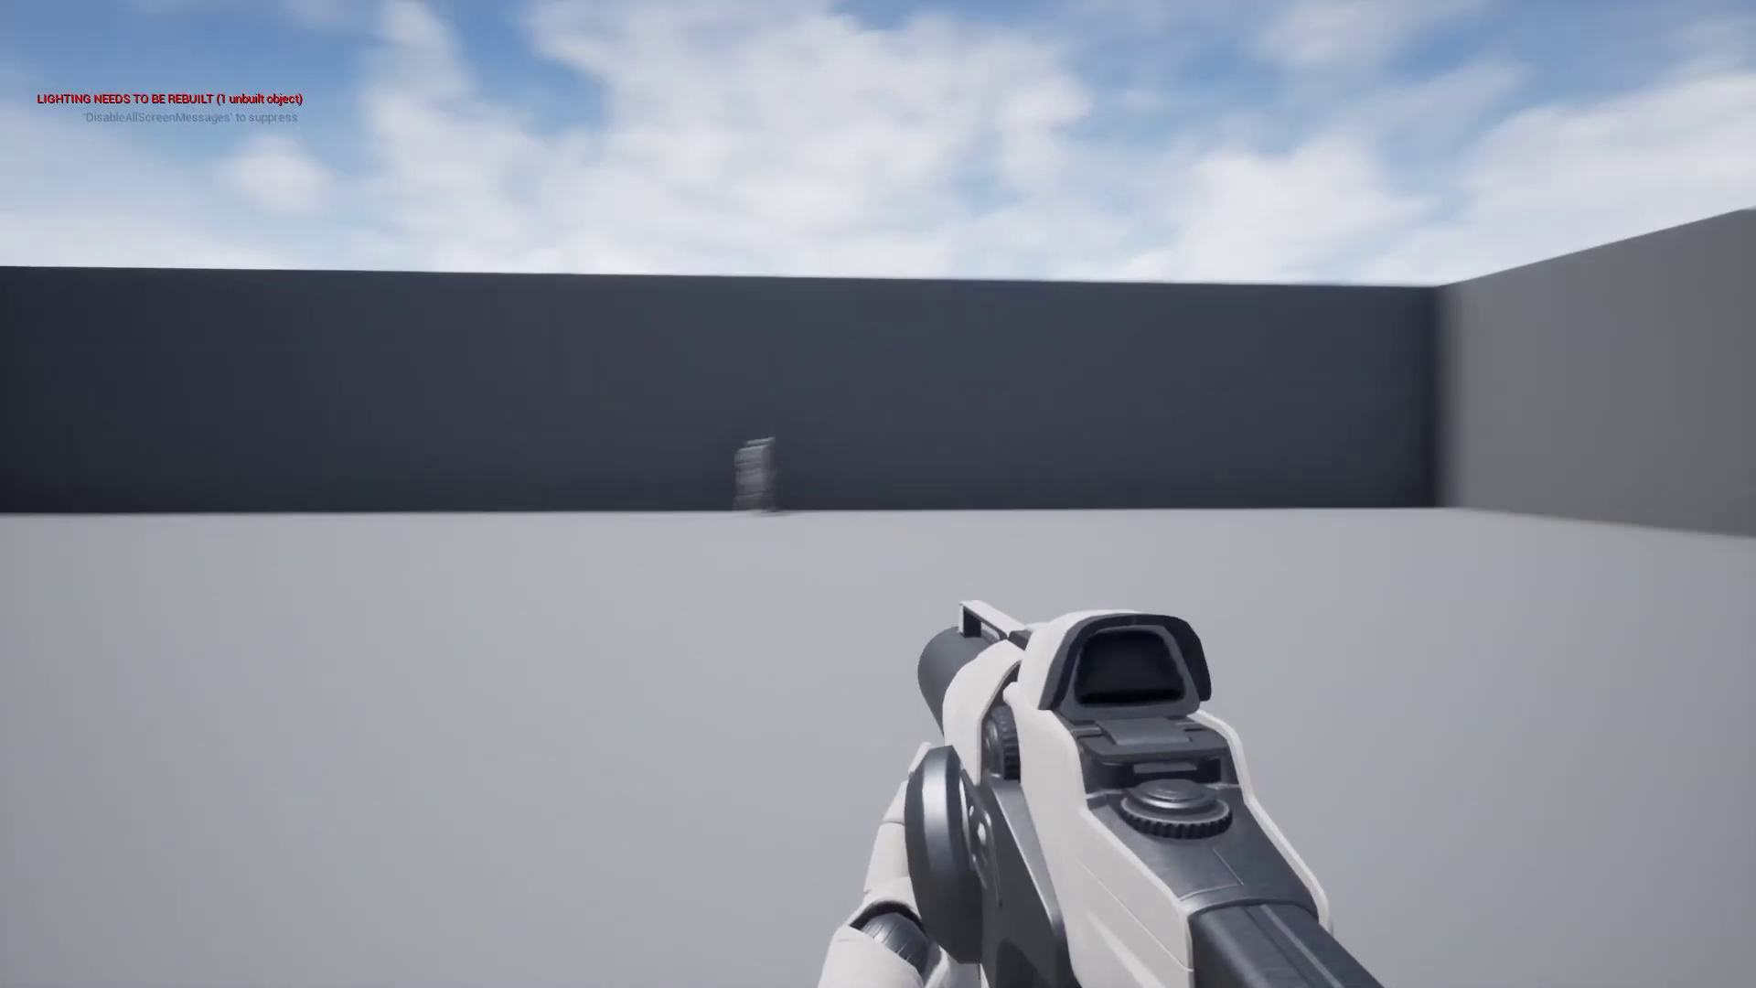
key("alt+tab")
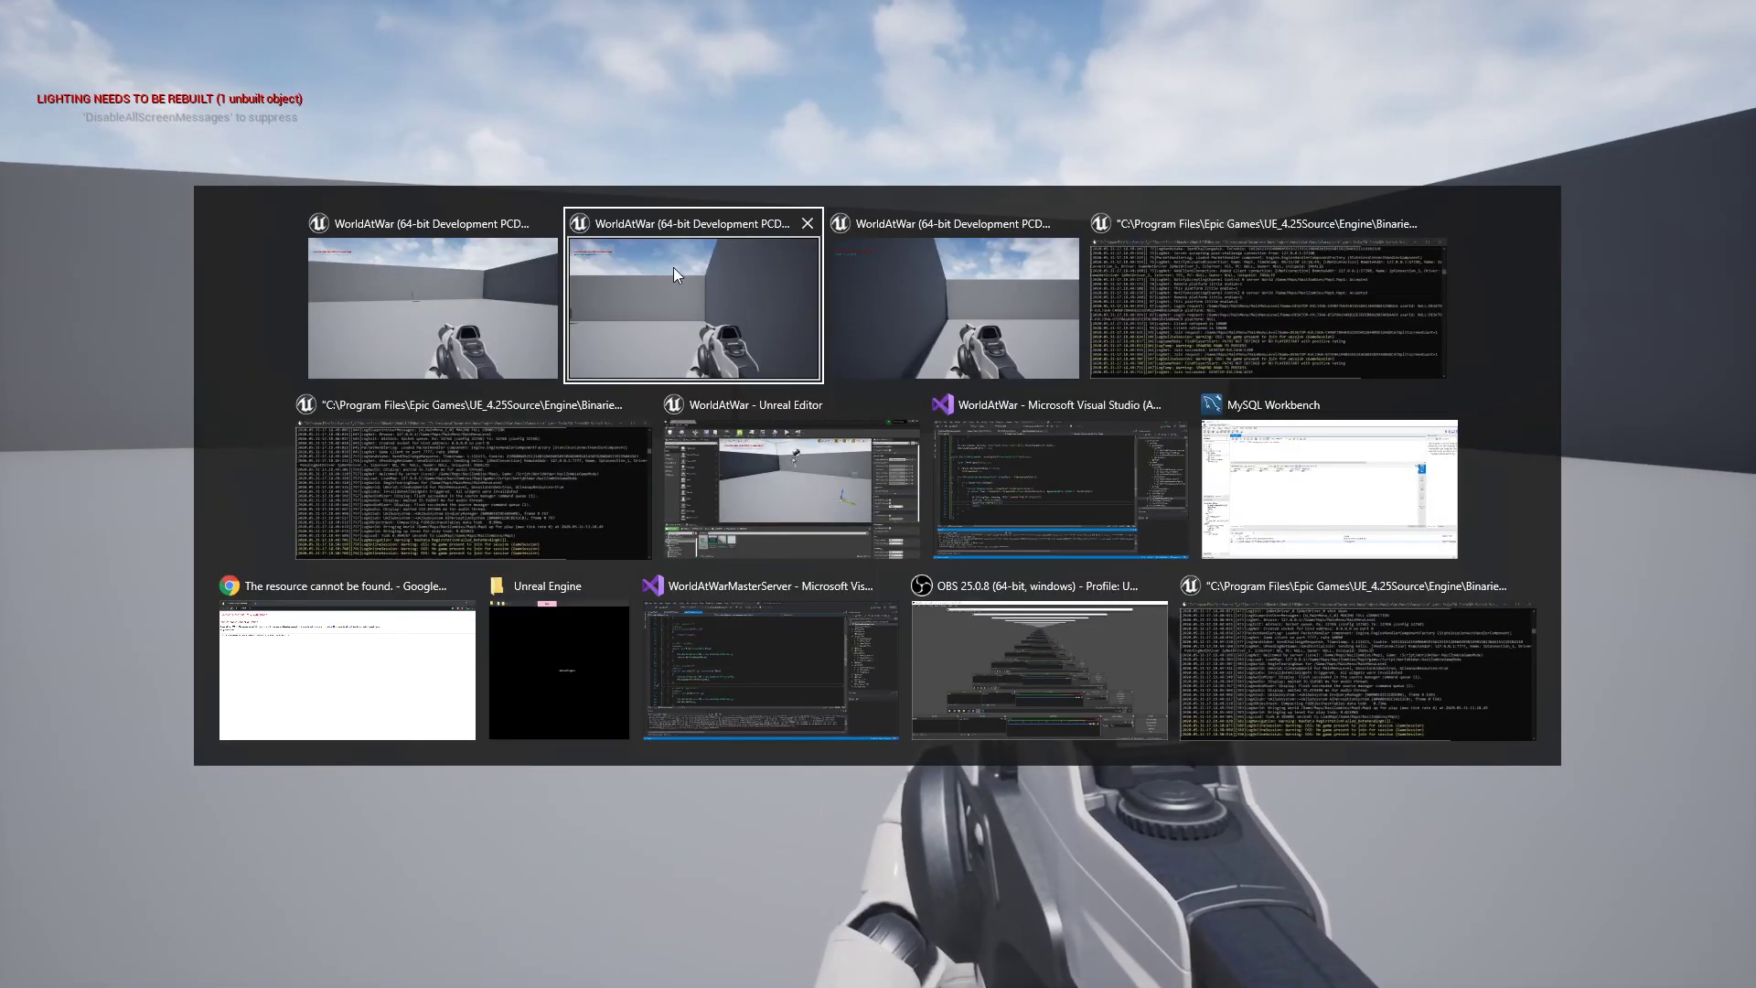
left_click(692, 296)
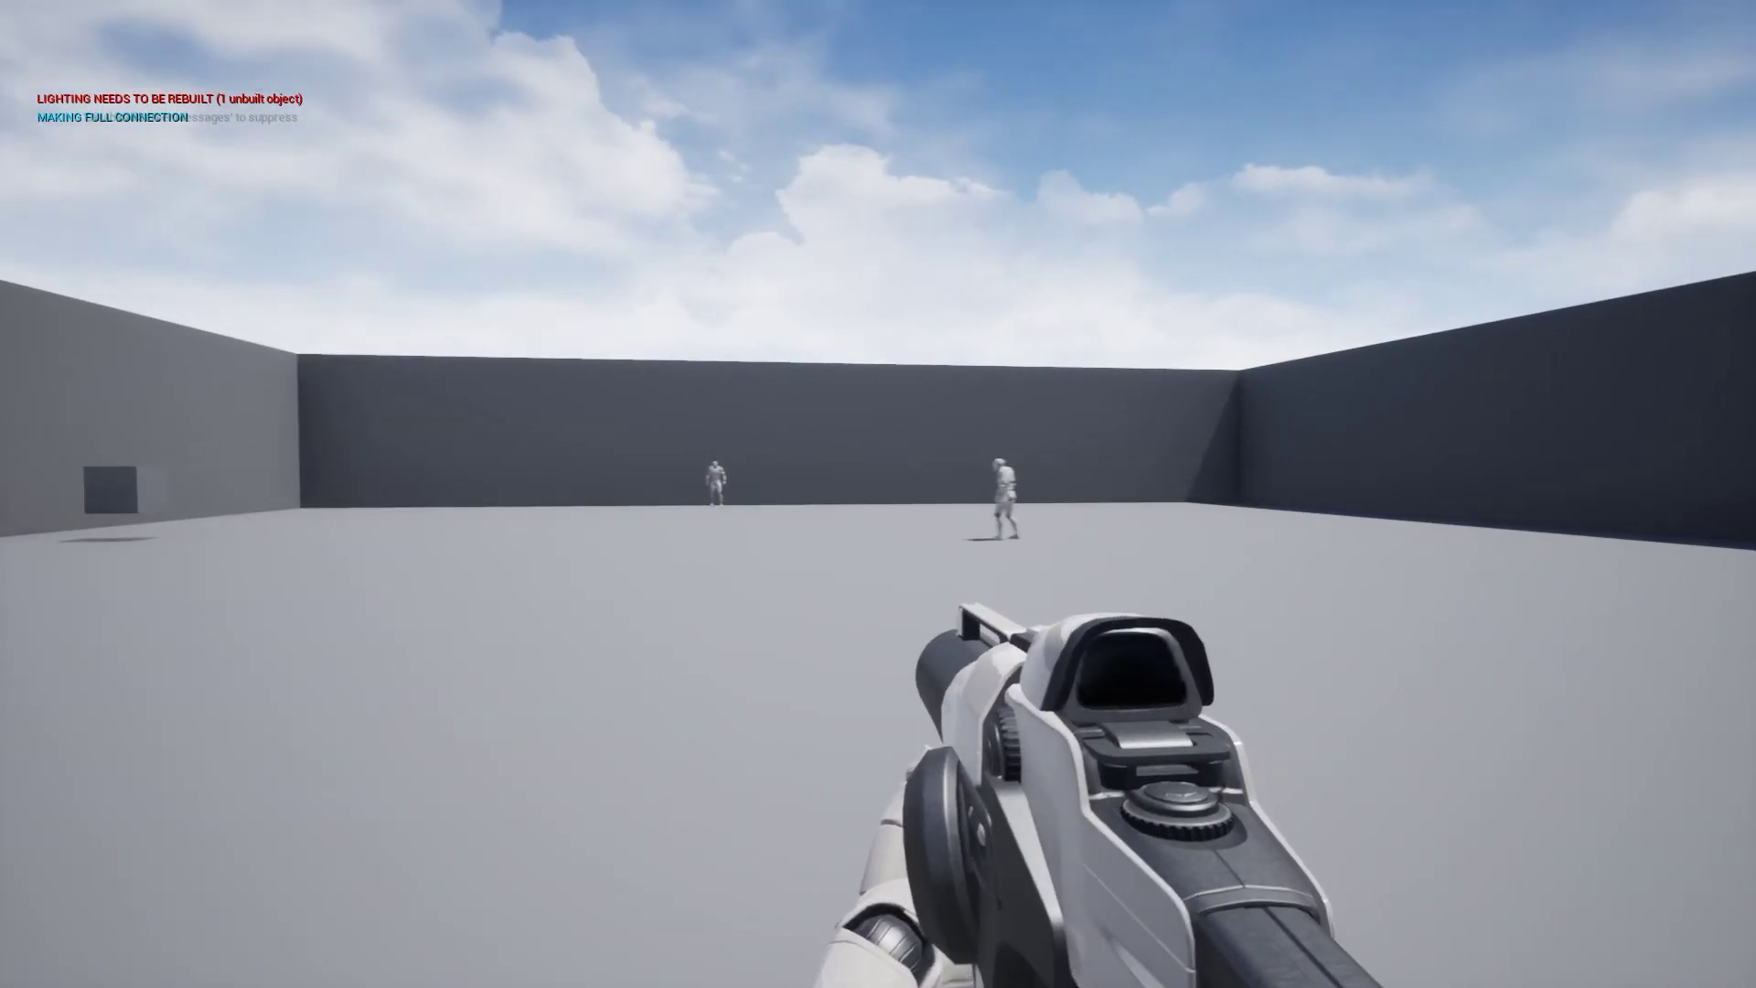
key("alt+tab")
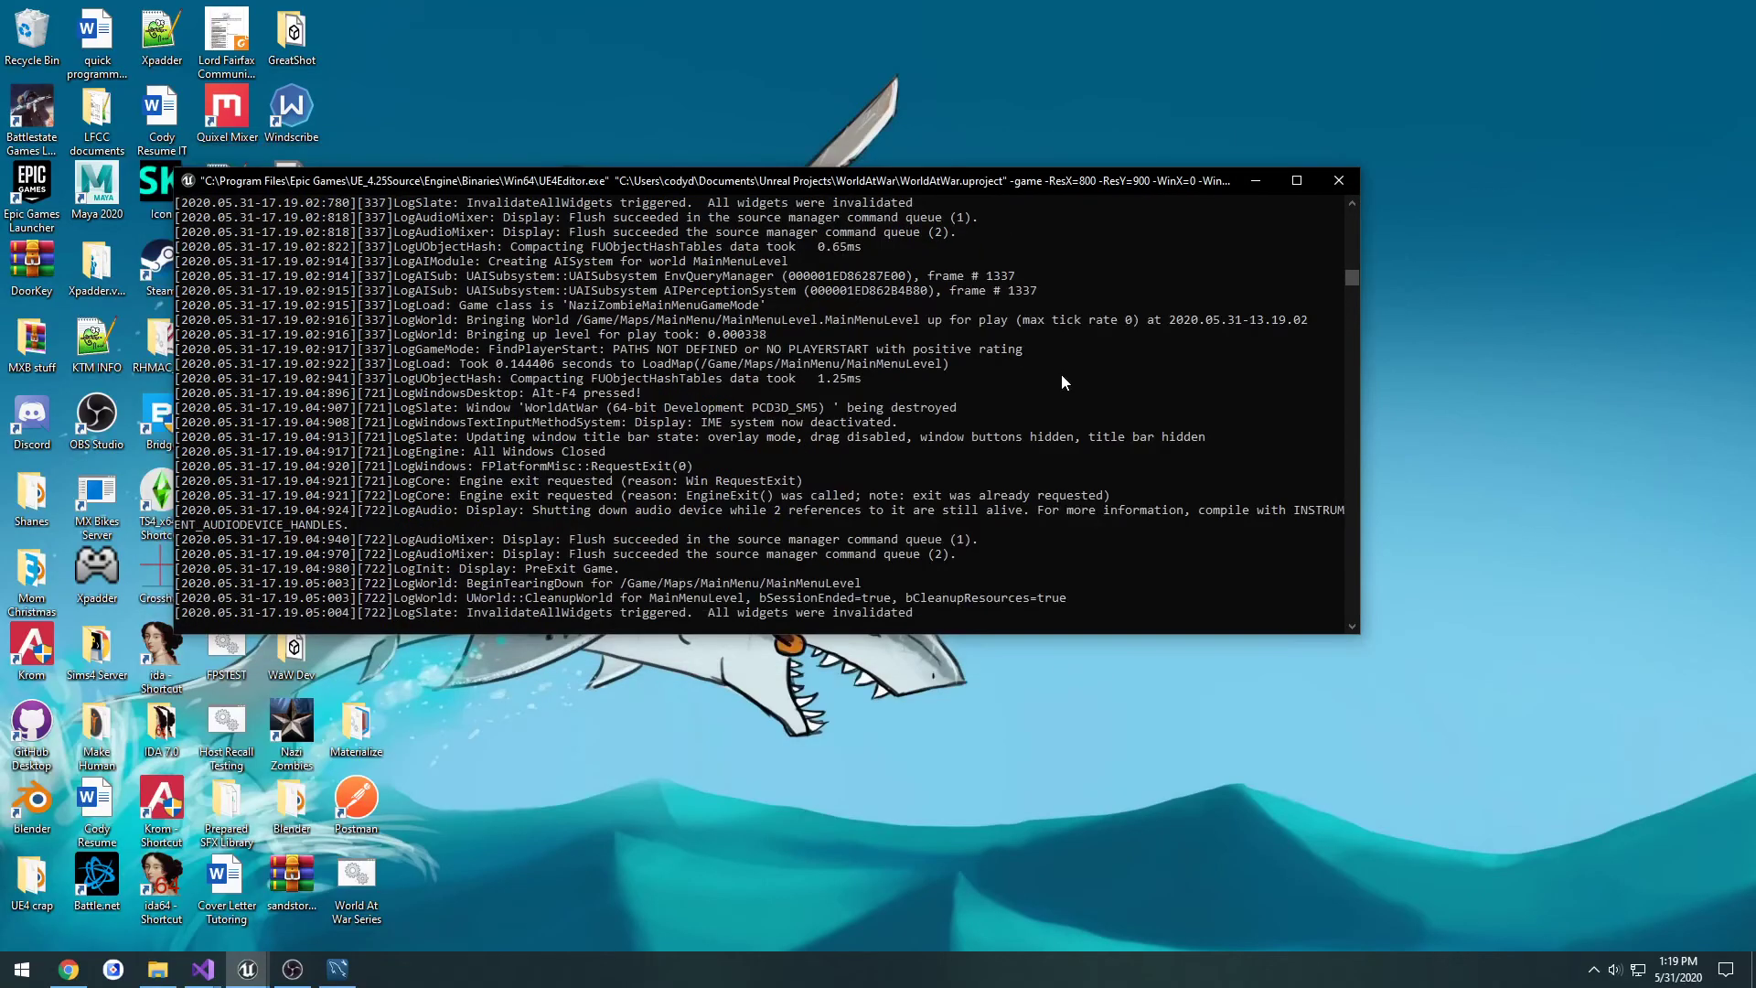
Close the leftover engine log window and bring the Map1 level editor to the front.
left_click(1336, 180)
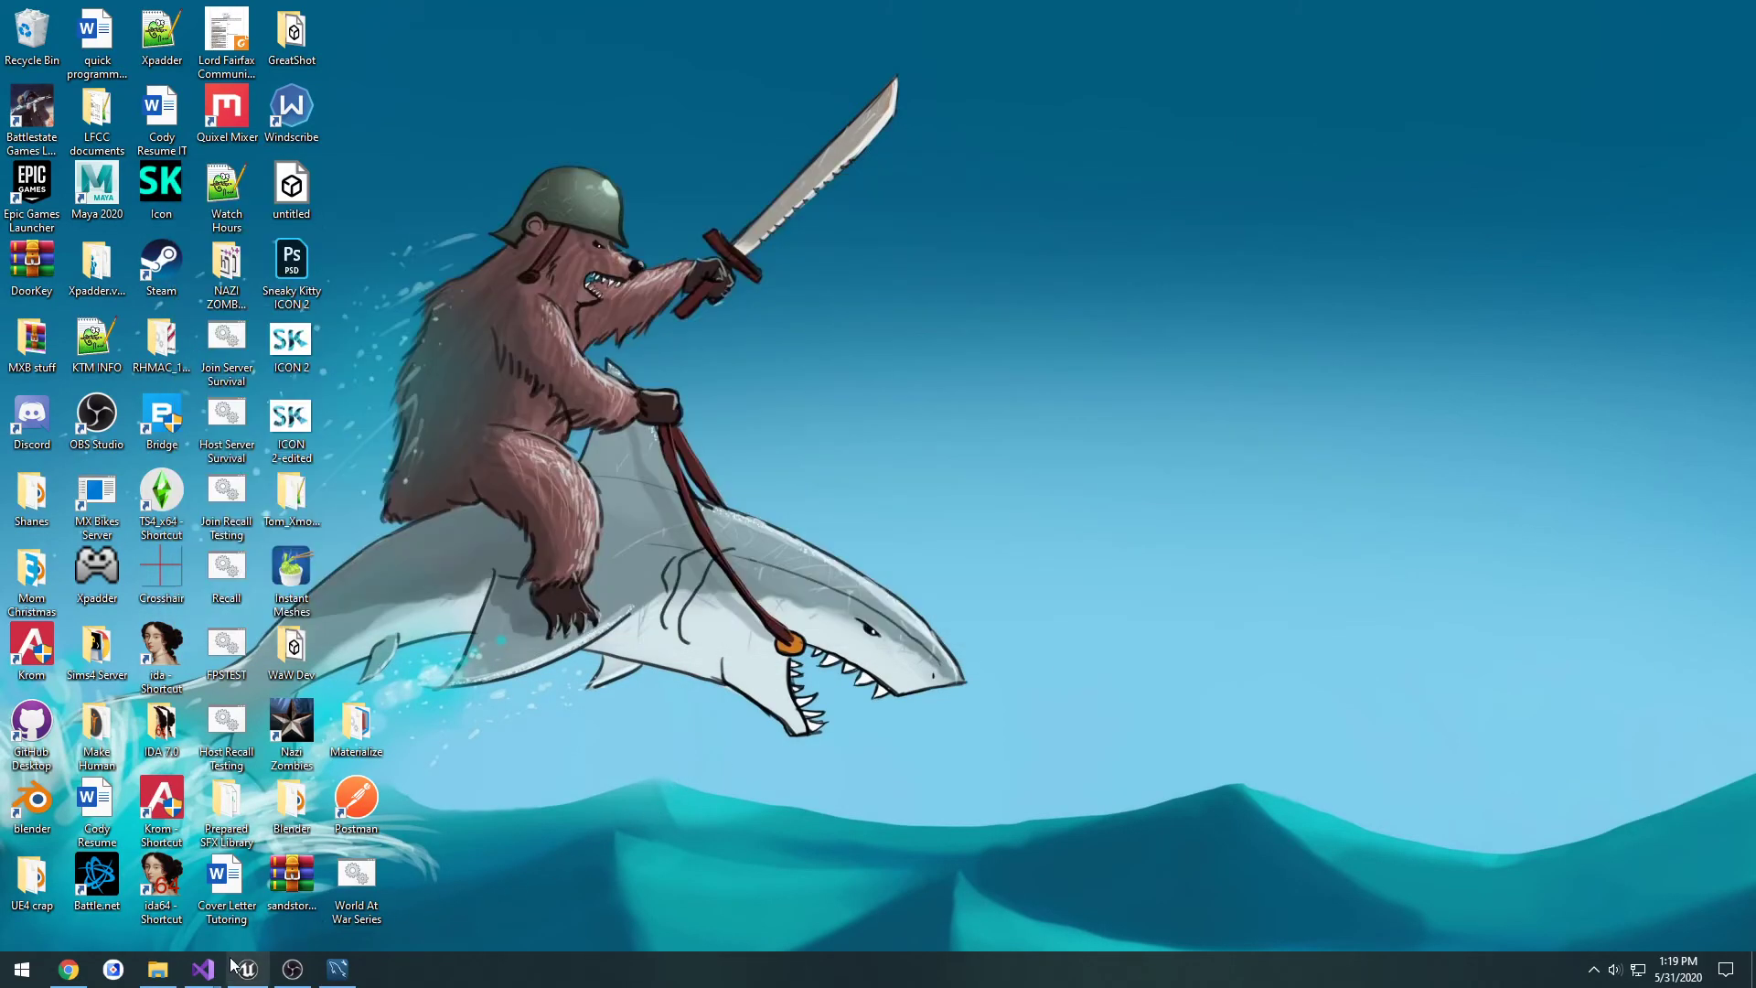
left_click(243, 968)
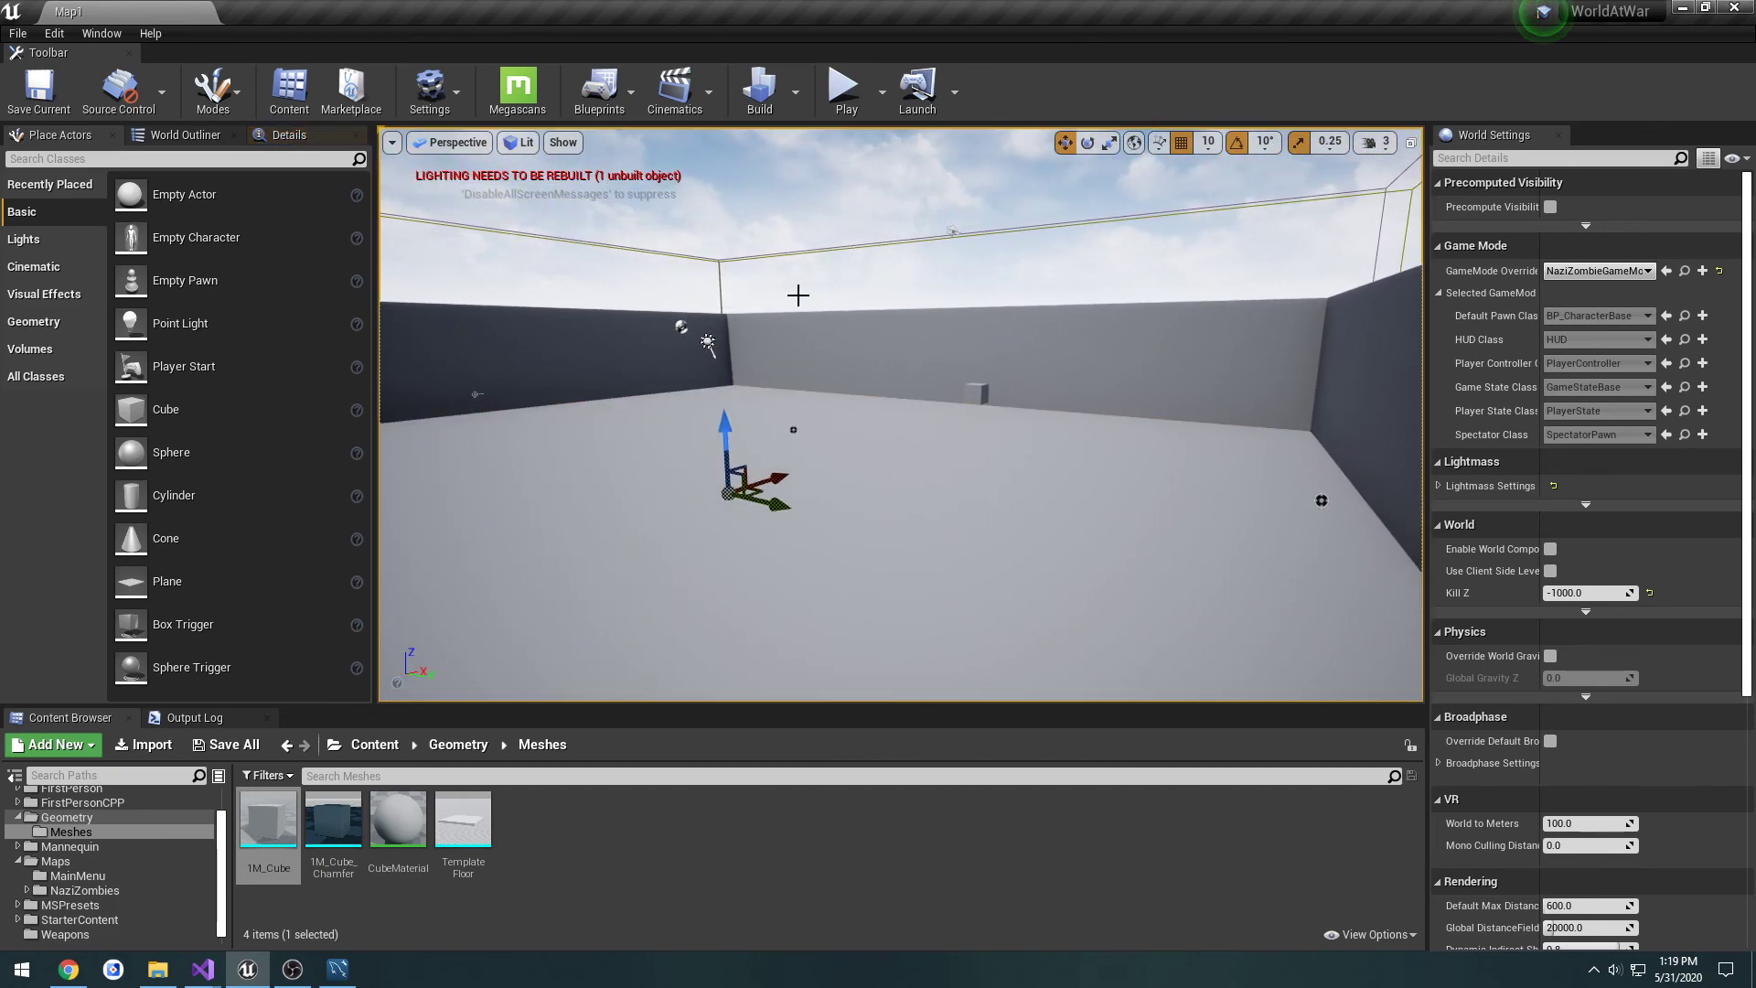
mouse_move(725, 325)
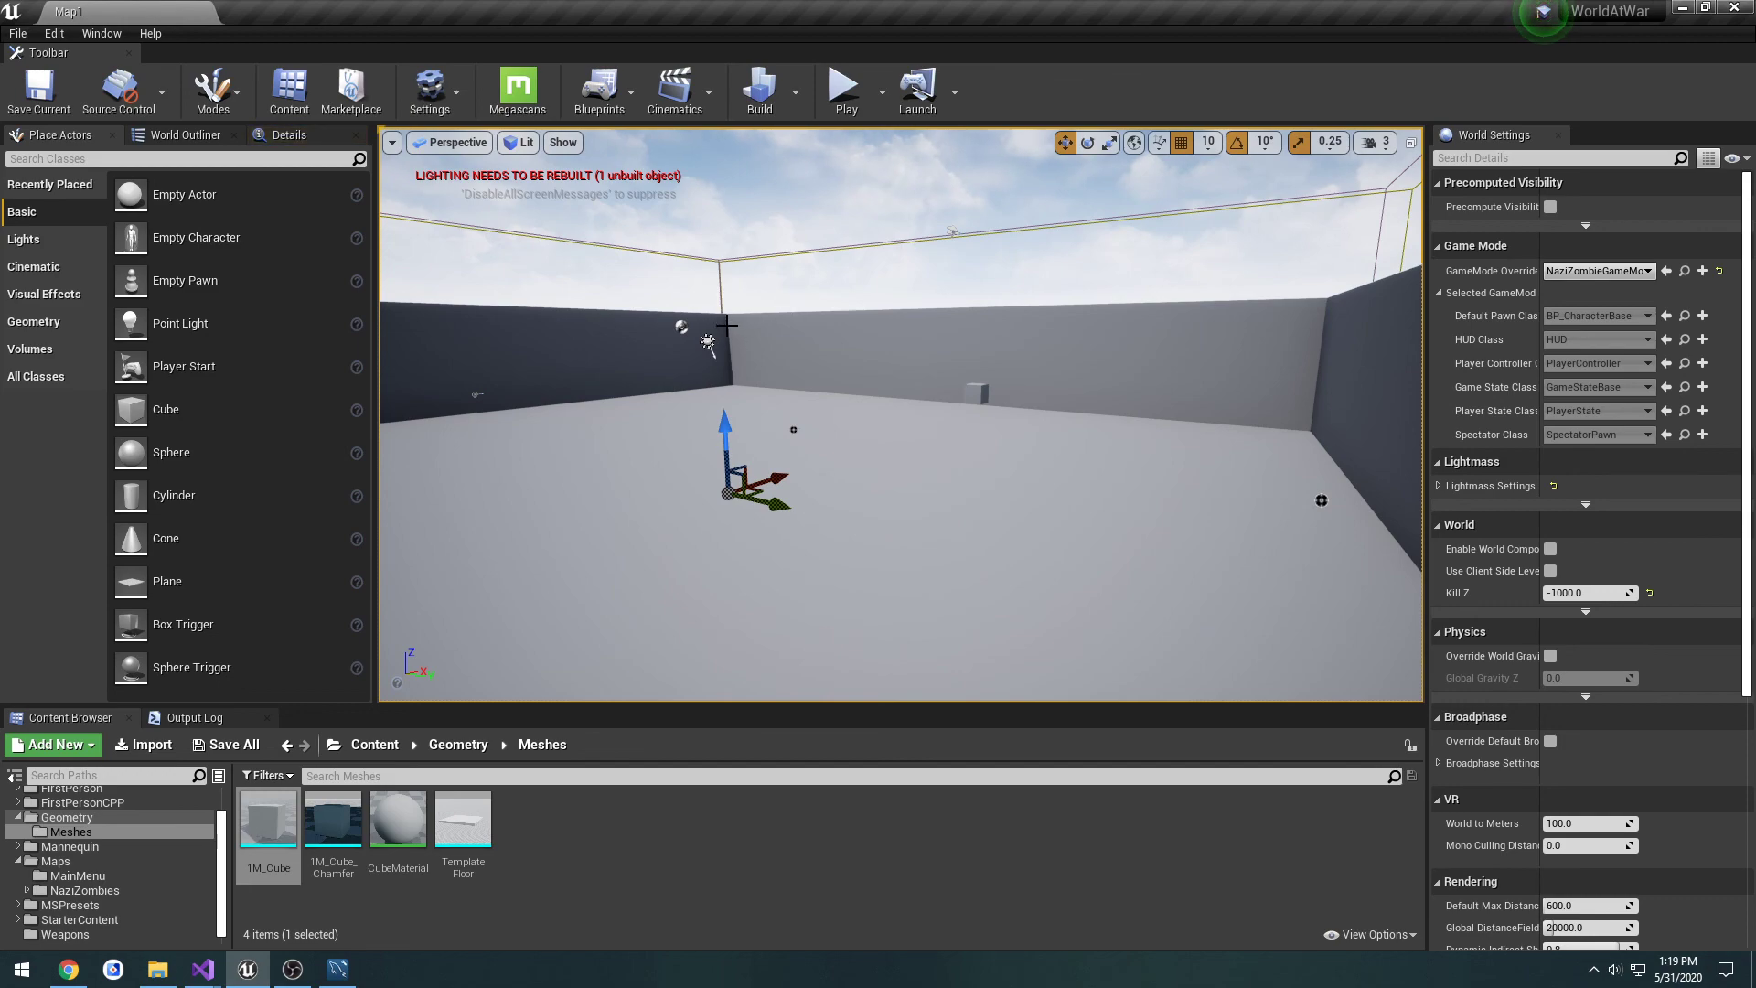
mouse_move(809, 861)
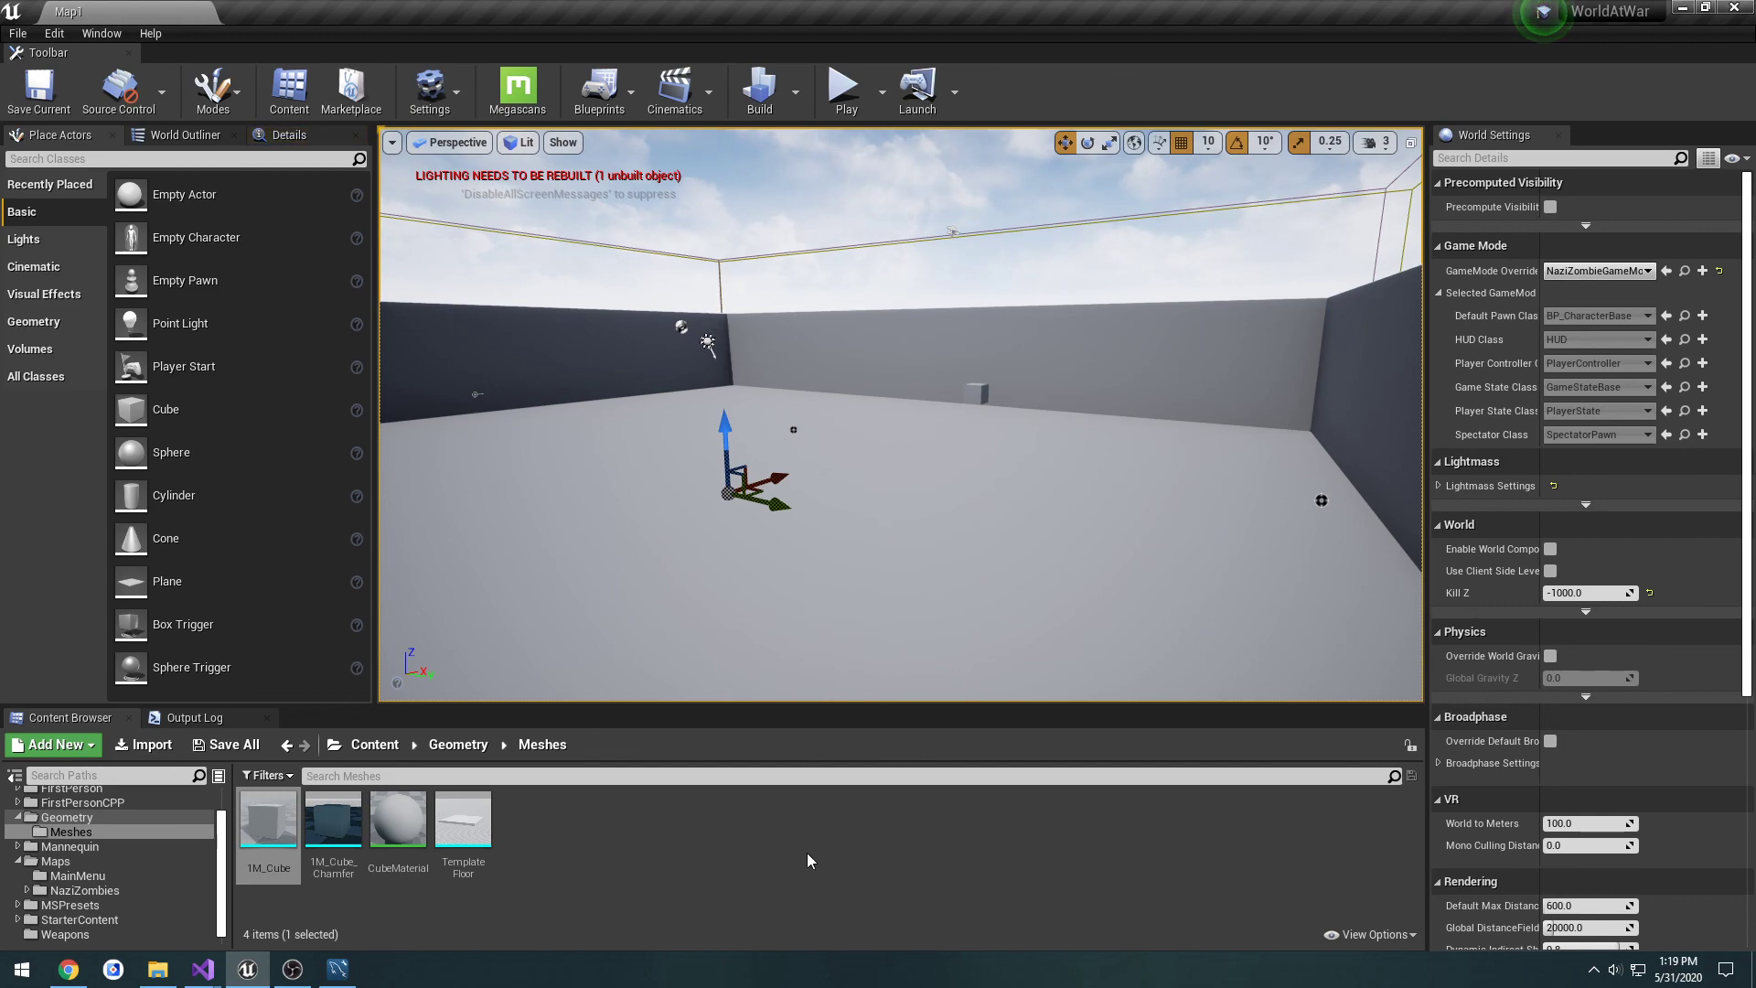
mouse_move(817, 970)
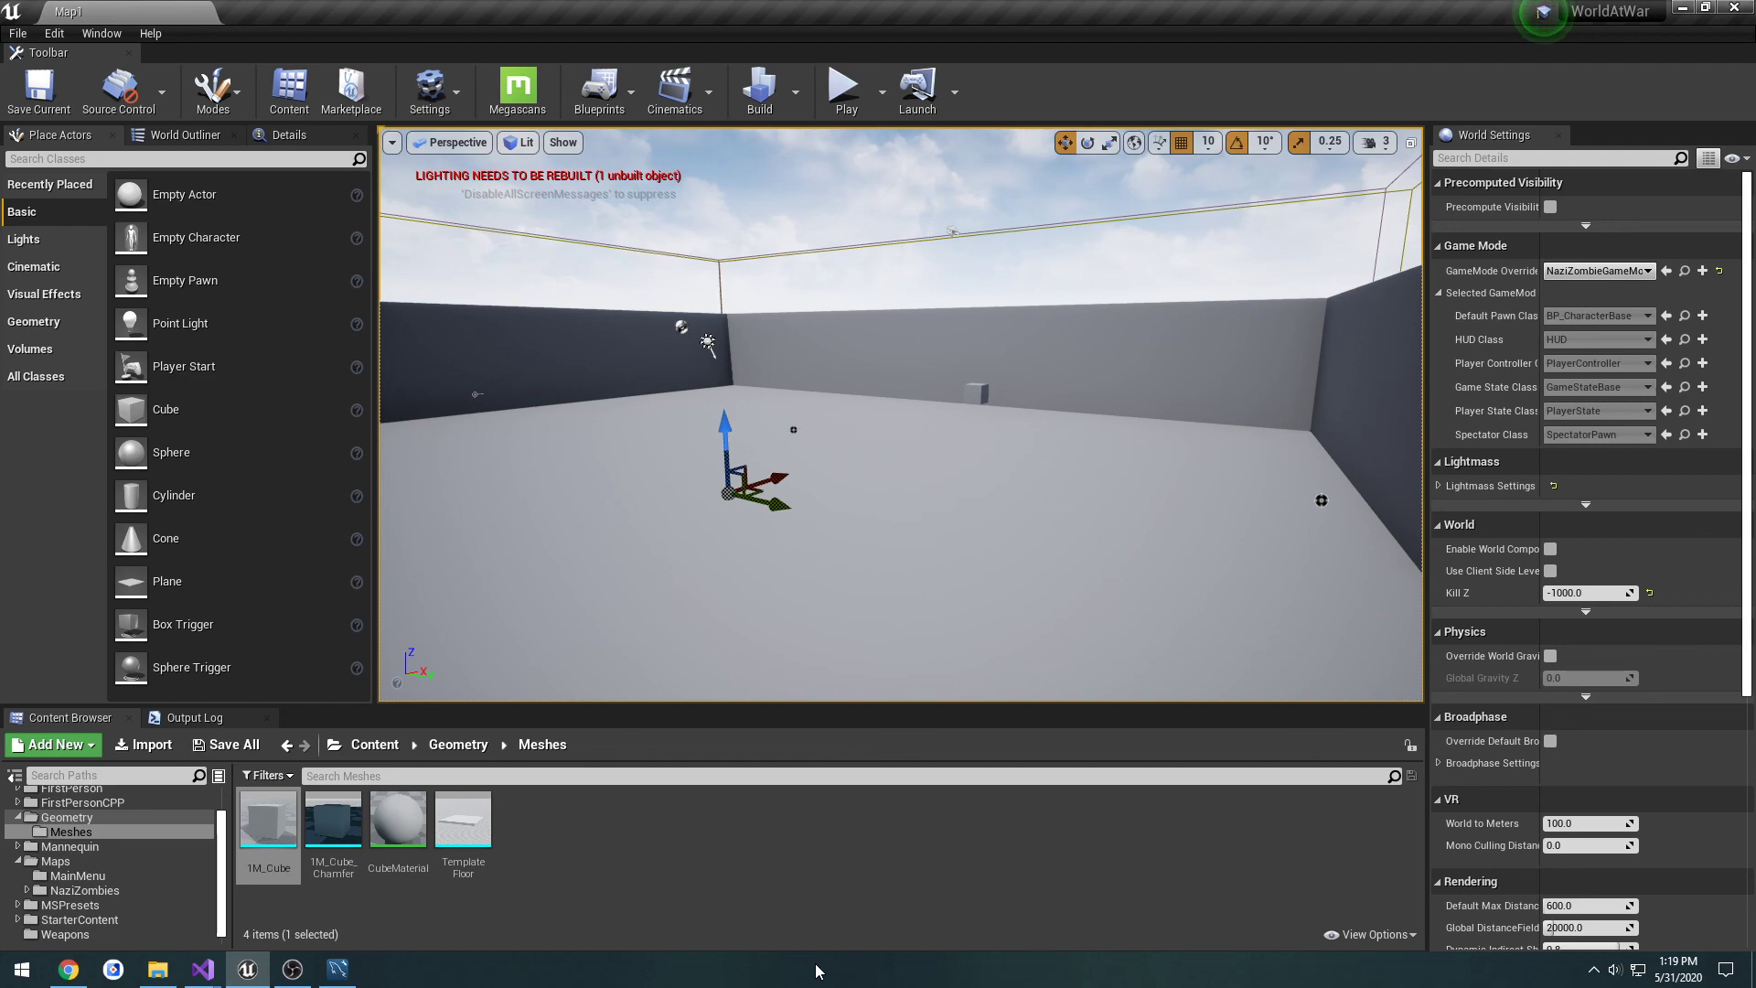